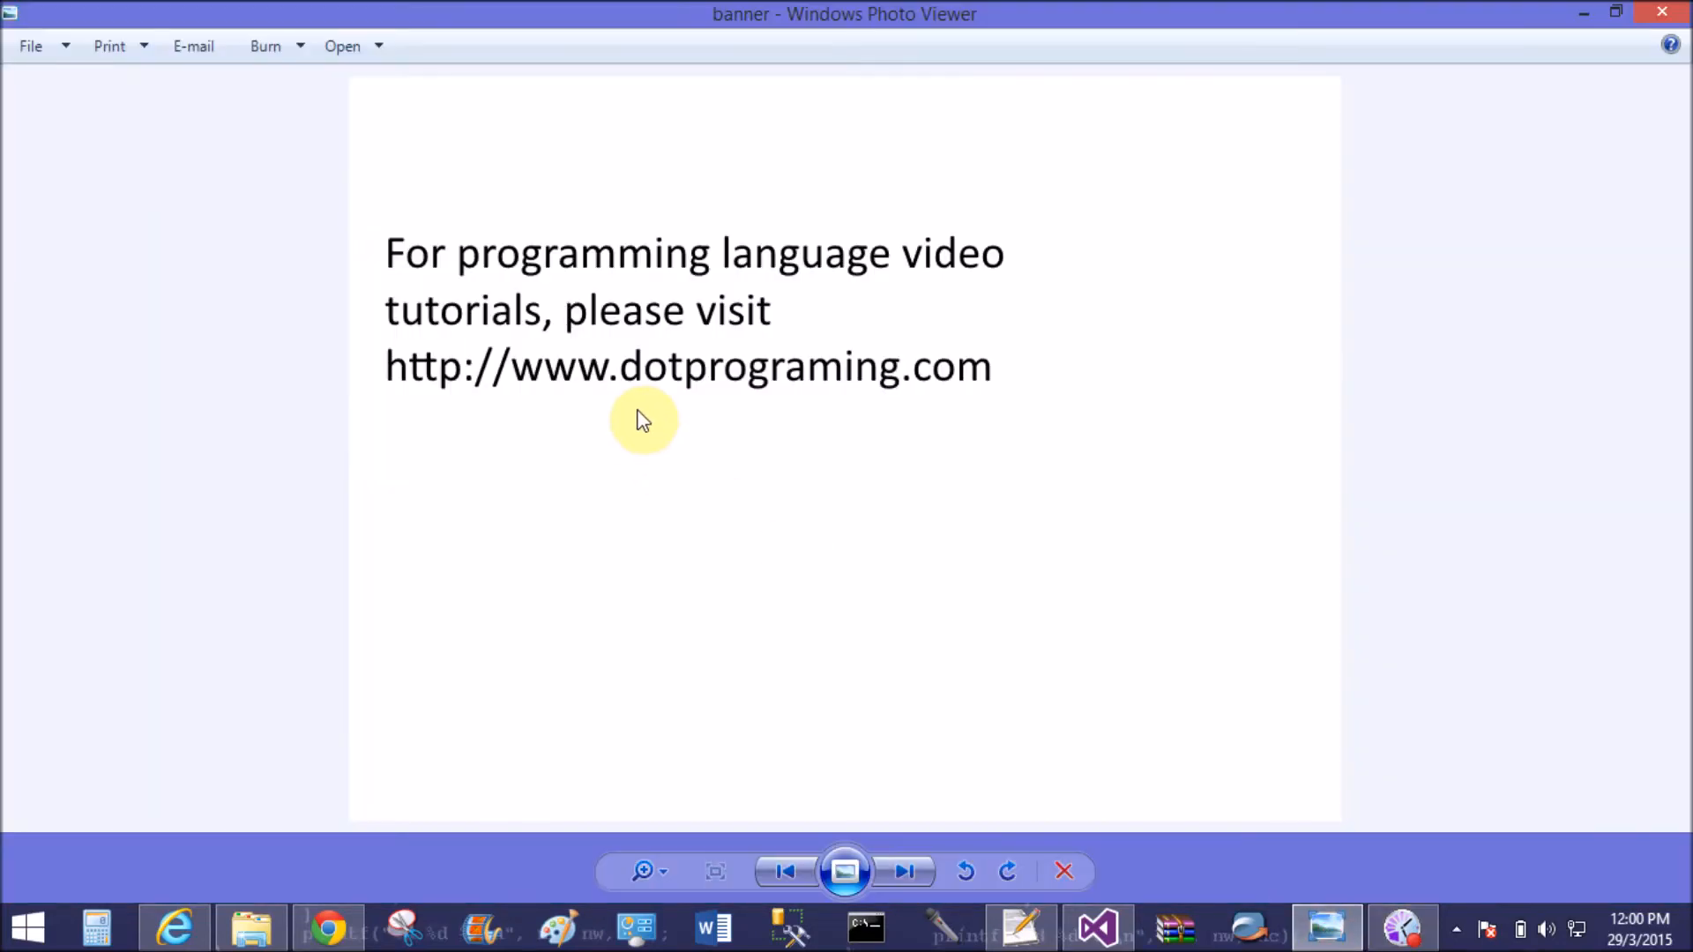
mouse_move(553, 427)
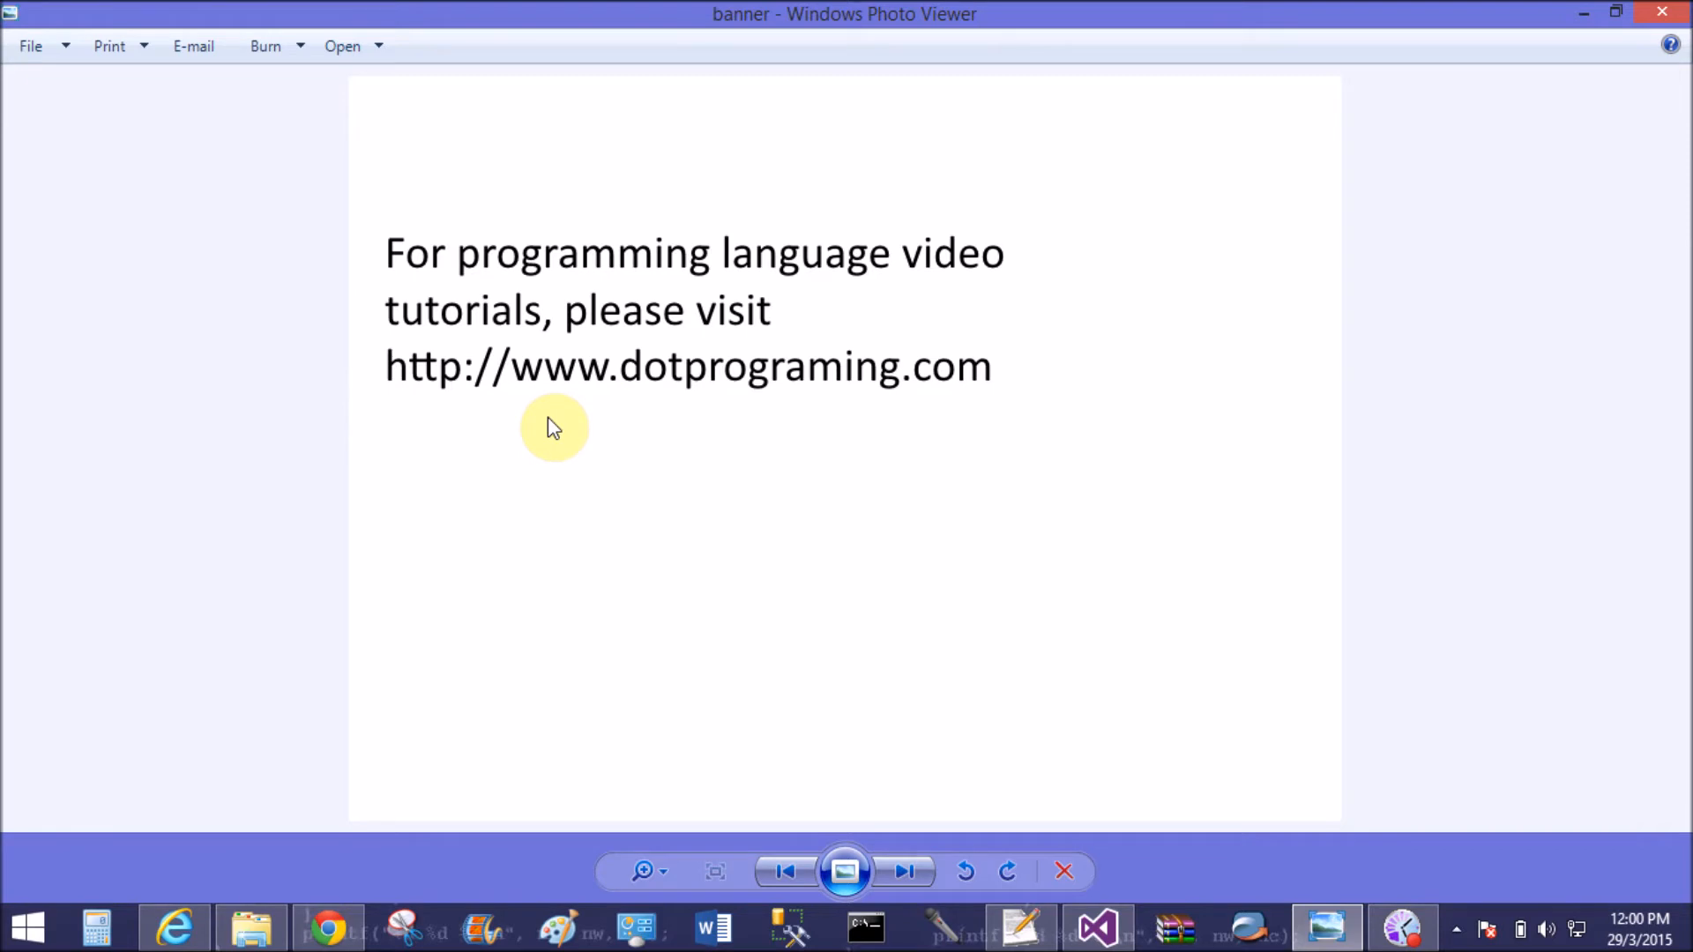
mouse_move(1097, 927)
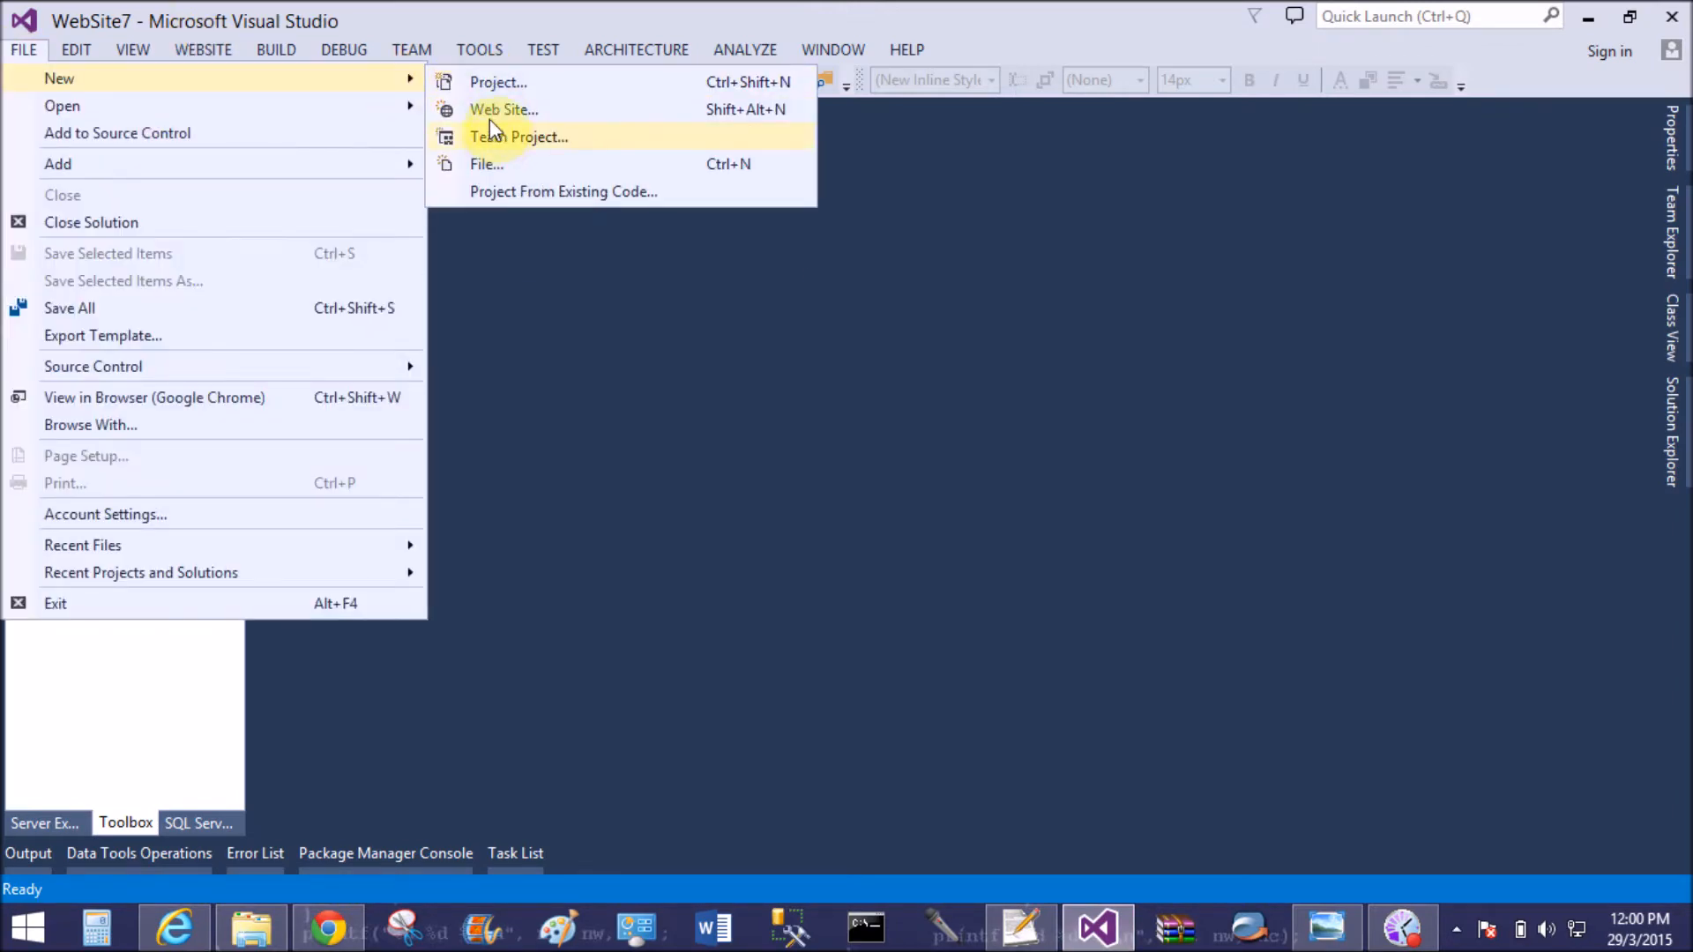
Create an empty ASP.NET web site, WebSite8(1), and list its lone Web.config in Solution Explorer
click(503, 109)
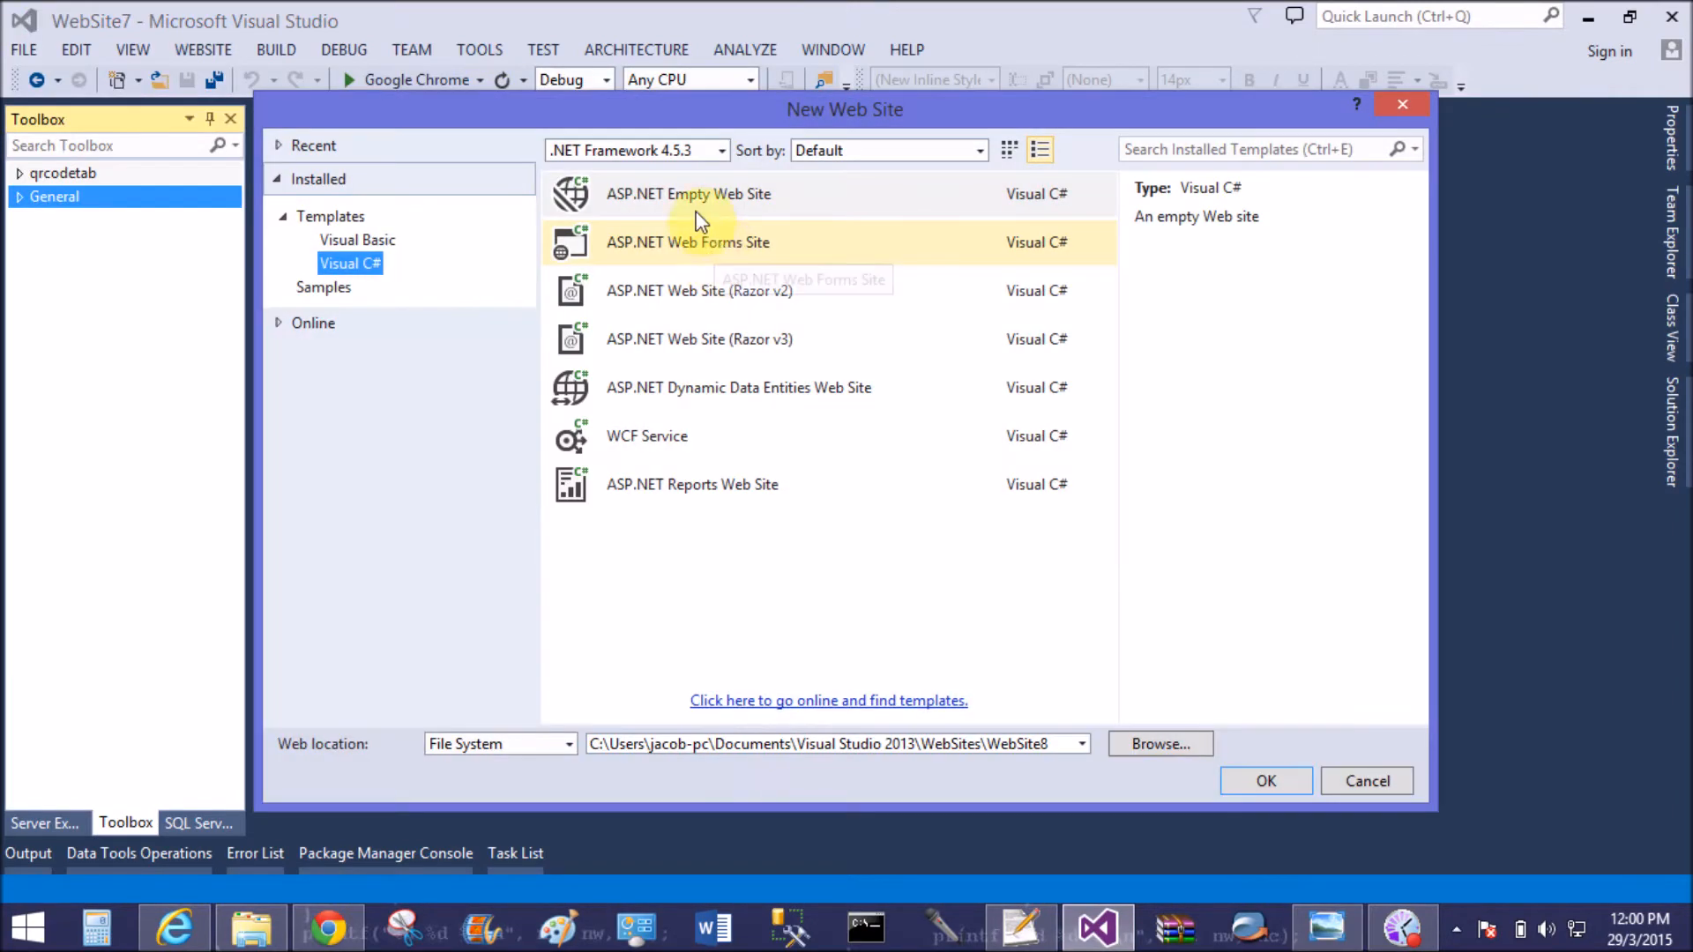
click(1265, 781)
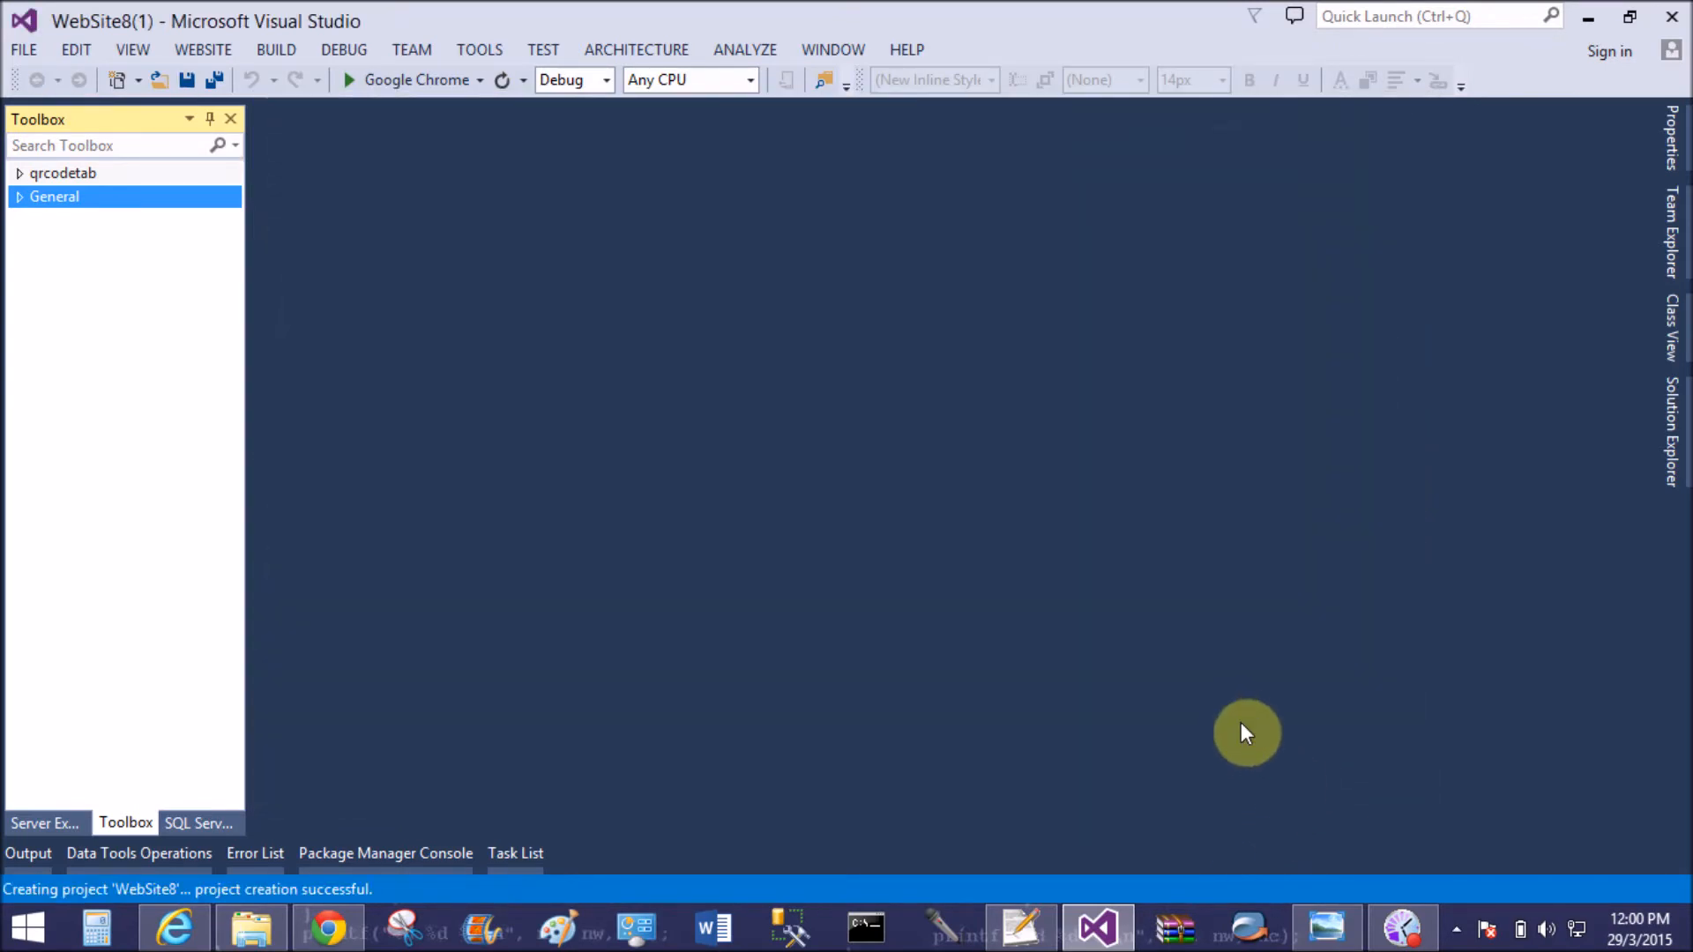
click(1326, 926)
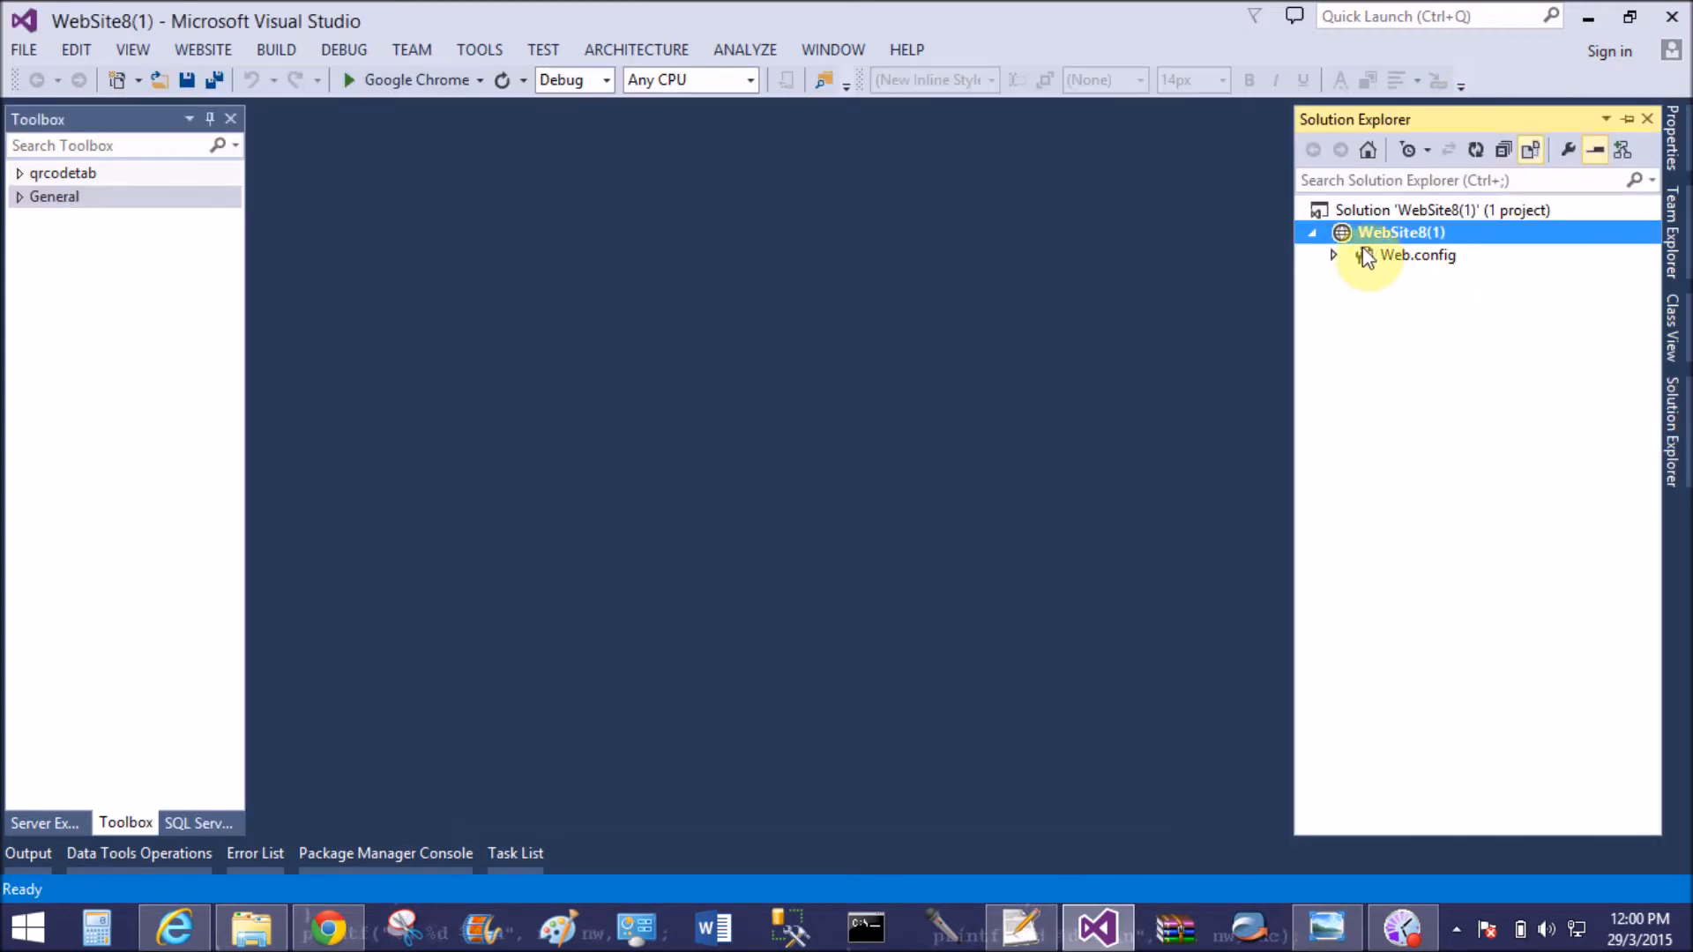
mouse_move(1395, 237)
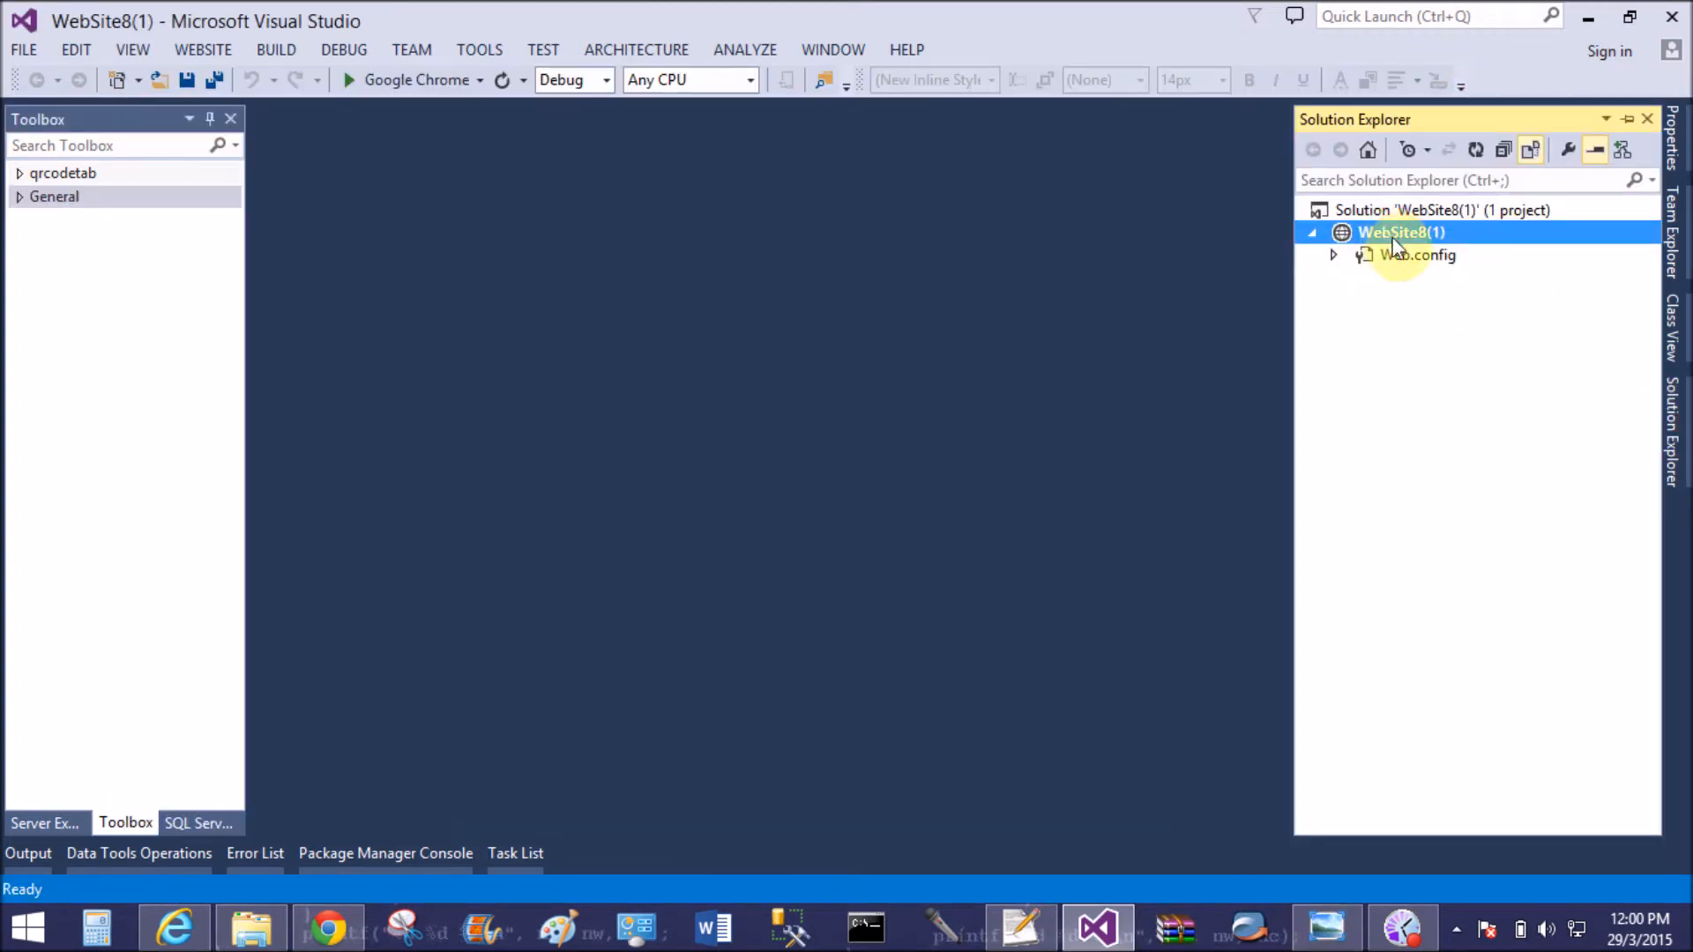
Add an appSettings entry key 'first', value 'My first web.config file', to Web.config, and save
double_click(1415, 255)
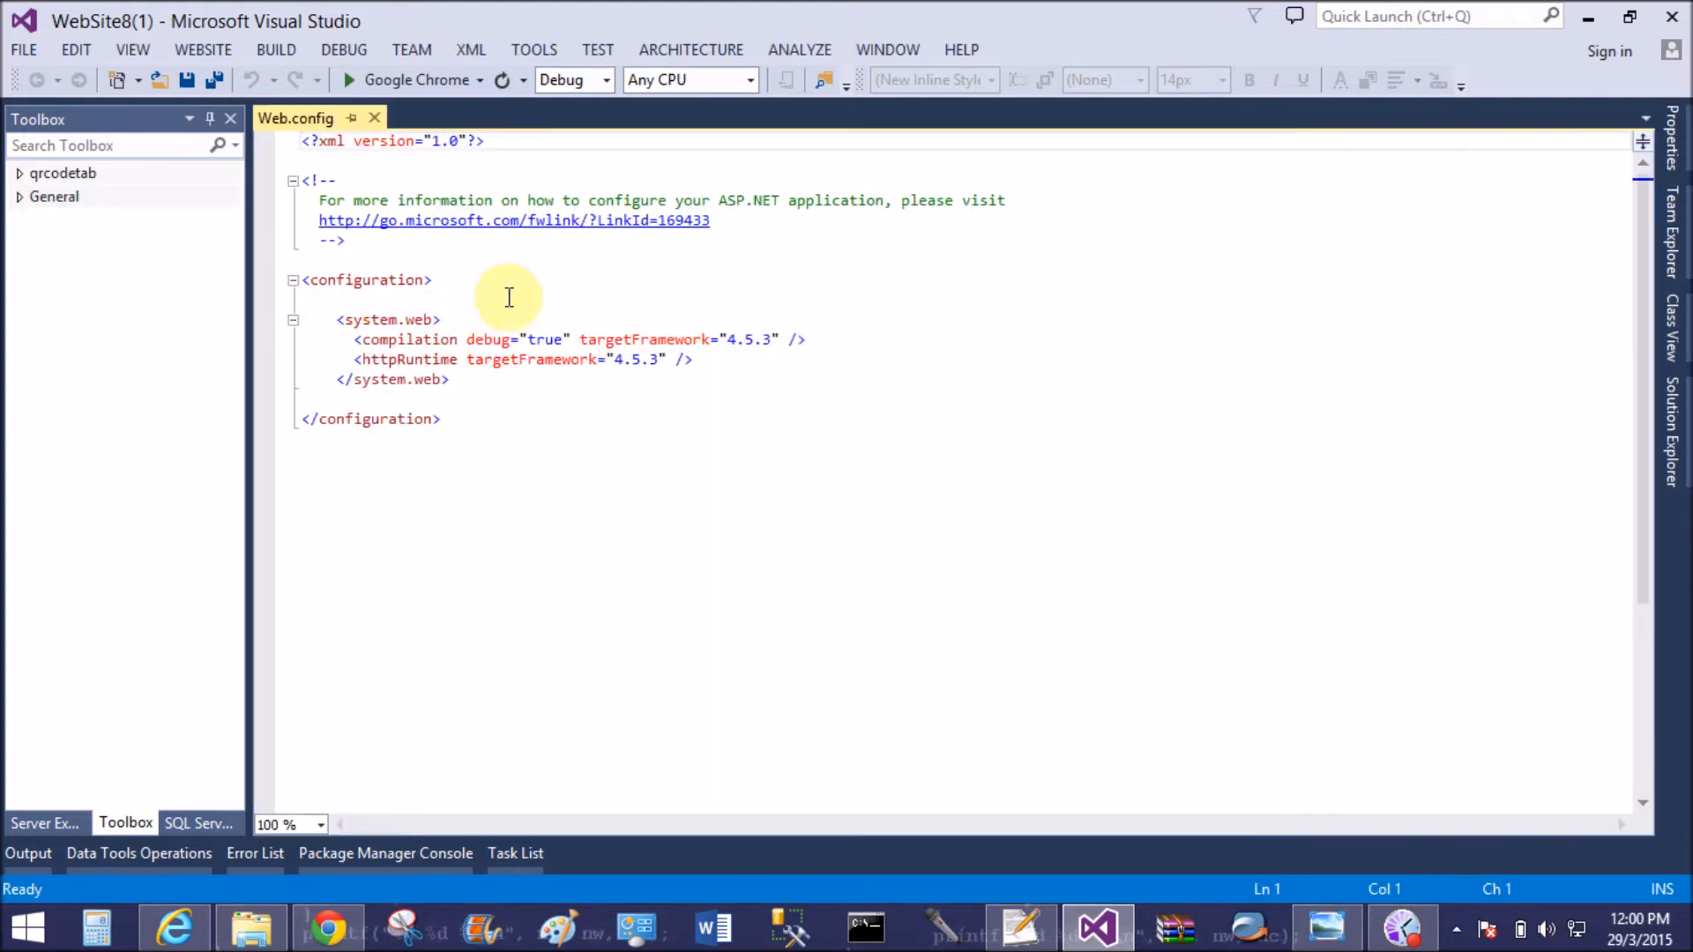
click(432, 279)
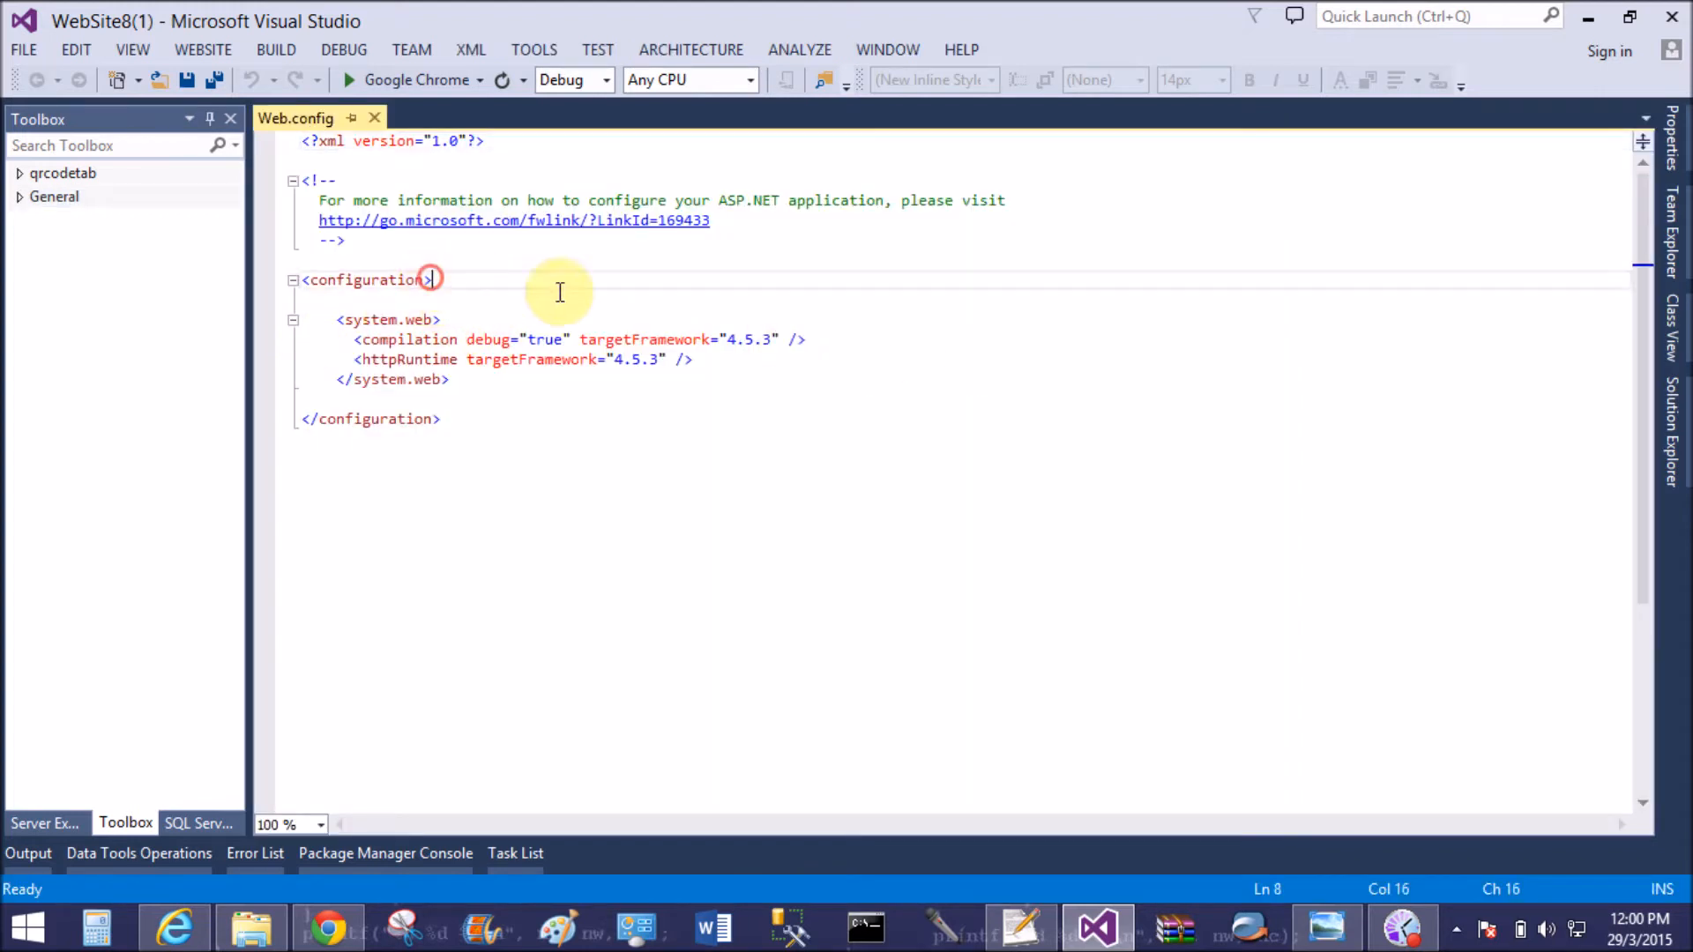
mouse_move(614, 288)
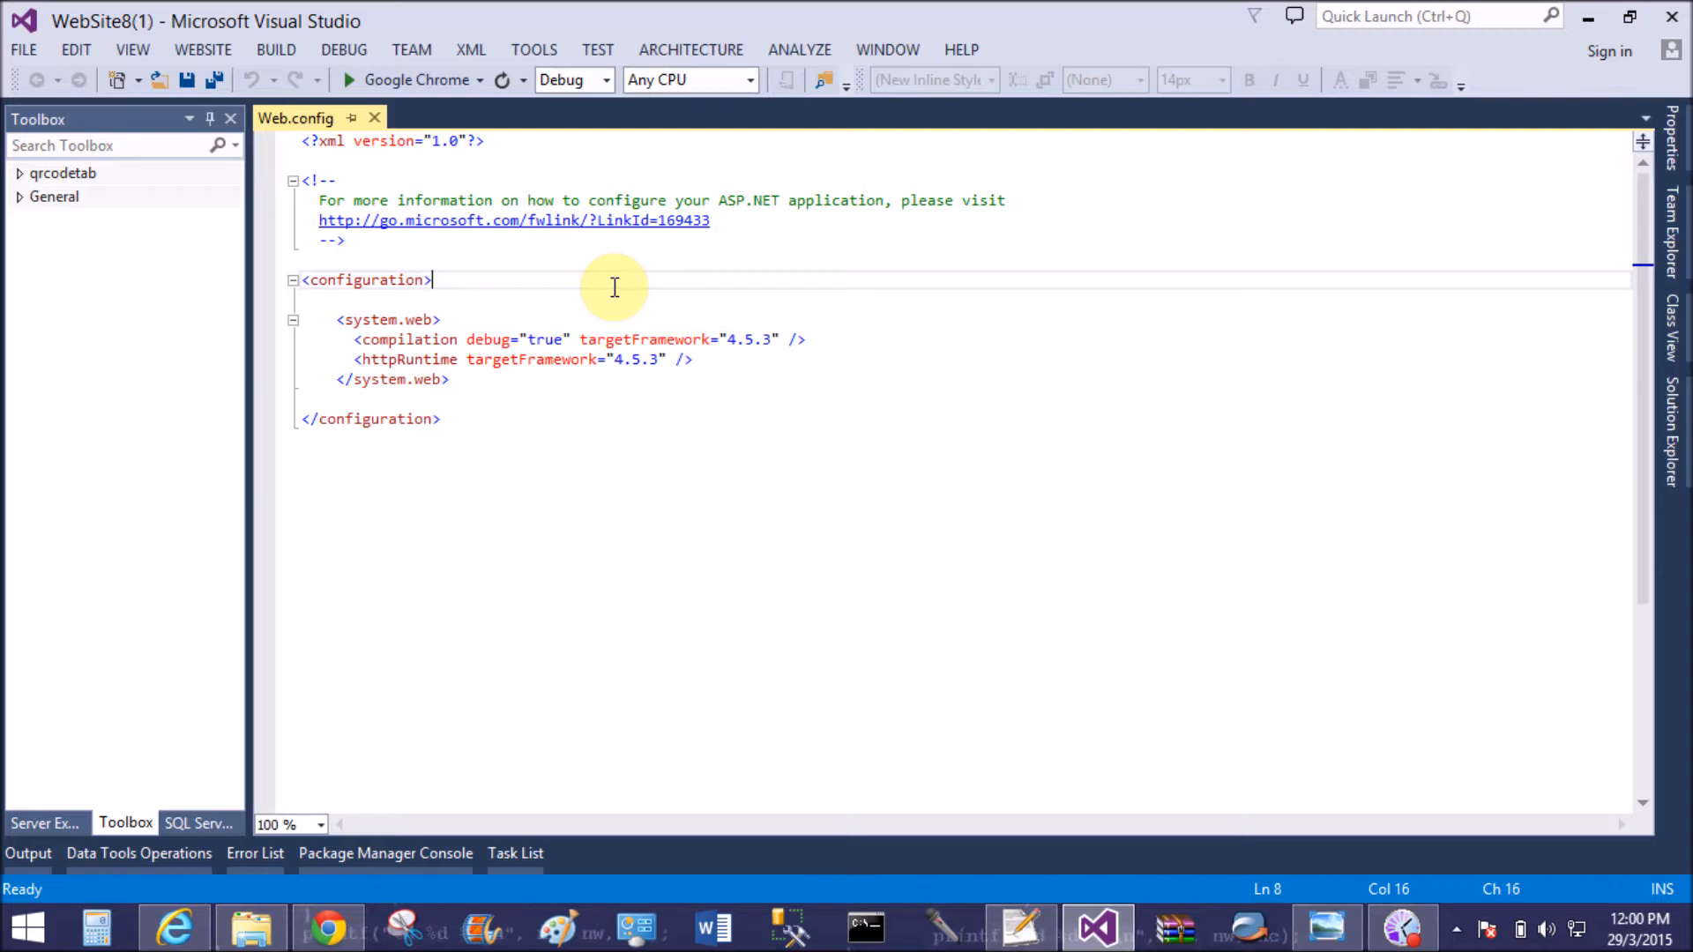
text(<appSettings>)
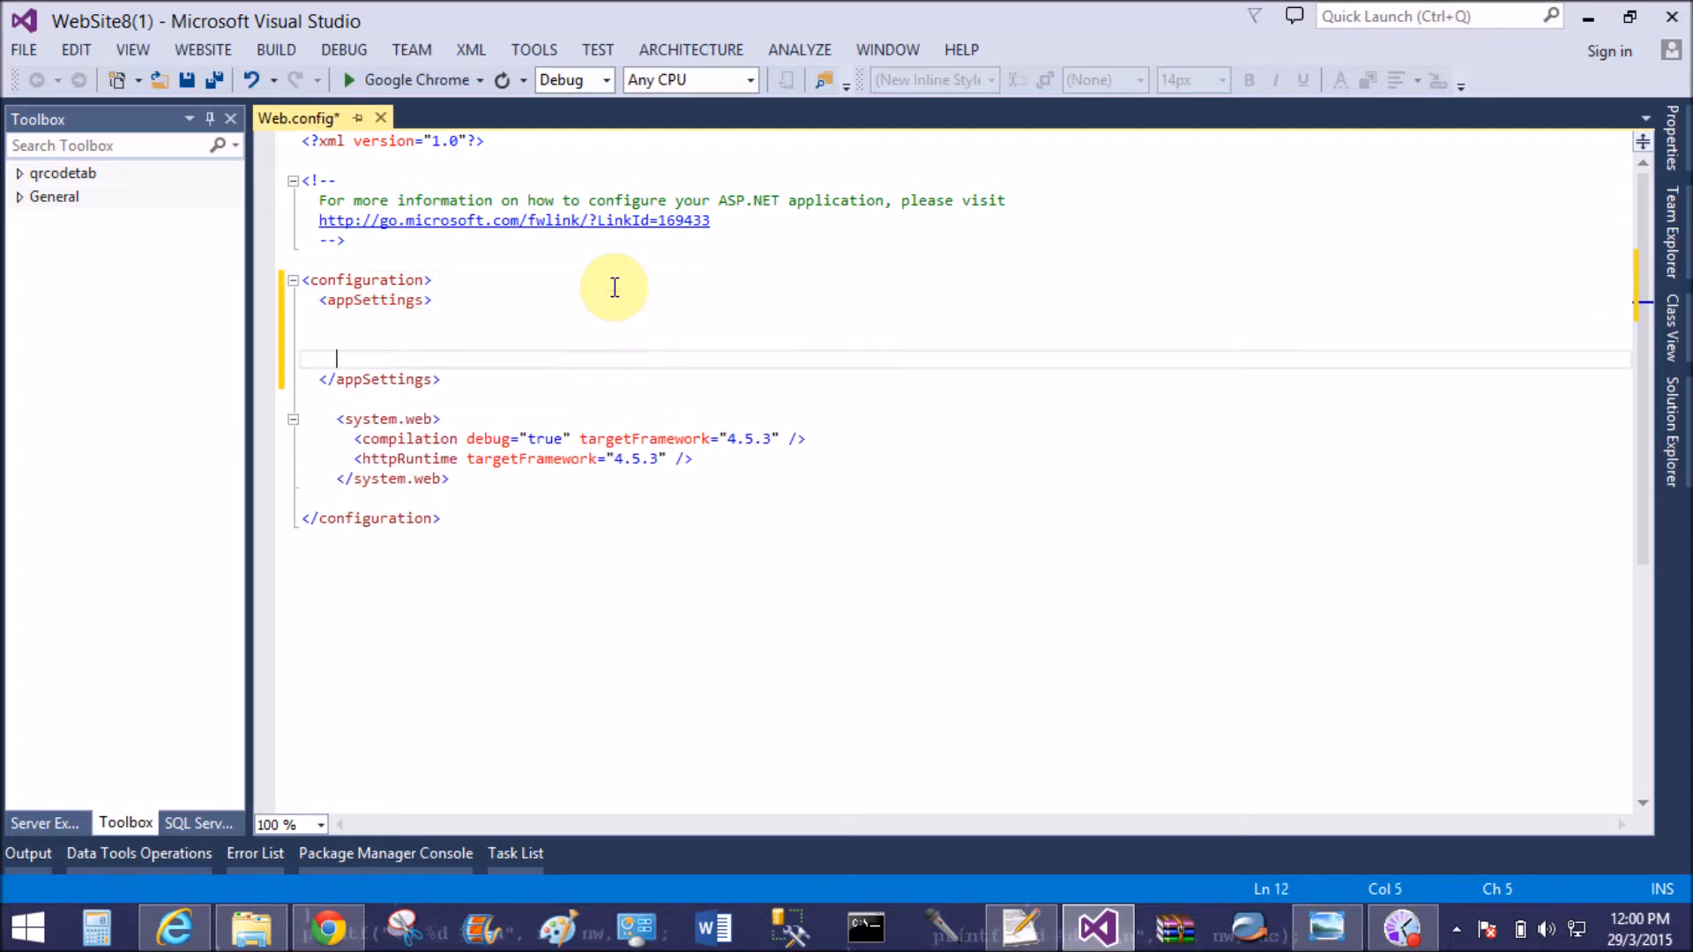
text(<add />)
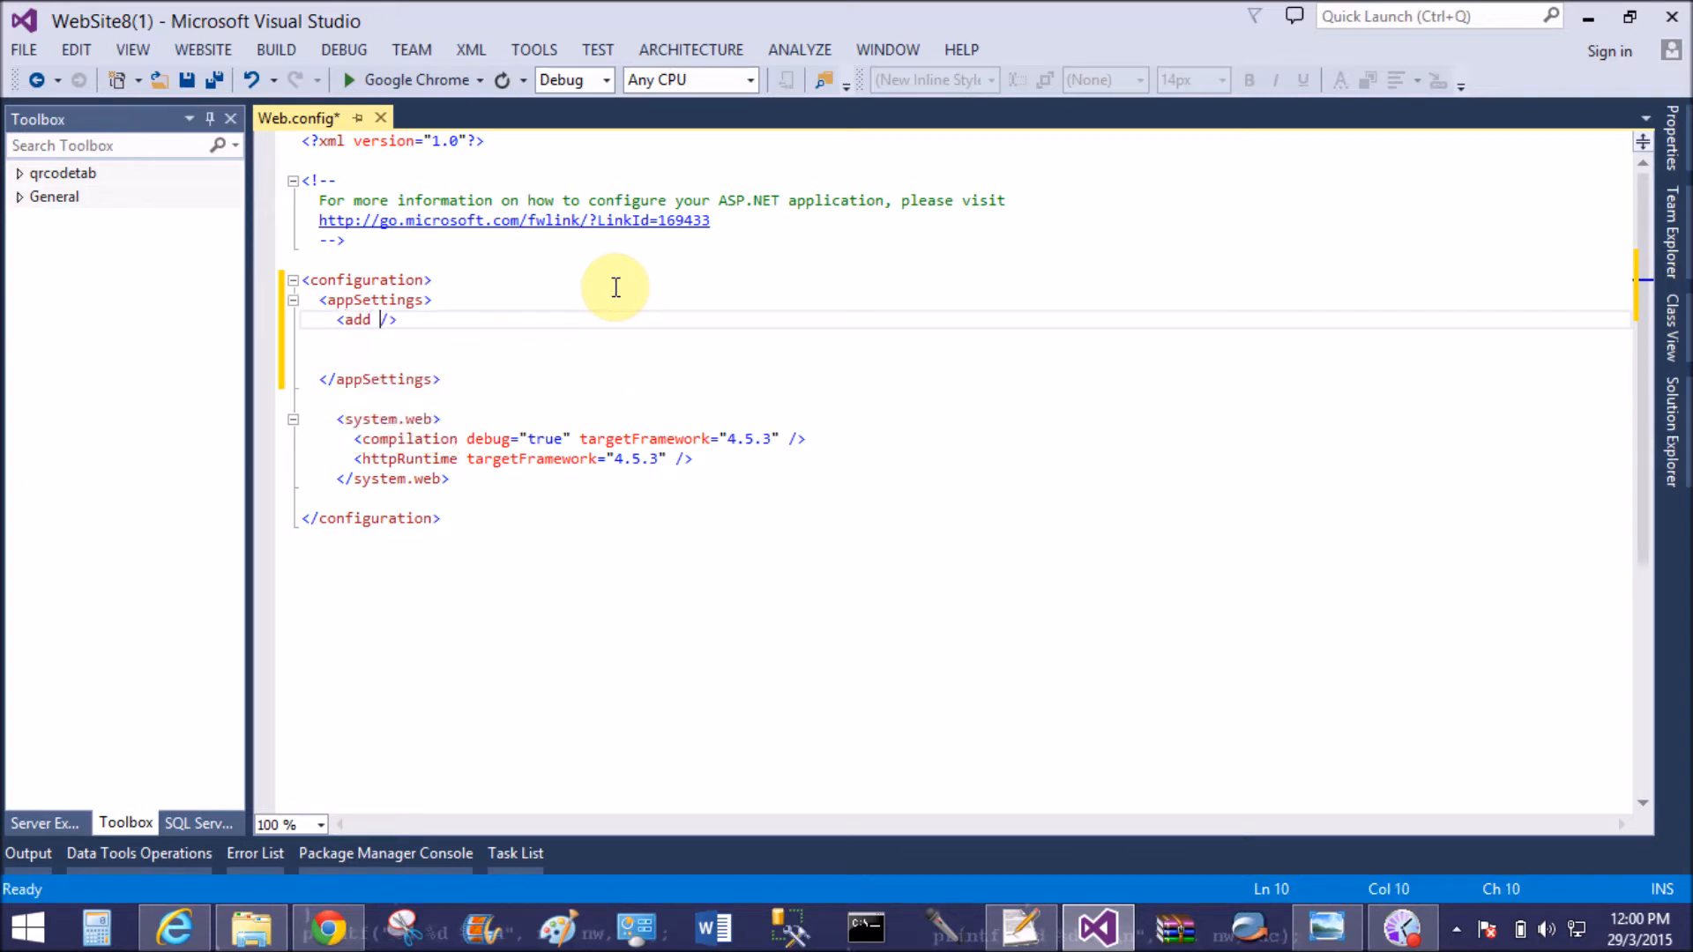
text(key="")
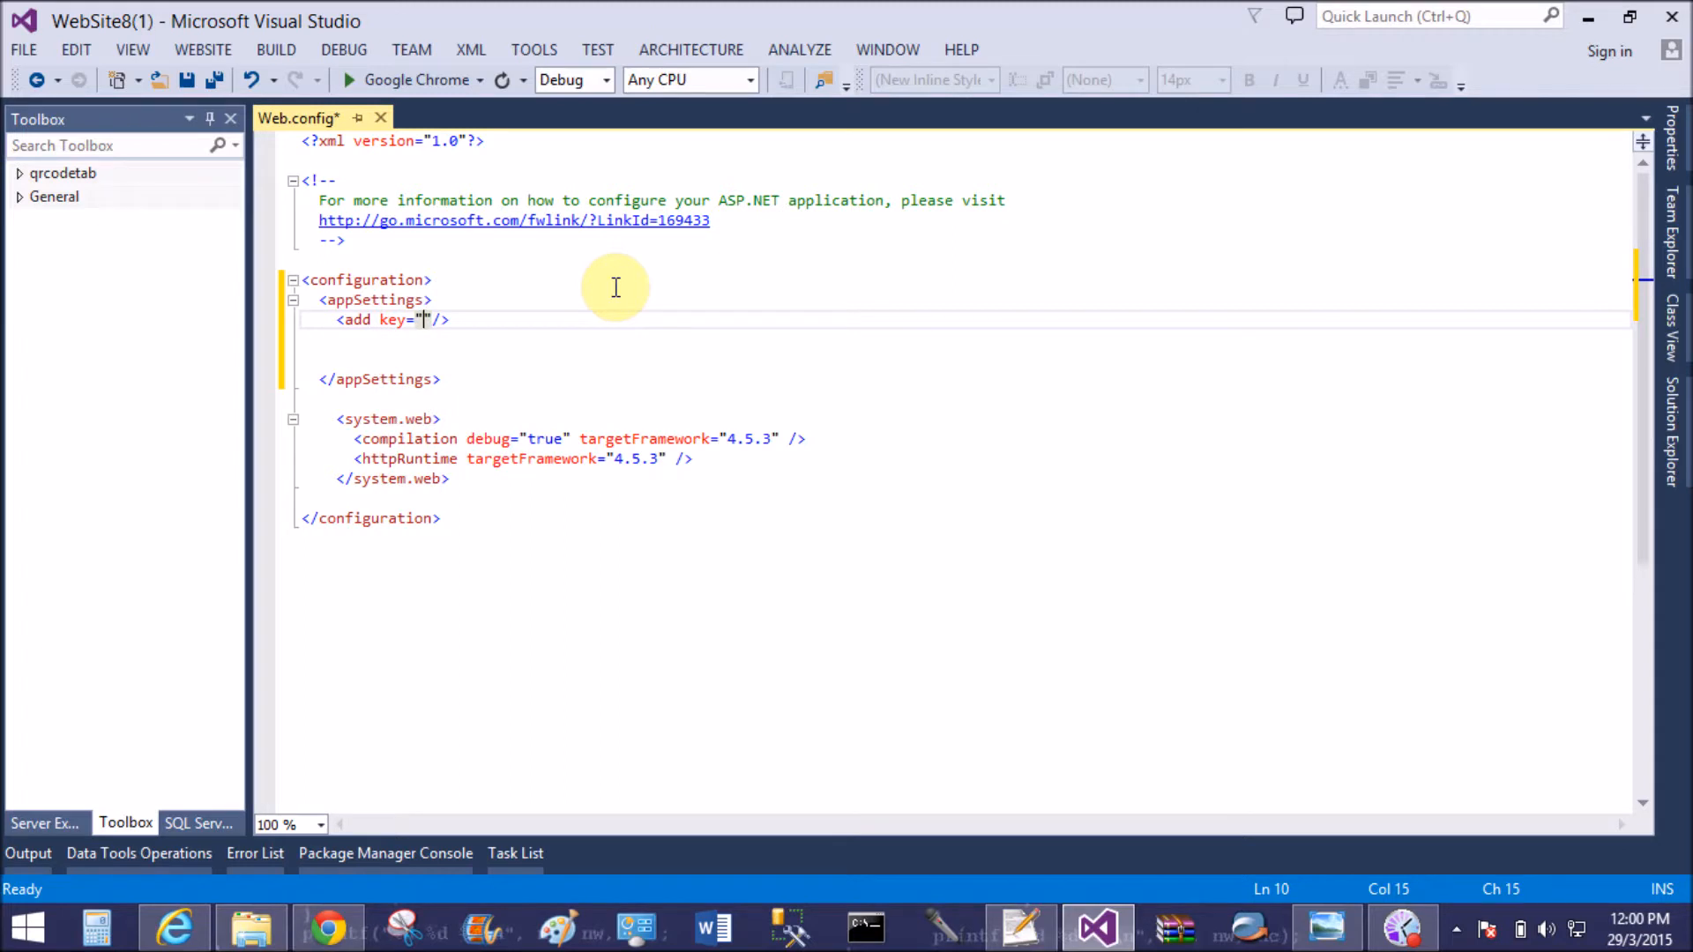
text(first)
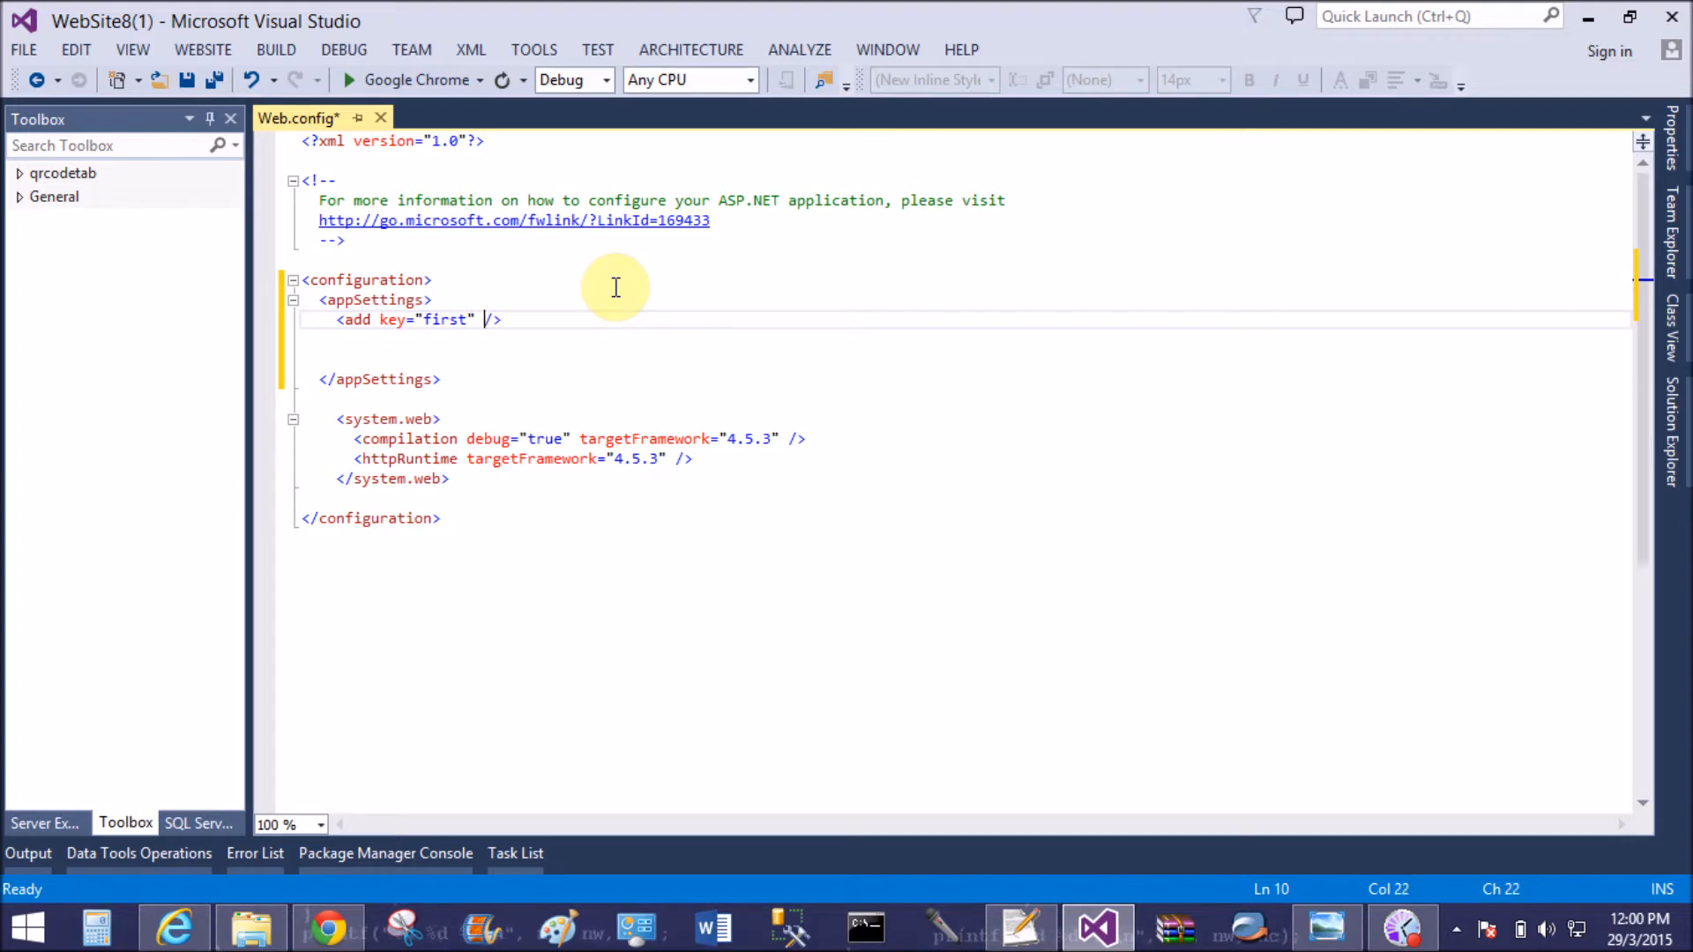
text(value="My)
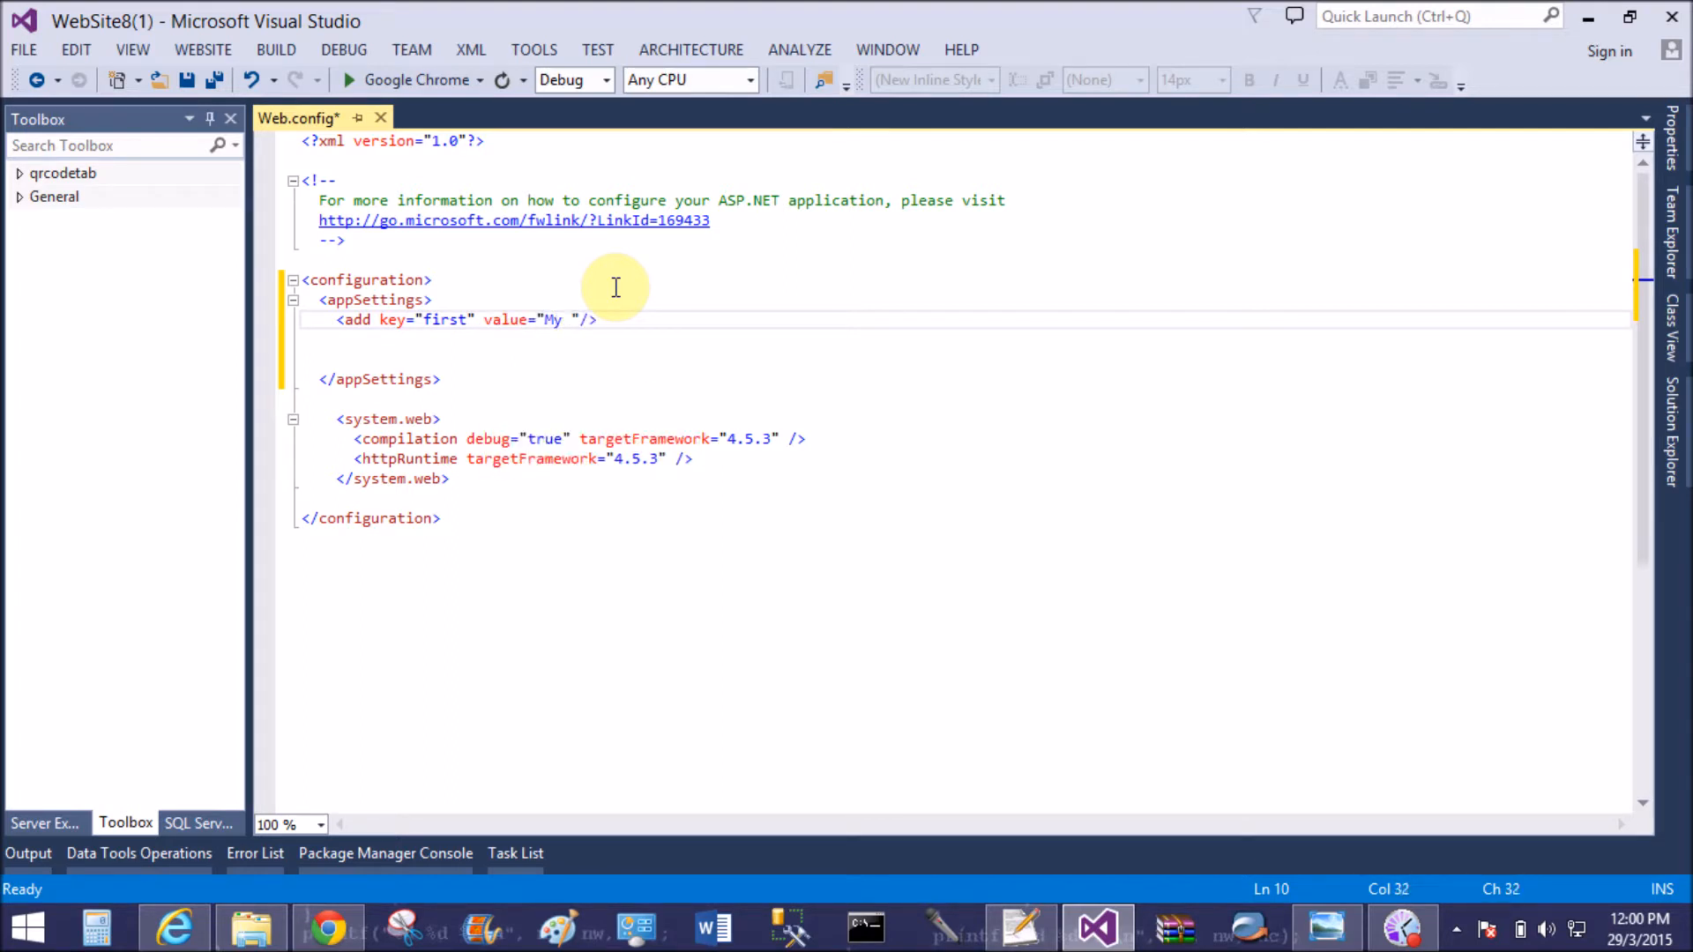
text(first w)
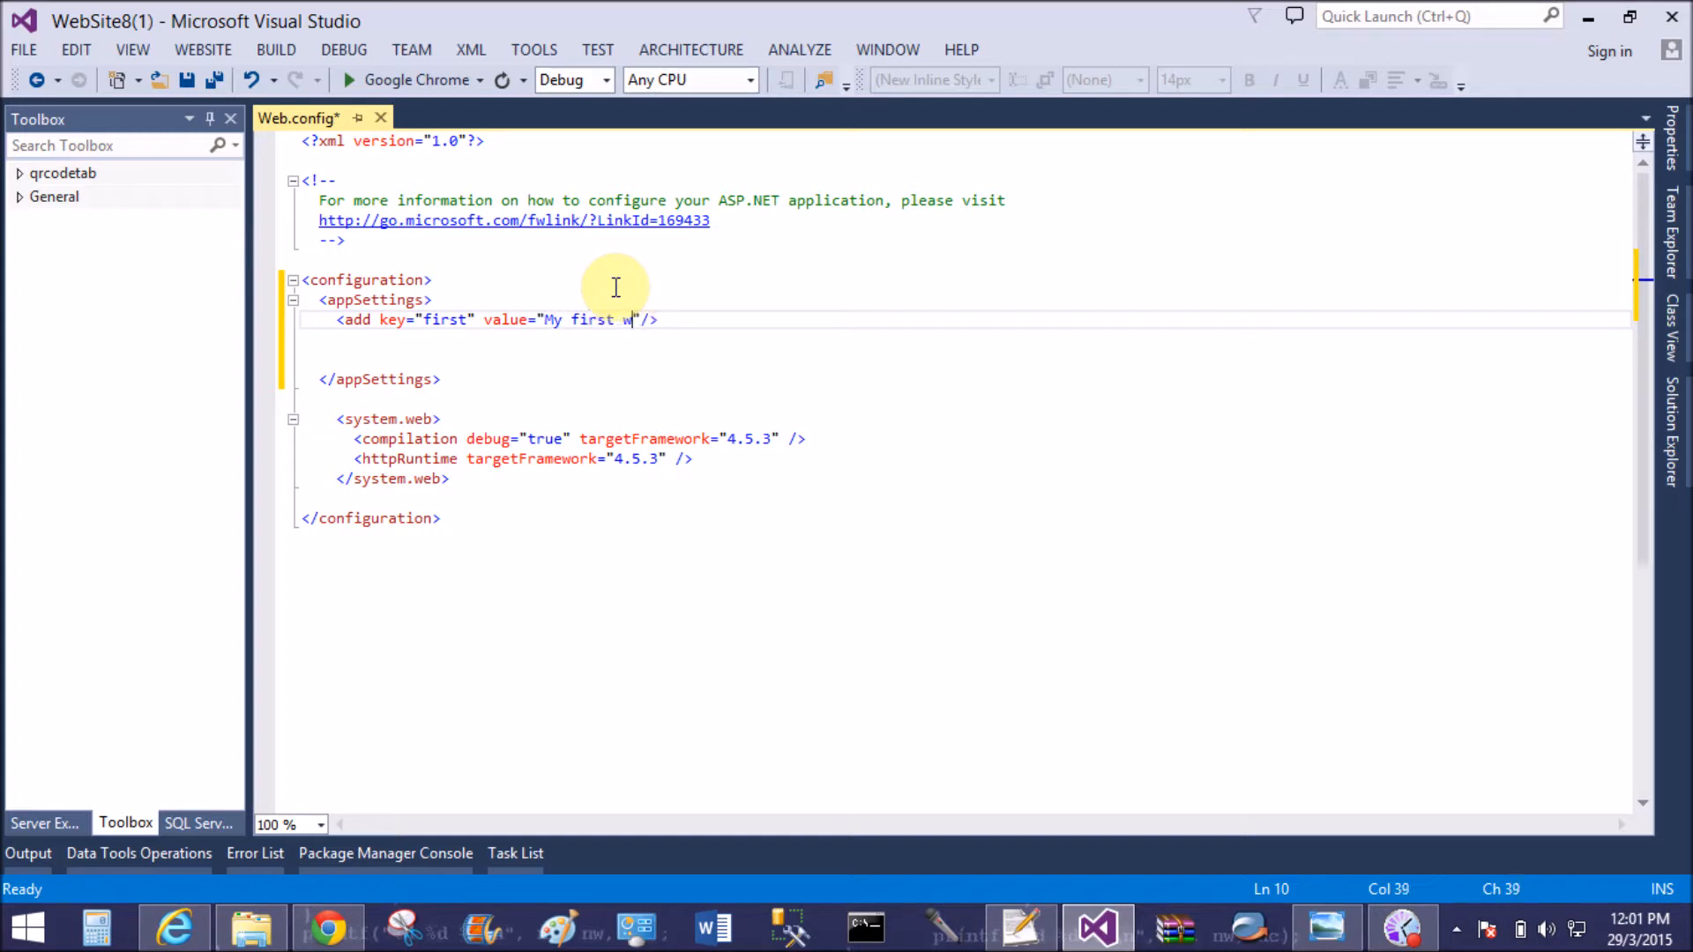
text(eb.config file)
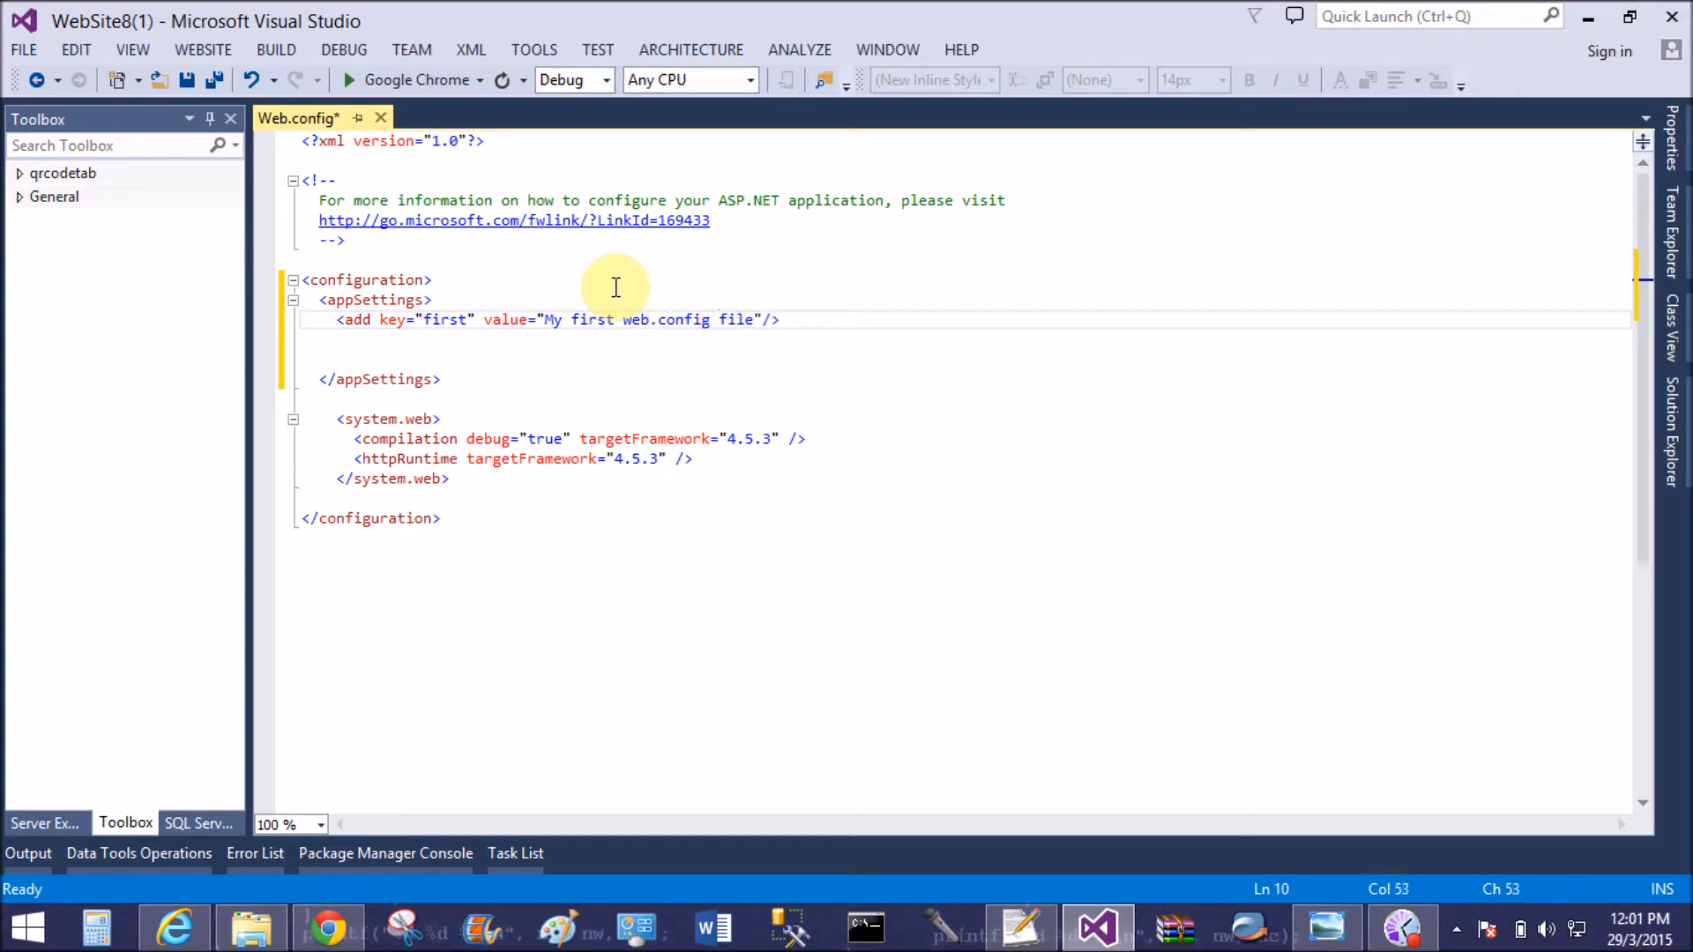
mouse_move(422, 200)
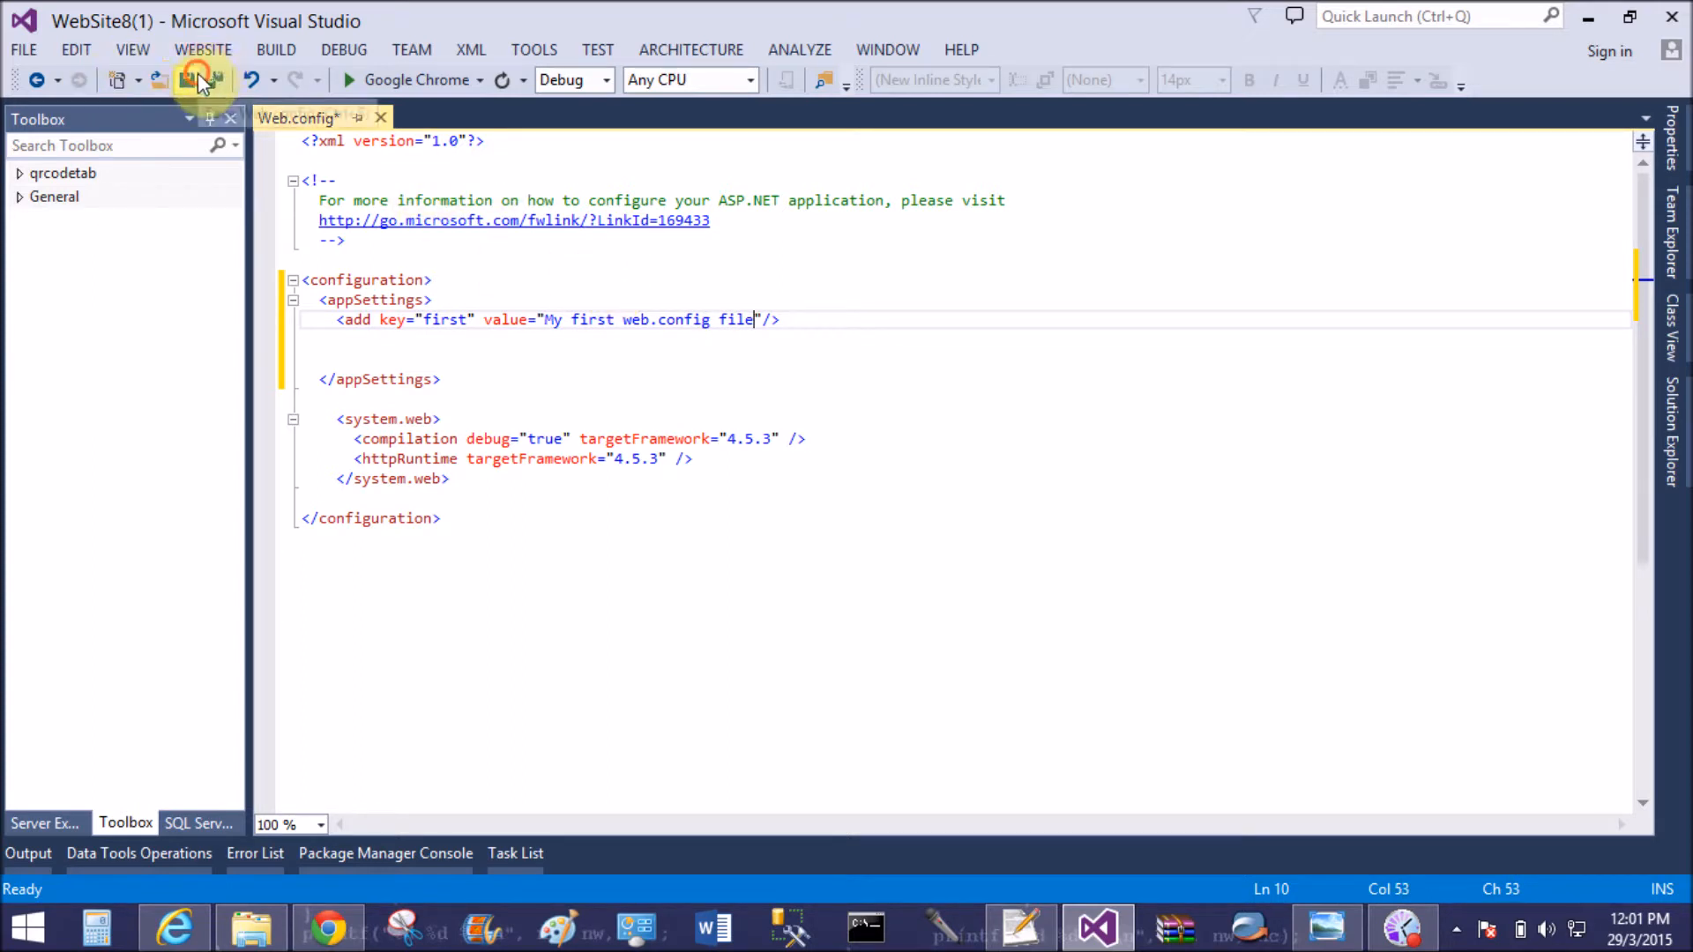
click(187, 80)
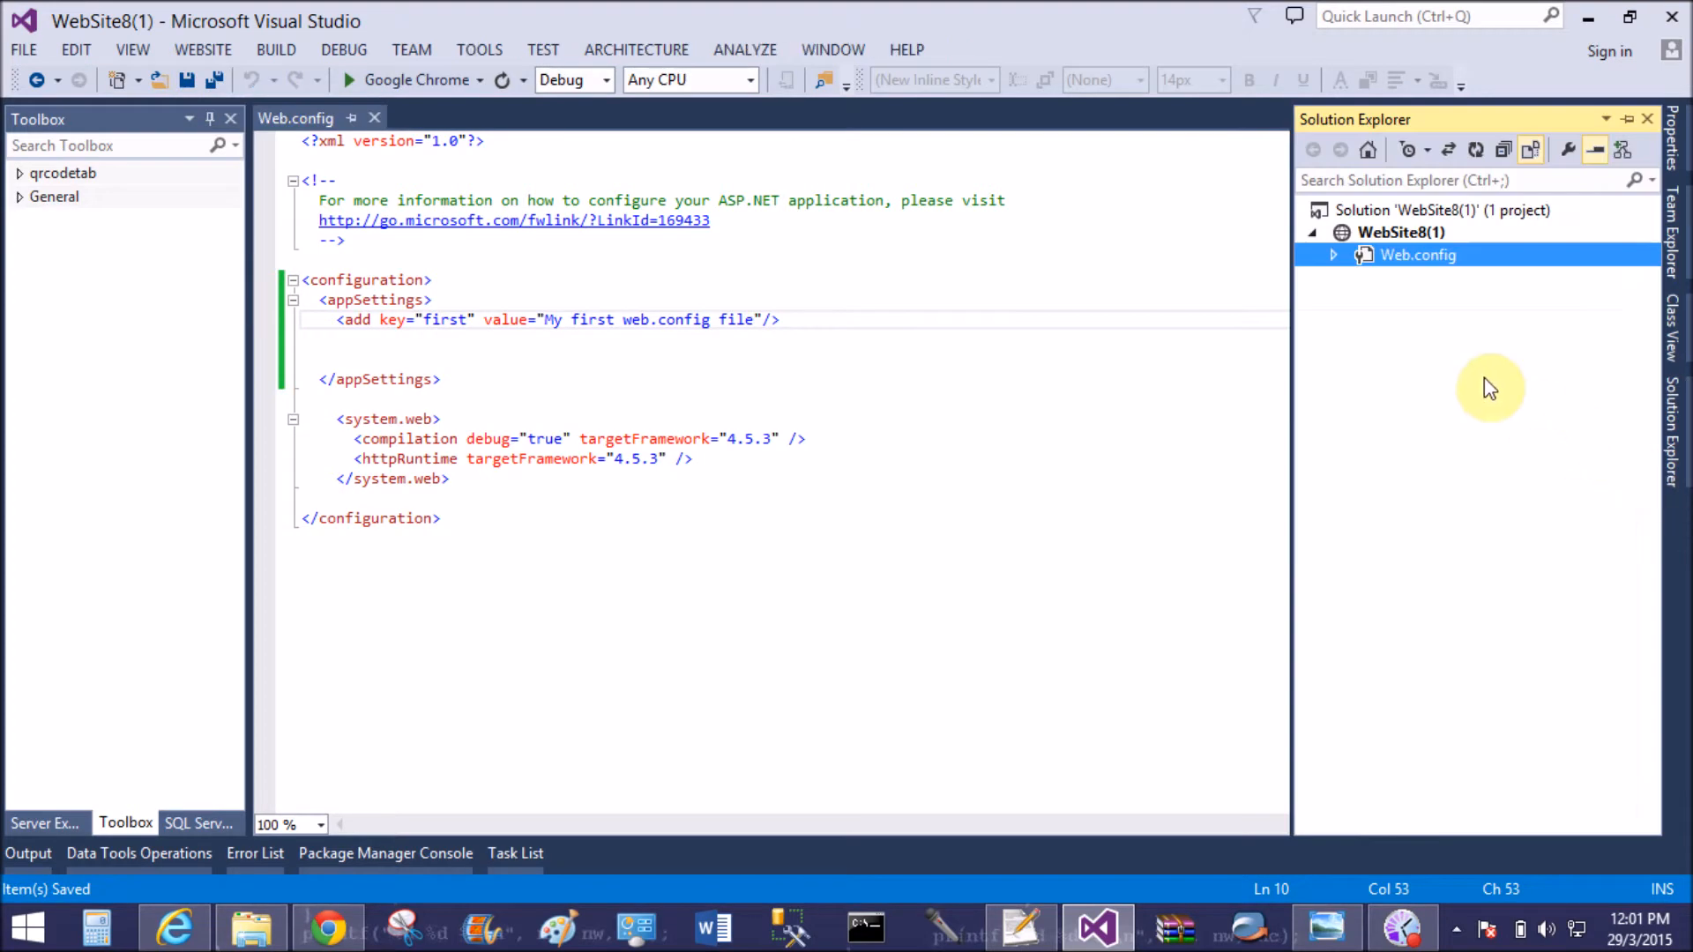
Add a new Web Form named Default.aspx to the WebSite8(1) root
right_click(1400, 232)
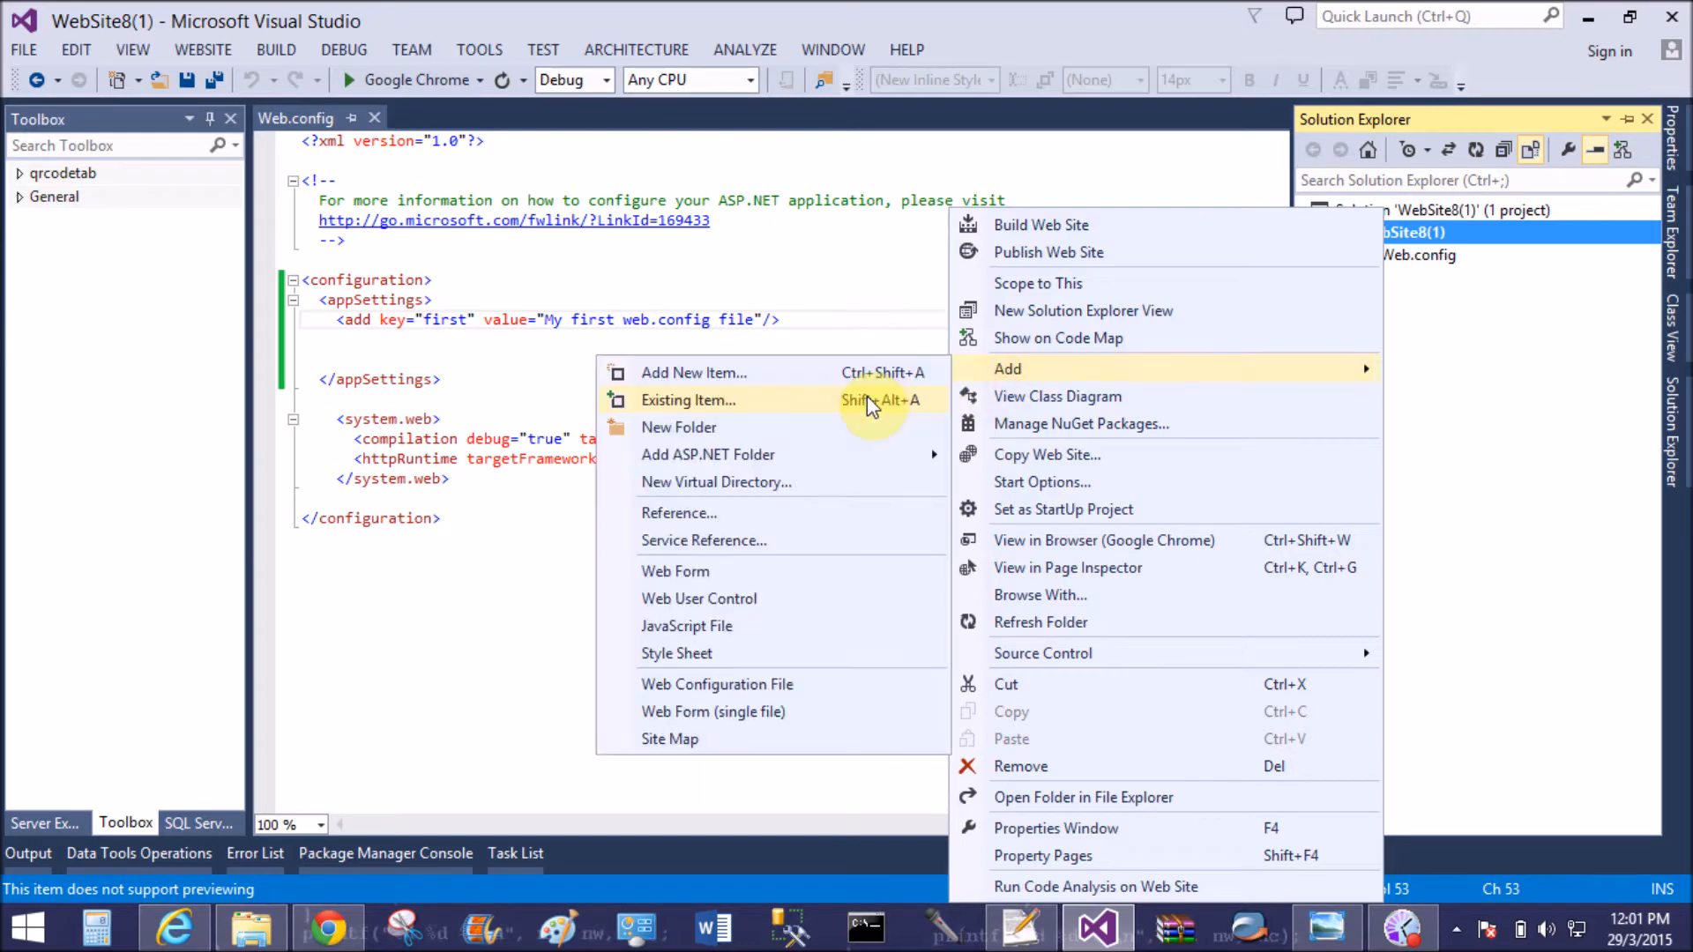
click(694, 372)
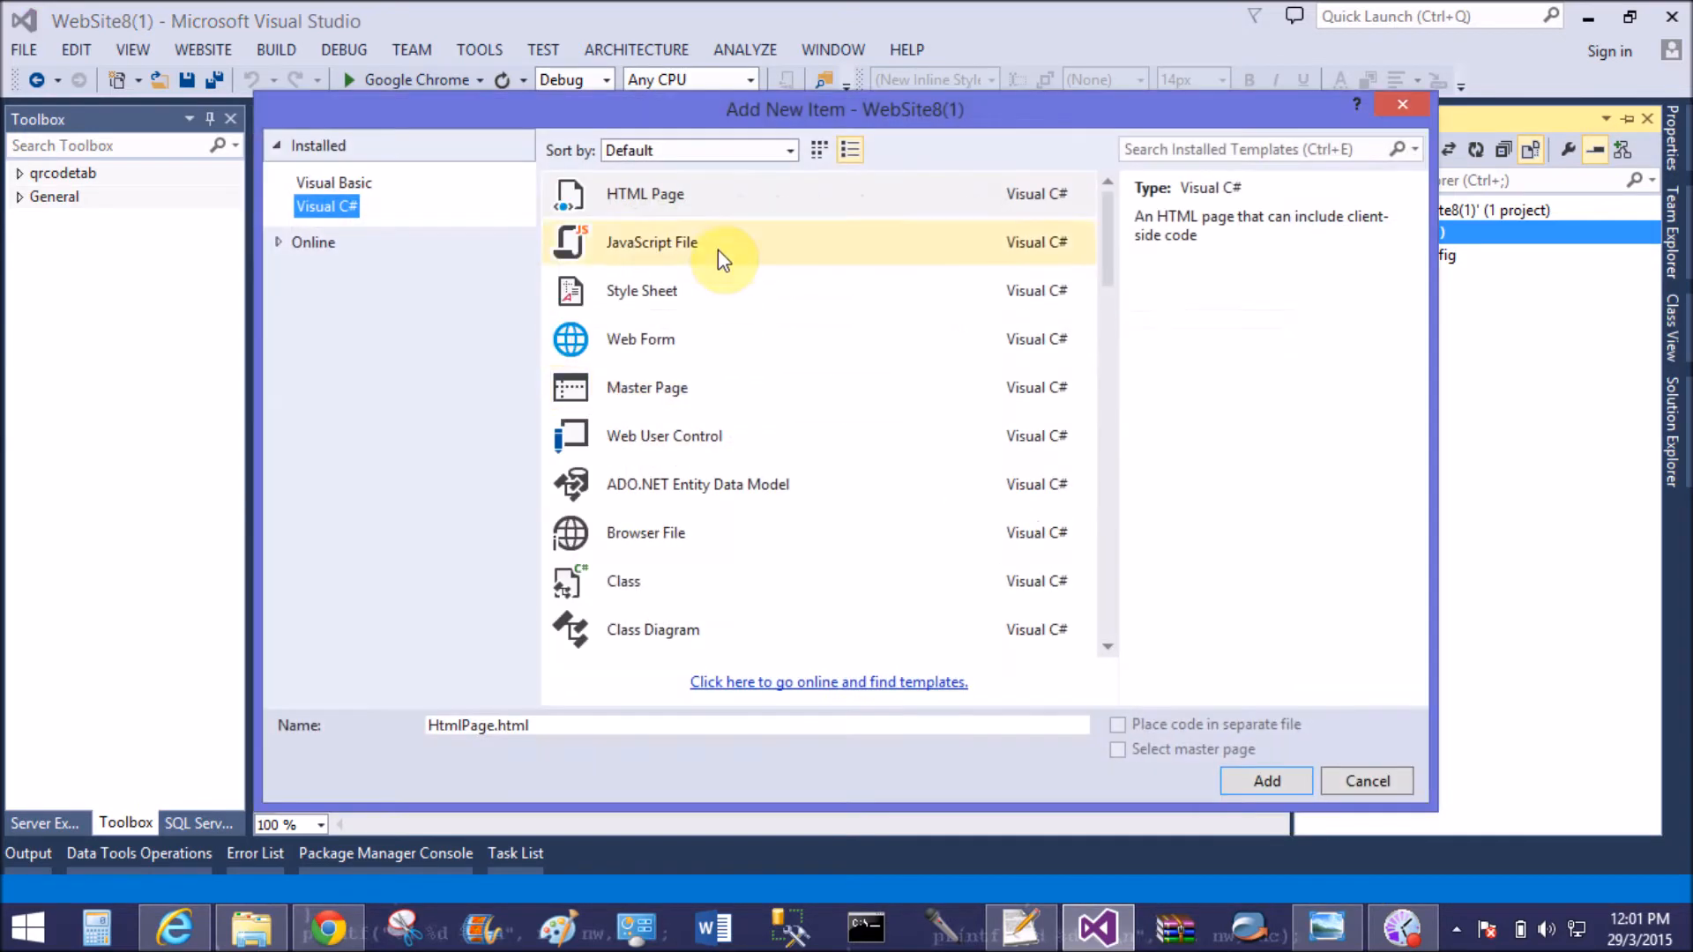
click(640, 338)
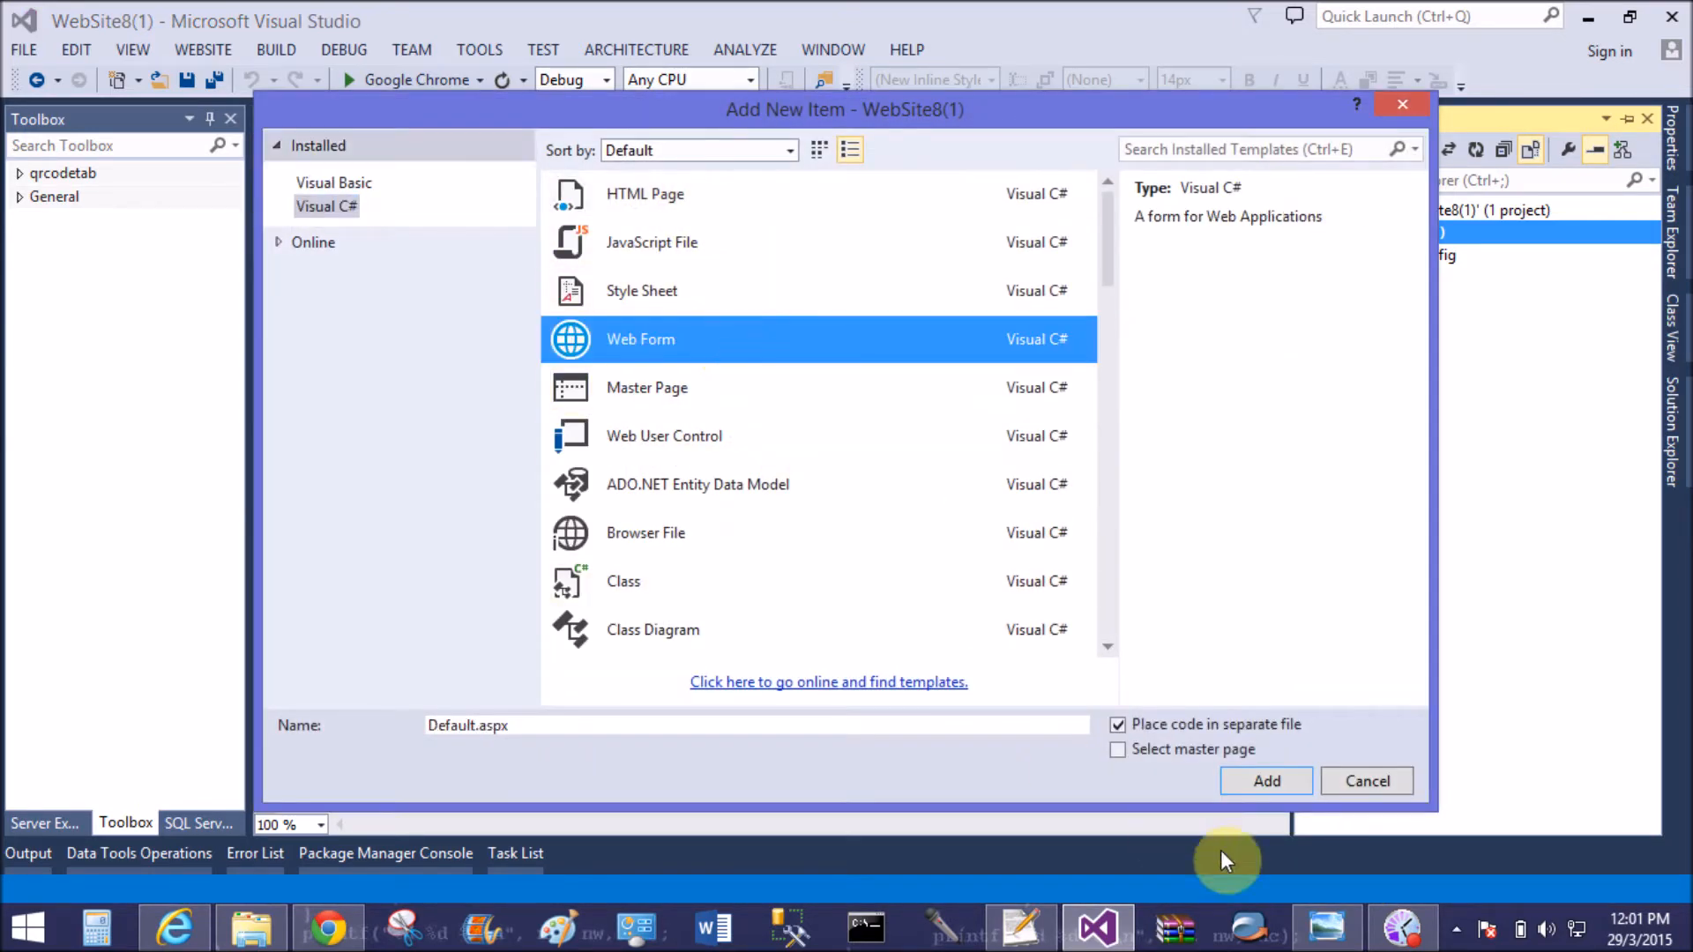
click(1266, 780)
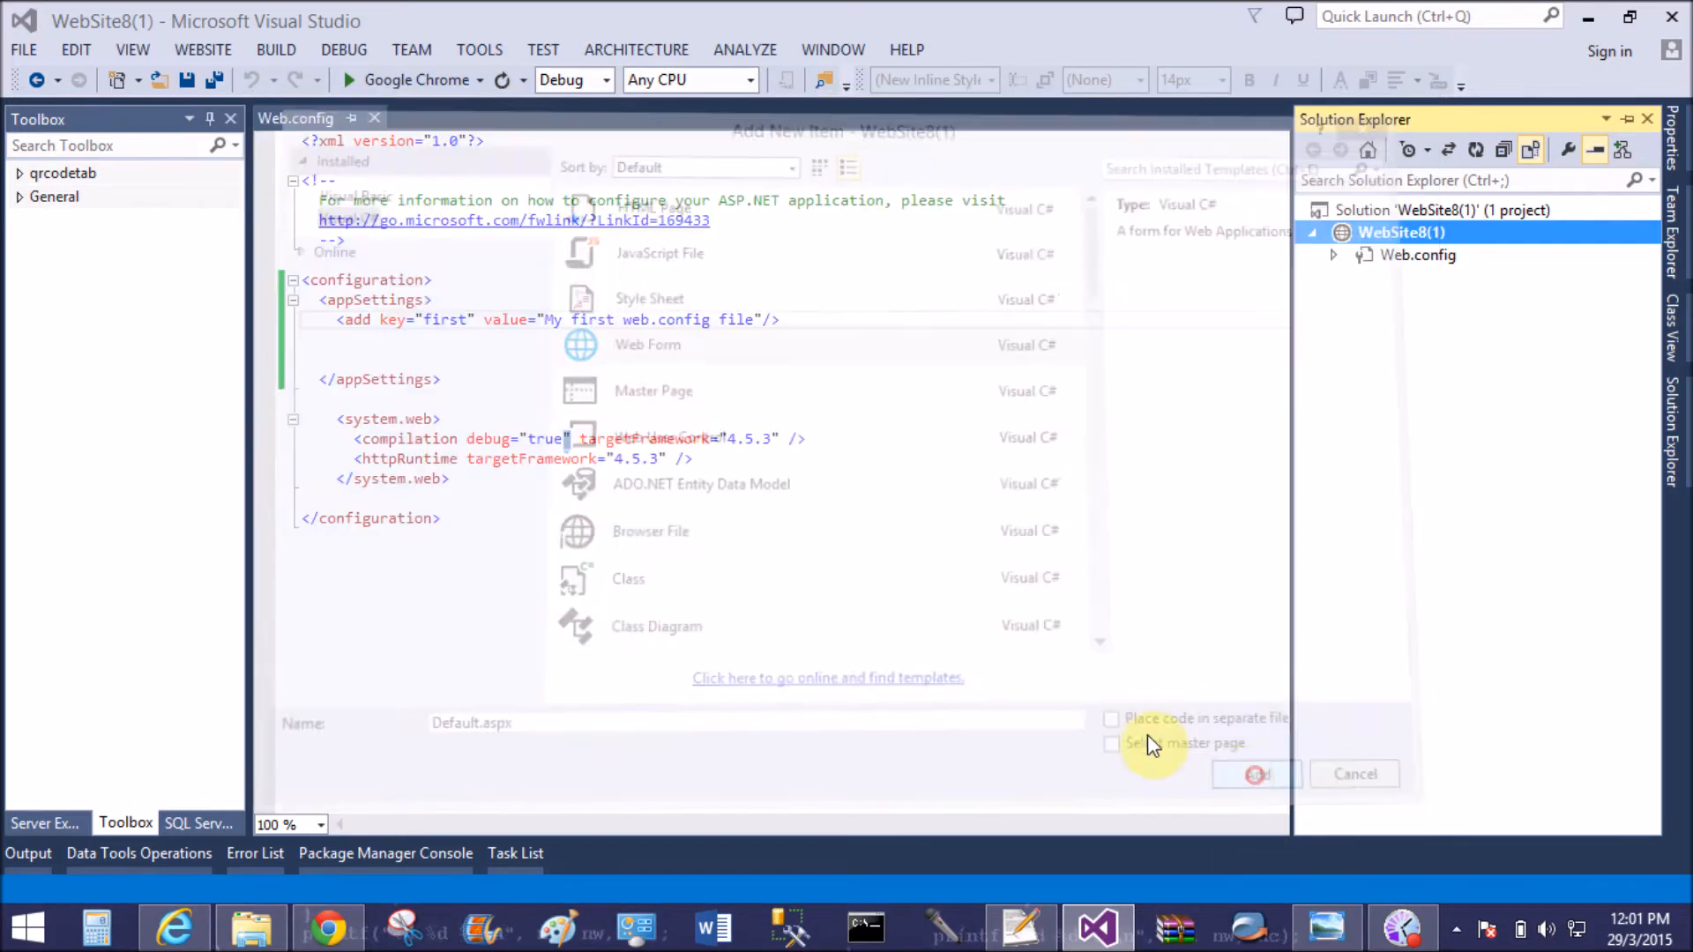
click(1255, 774)
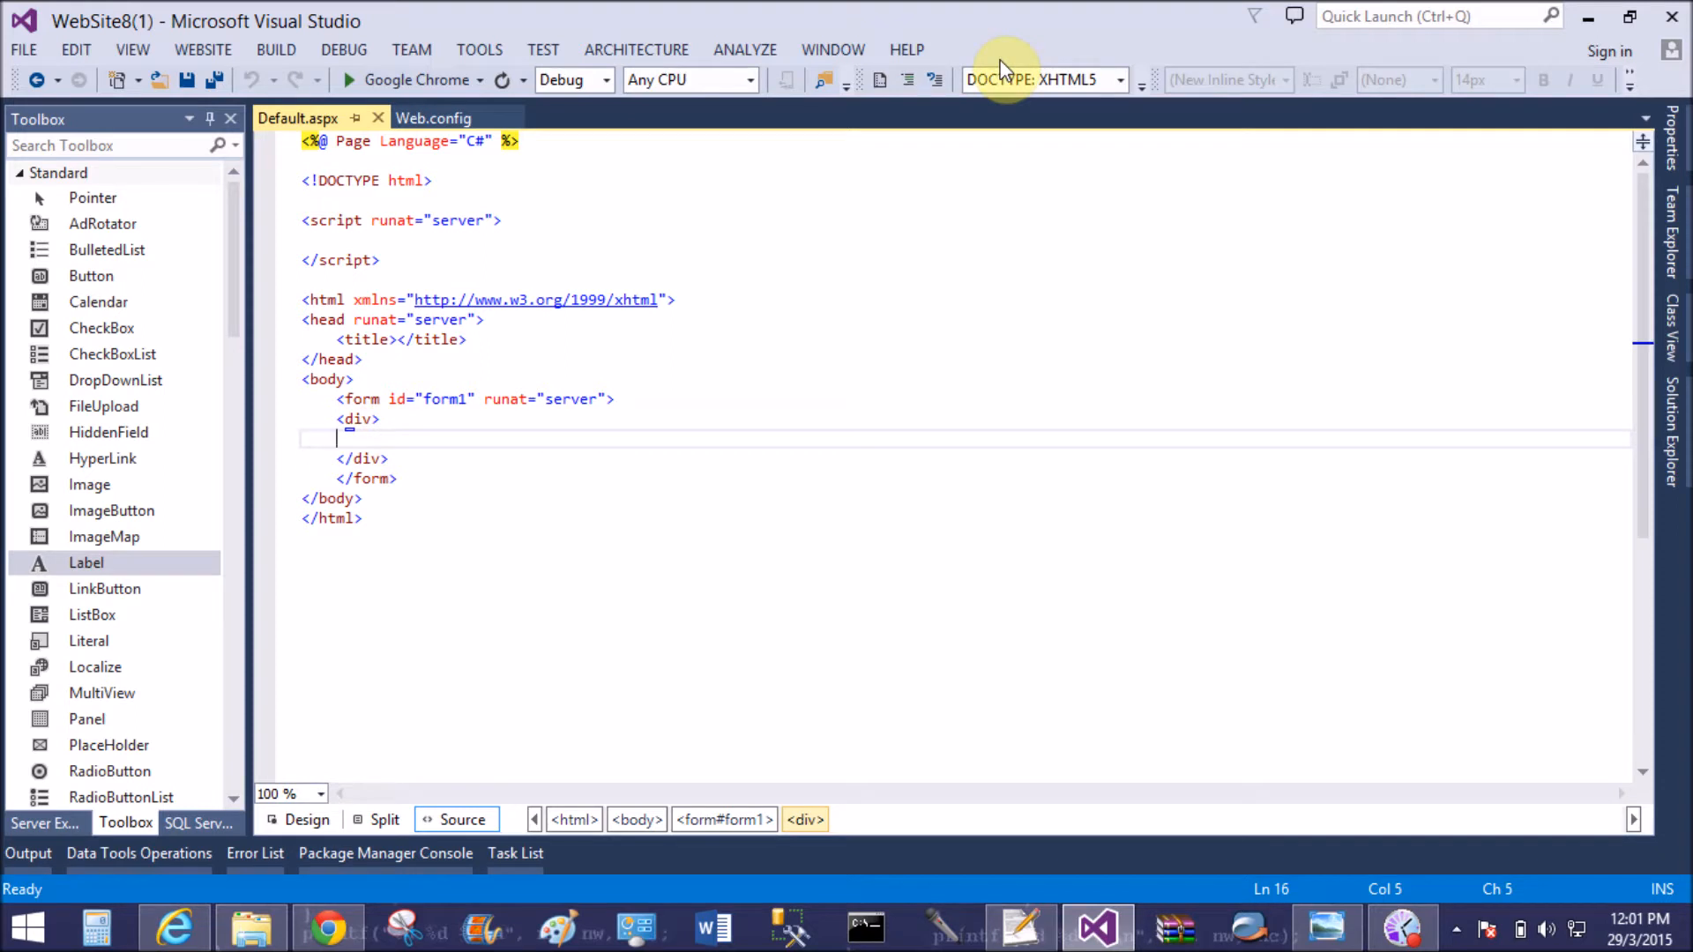
Add a Label whose Text expression reads appSettings key 'first', checking Web.config, and save
click(85, 563)
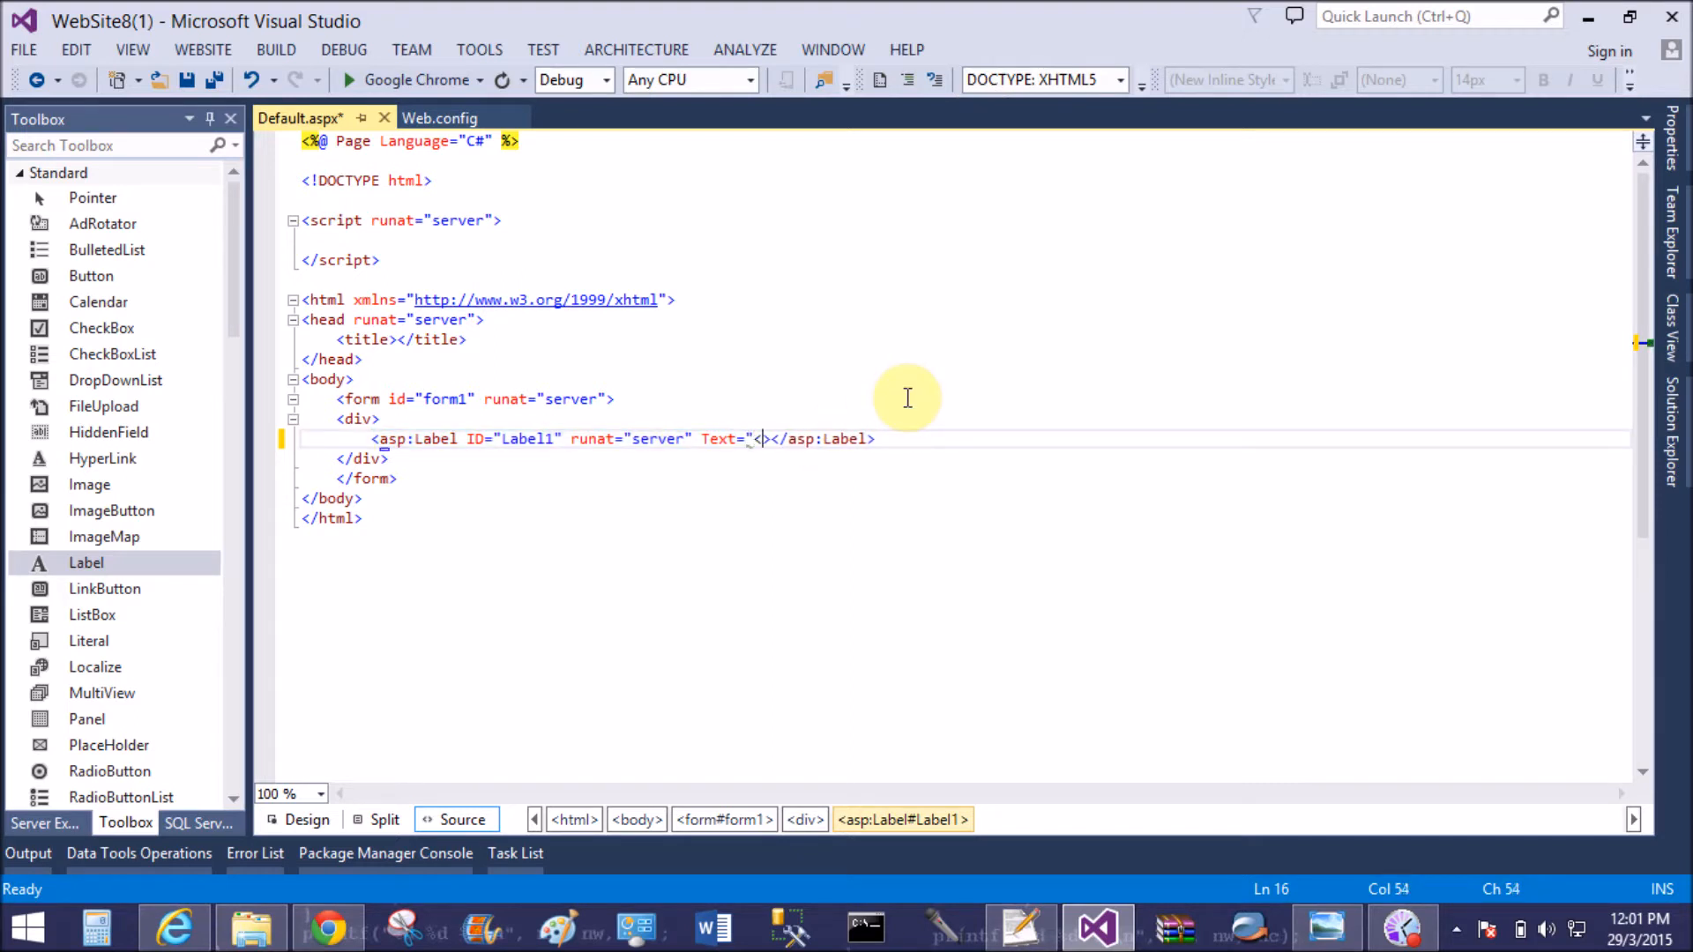
text(% %>")
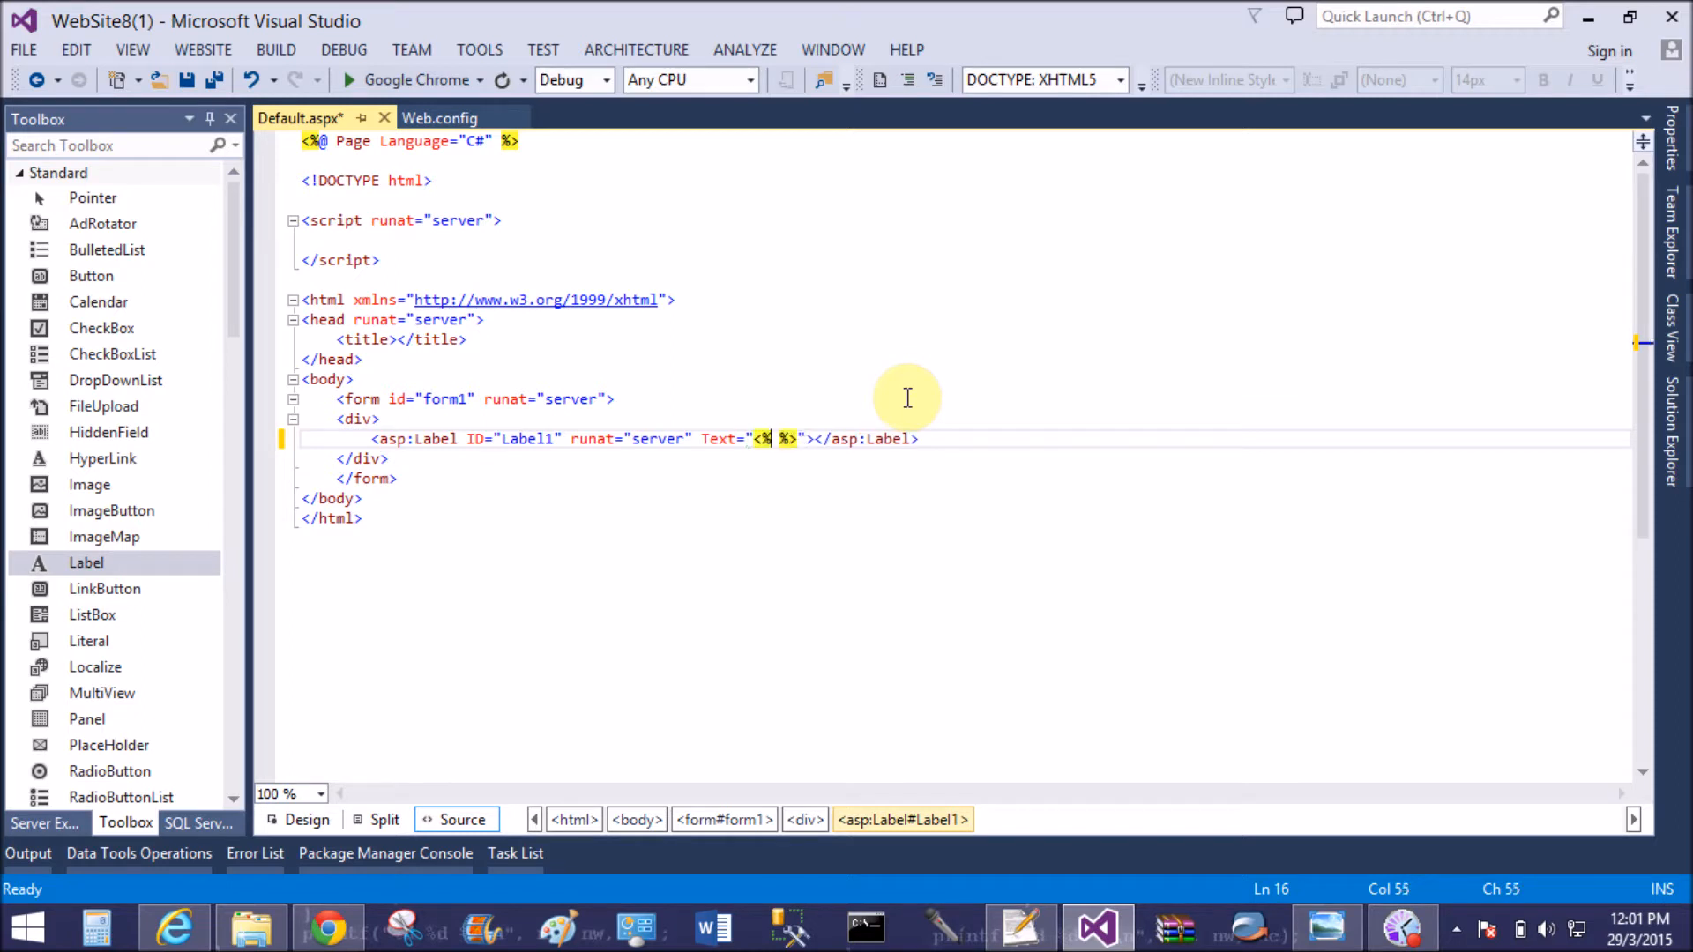
text($)
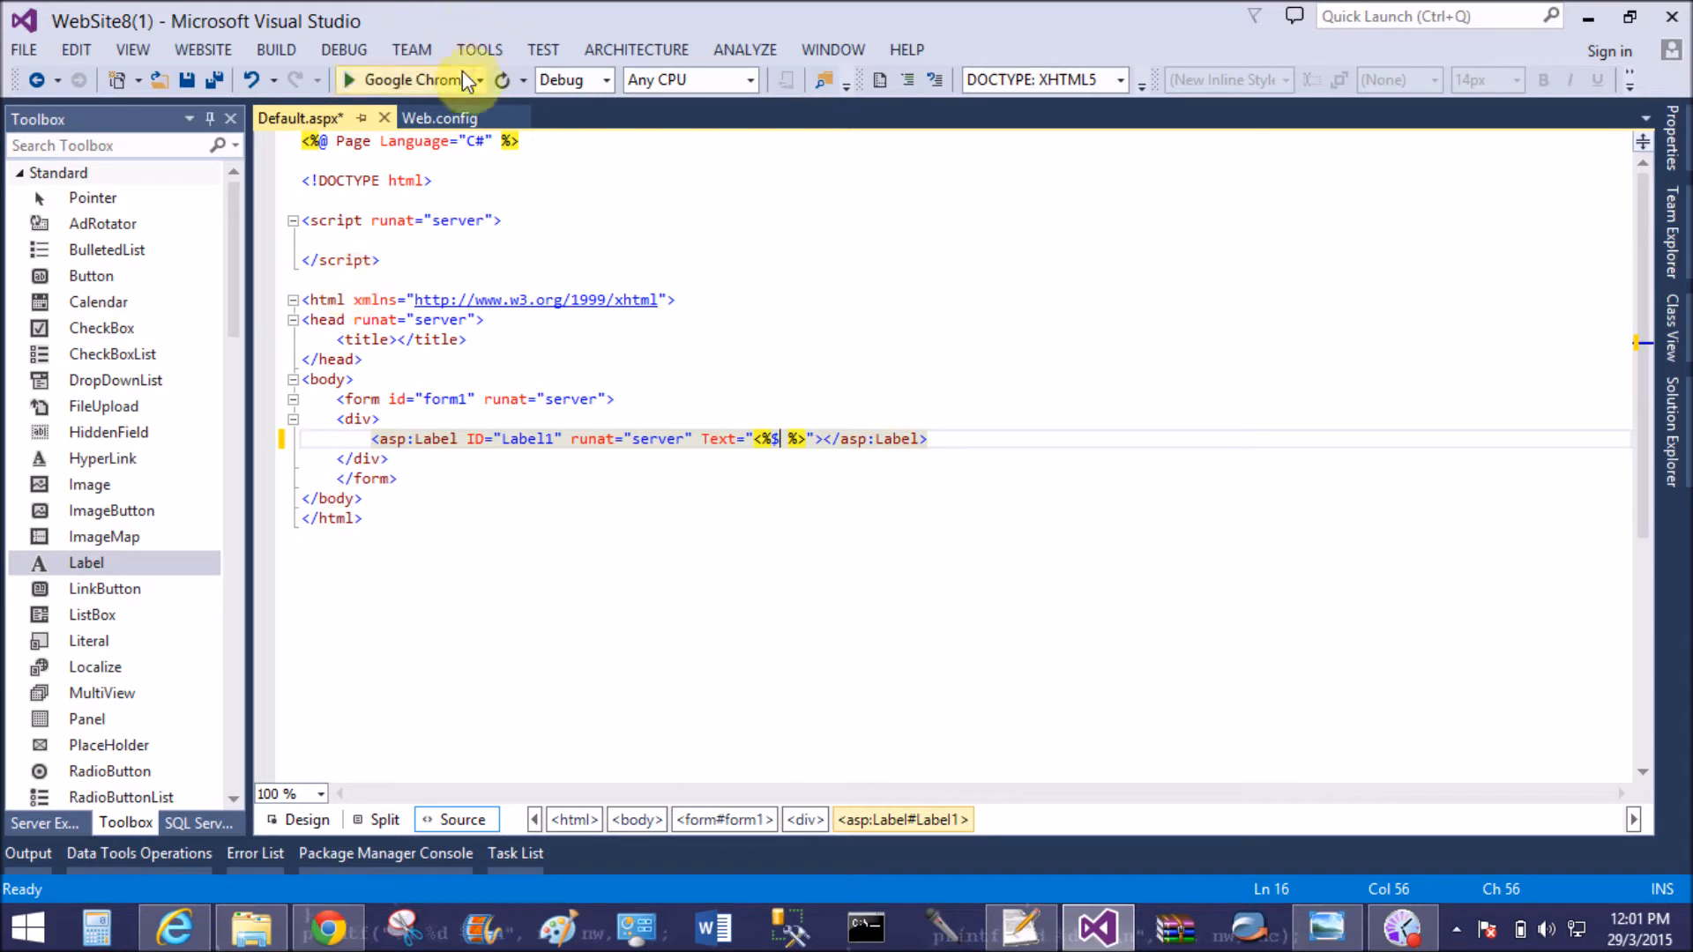
click(439, 117)
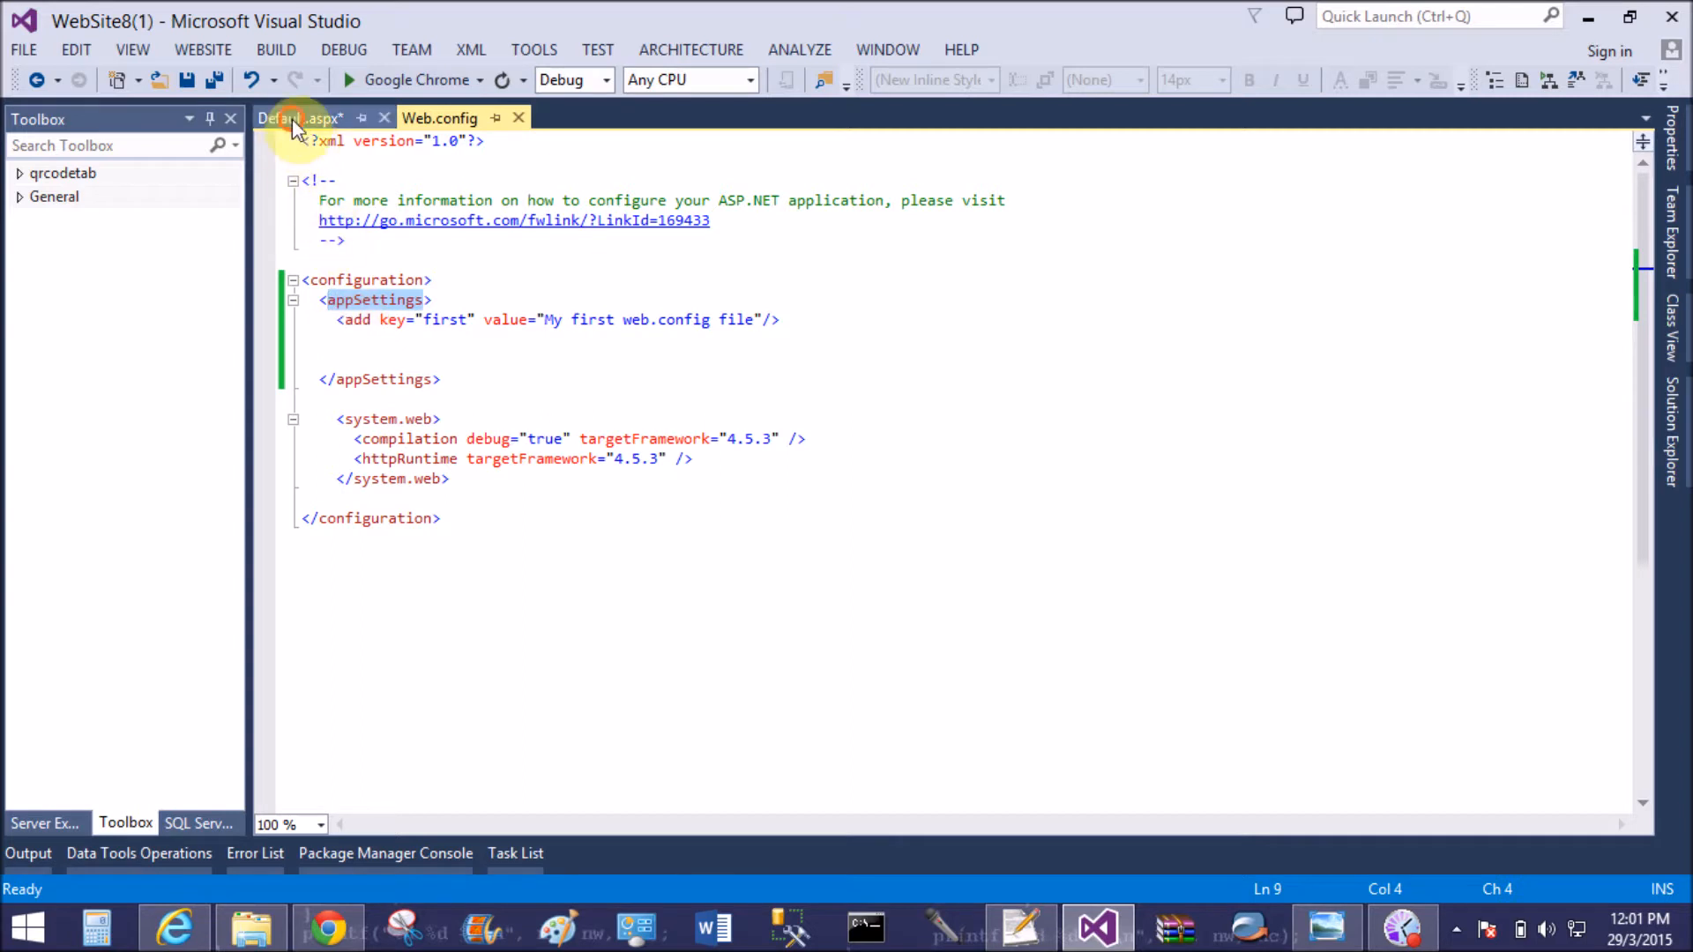
click(299, 117)
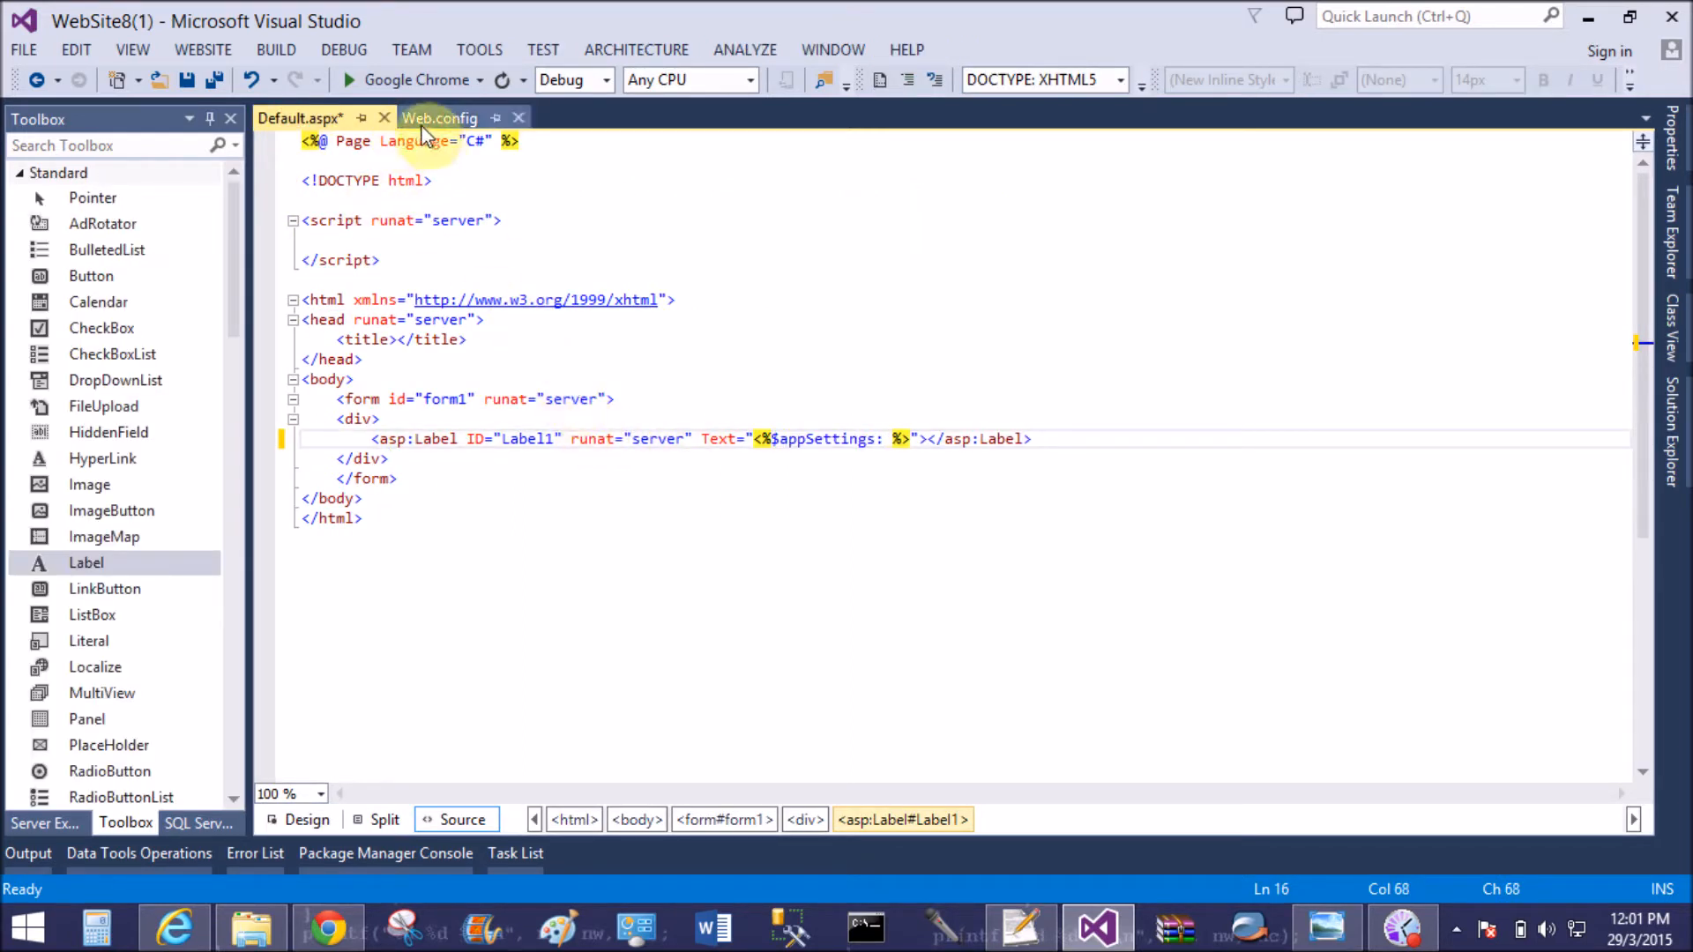
click(439, 117)
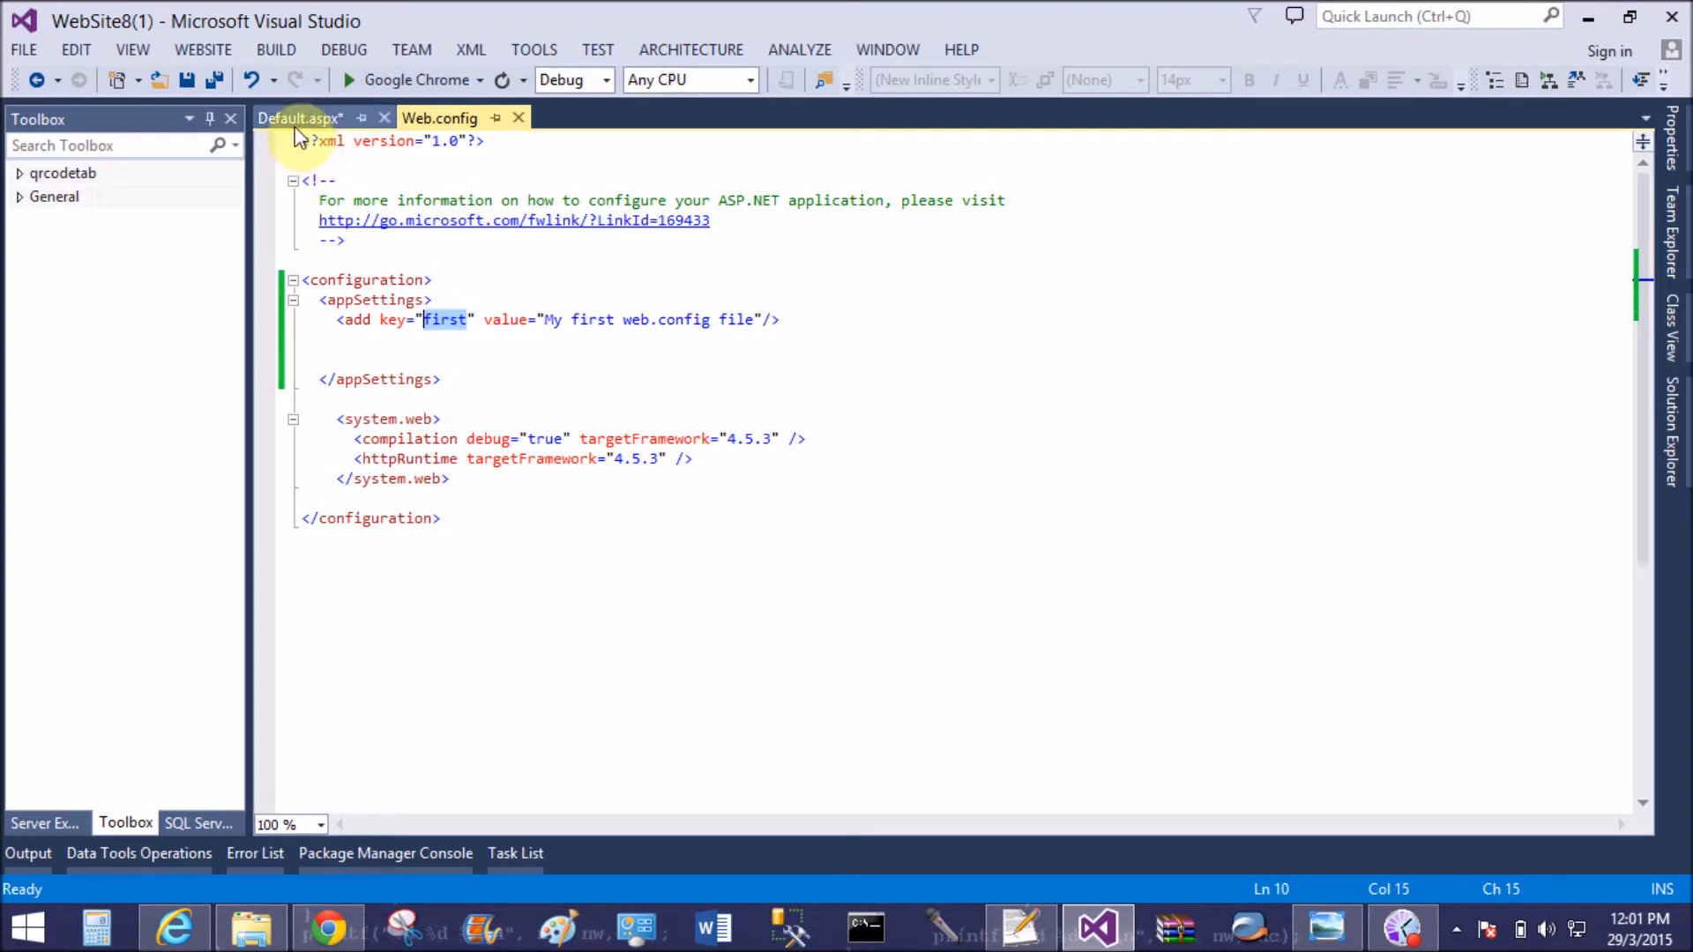
click(299, 118)
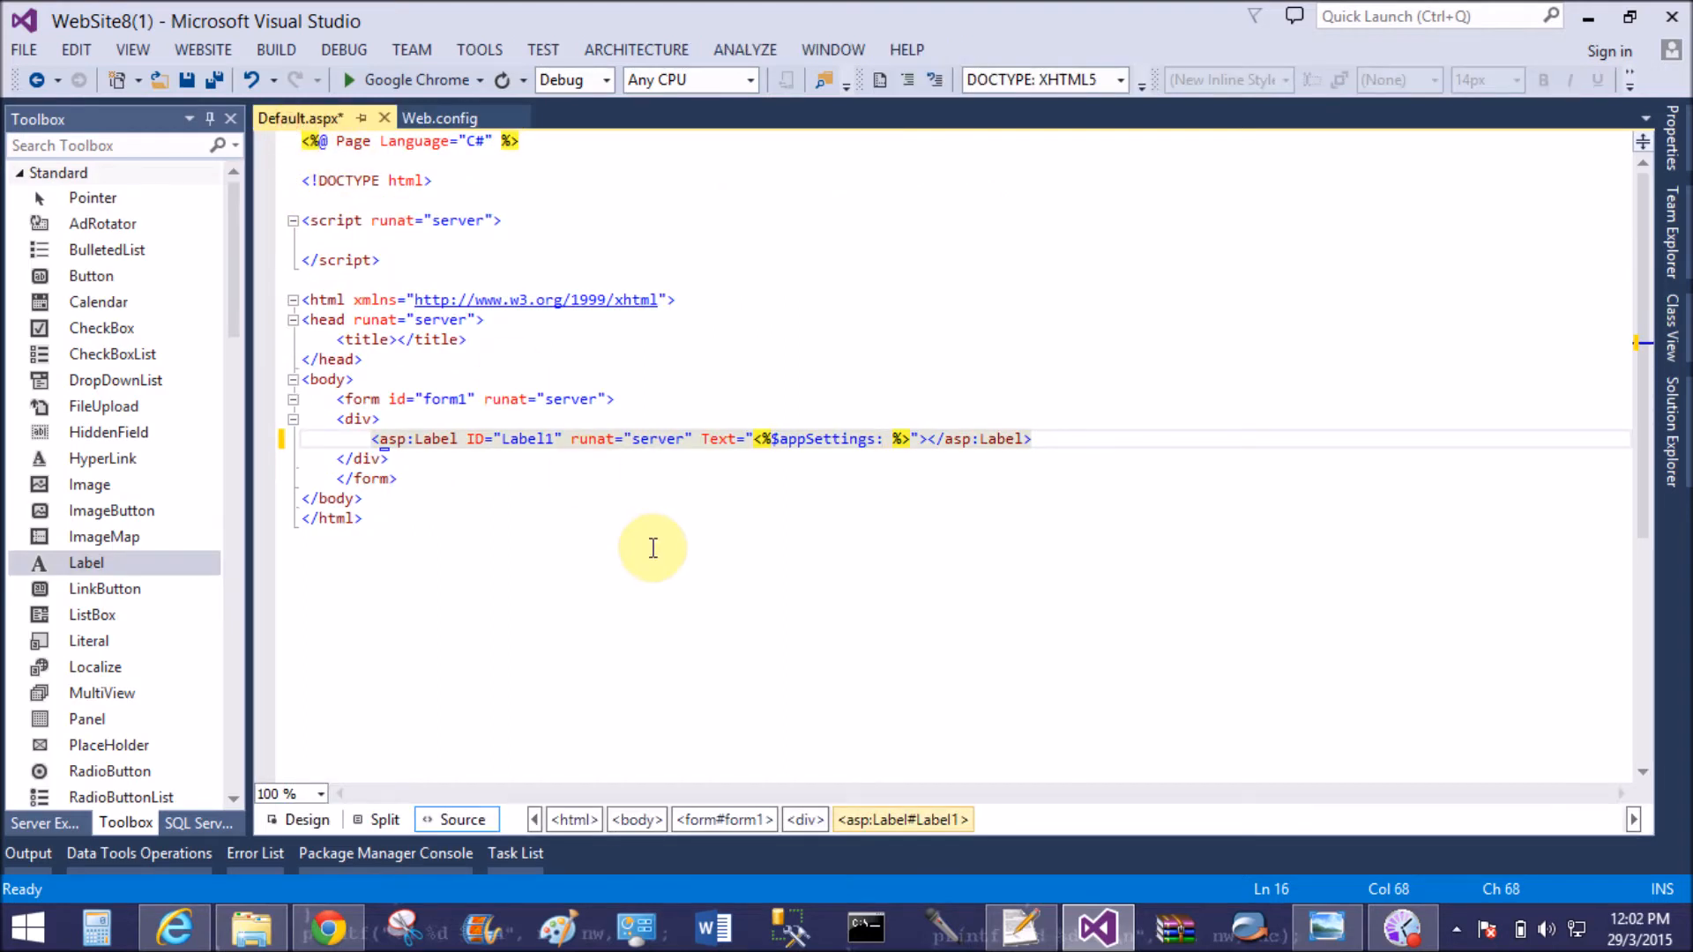
text(first)
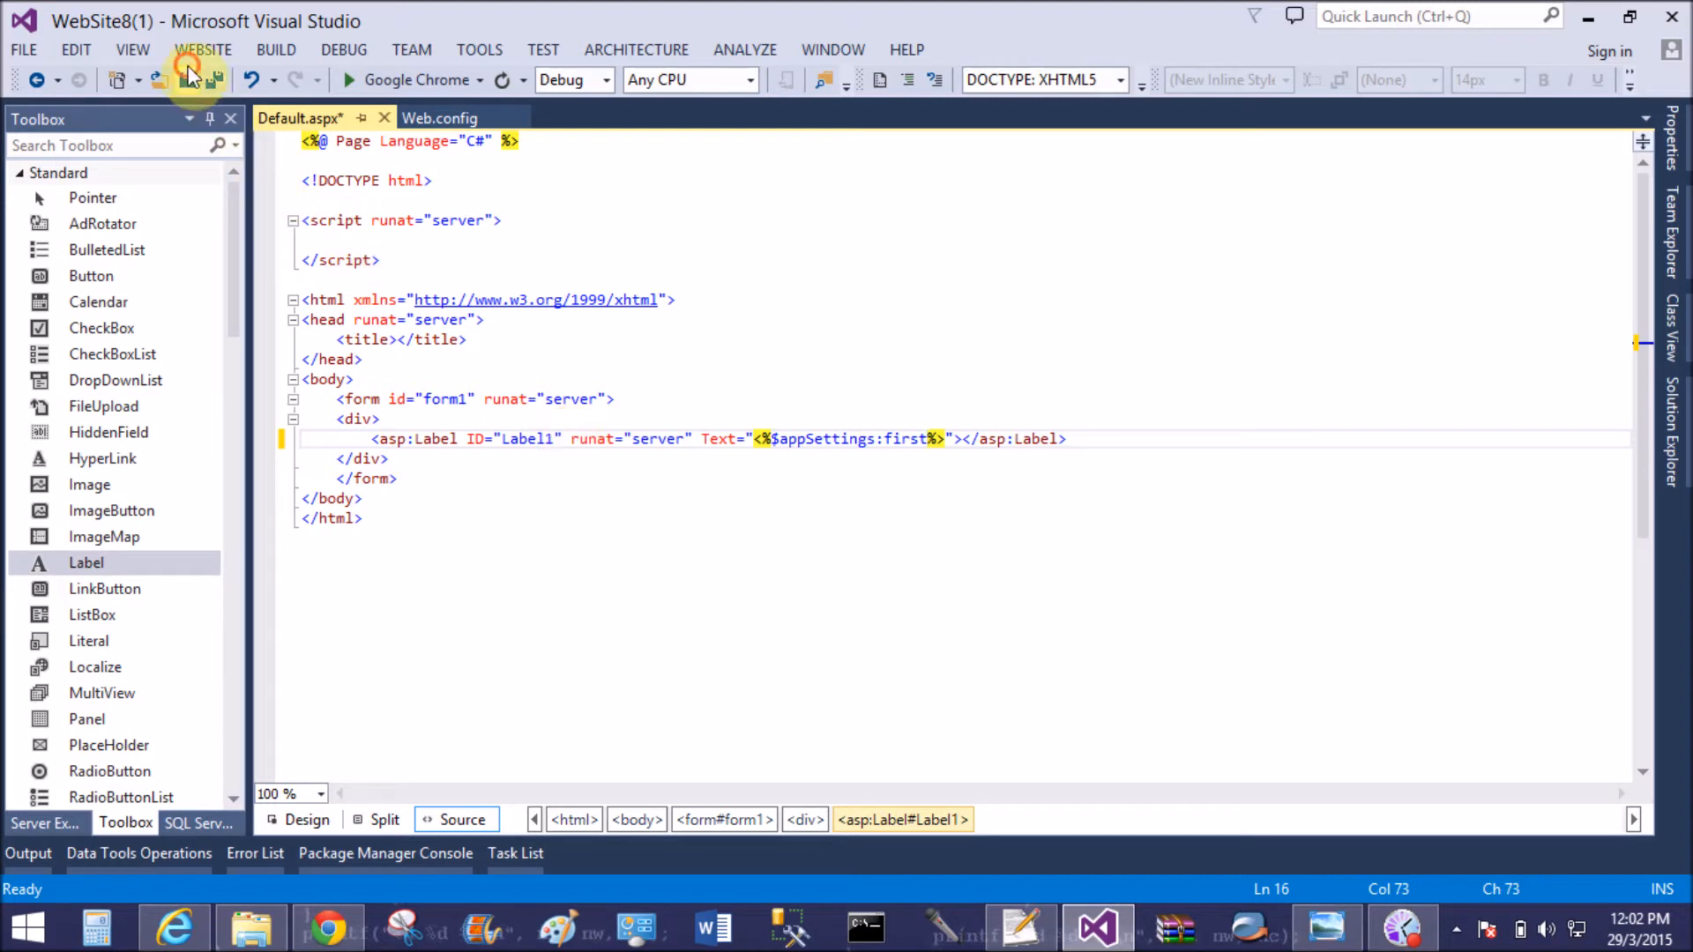
click(186, 78)
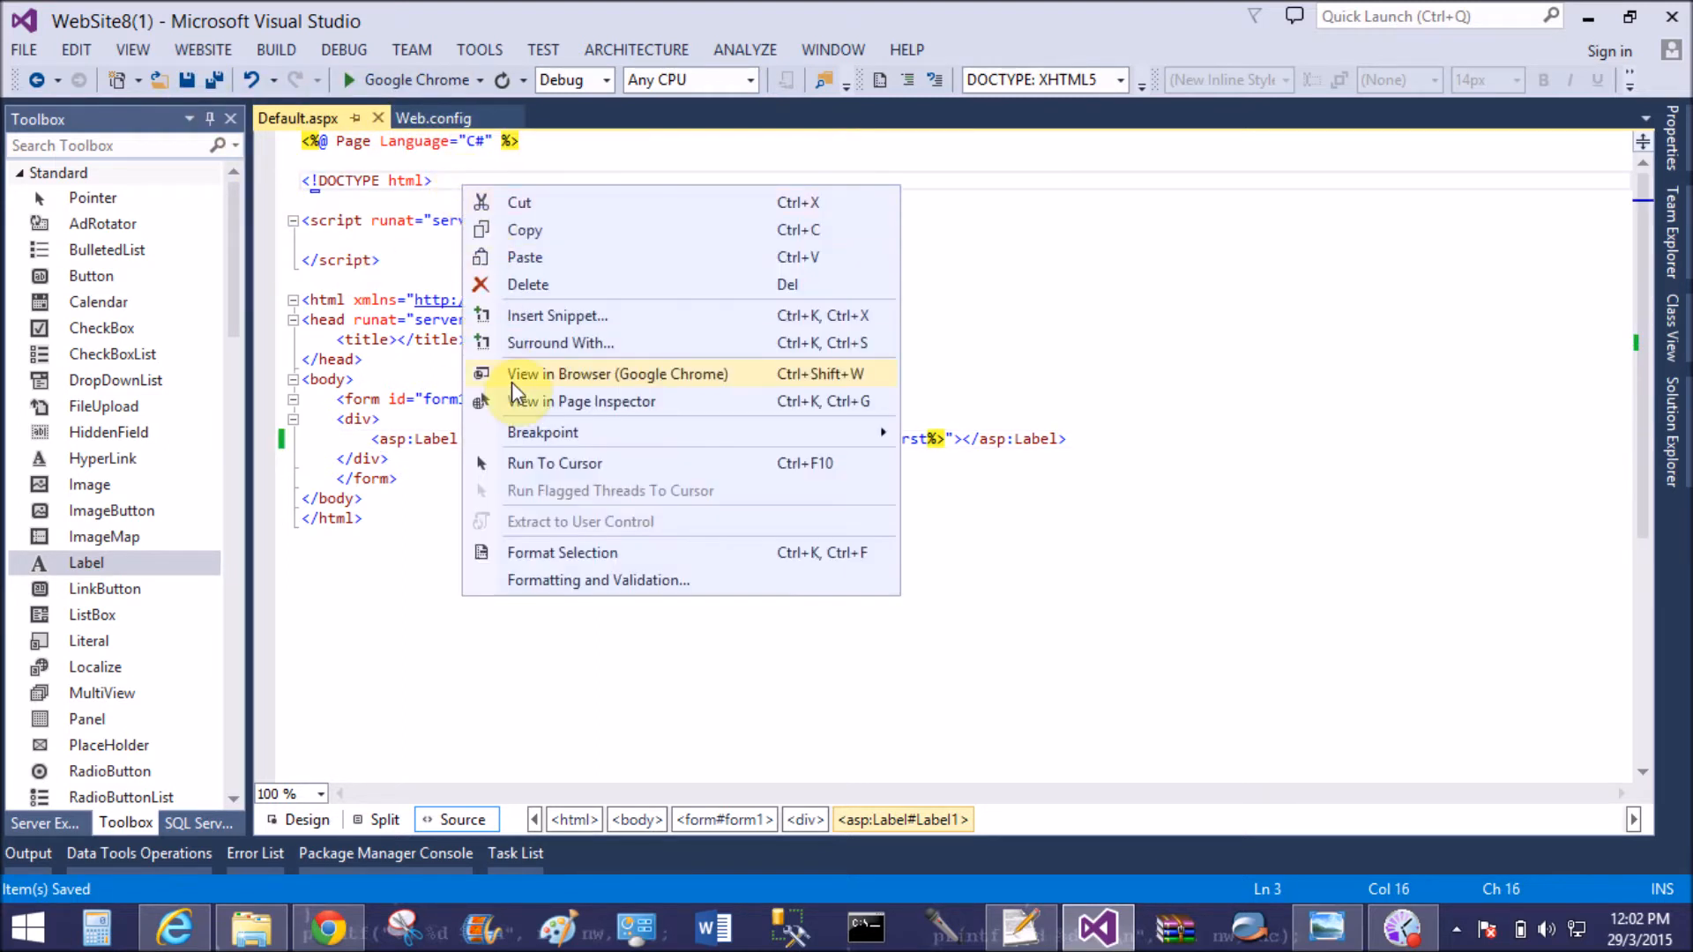
Confirm Default.aspx in Chrome shows 'My first web.config file', then return to Visual Studio
click(617, 374)
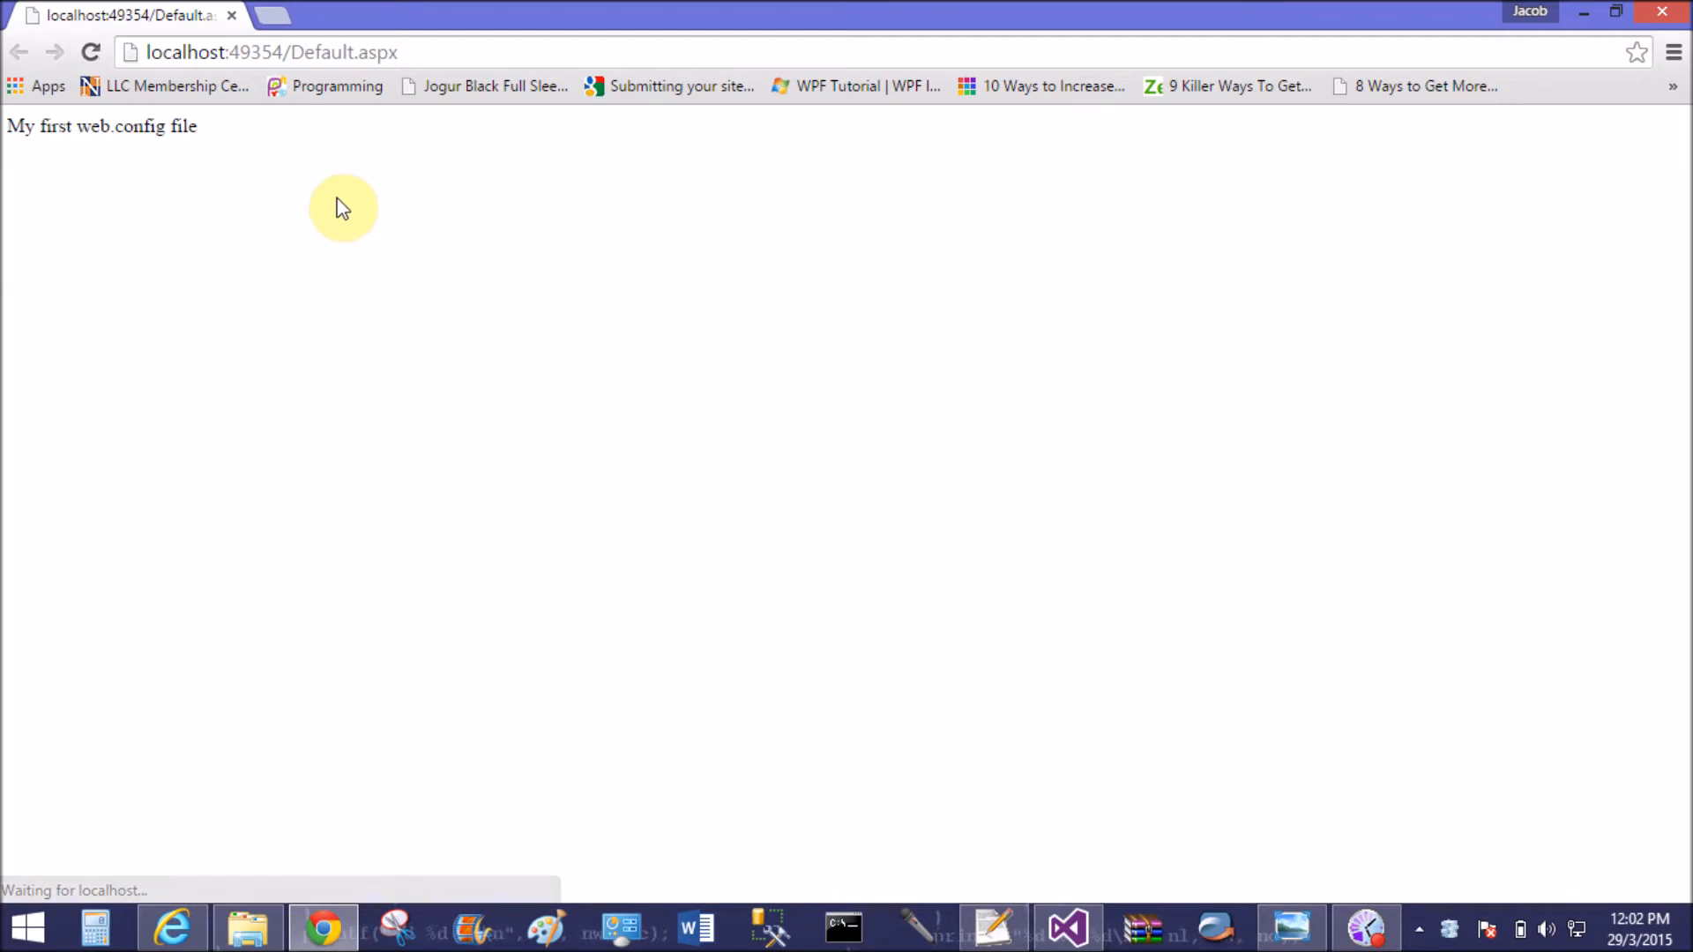
mouse_move(322, 927)
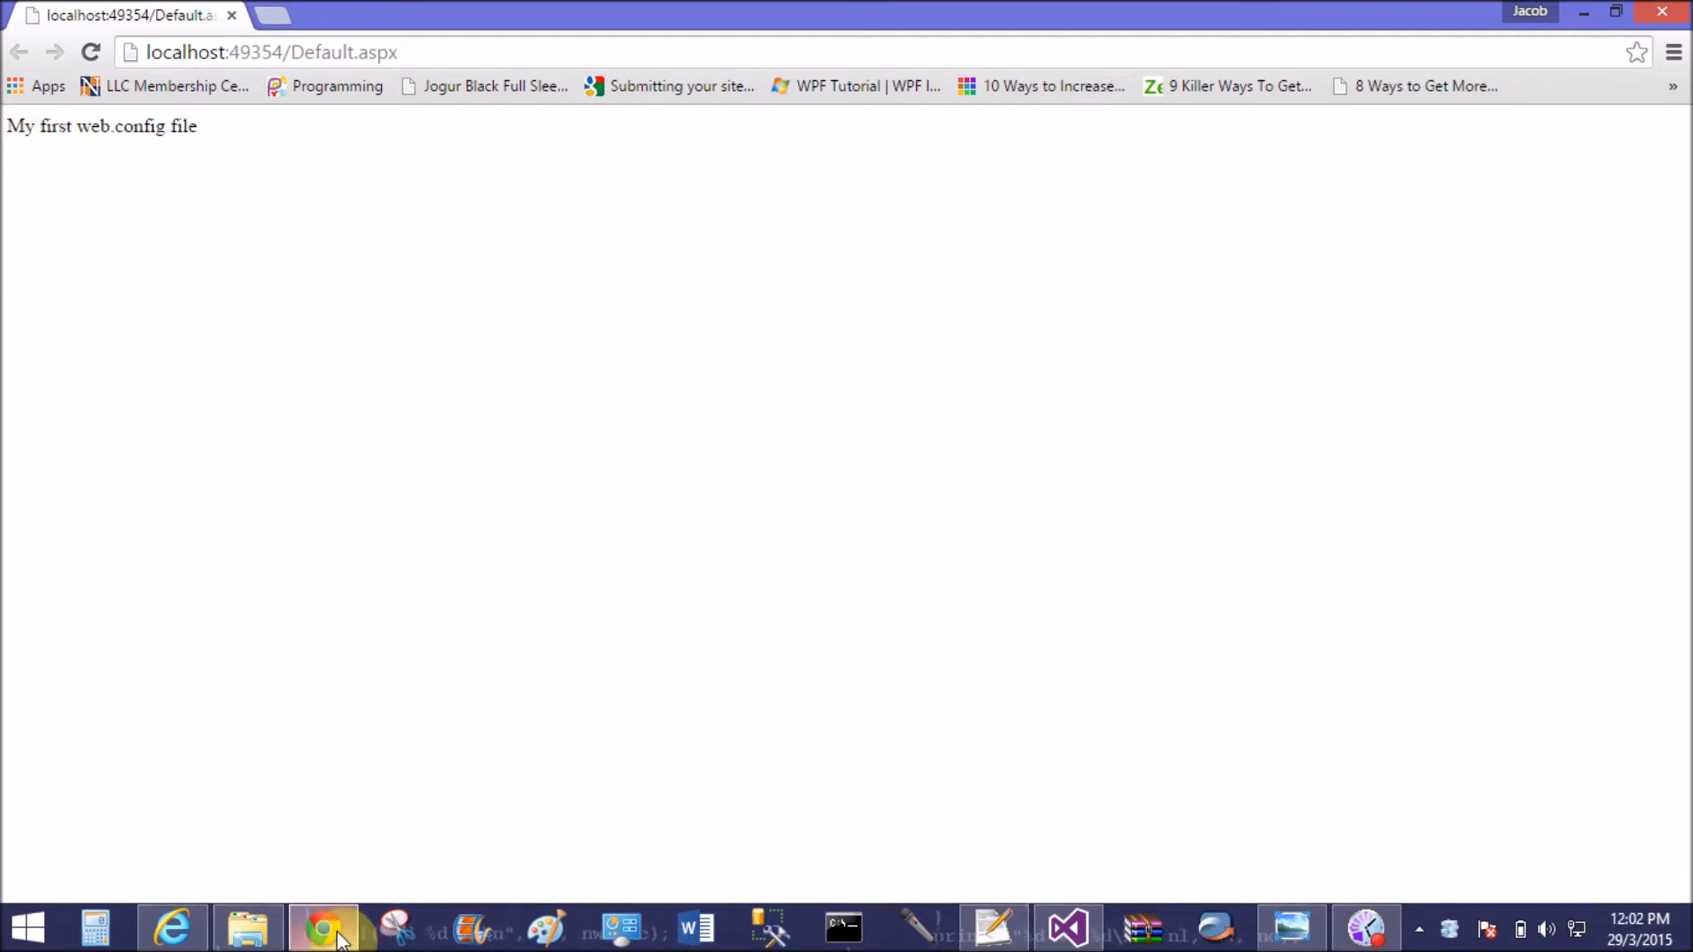
mouse_move(1193, 927)
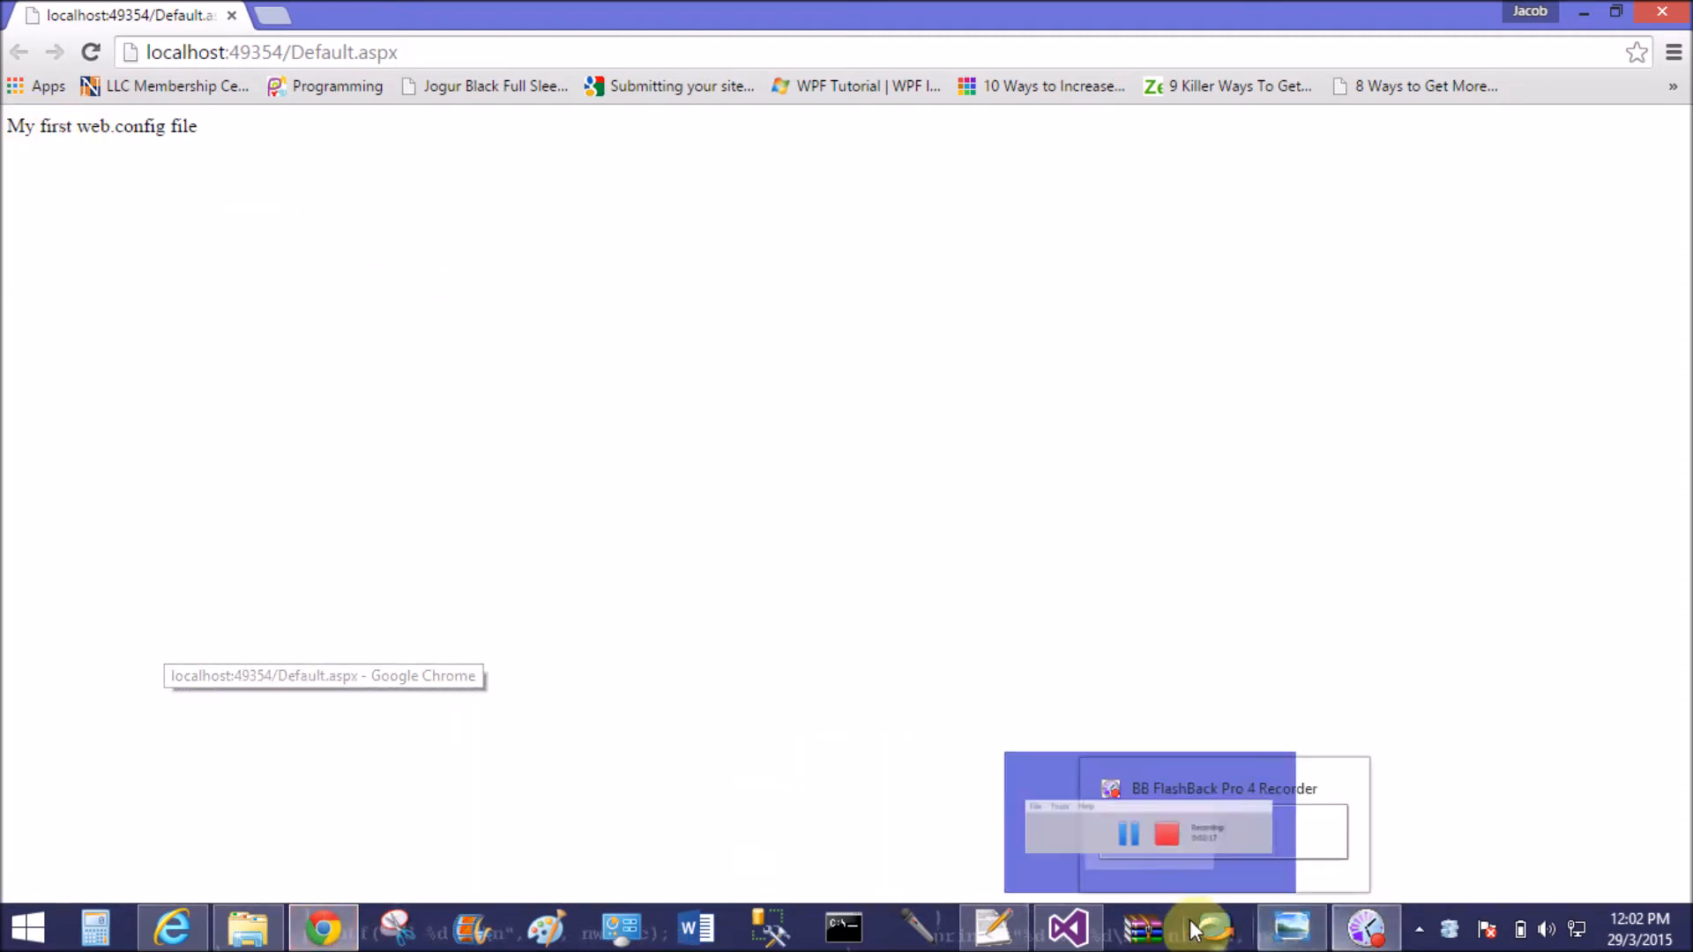
click(1066, 927)
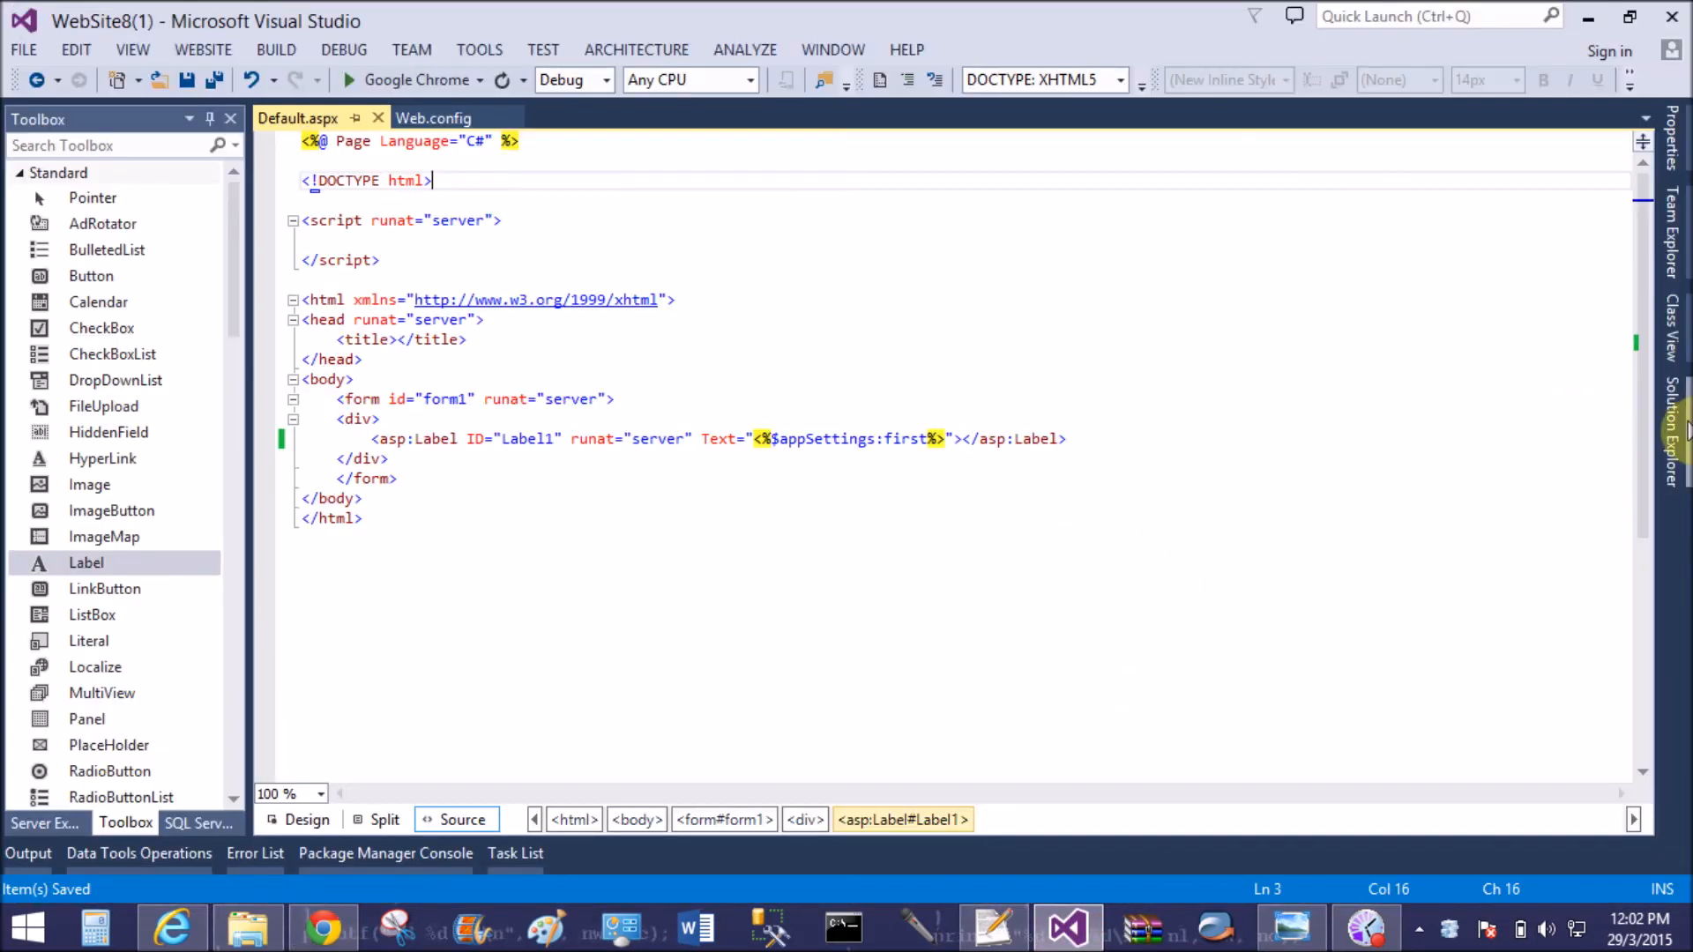
Add a Web Configuration File item, Web2.config, to WebSite8(1)
right_click(1425, 232)
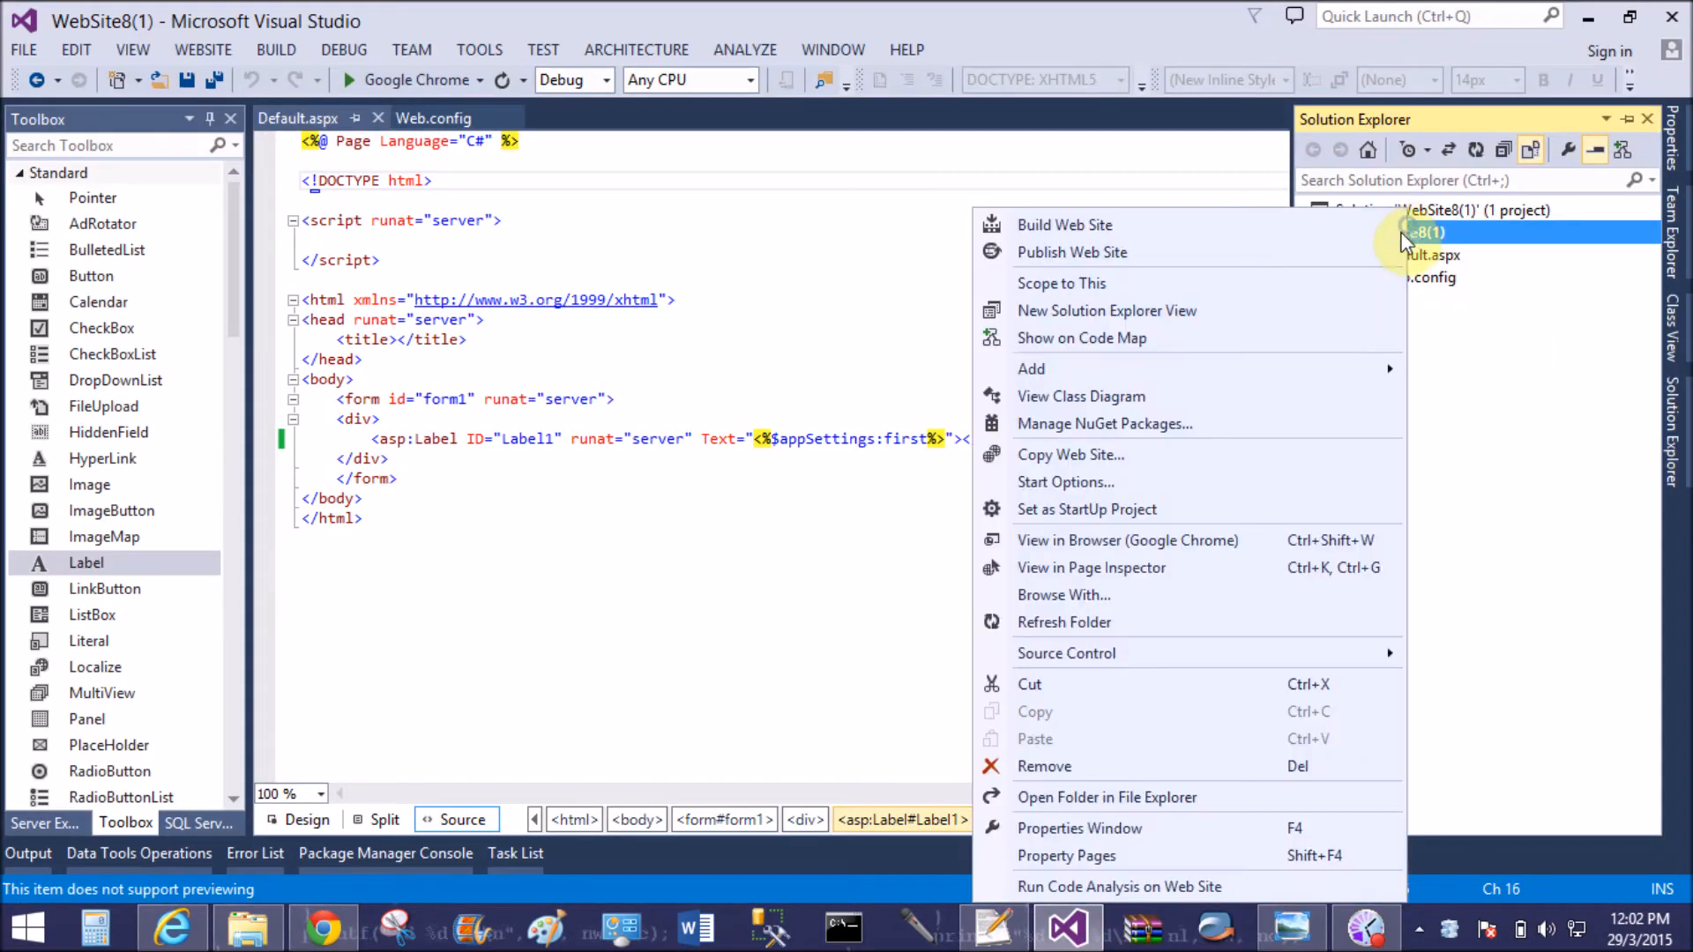
mouse_move(1301, 368)
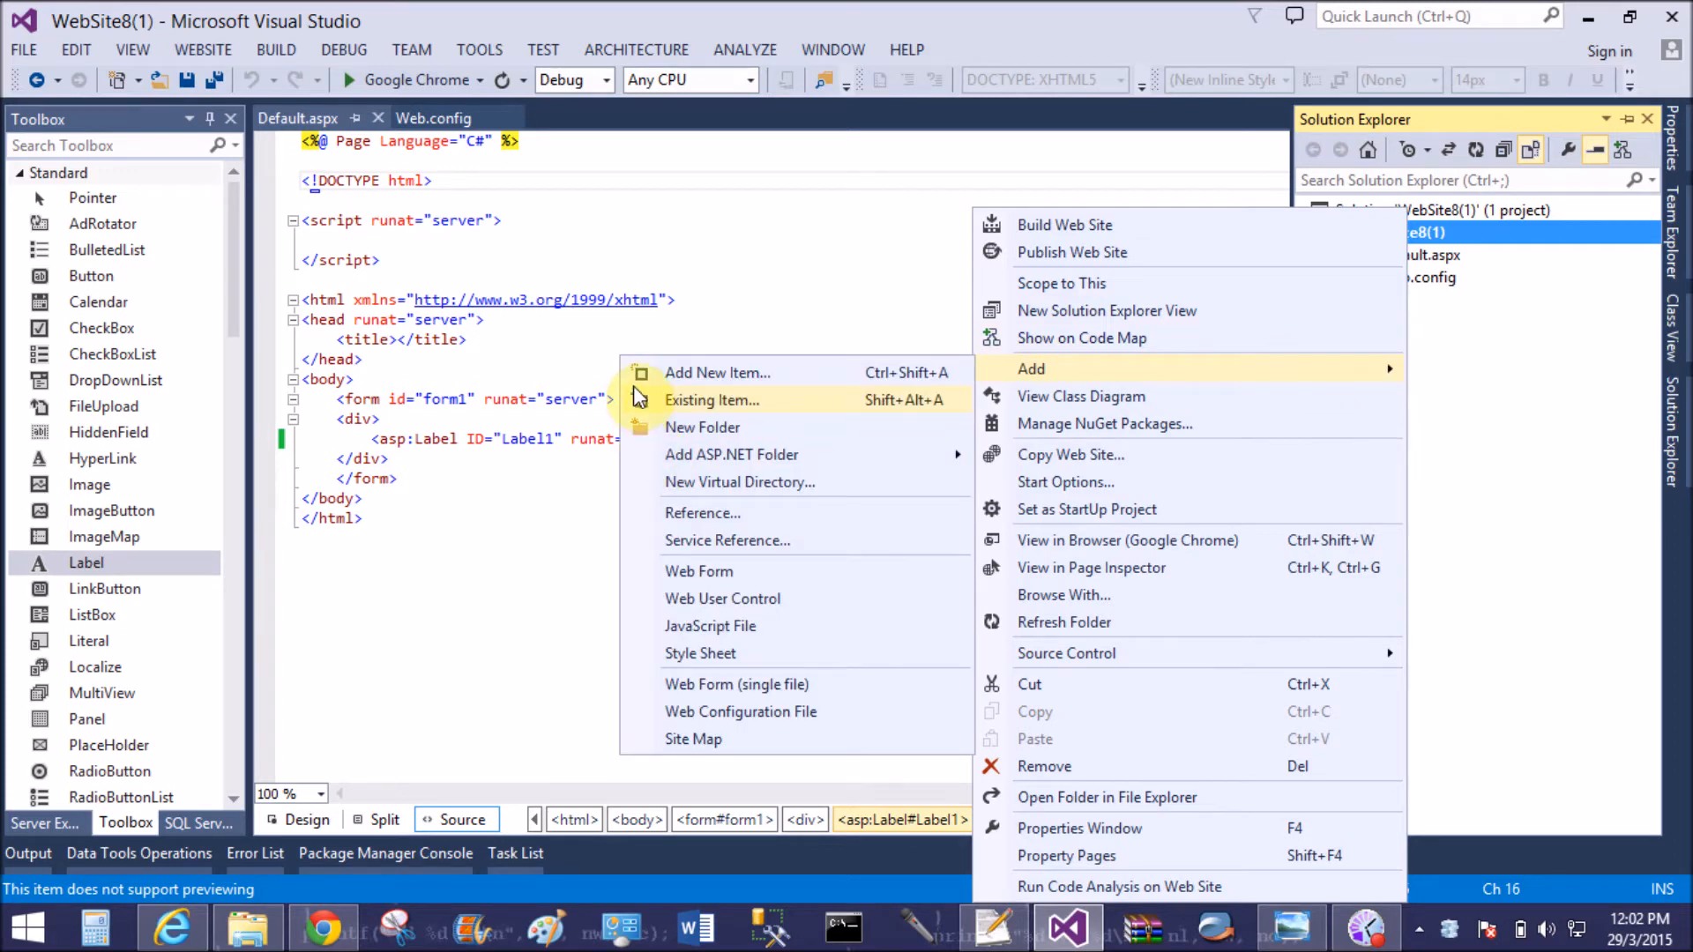
click(716, 371)
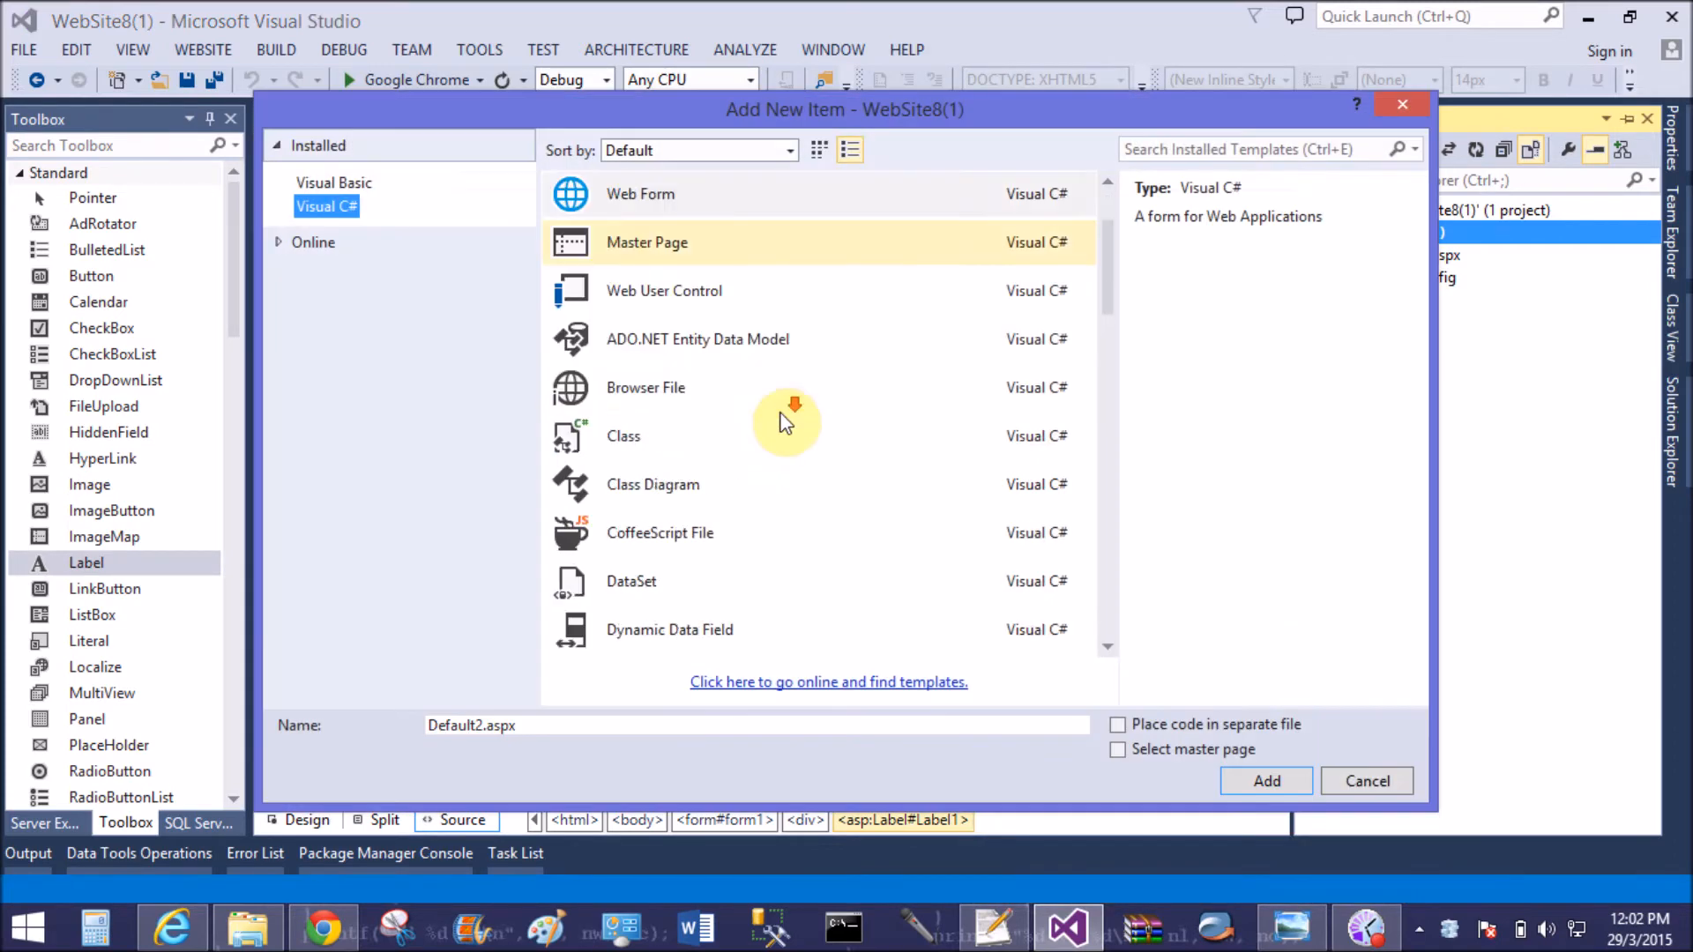
scroll(down, 3)
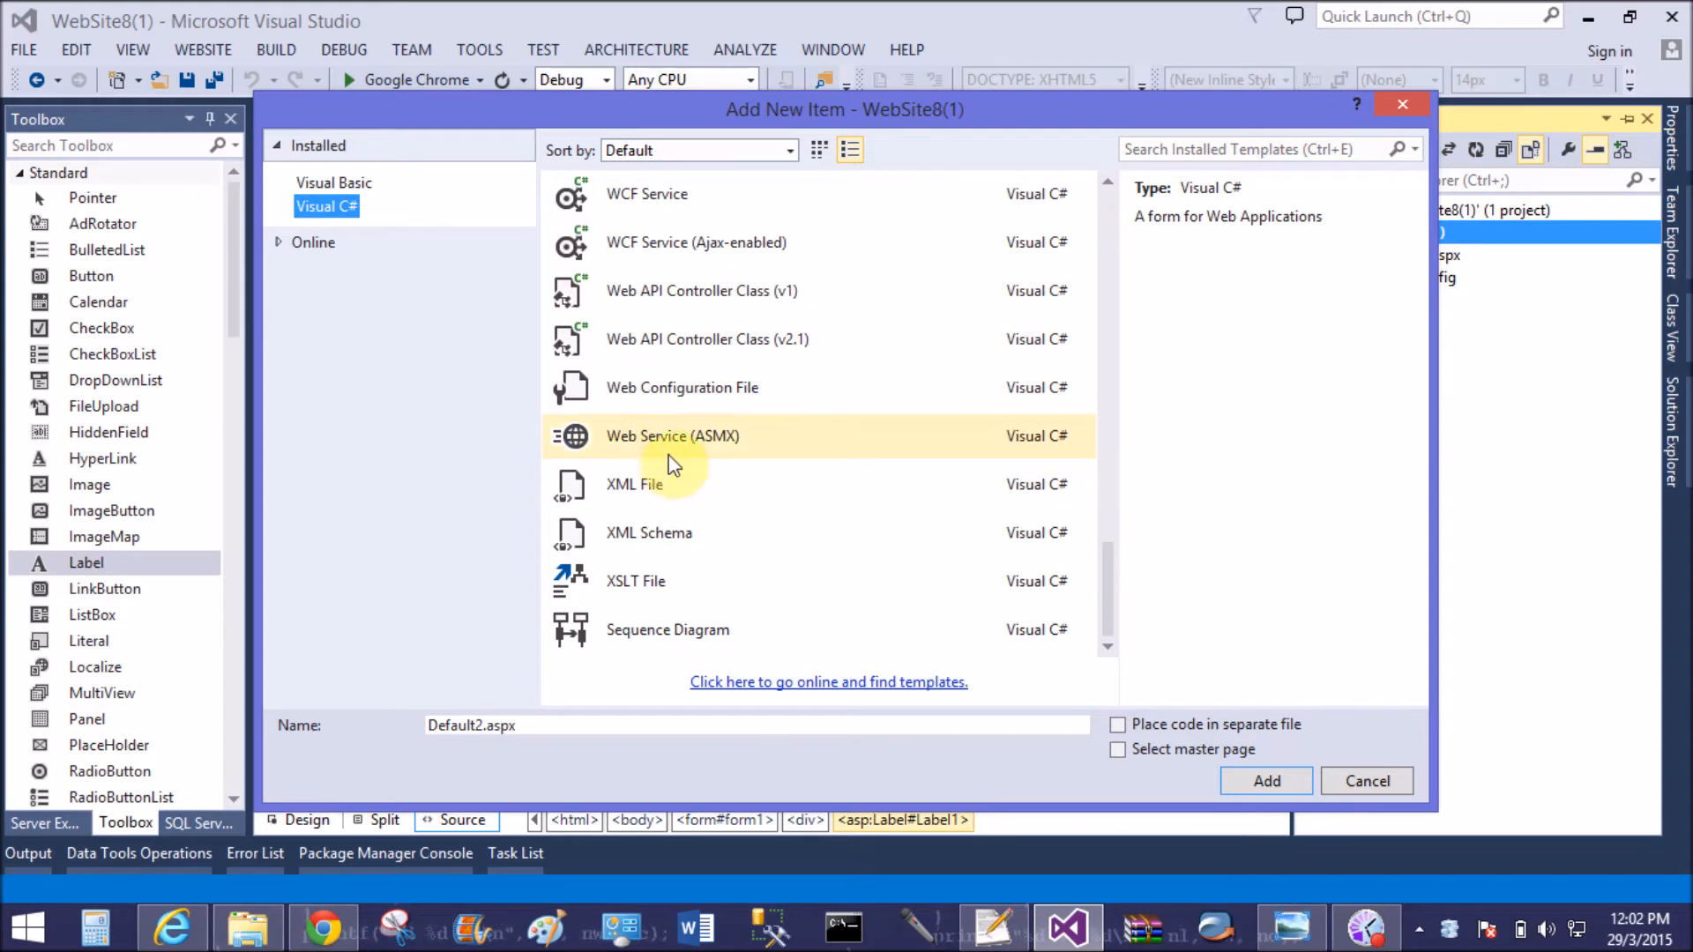
click(682, 387)
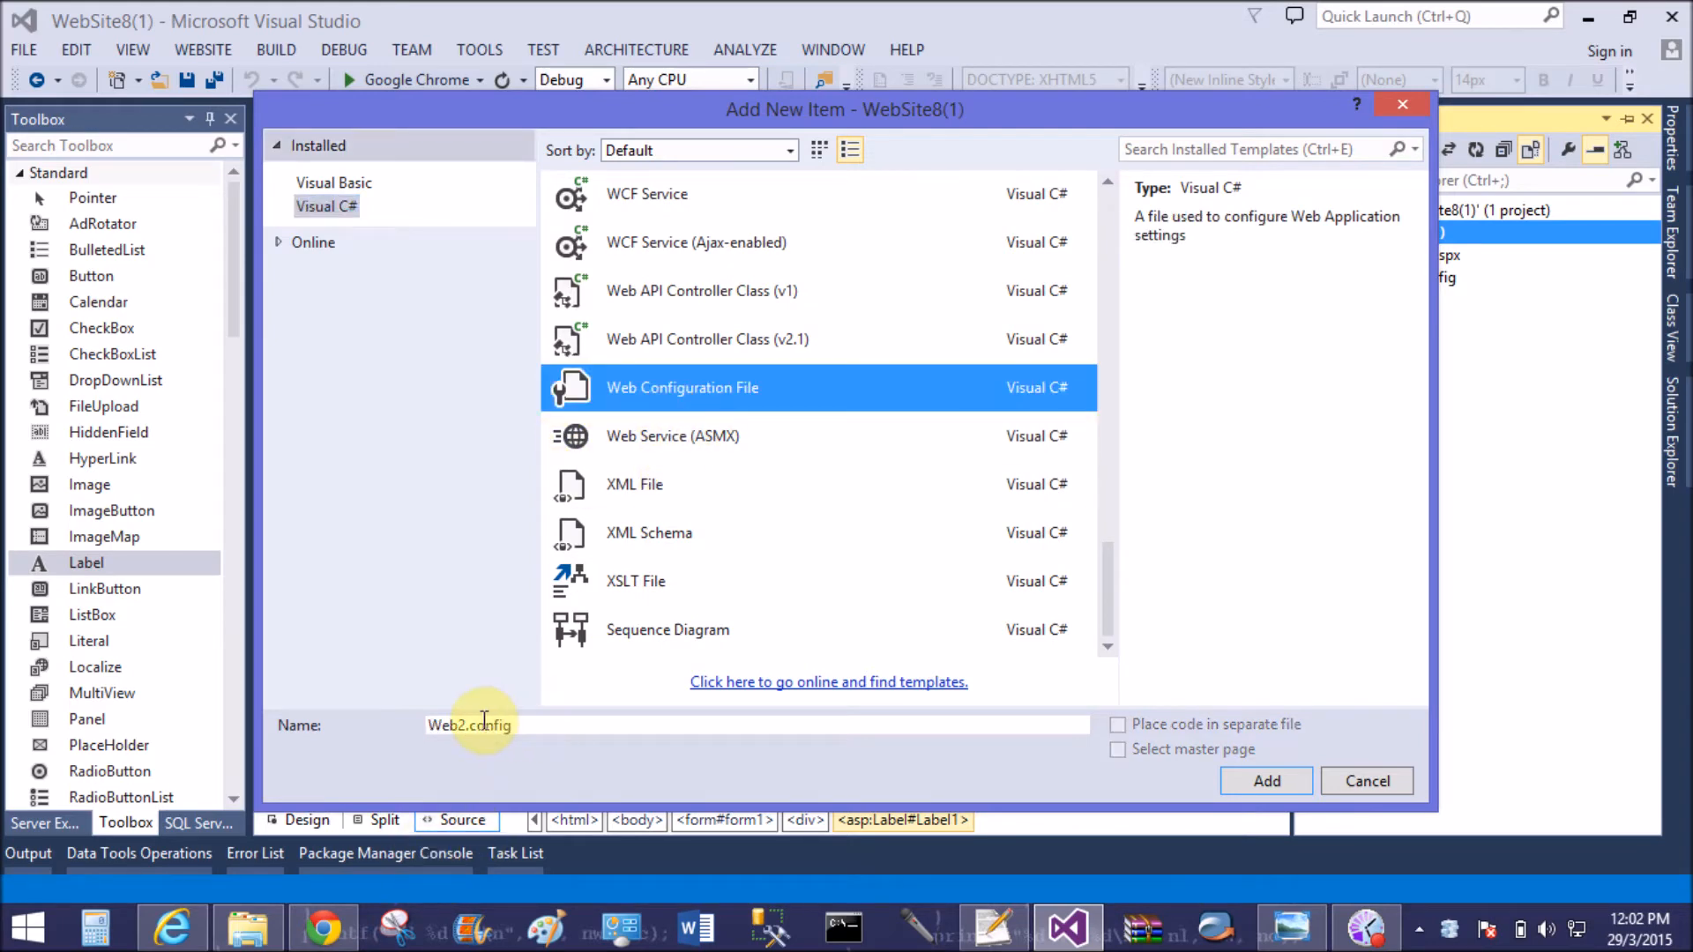
click(1265, 780)
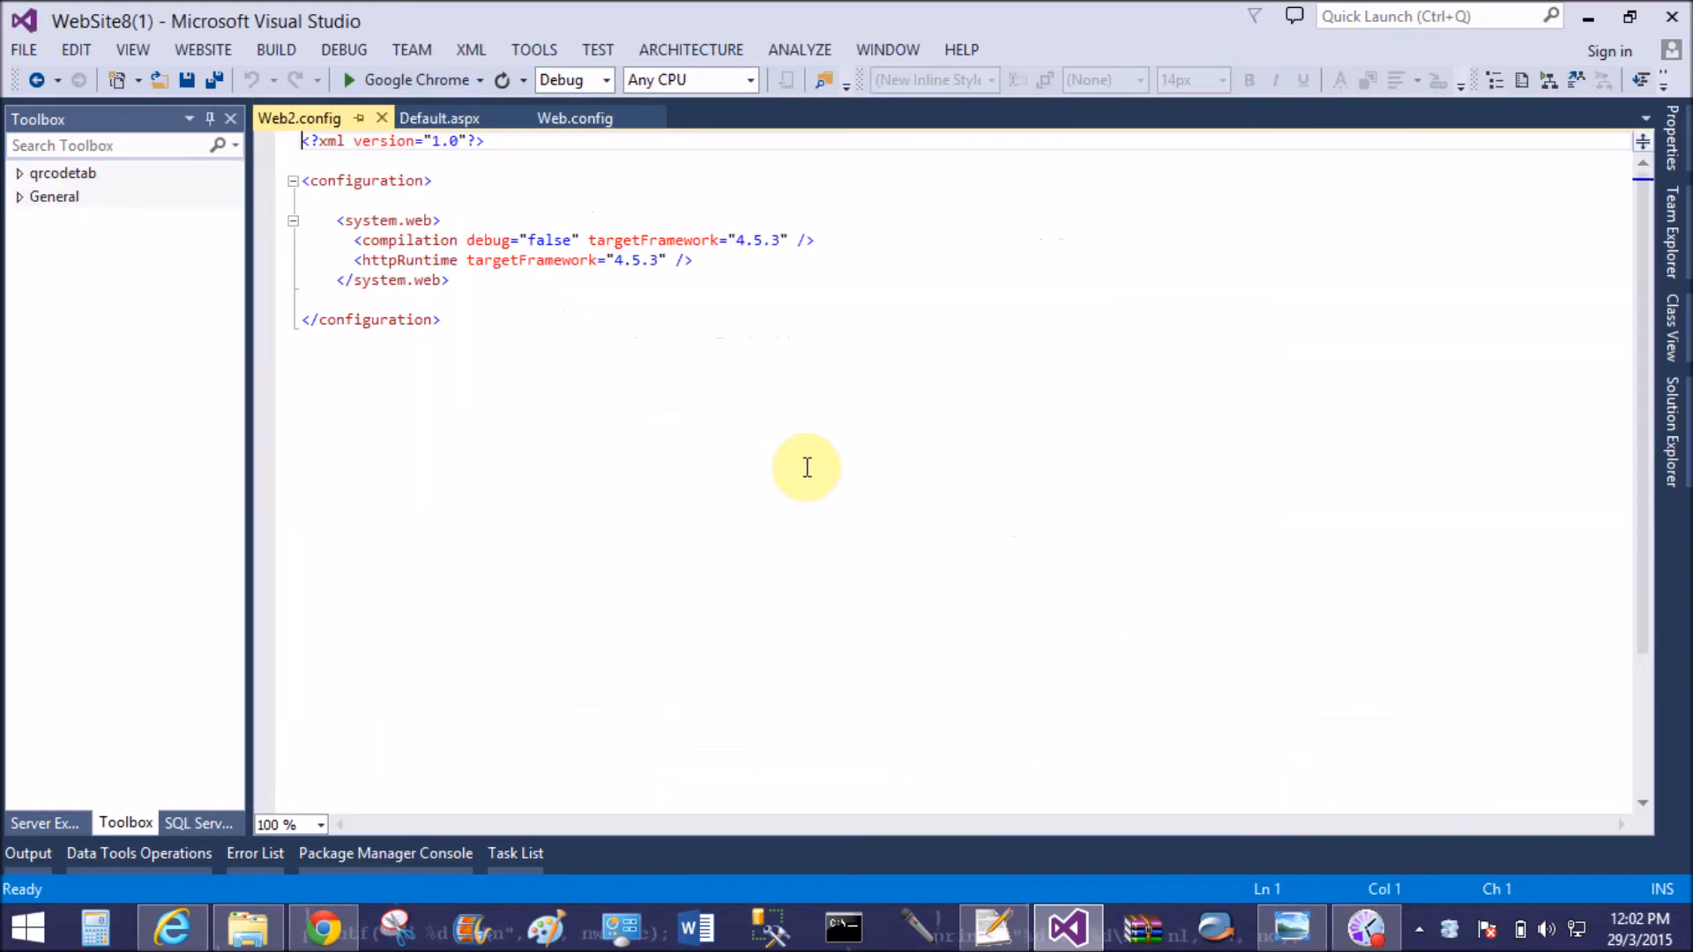
mouse_move(476, 192)
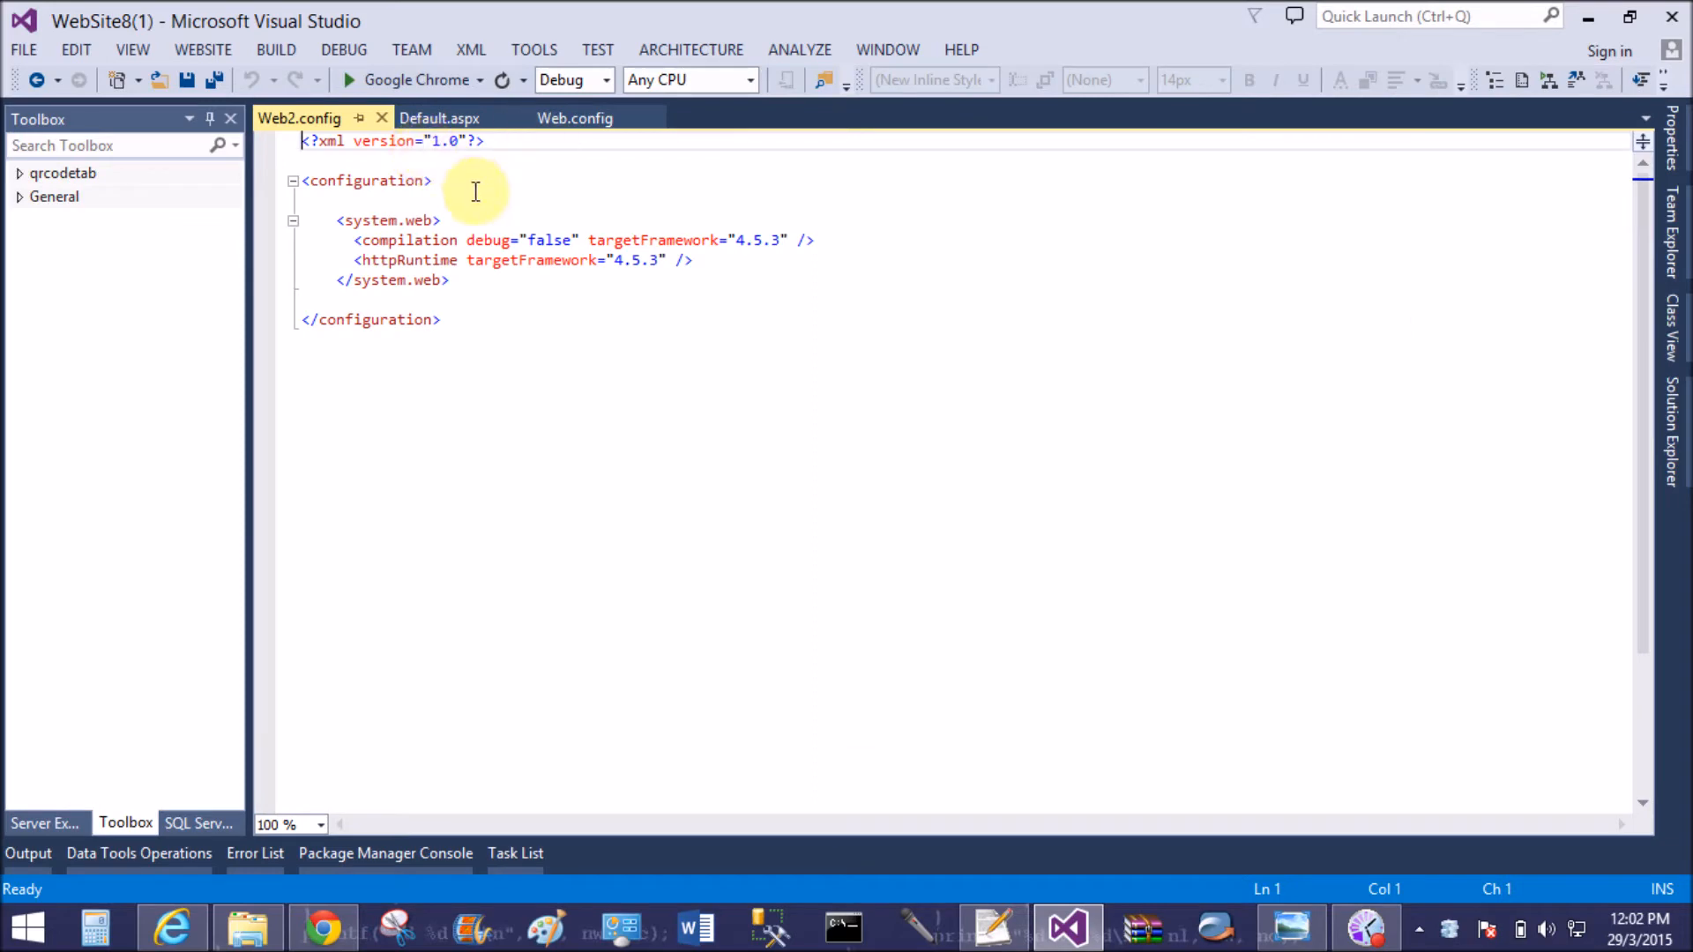
Add appSettings key 'ht' with value 'my second web.config file' to Web2.config
click(518, 141)
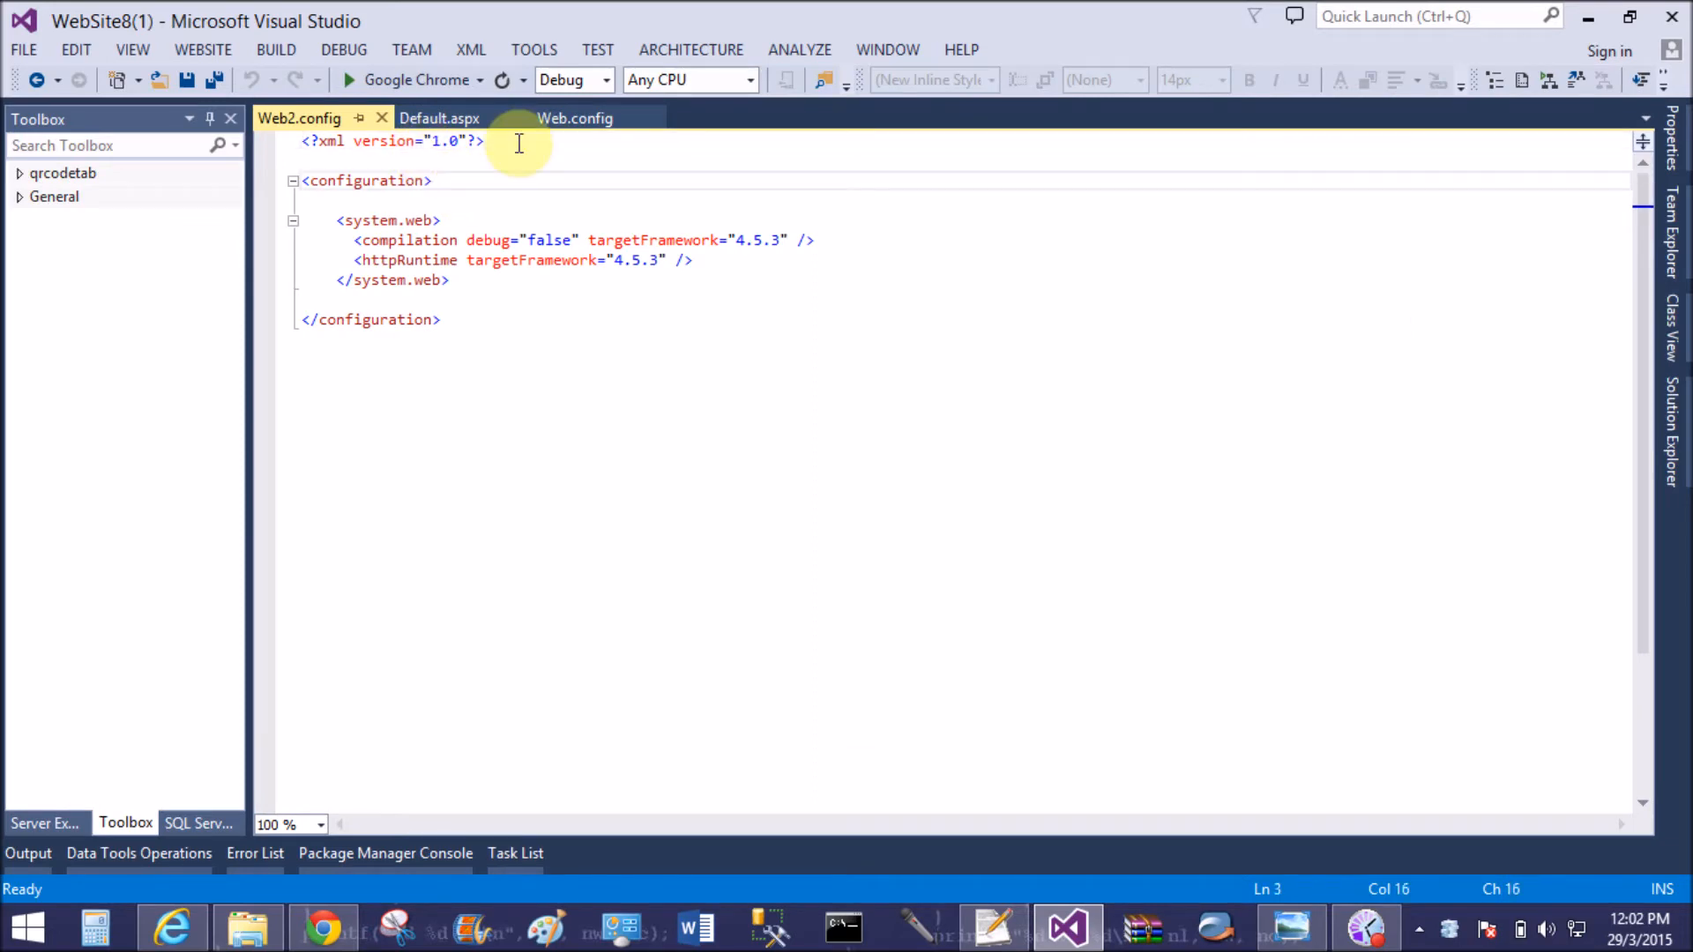
text(<appSettings>)
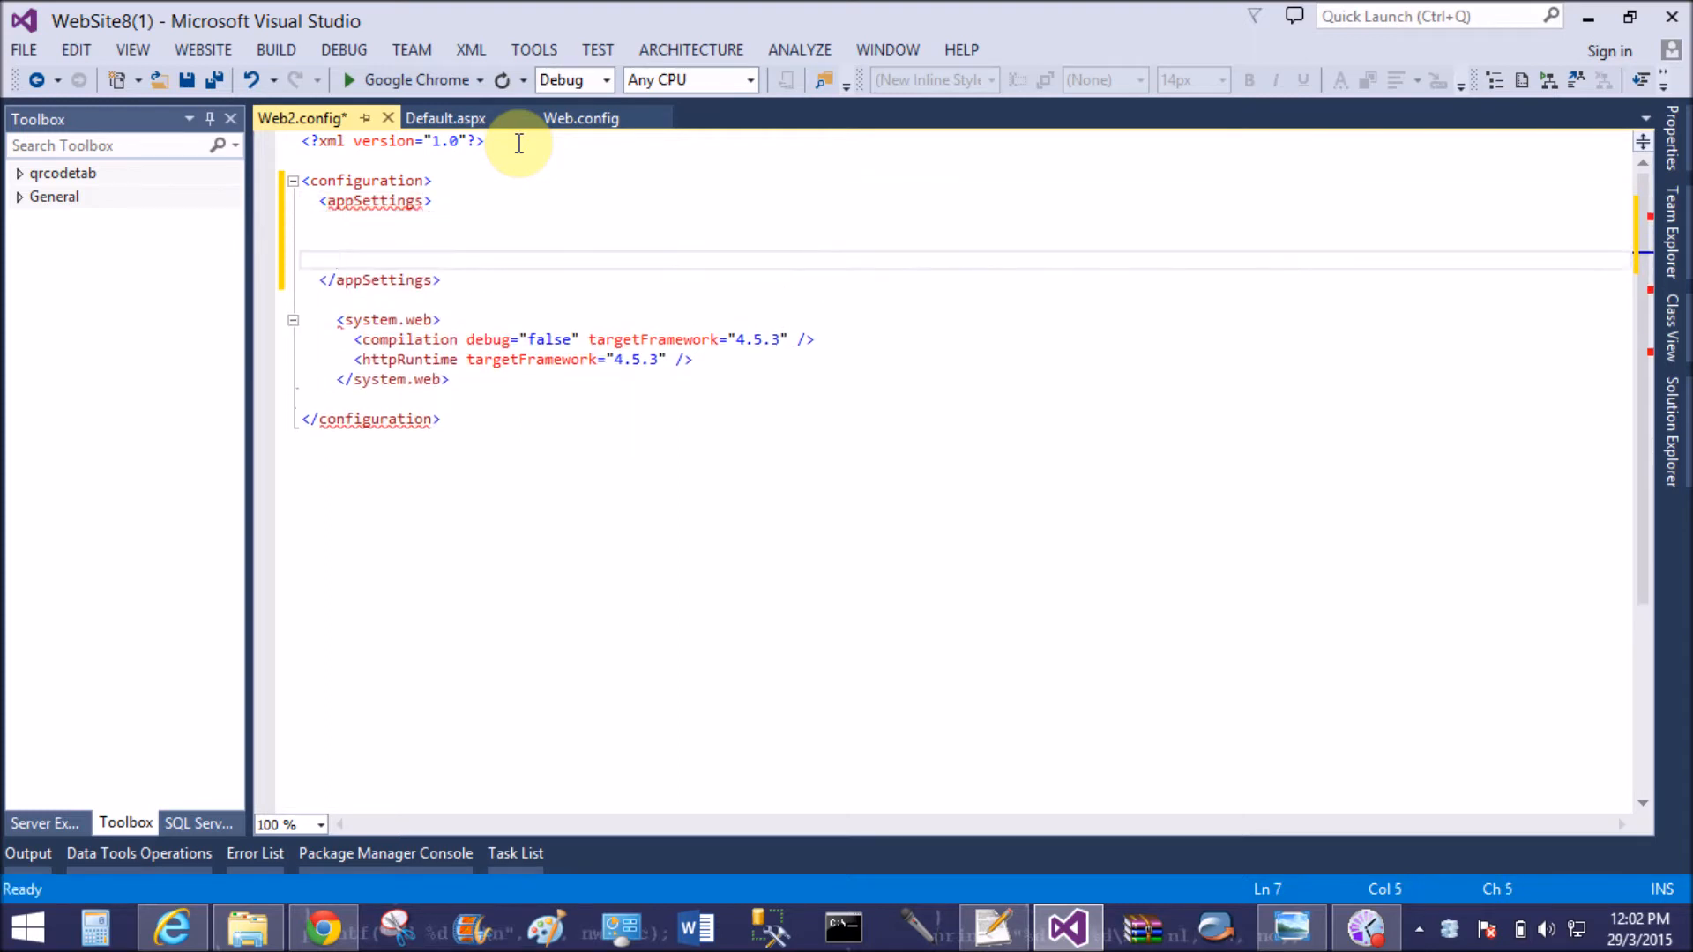
text(<add />)
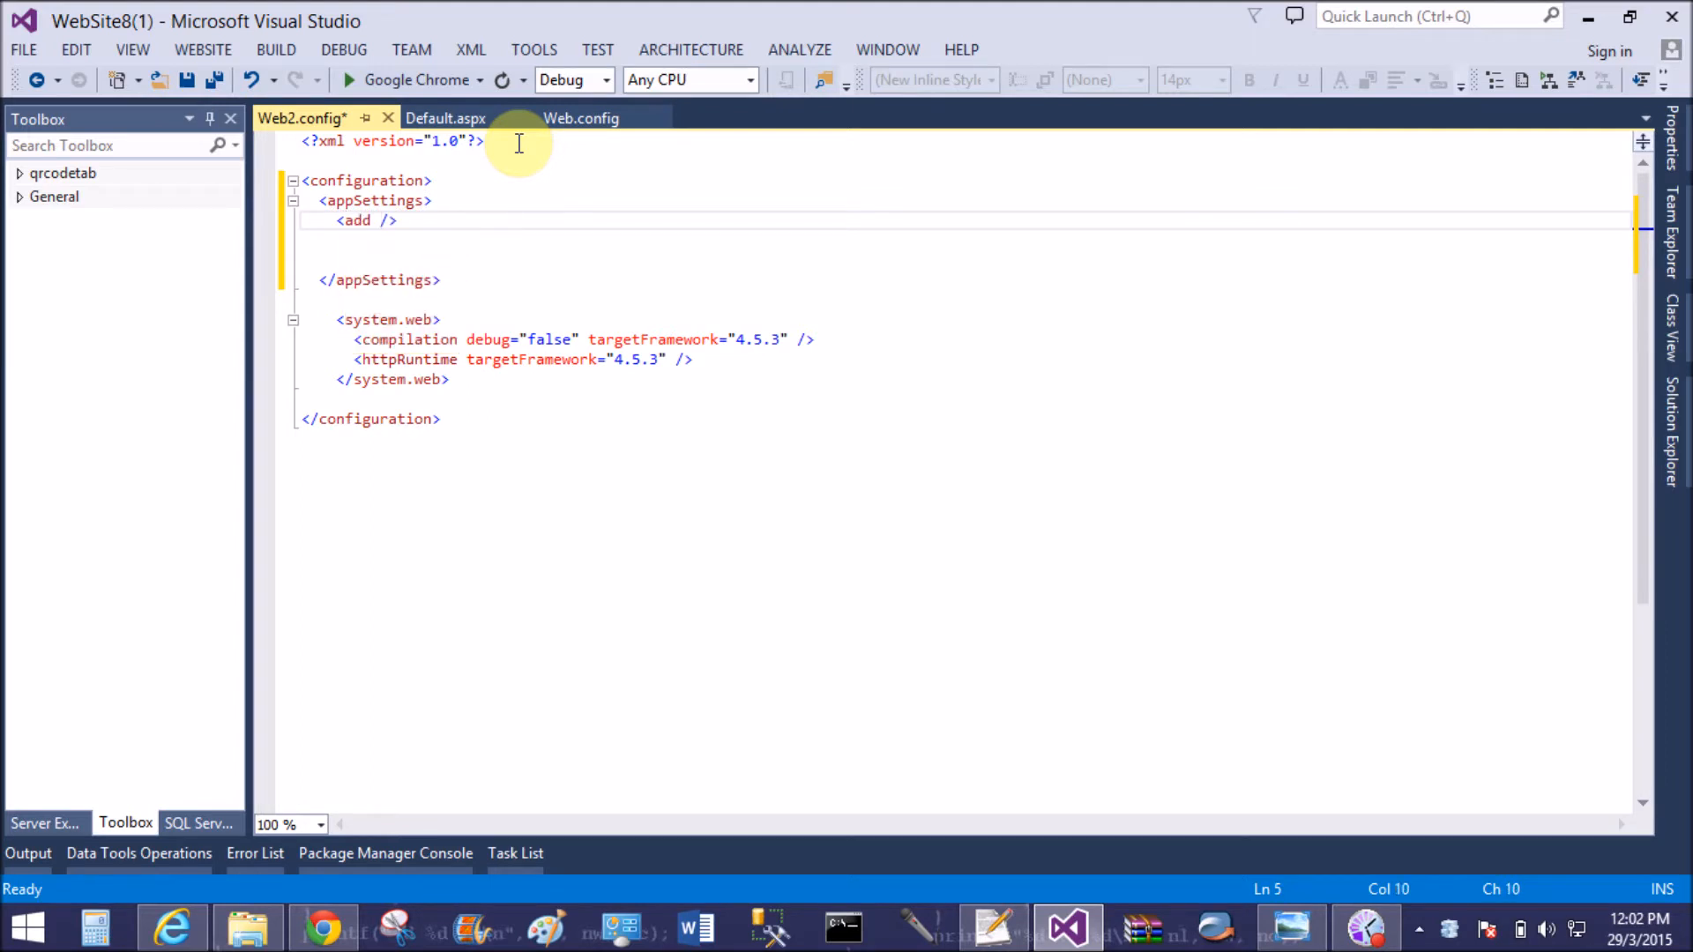
text(key="")
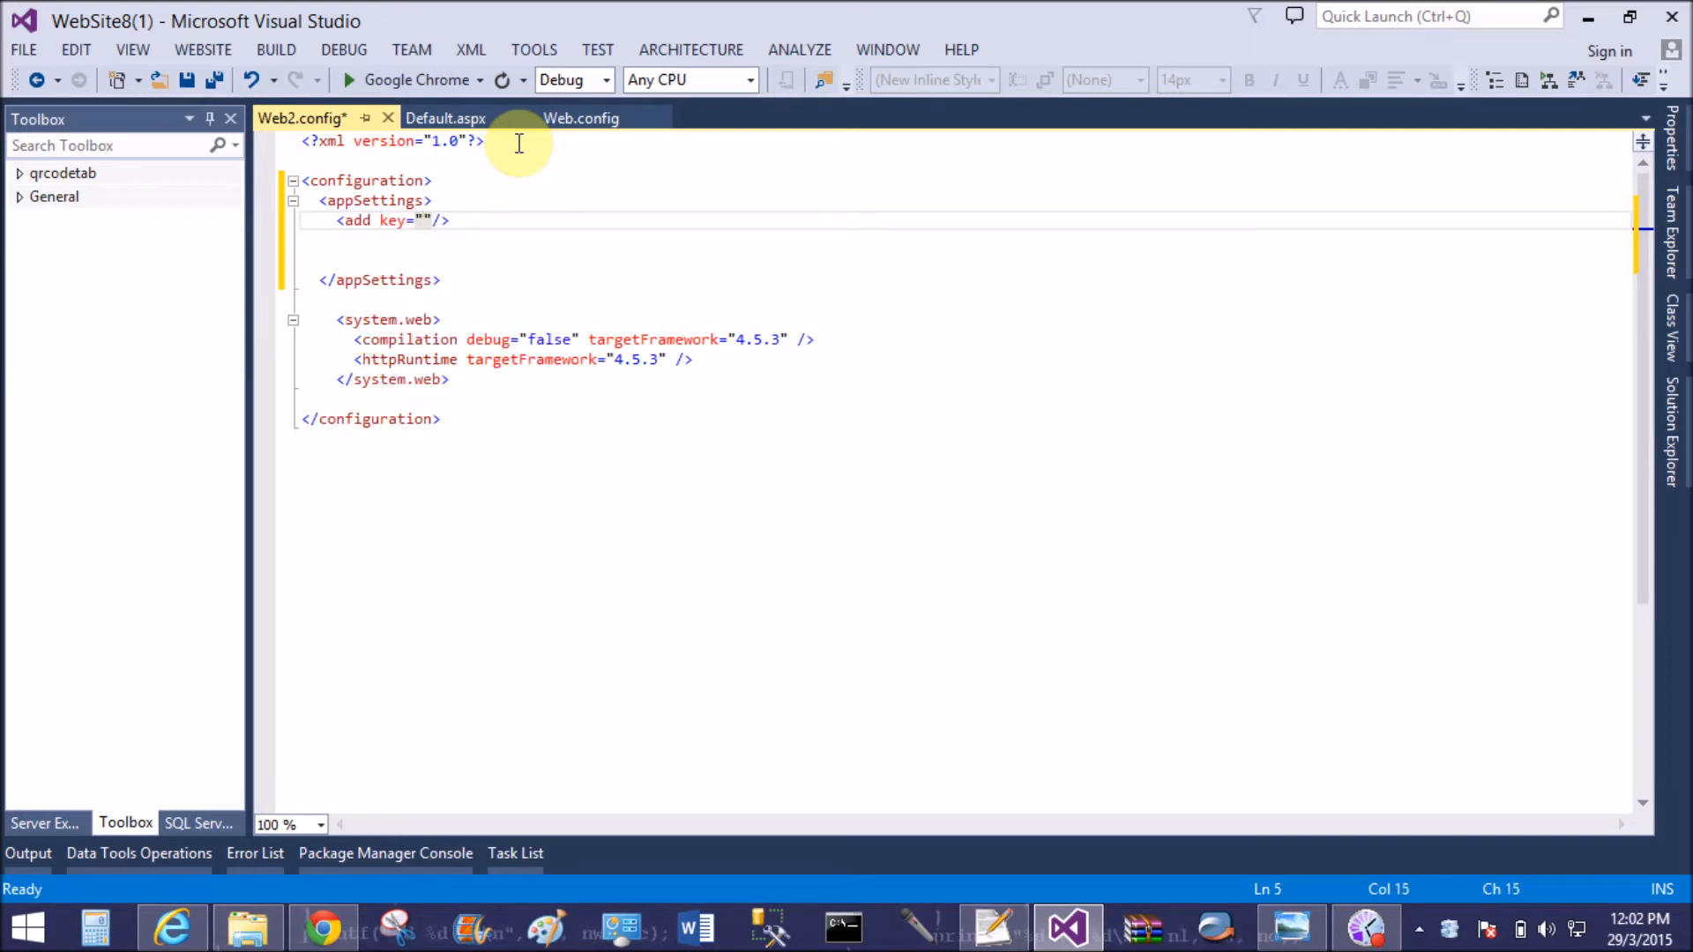
text(ht)
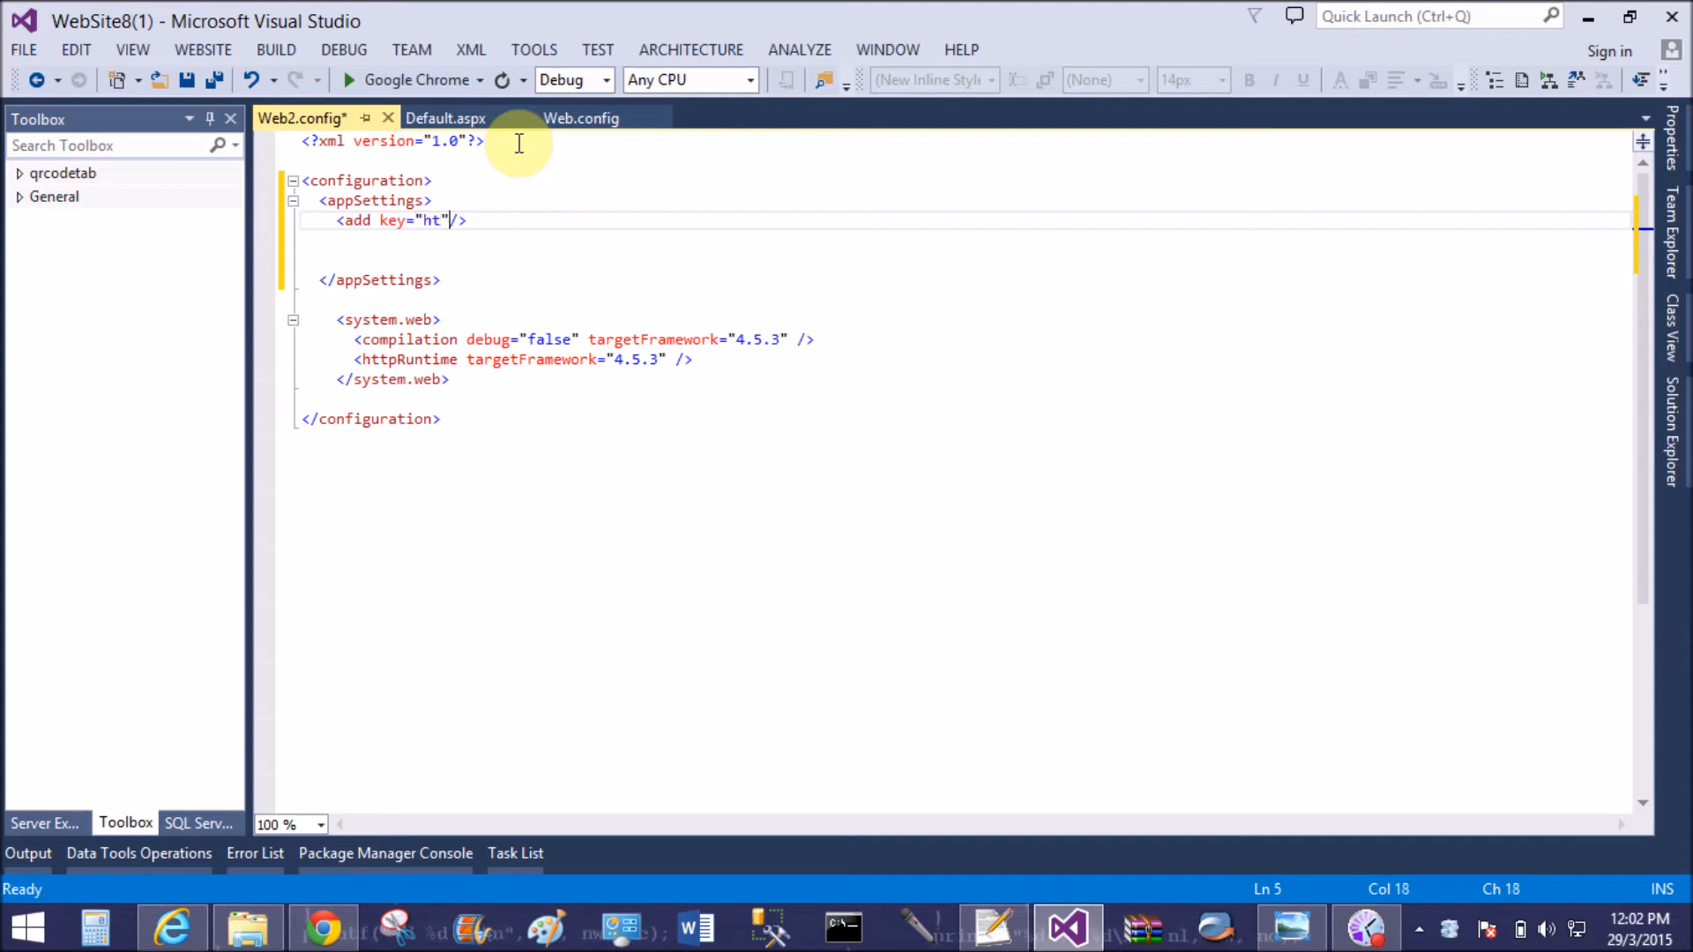
text(value="")
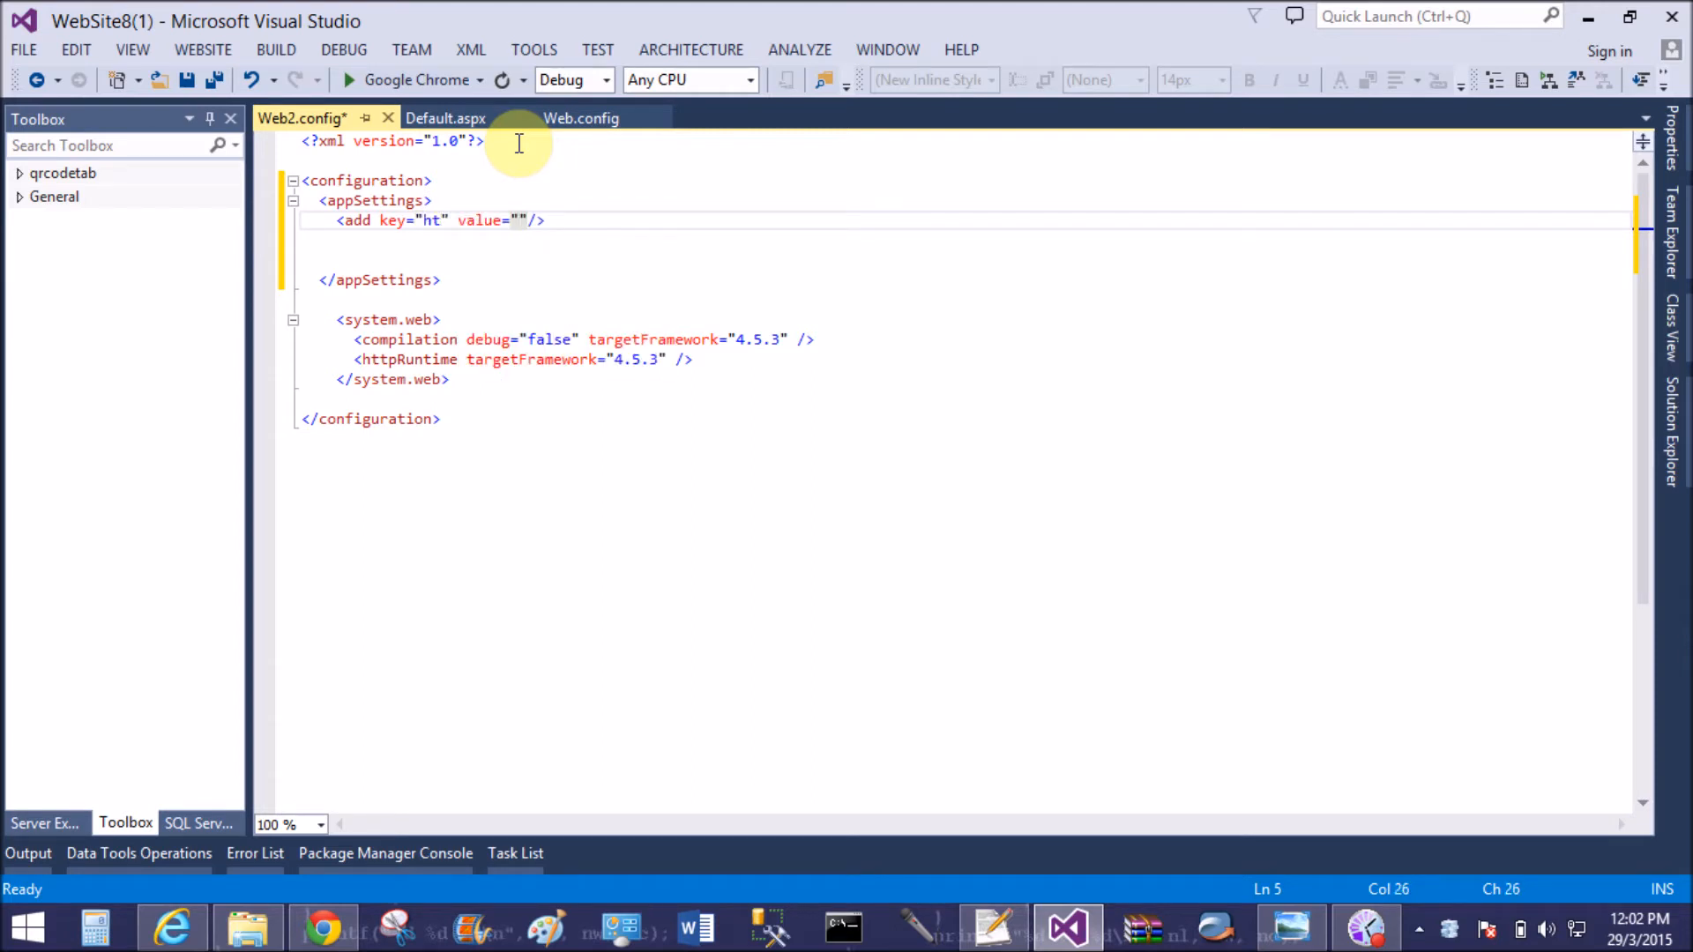
text(my s)
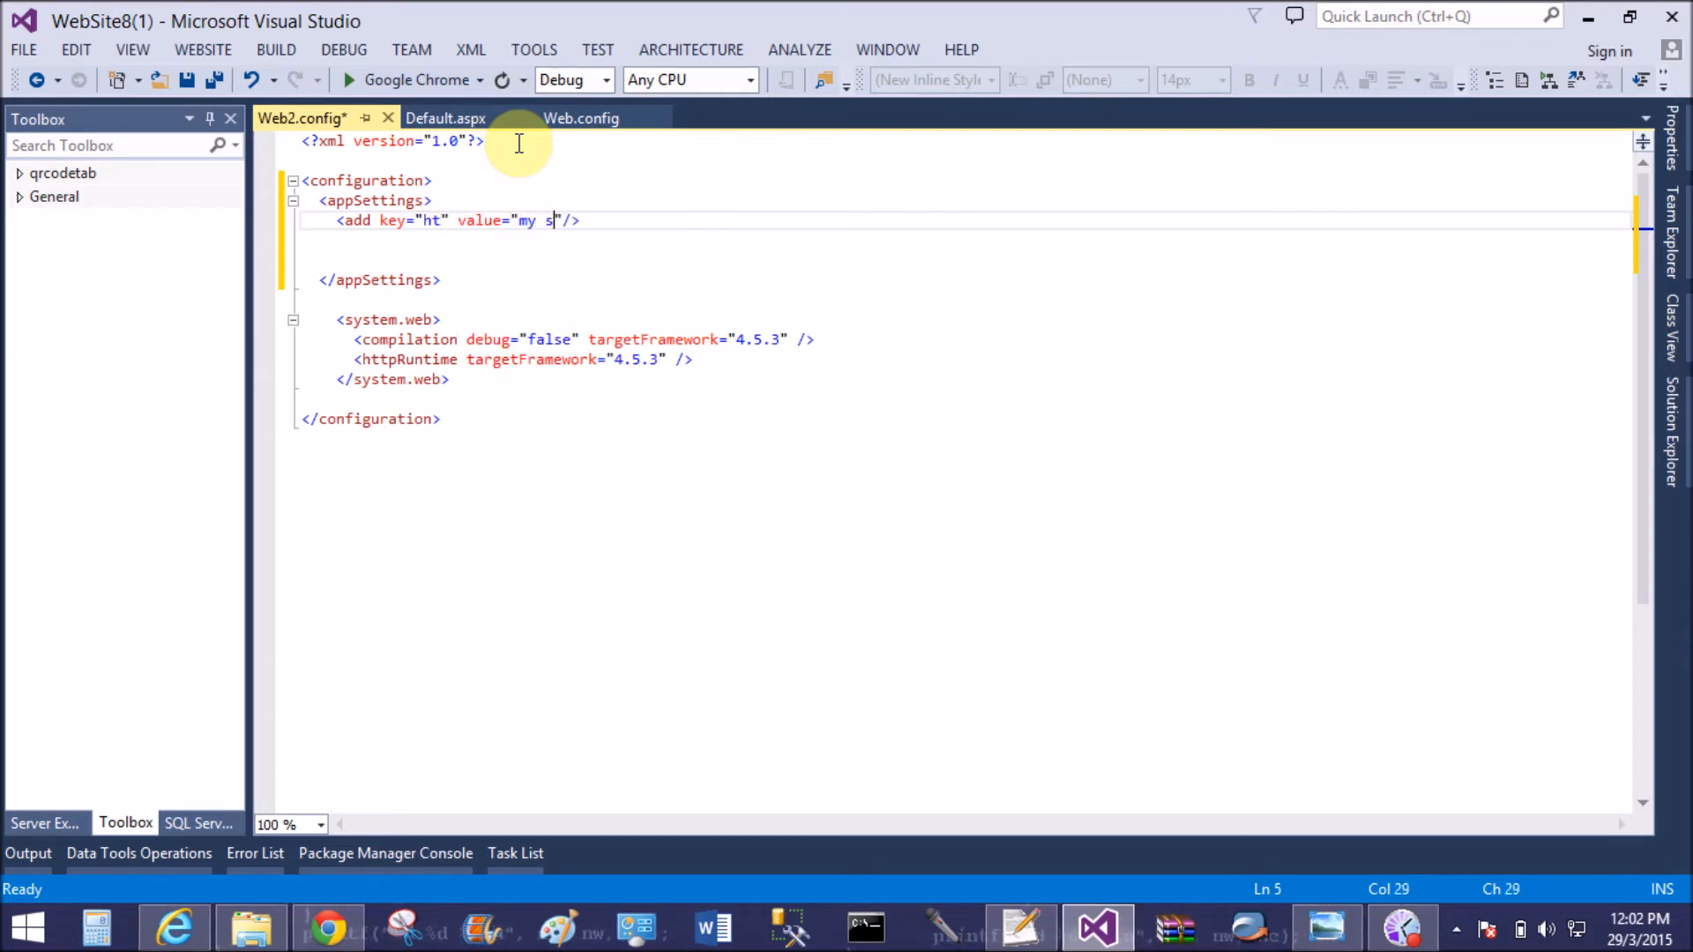
text(econd)
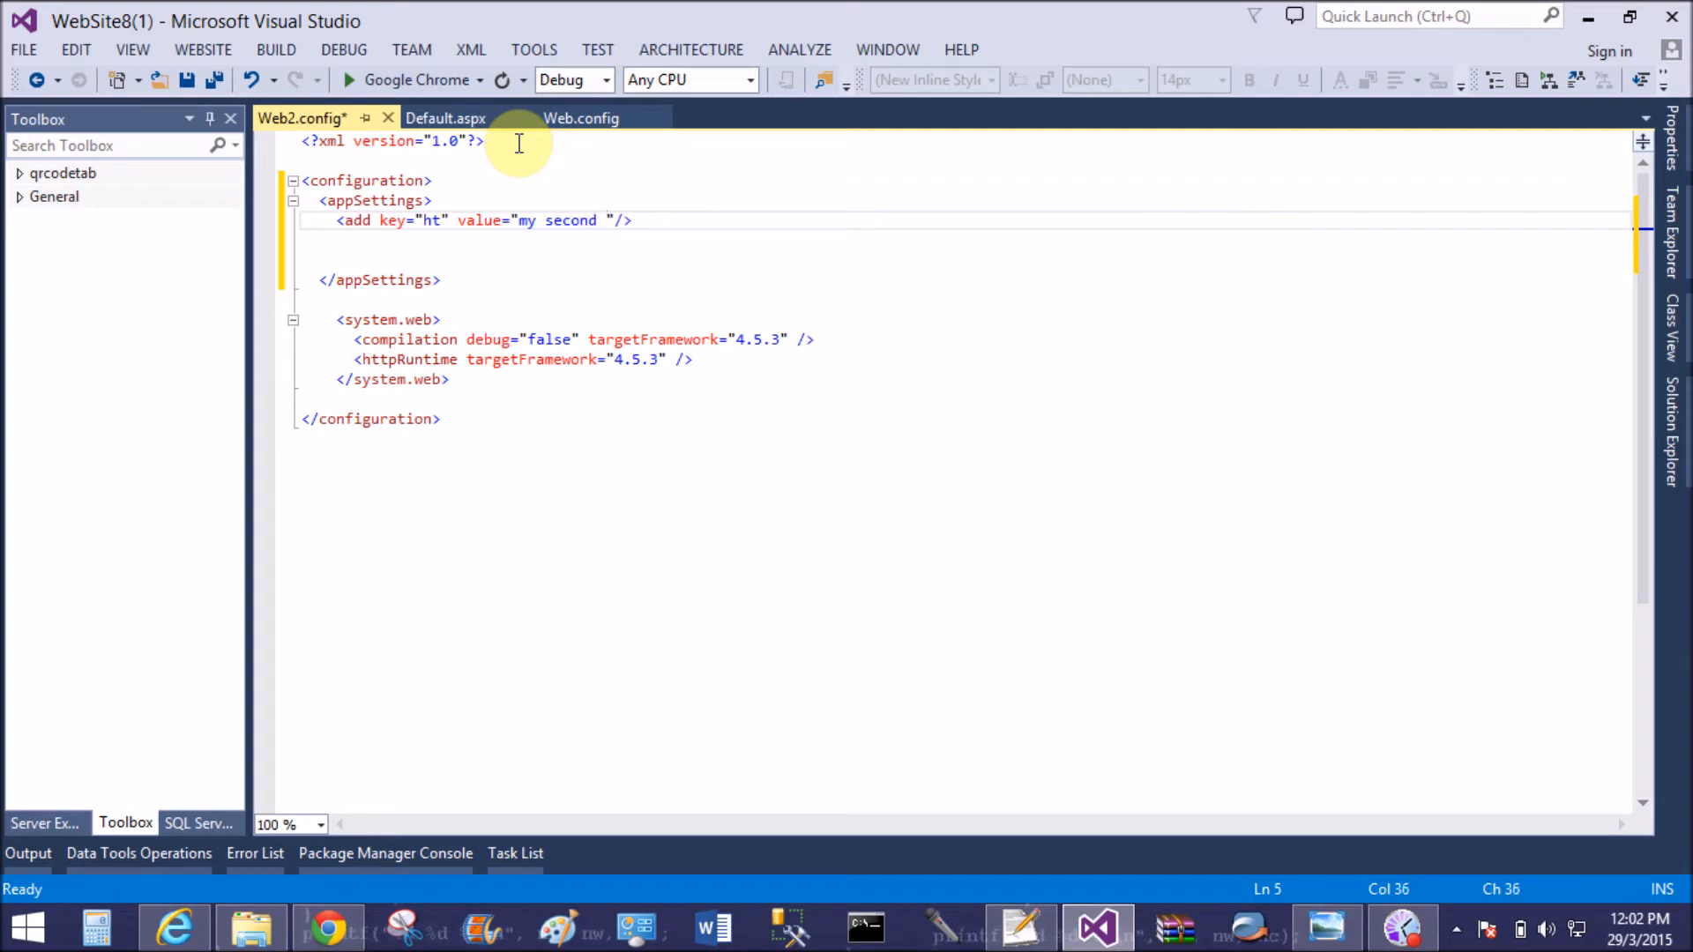
text(w)
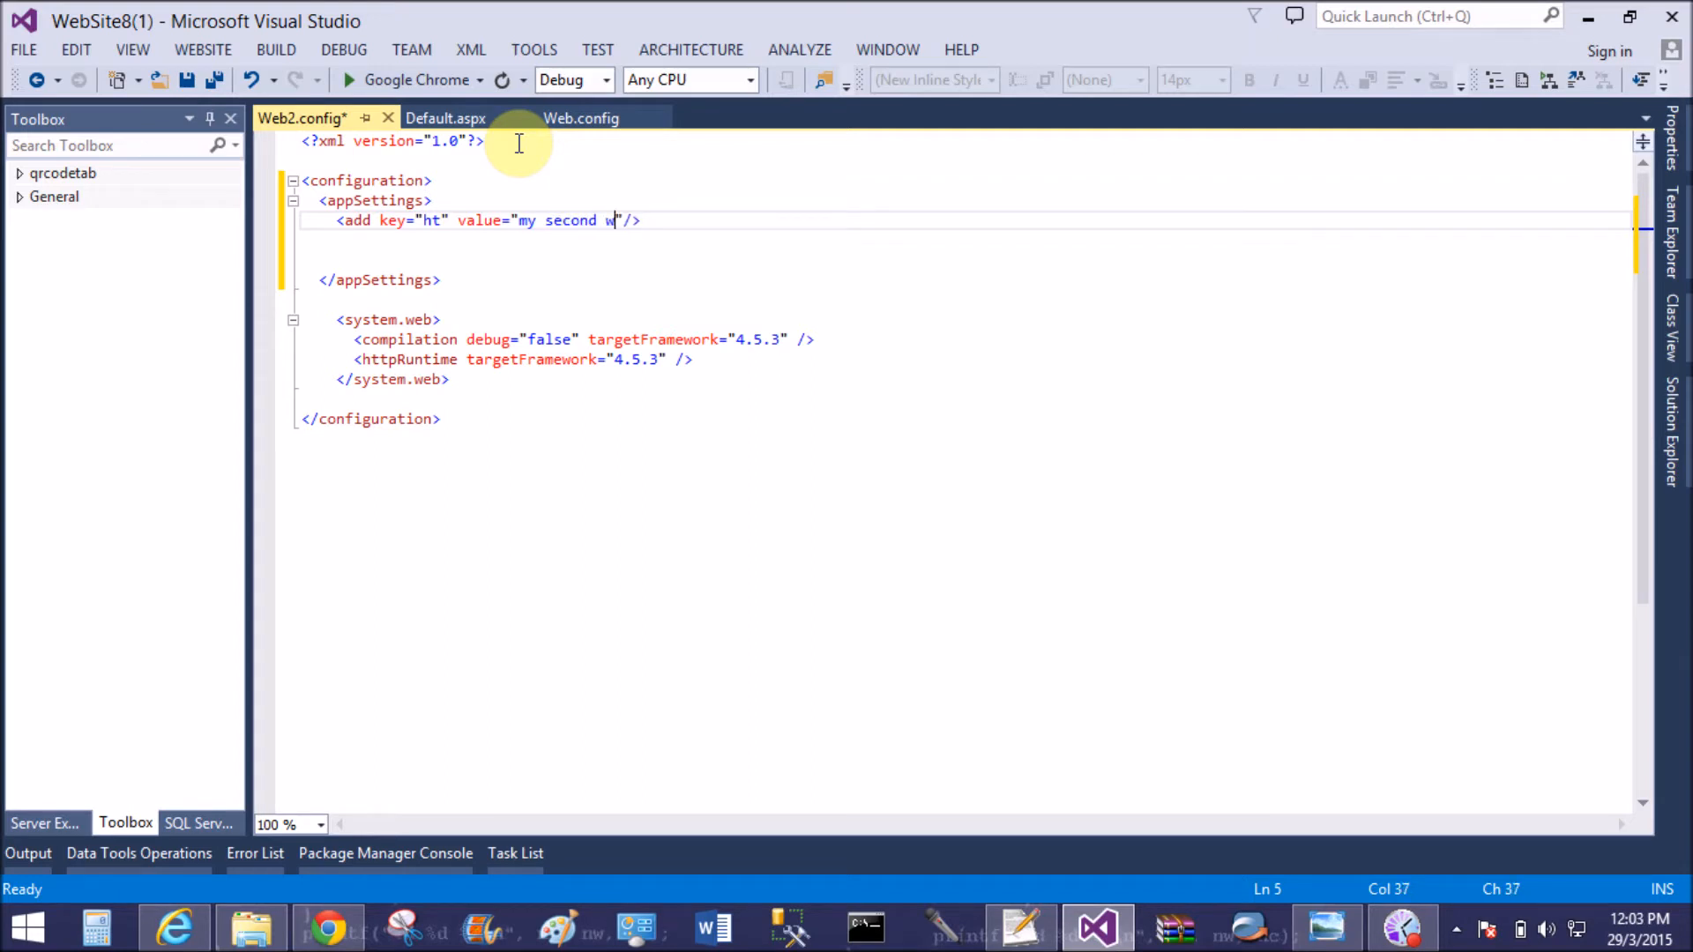
text(eb,)
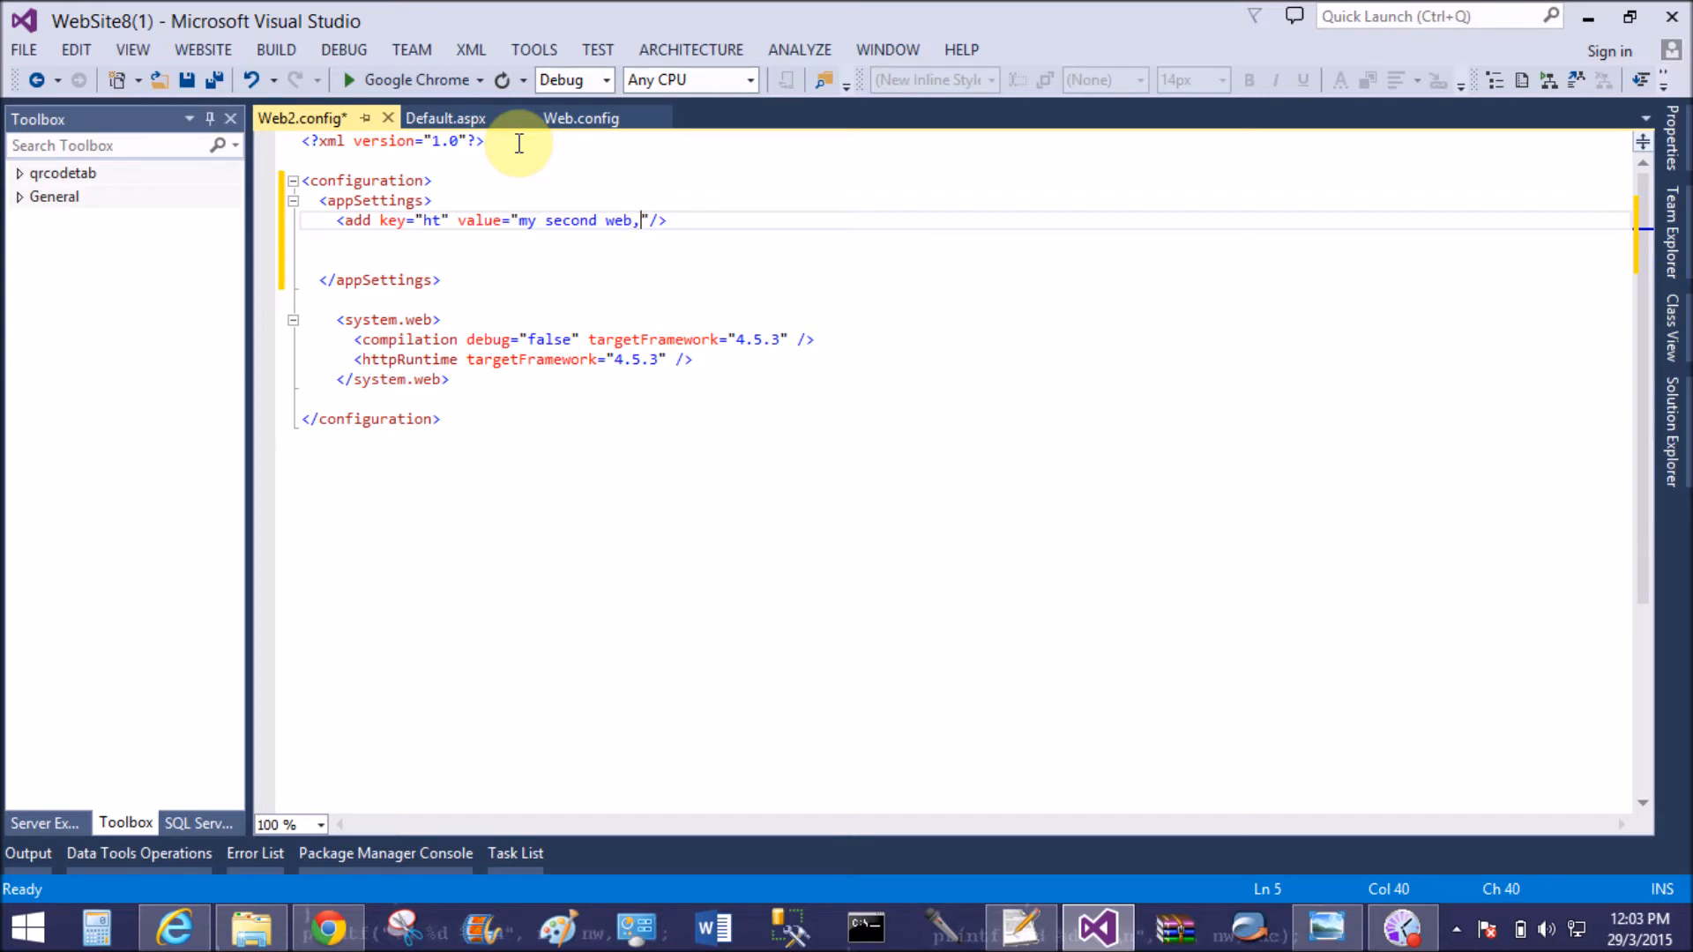
text(c)
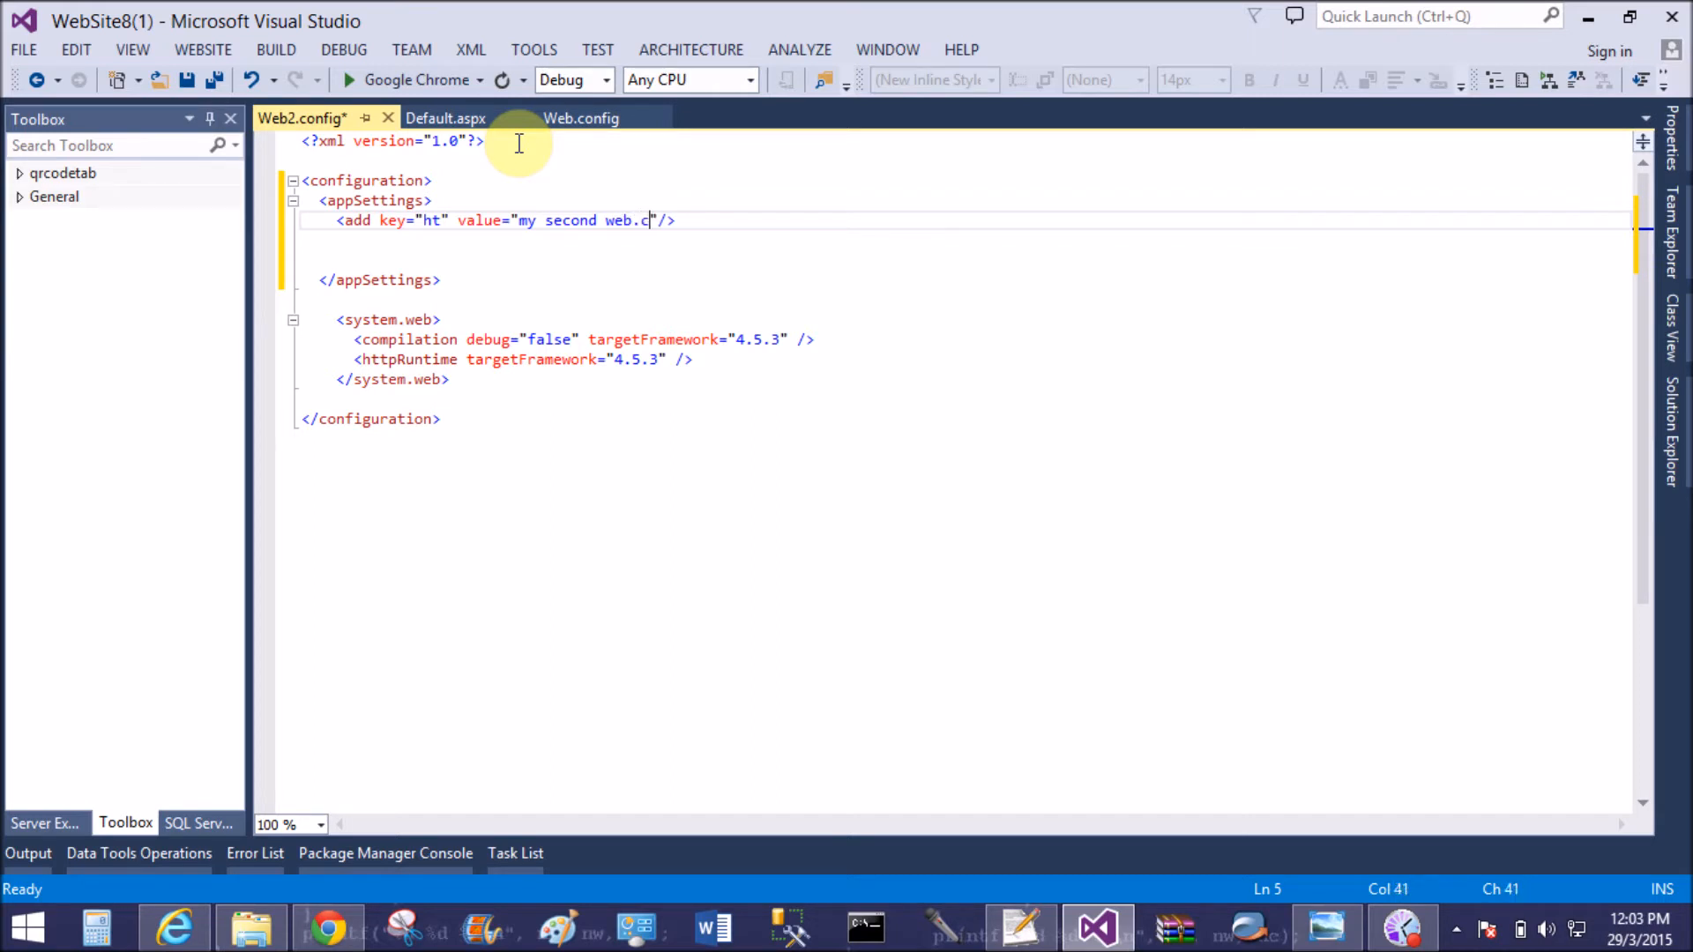
text(onfig fil)
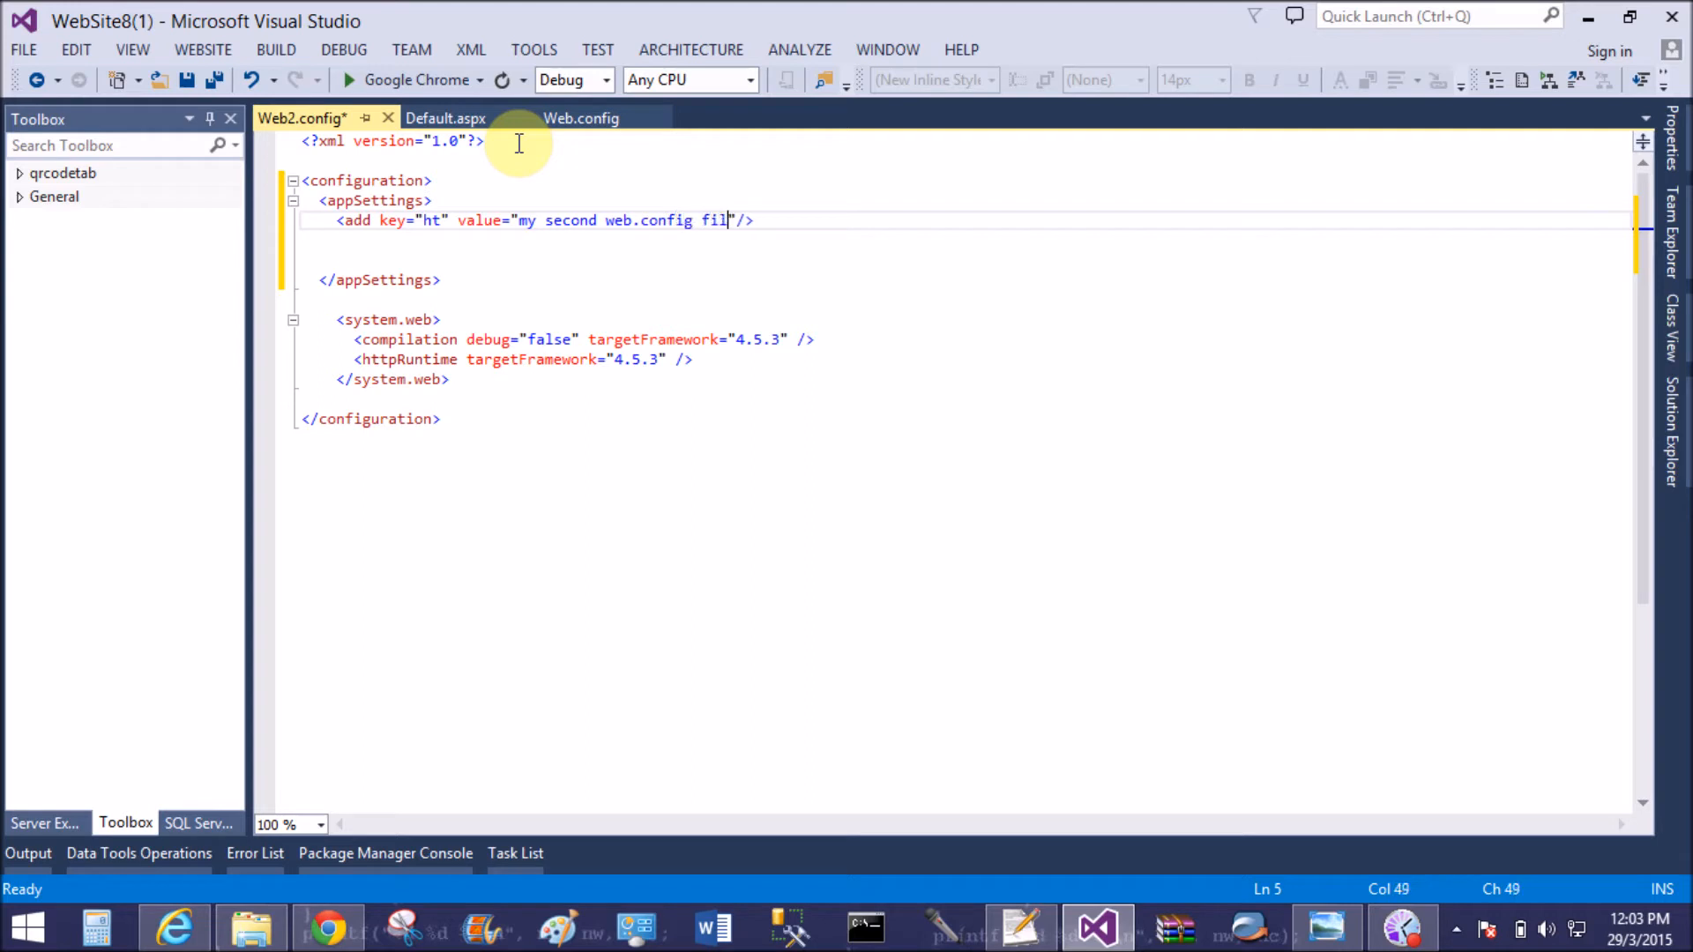
text(le)
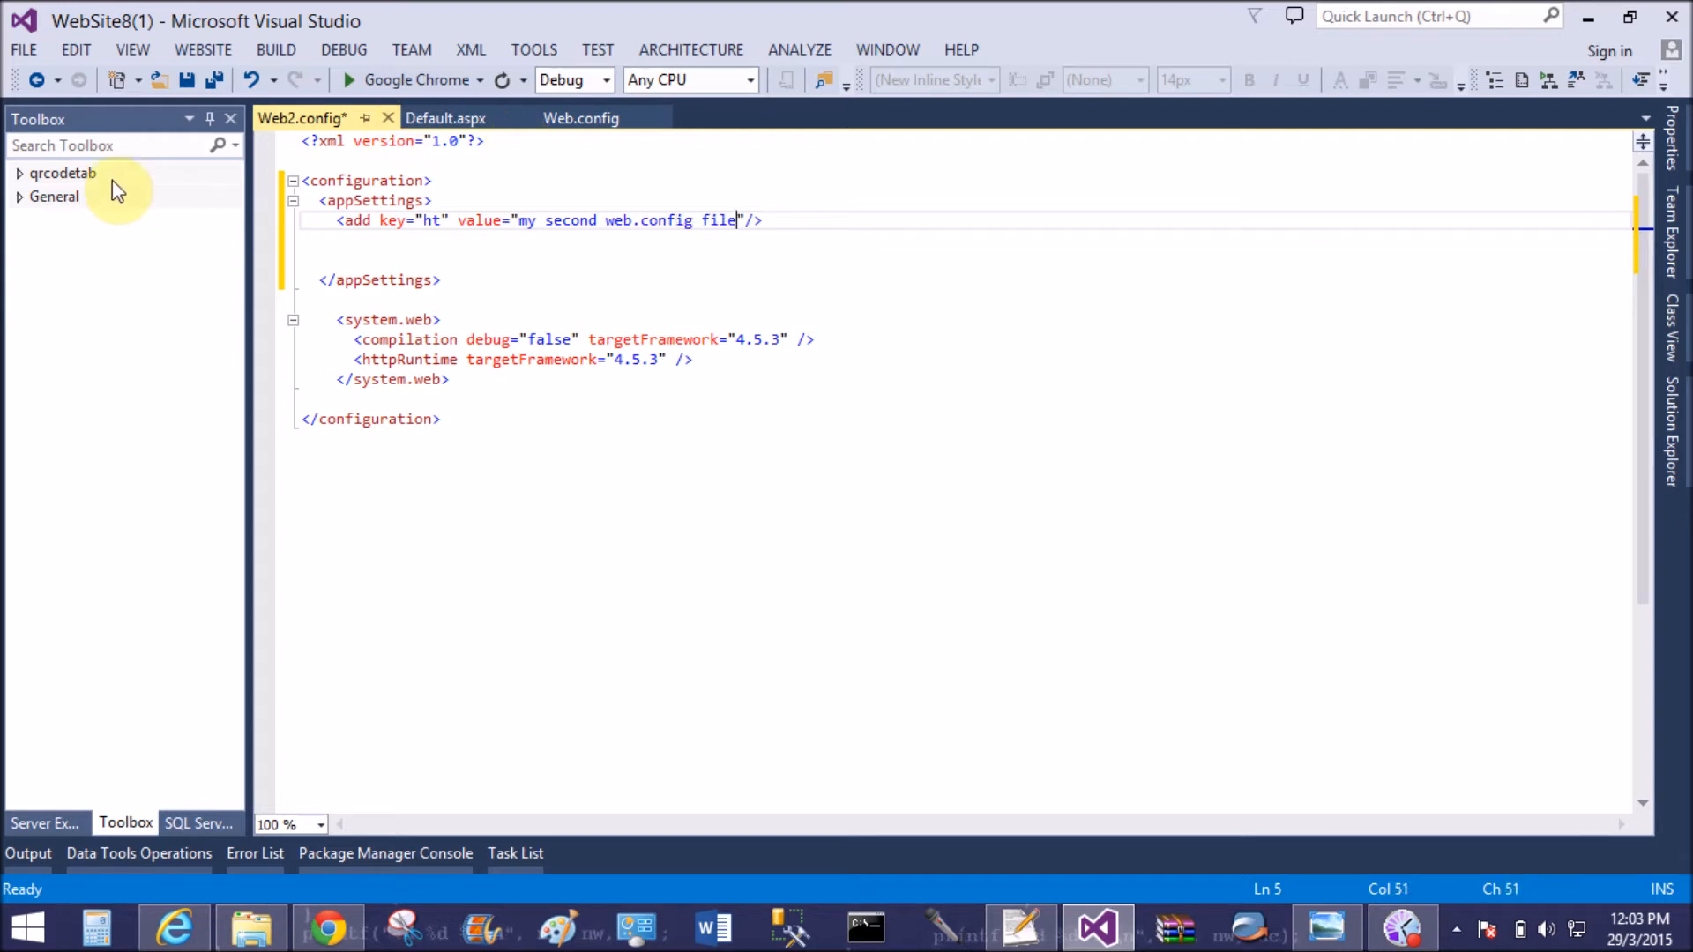
mouse_move(159, 78)
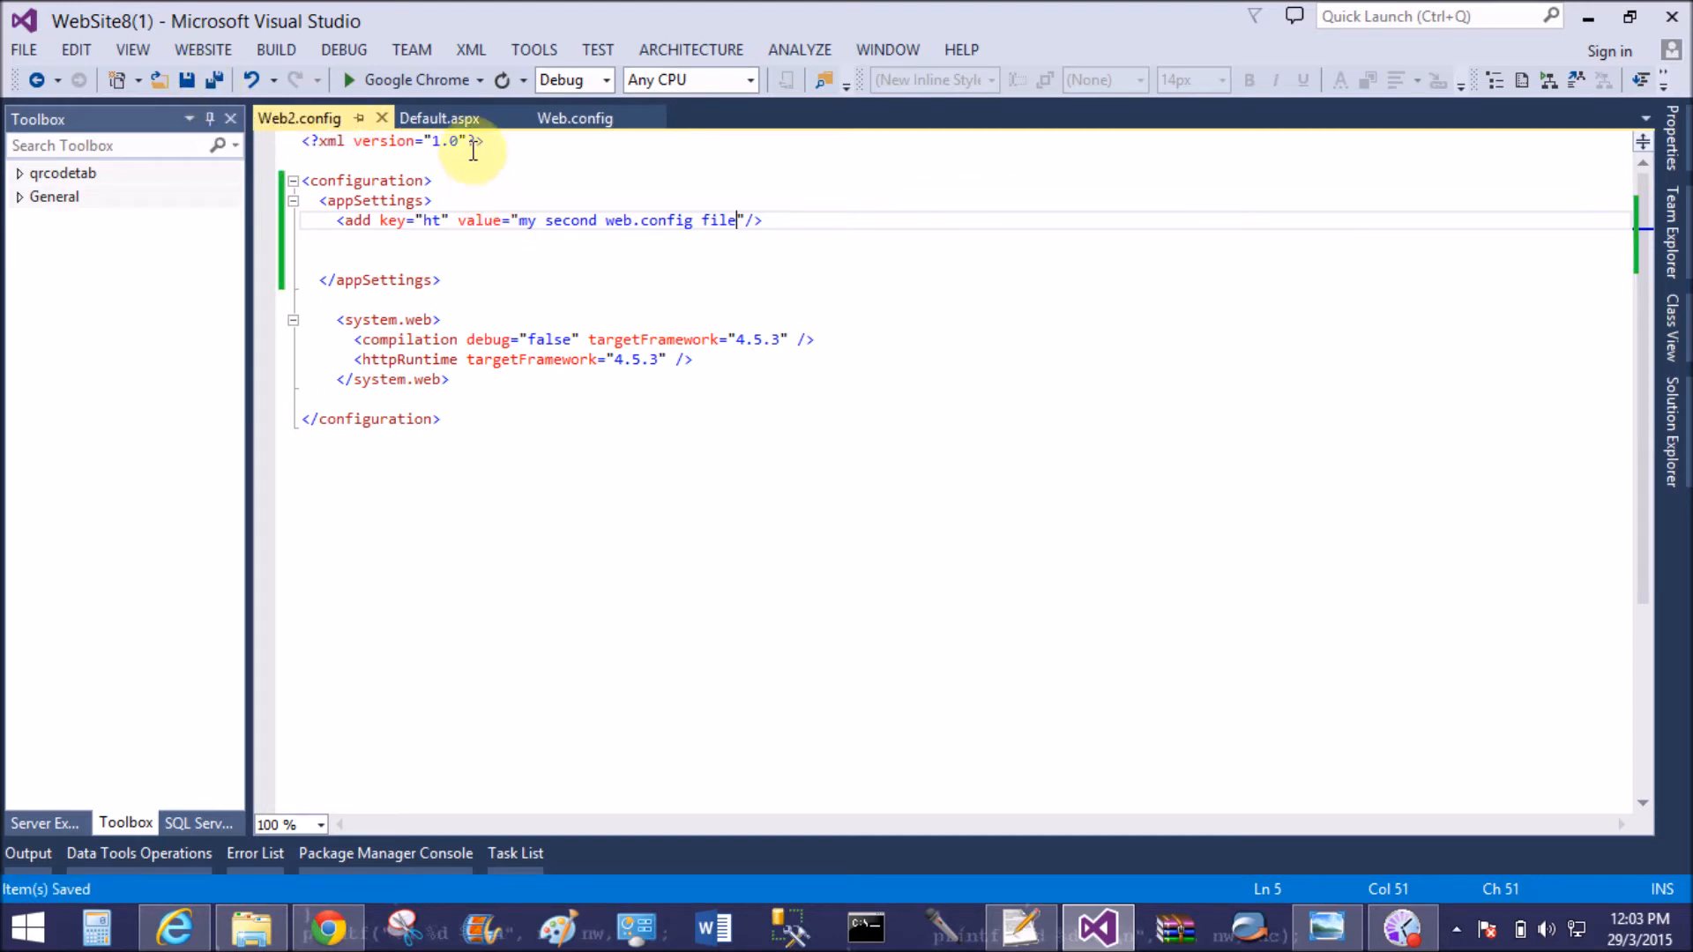
click(439, 118)
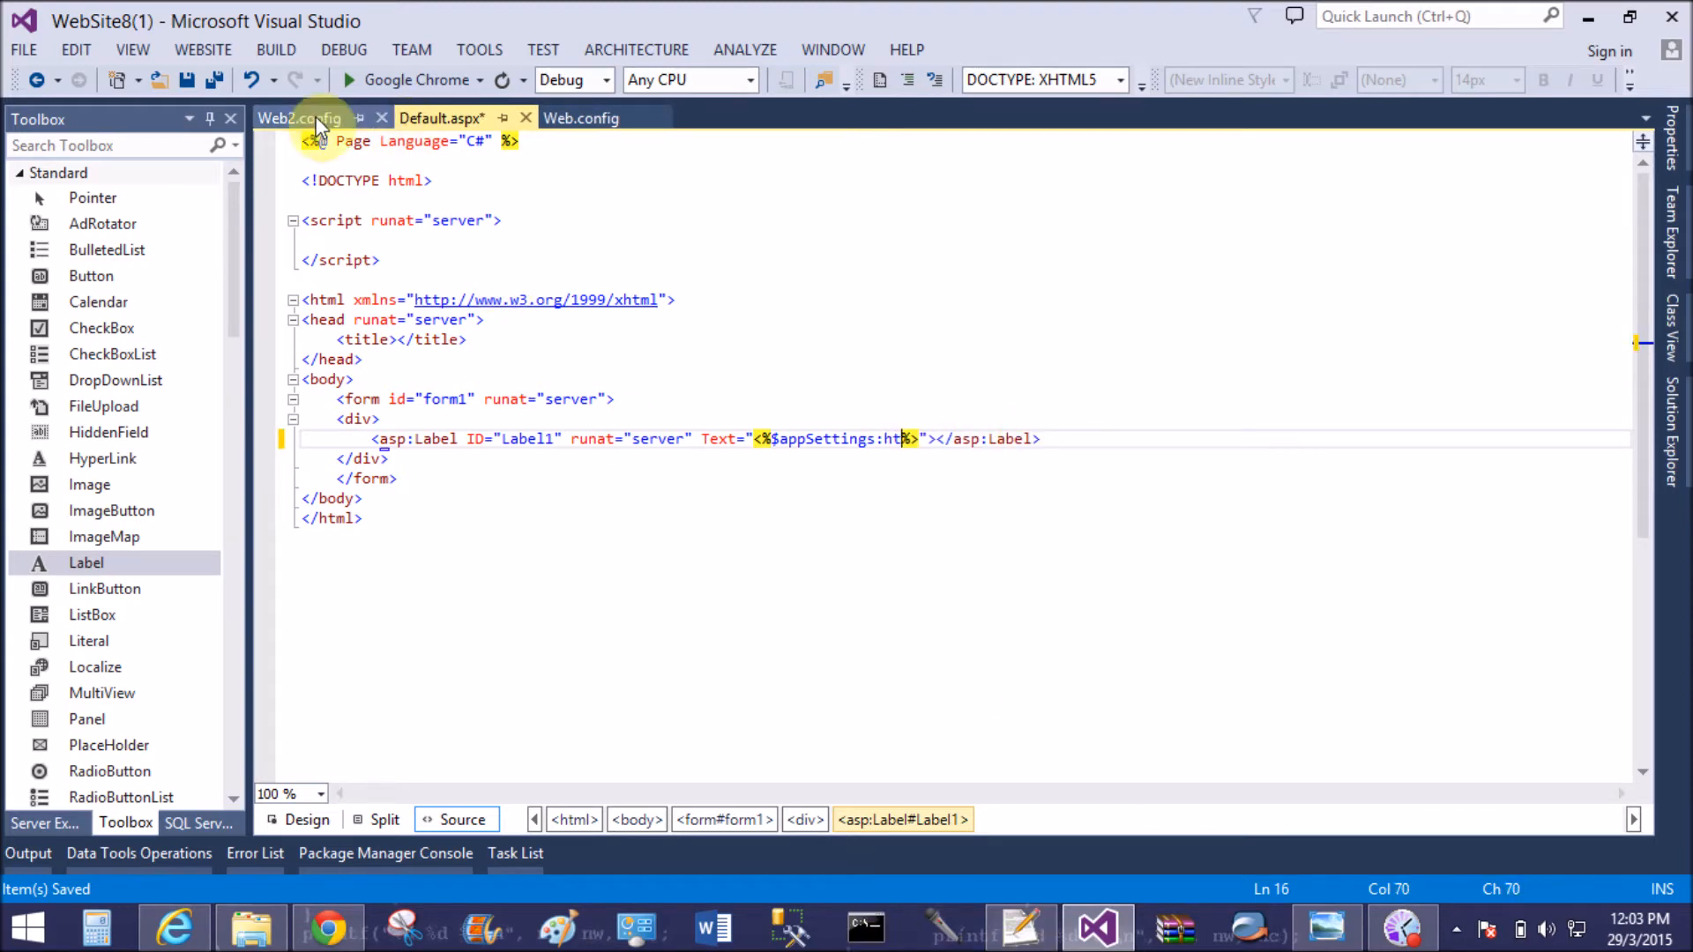
View Default.aspx in Google Chrome from the source editor's context menu
click(486, 439)
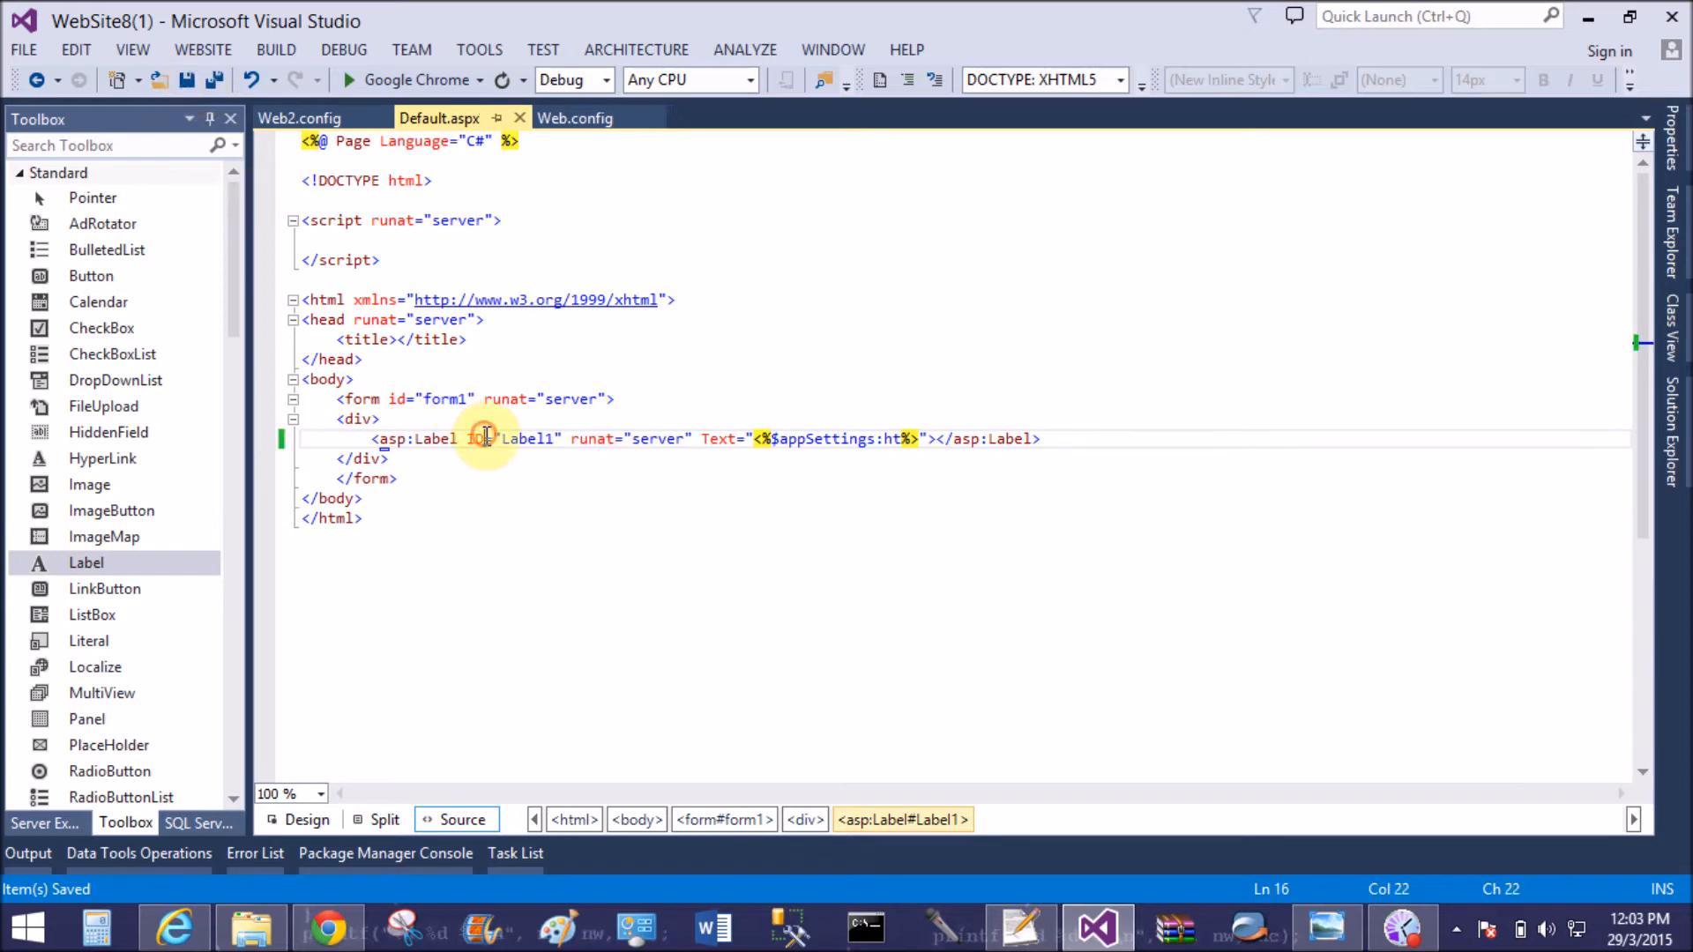
right_click(486, 439)
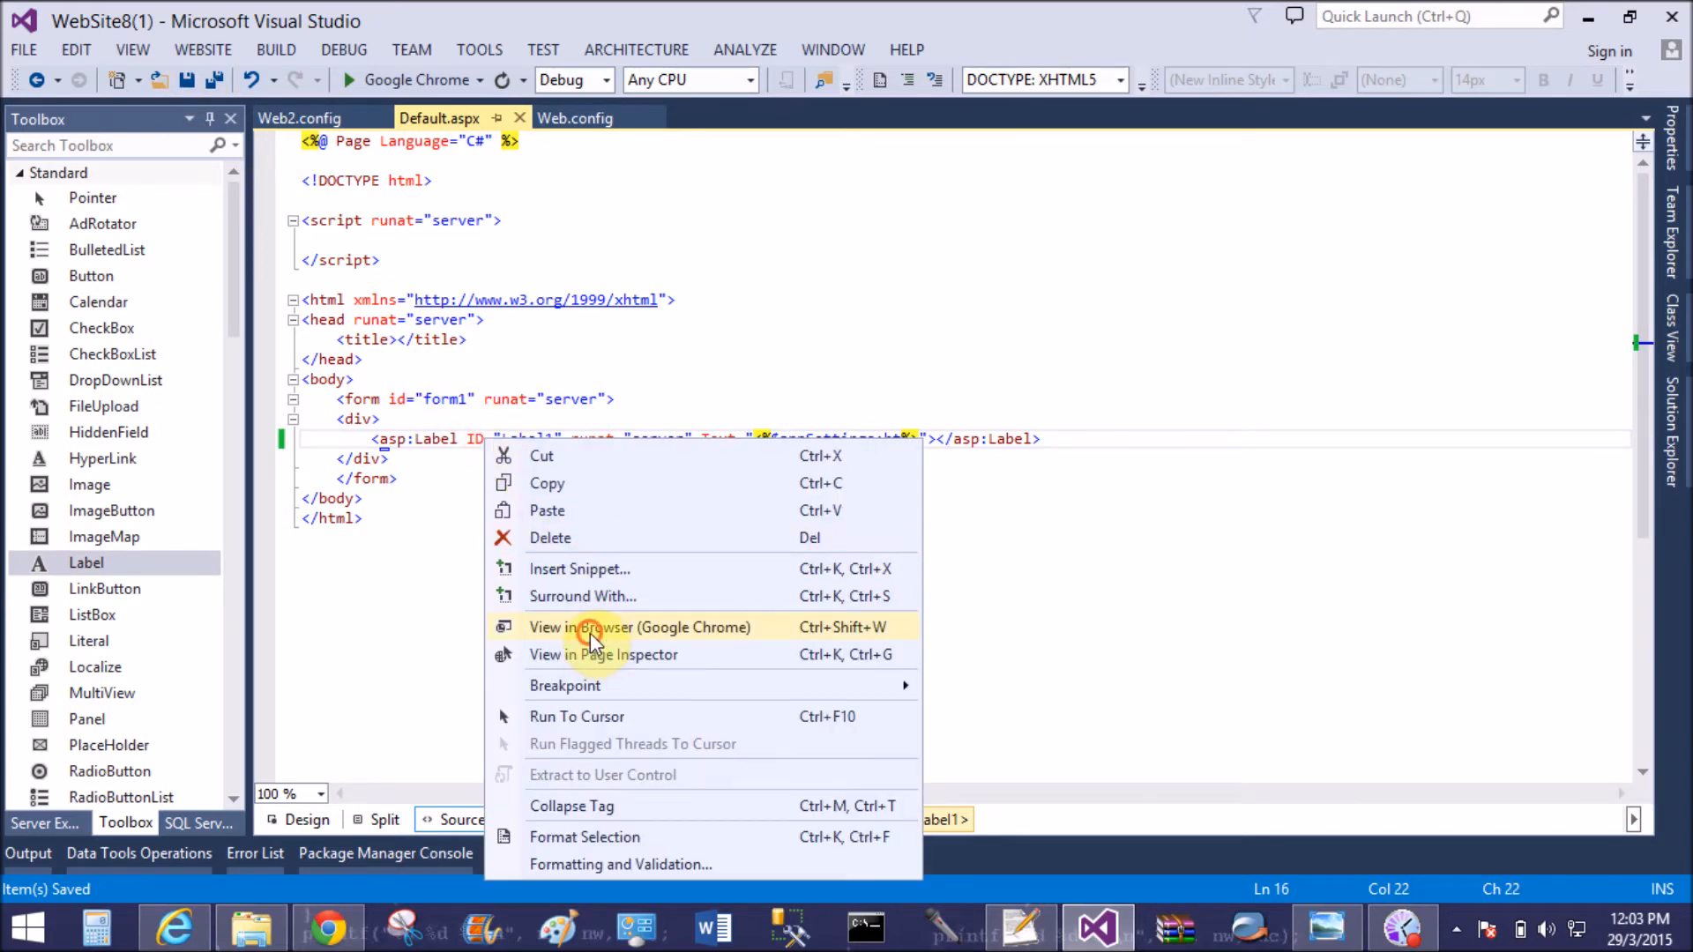
click(639, 627)
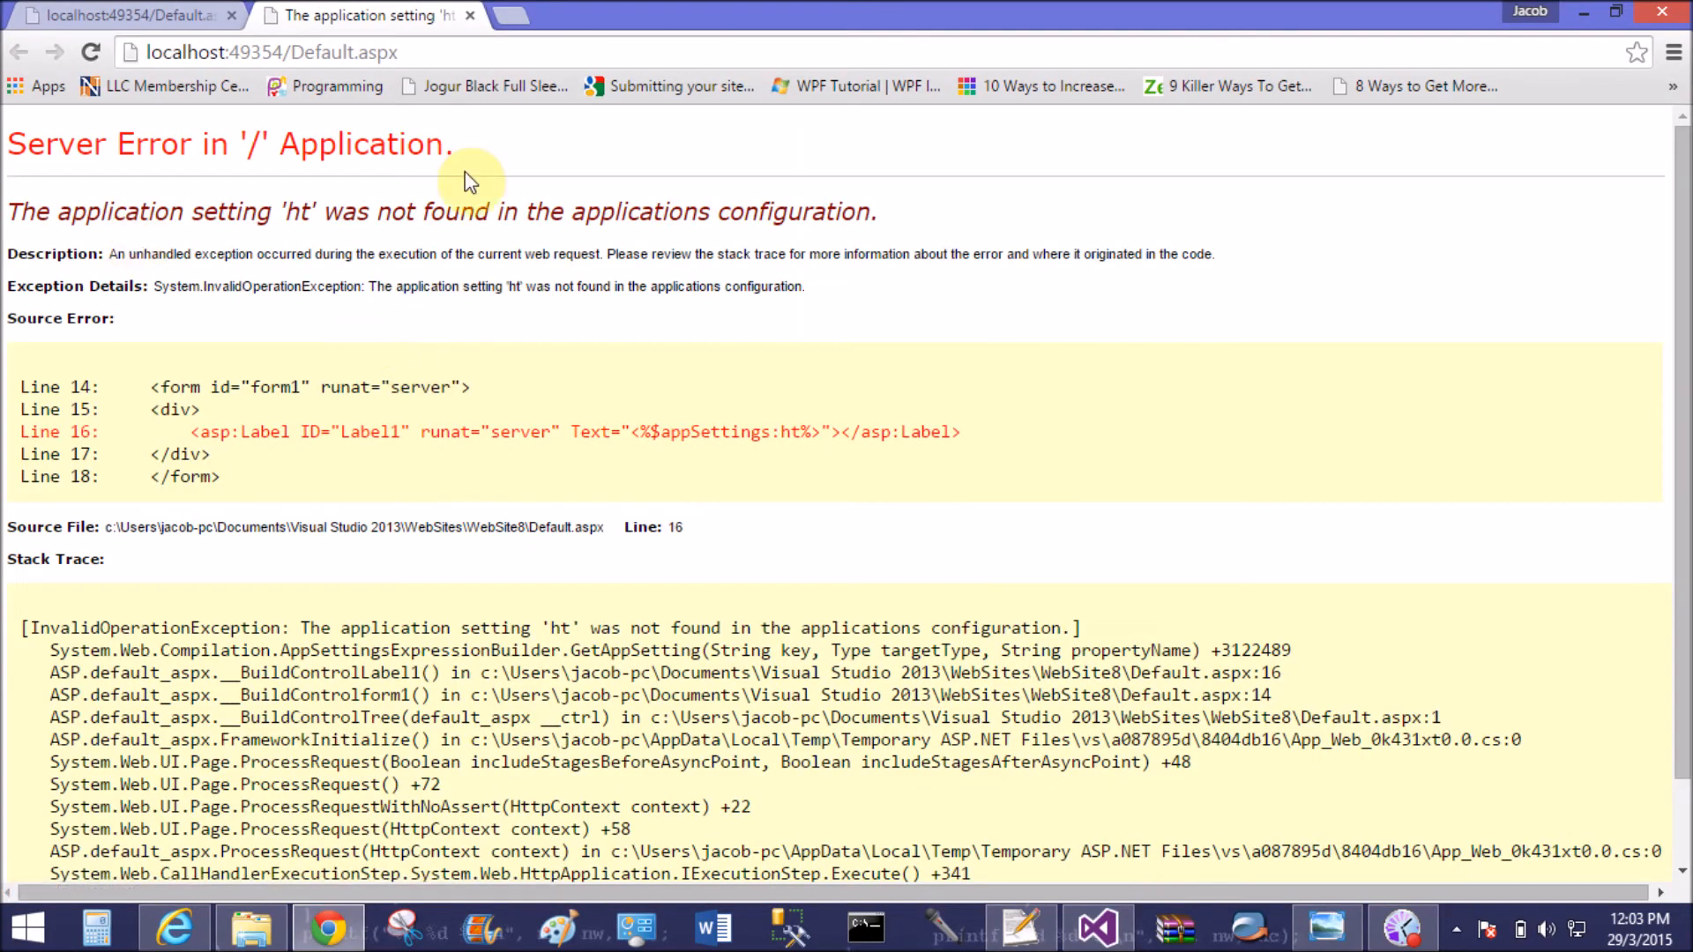
Note the 'ht' not-found server error, close the old localhost tab, and return to Visual Studio
click(230, 15)
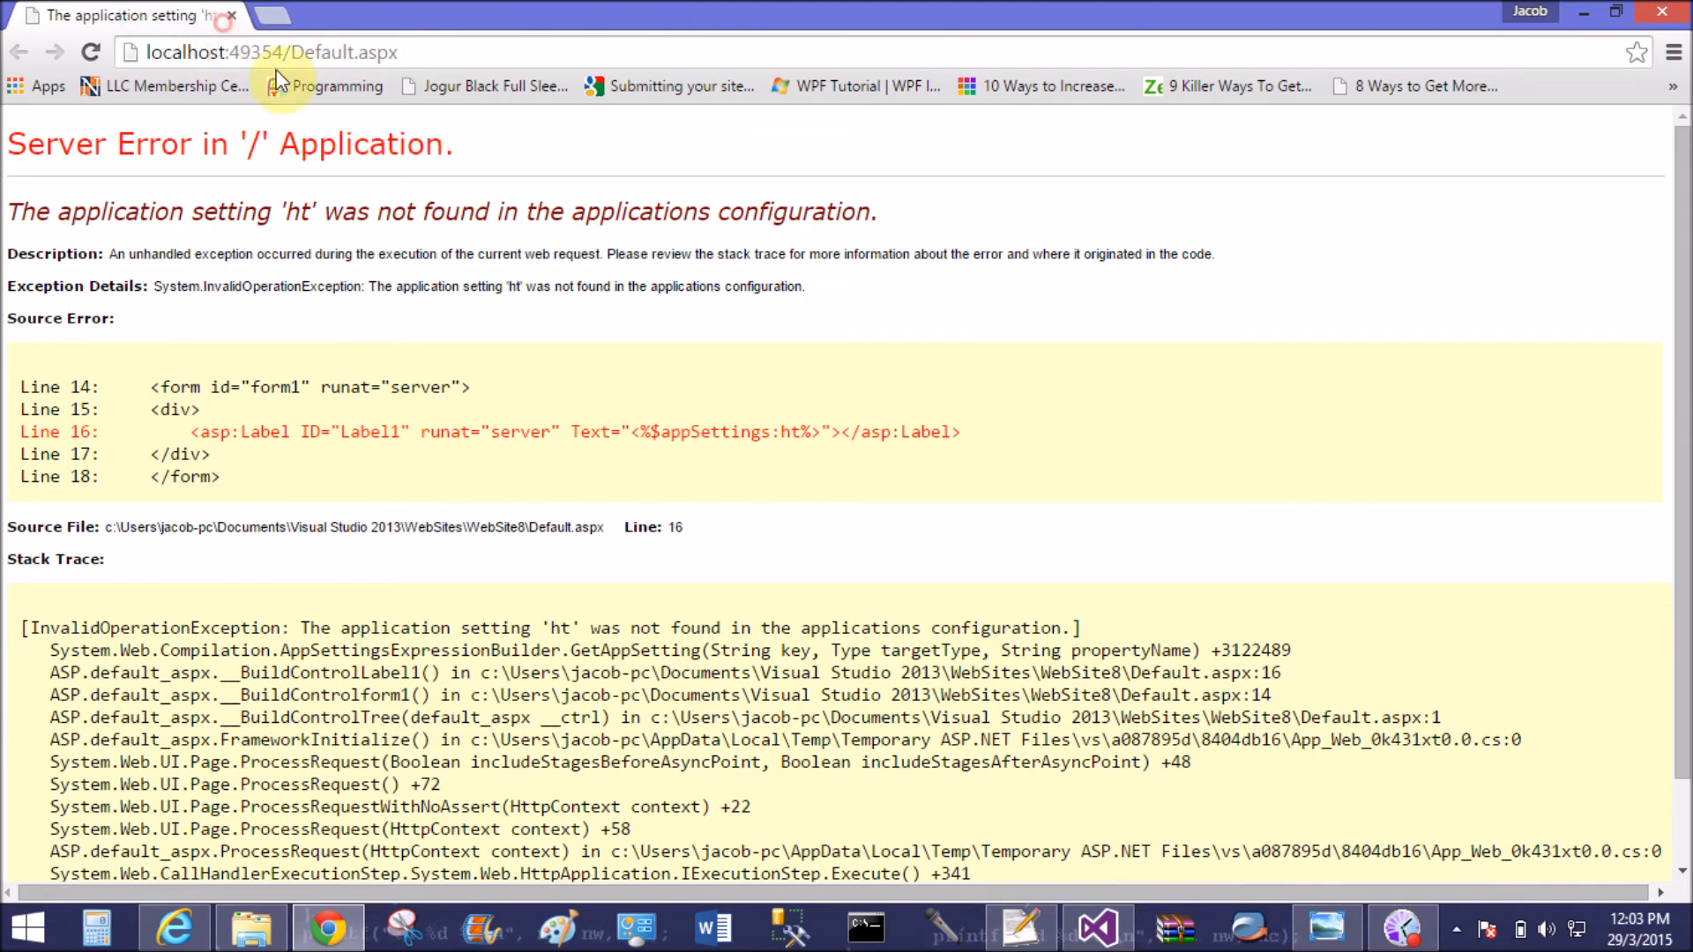
mouse_move(1097, 927)
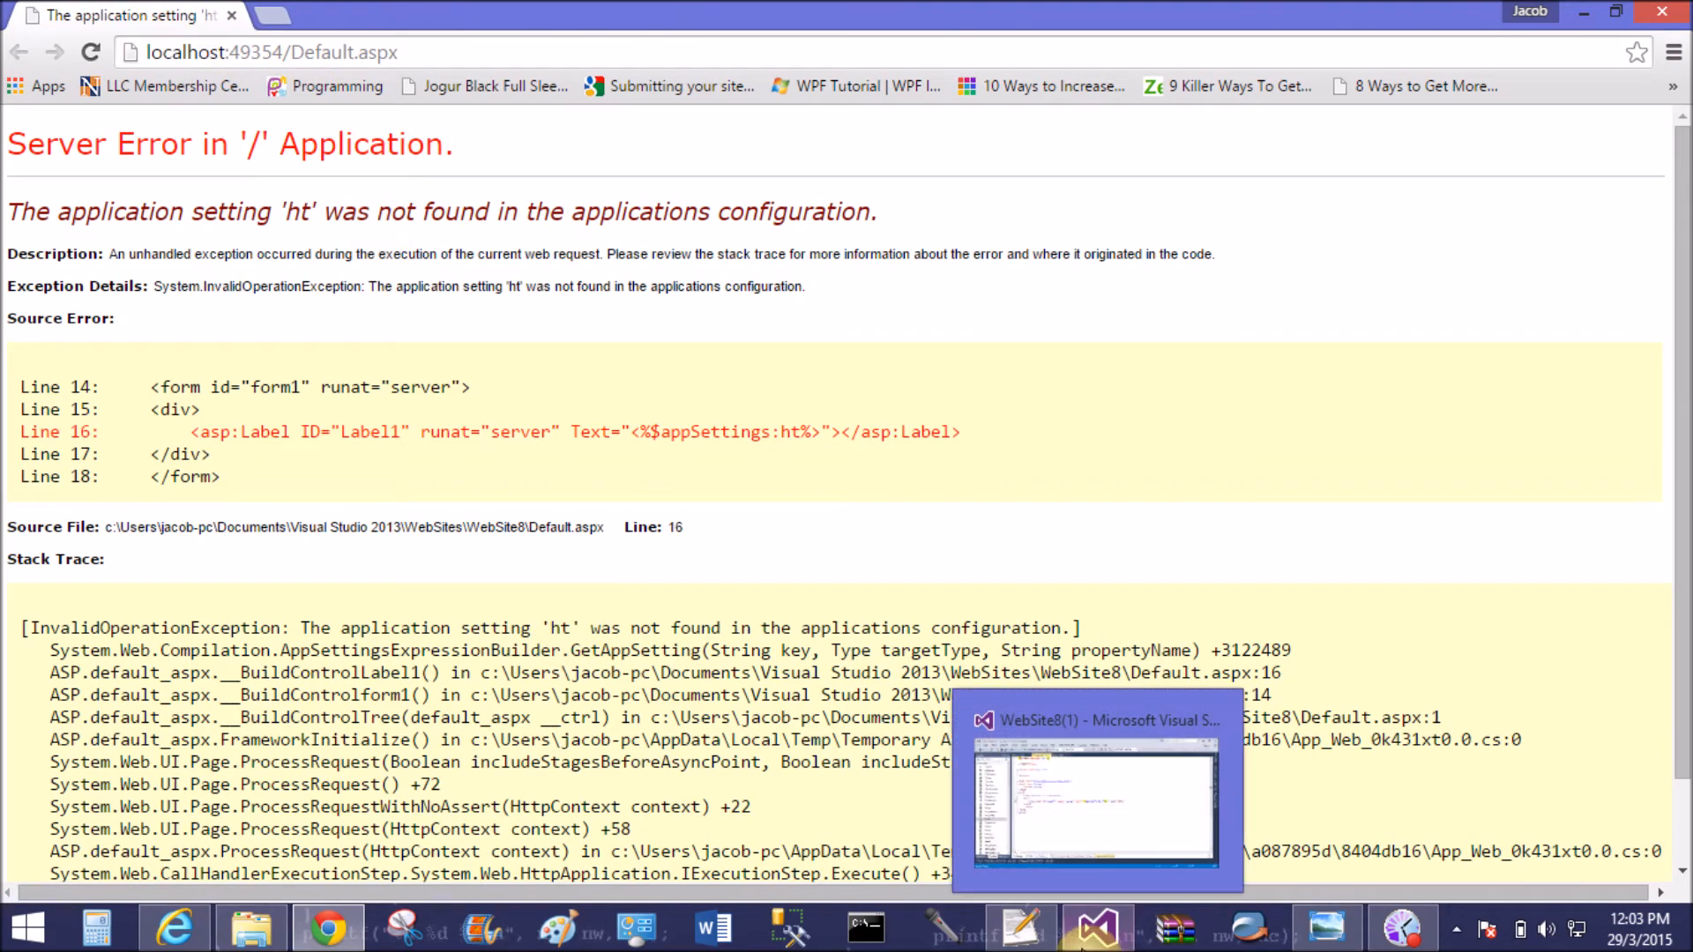
click(1095, 794)
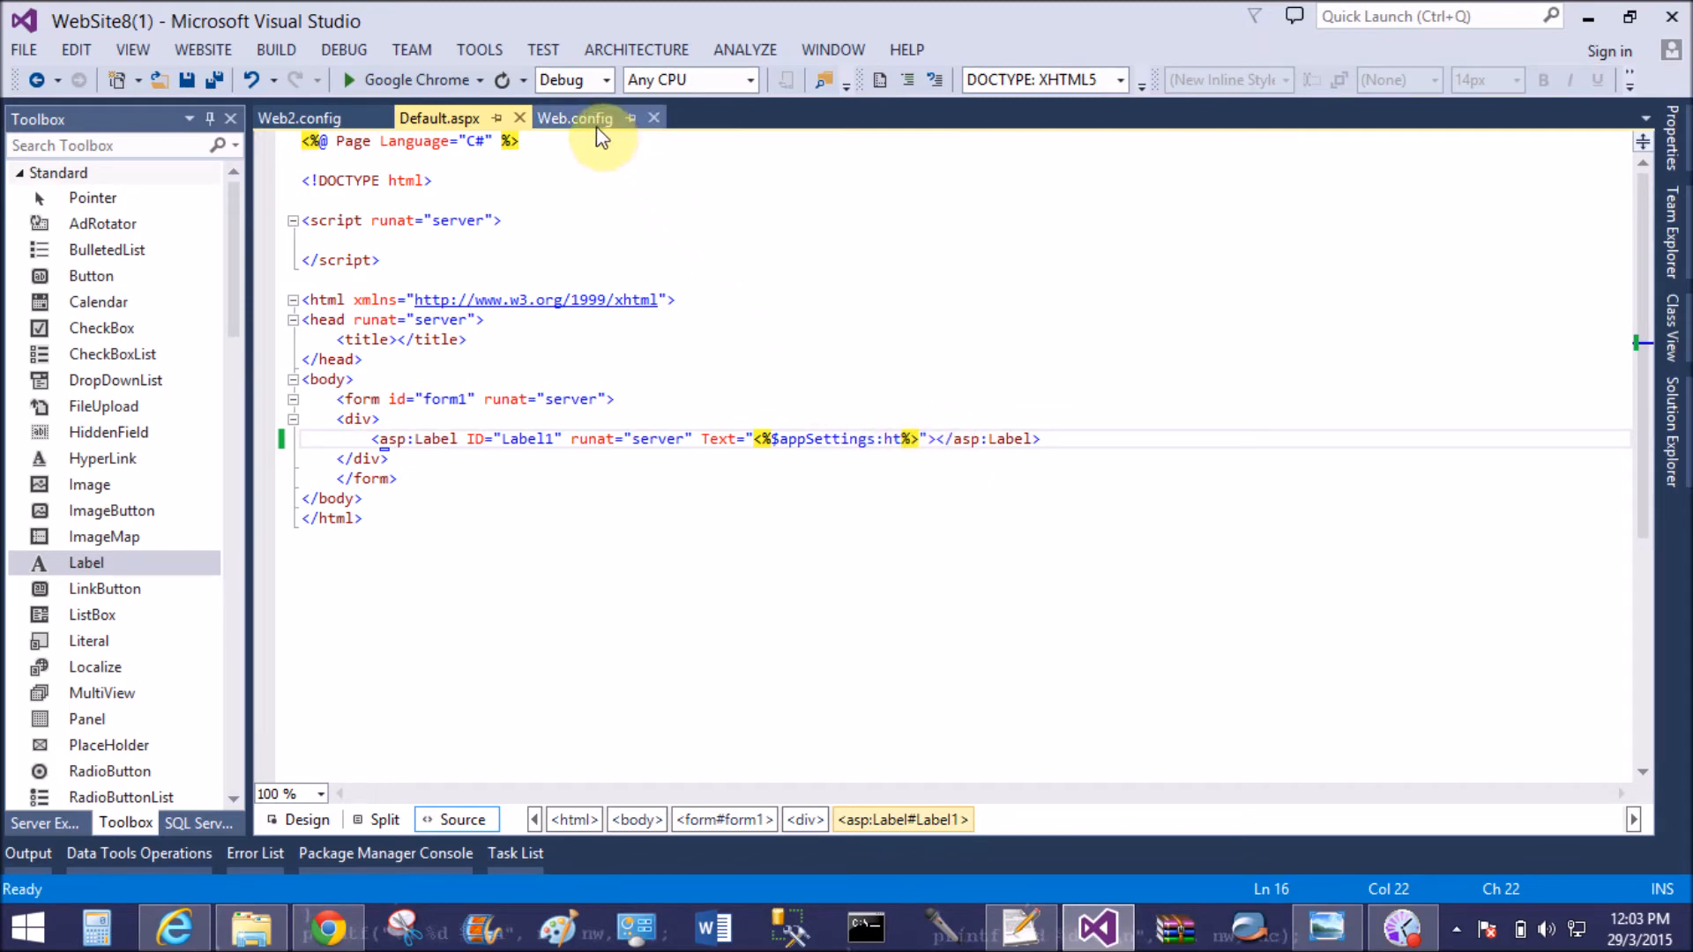
Compare Web.config's 'first' key with Web2.config's 'ht' entry
click(573, 117)
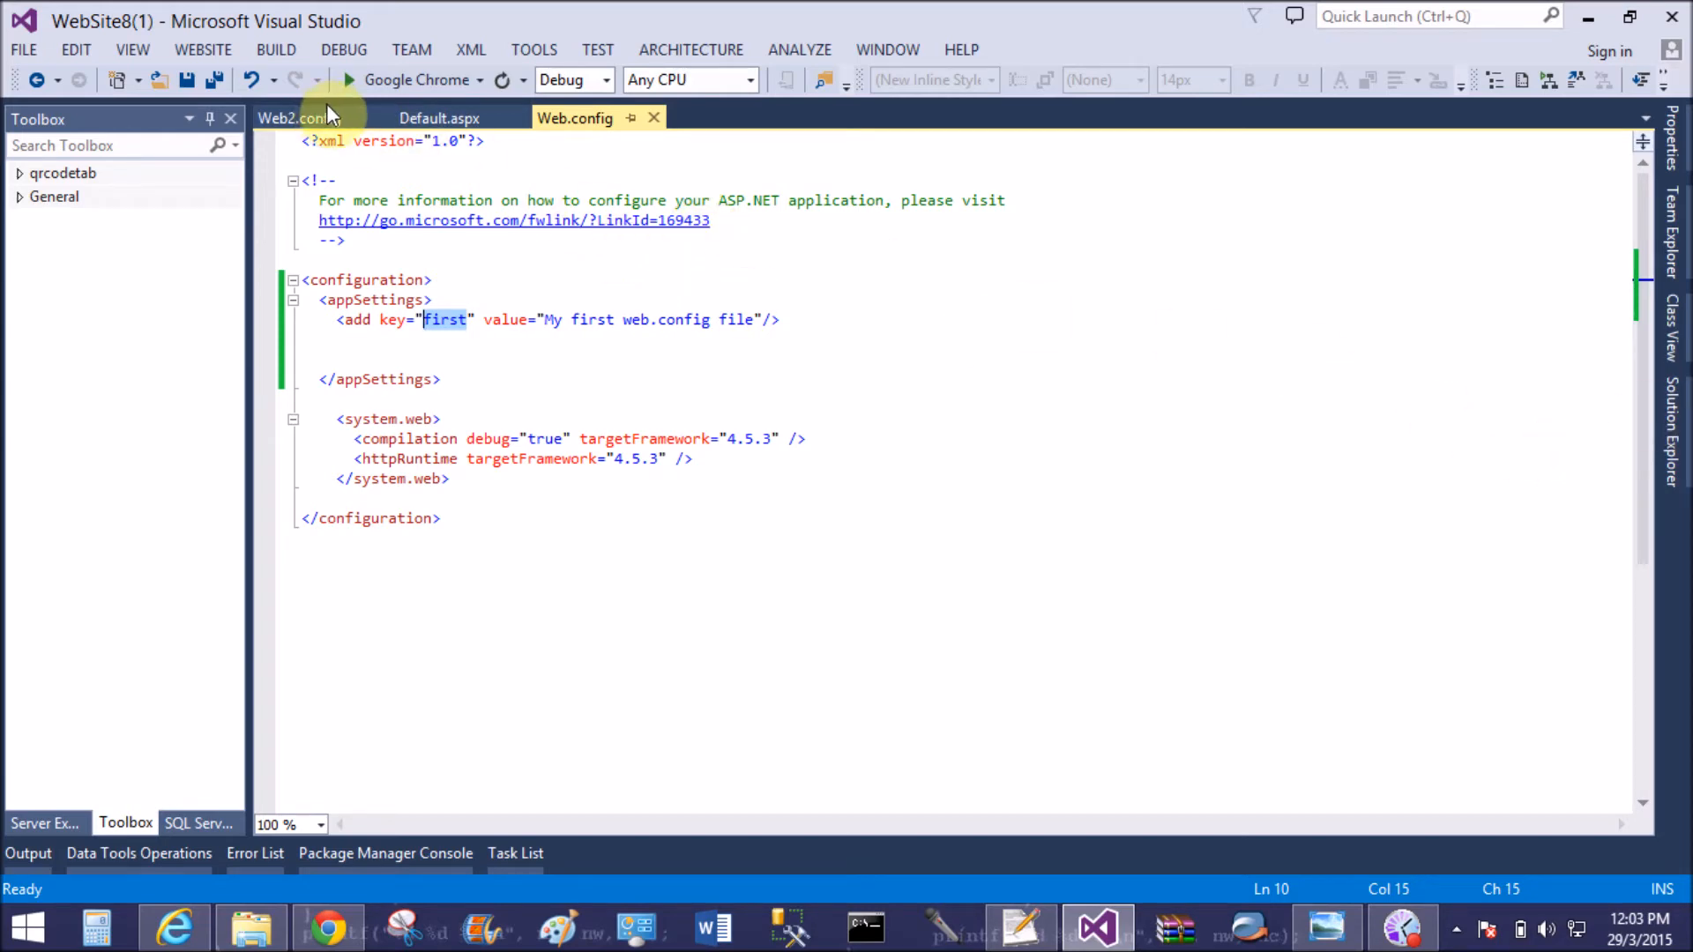
click(299, 117)
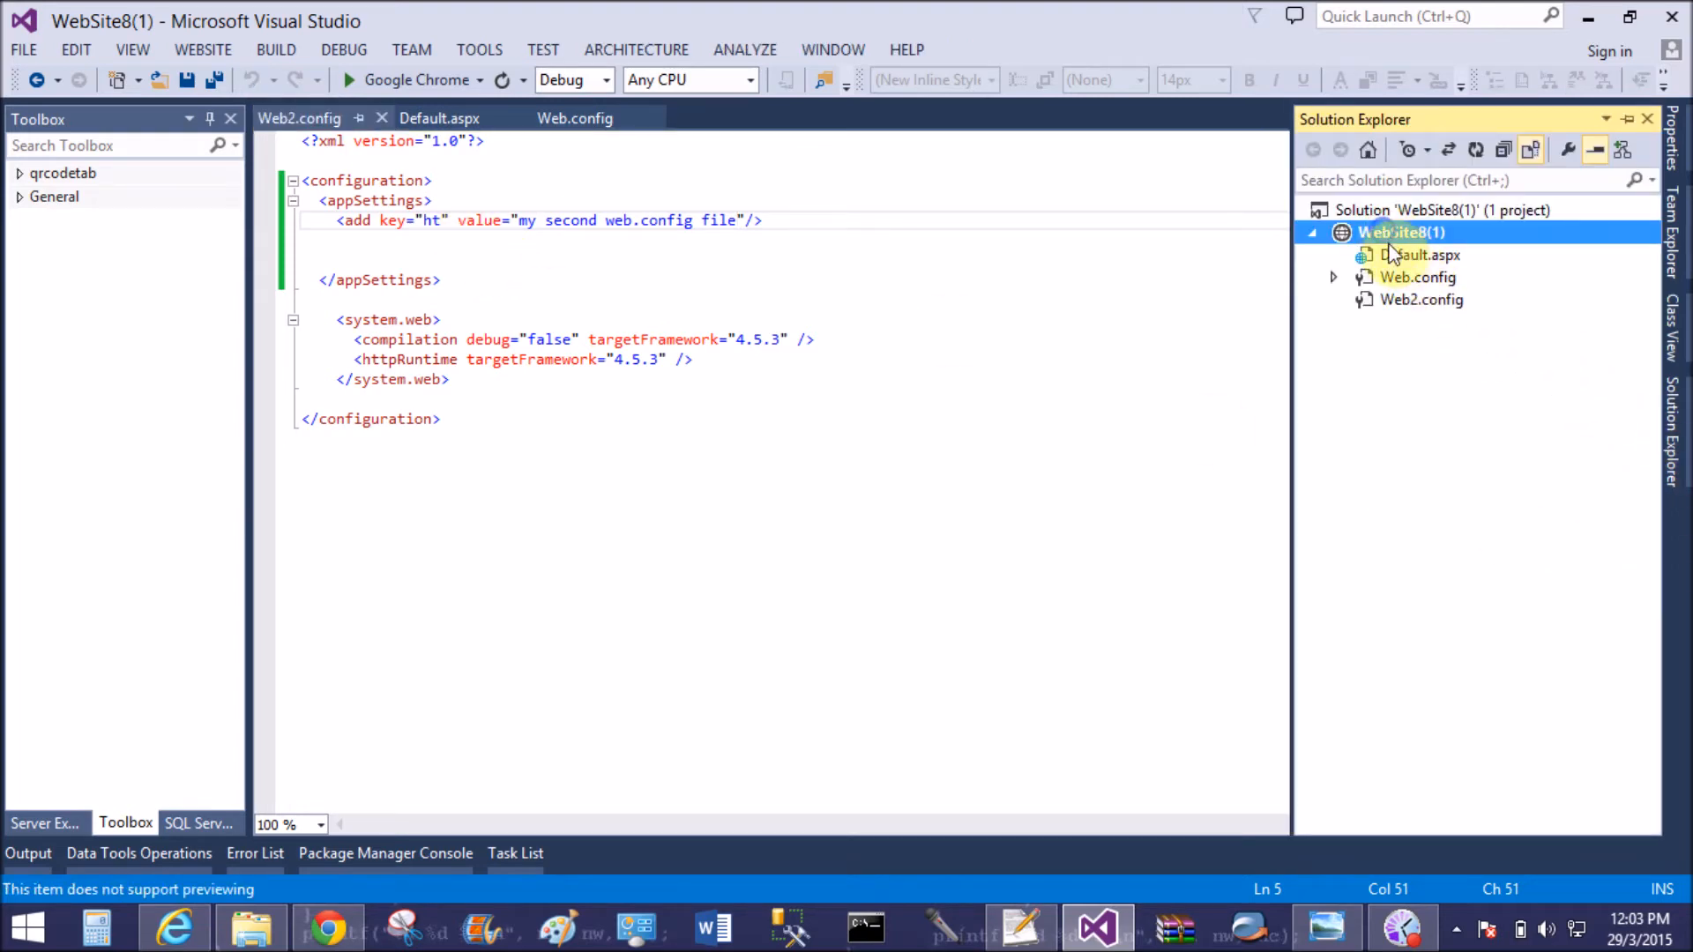
Create a new folder named 'second' in the WebSite8(1) website
right_click(1401, 231)
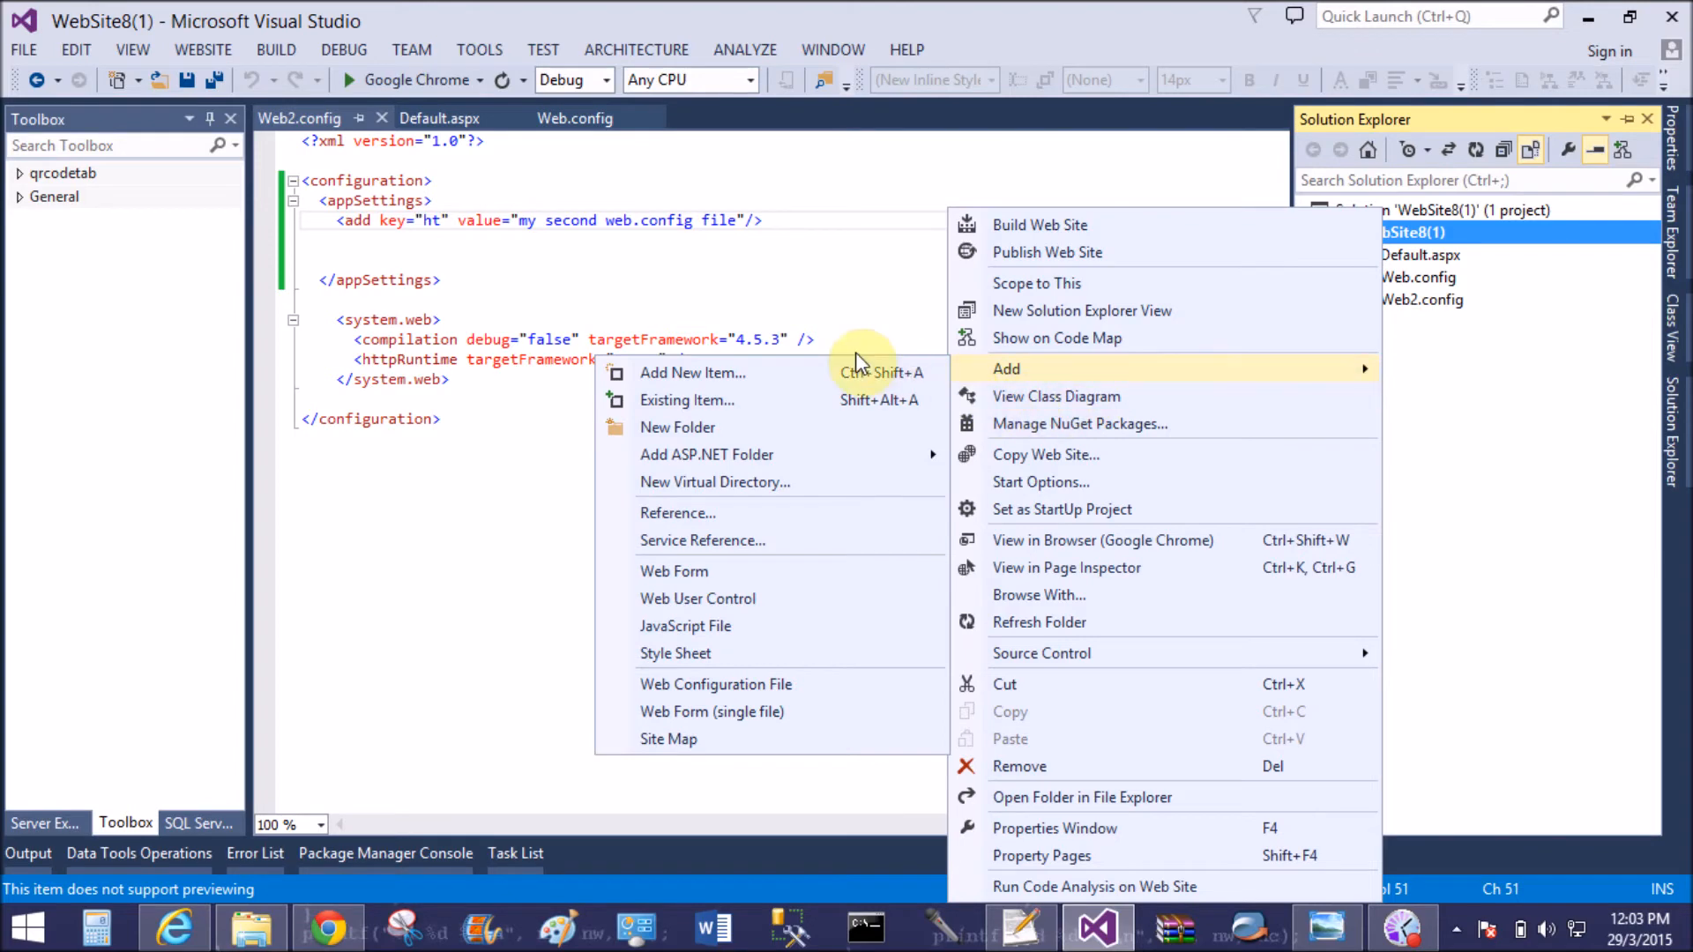
click(678, 427)
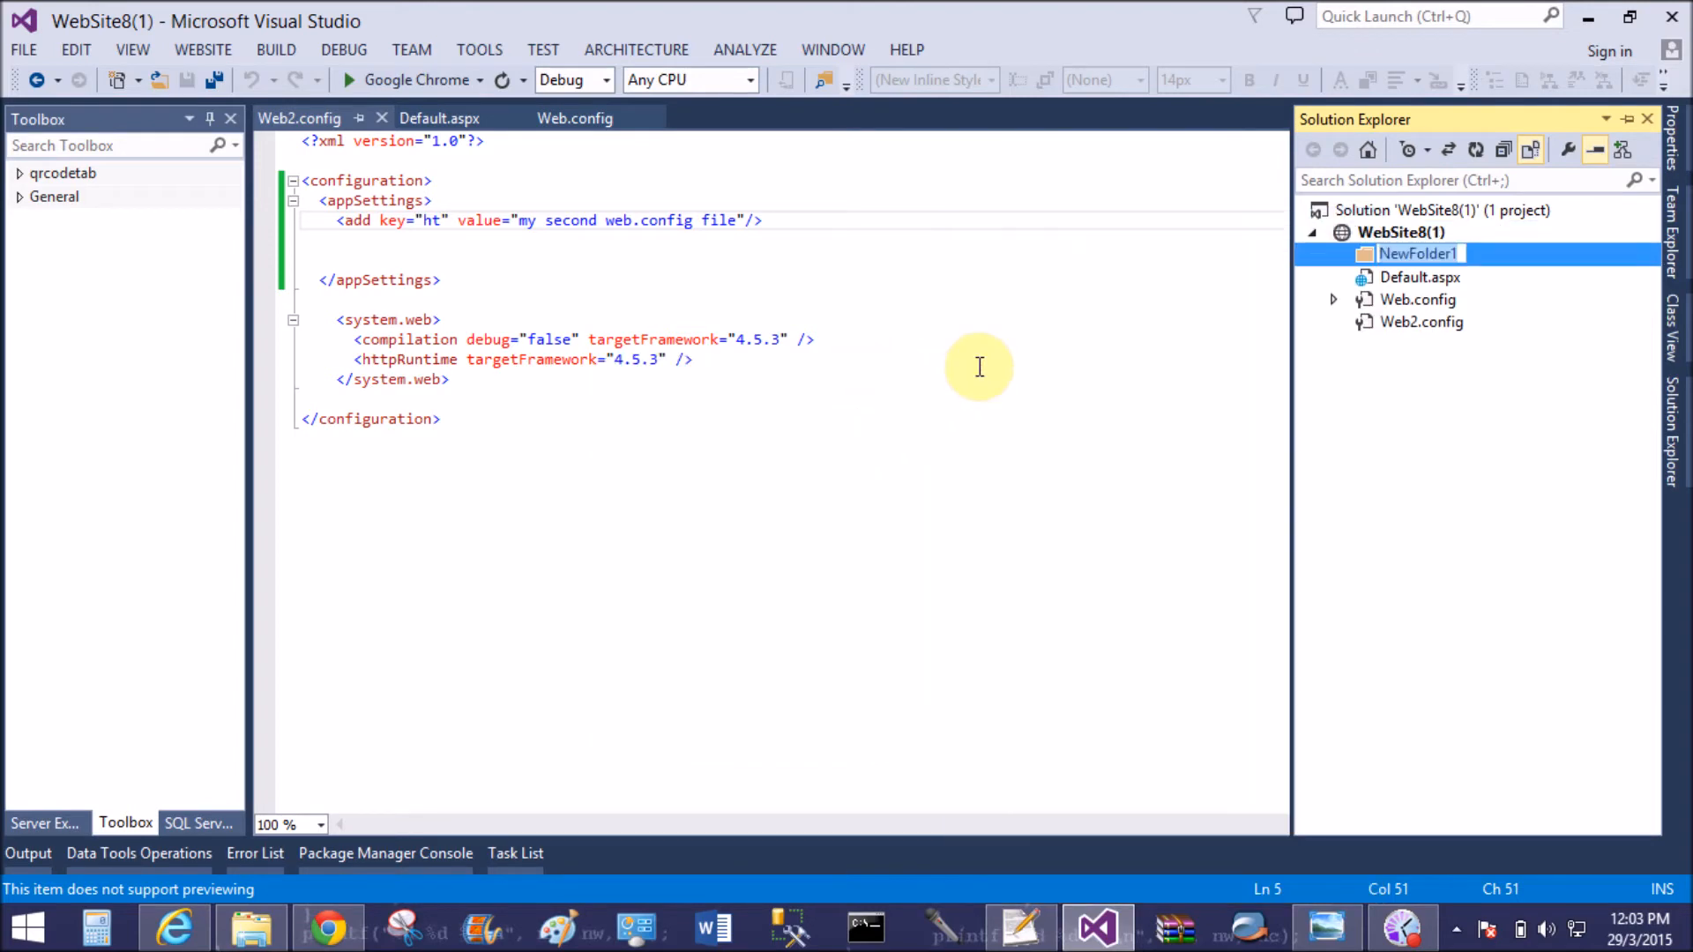
text(secon)
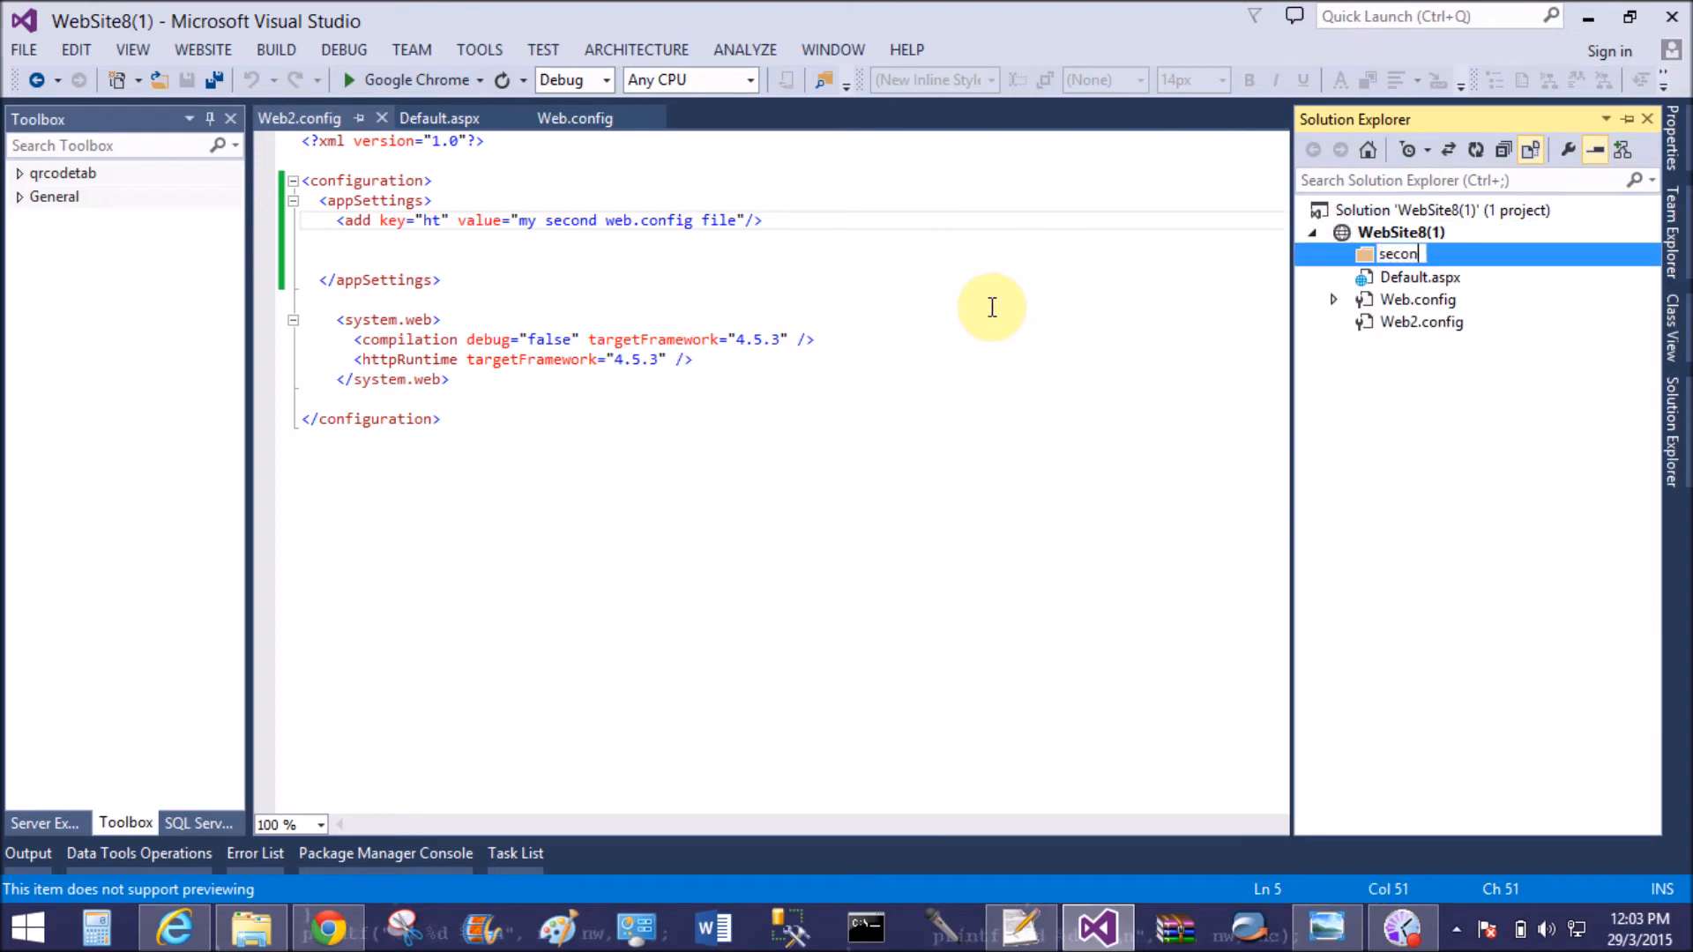
text(d)
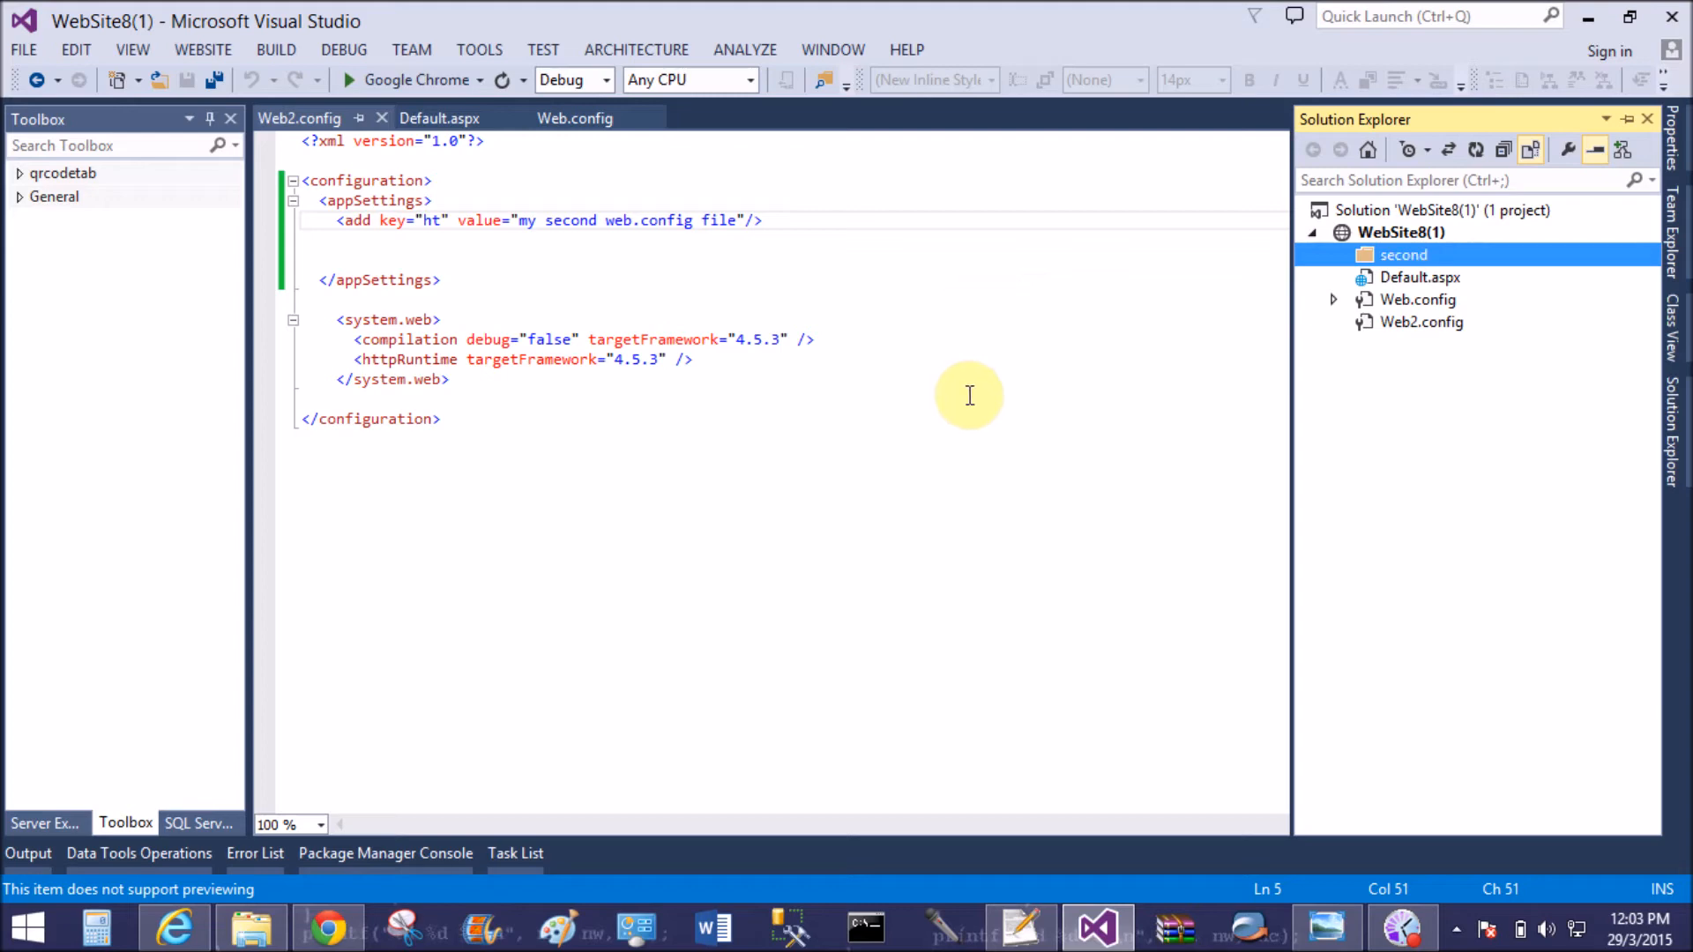
right_click(1402, 255)
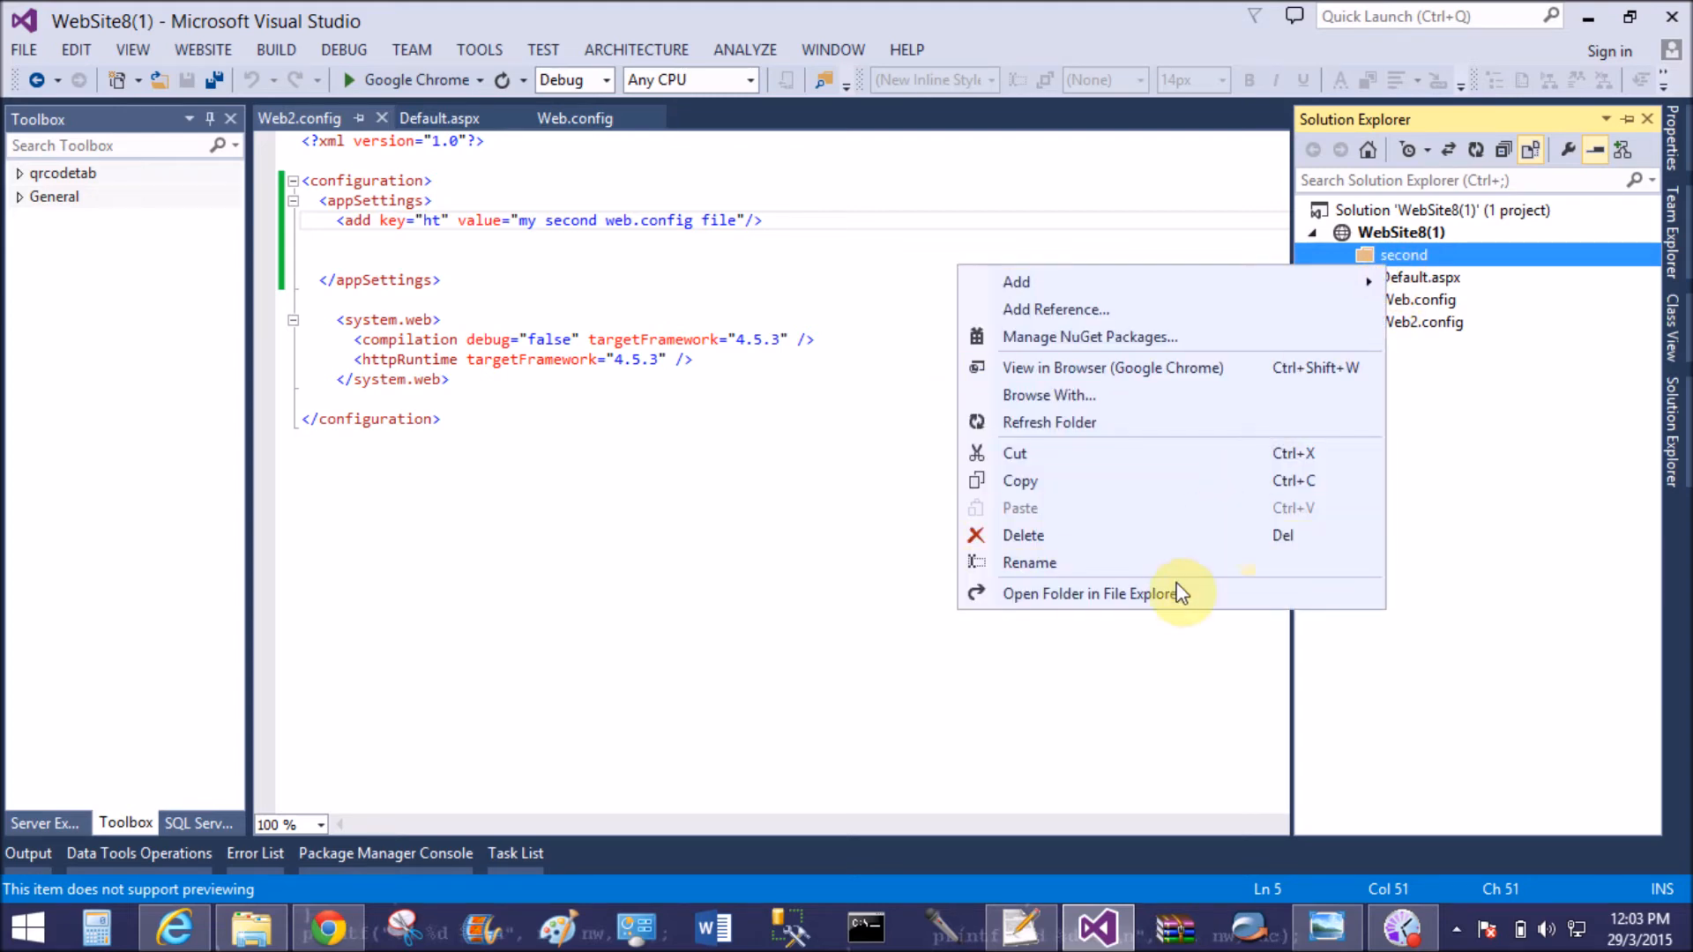
mouse_move(1160, 563)
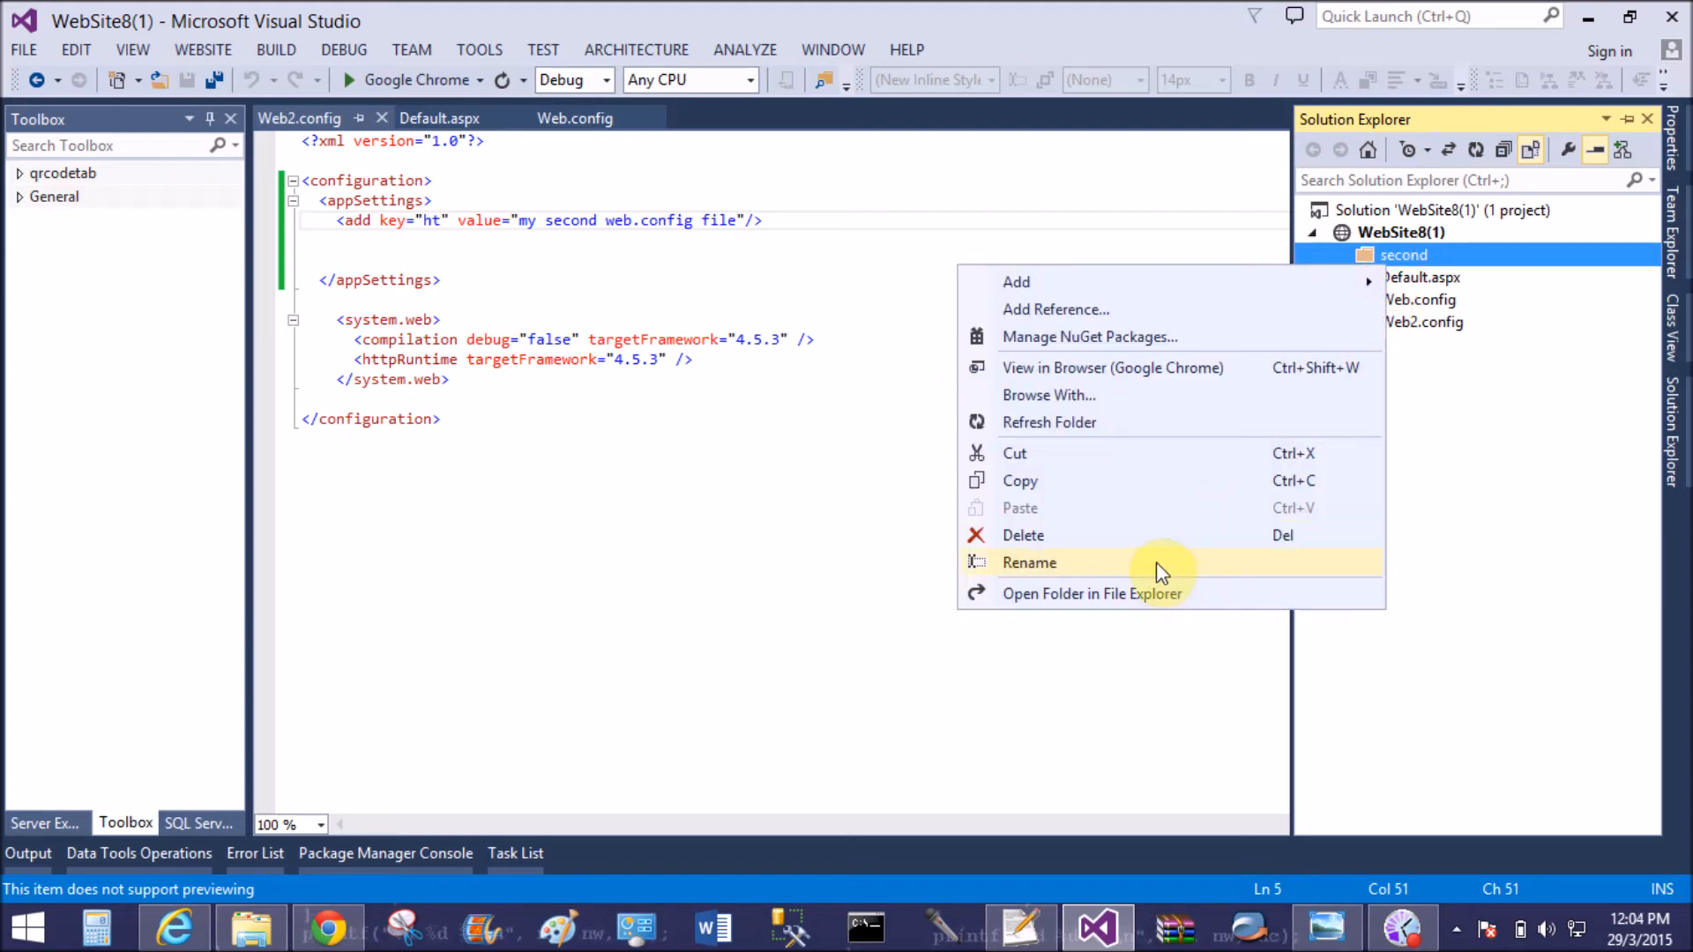
mouse_move(1425, 323)
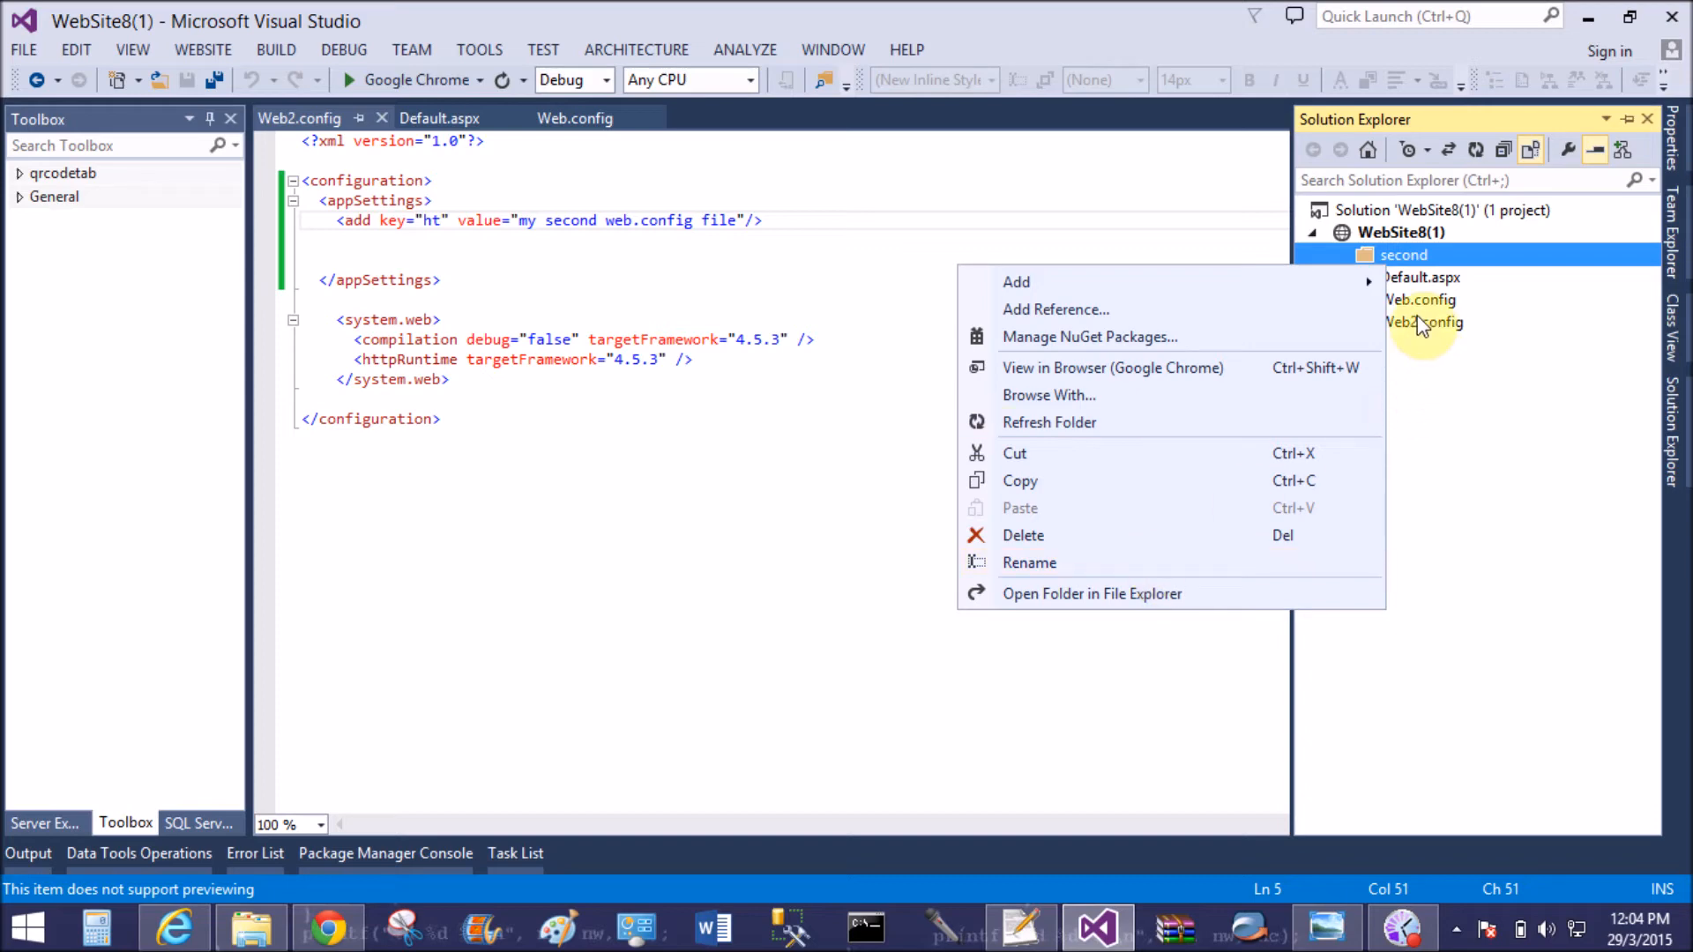
click(1420, 322)
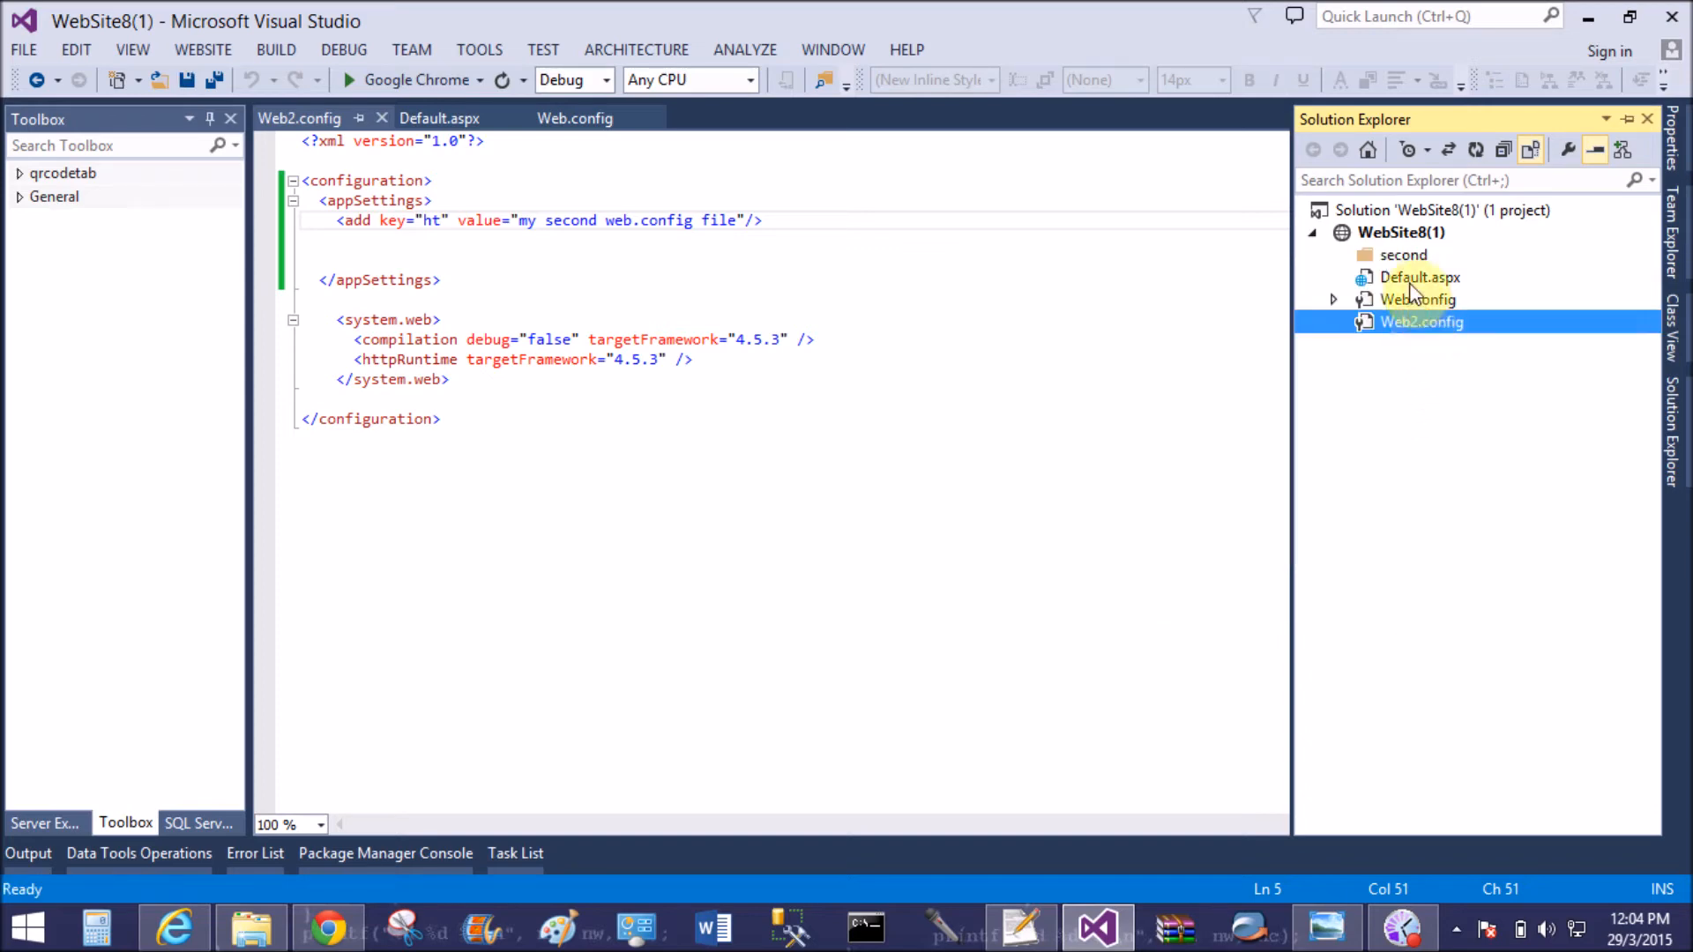
right_click(1403, 255)
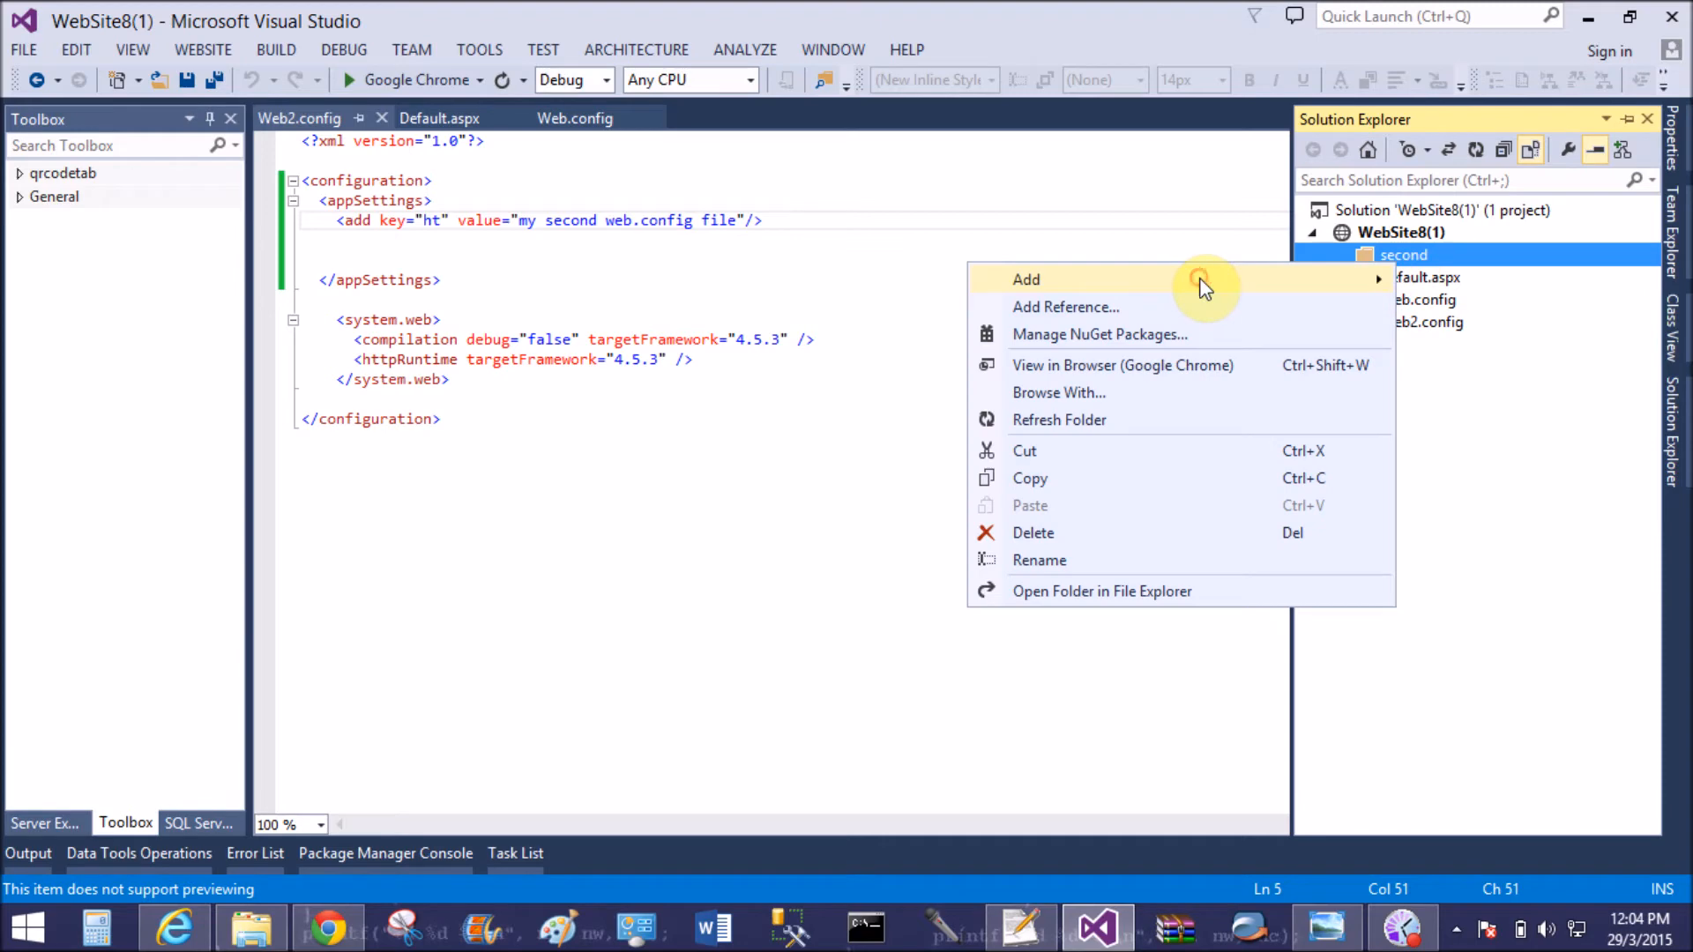
Add a Web Configuration File to the second folder, cancelling an initial Web Form attempt
click(1024, 279)
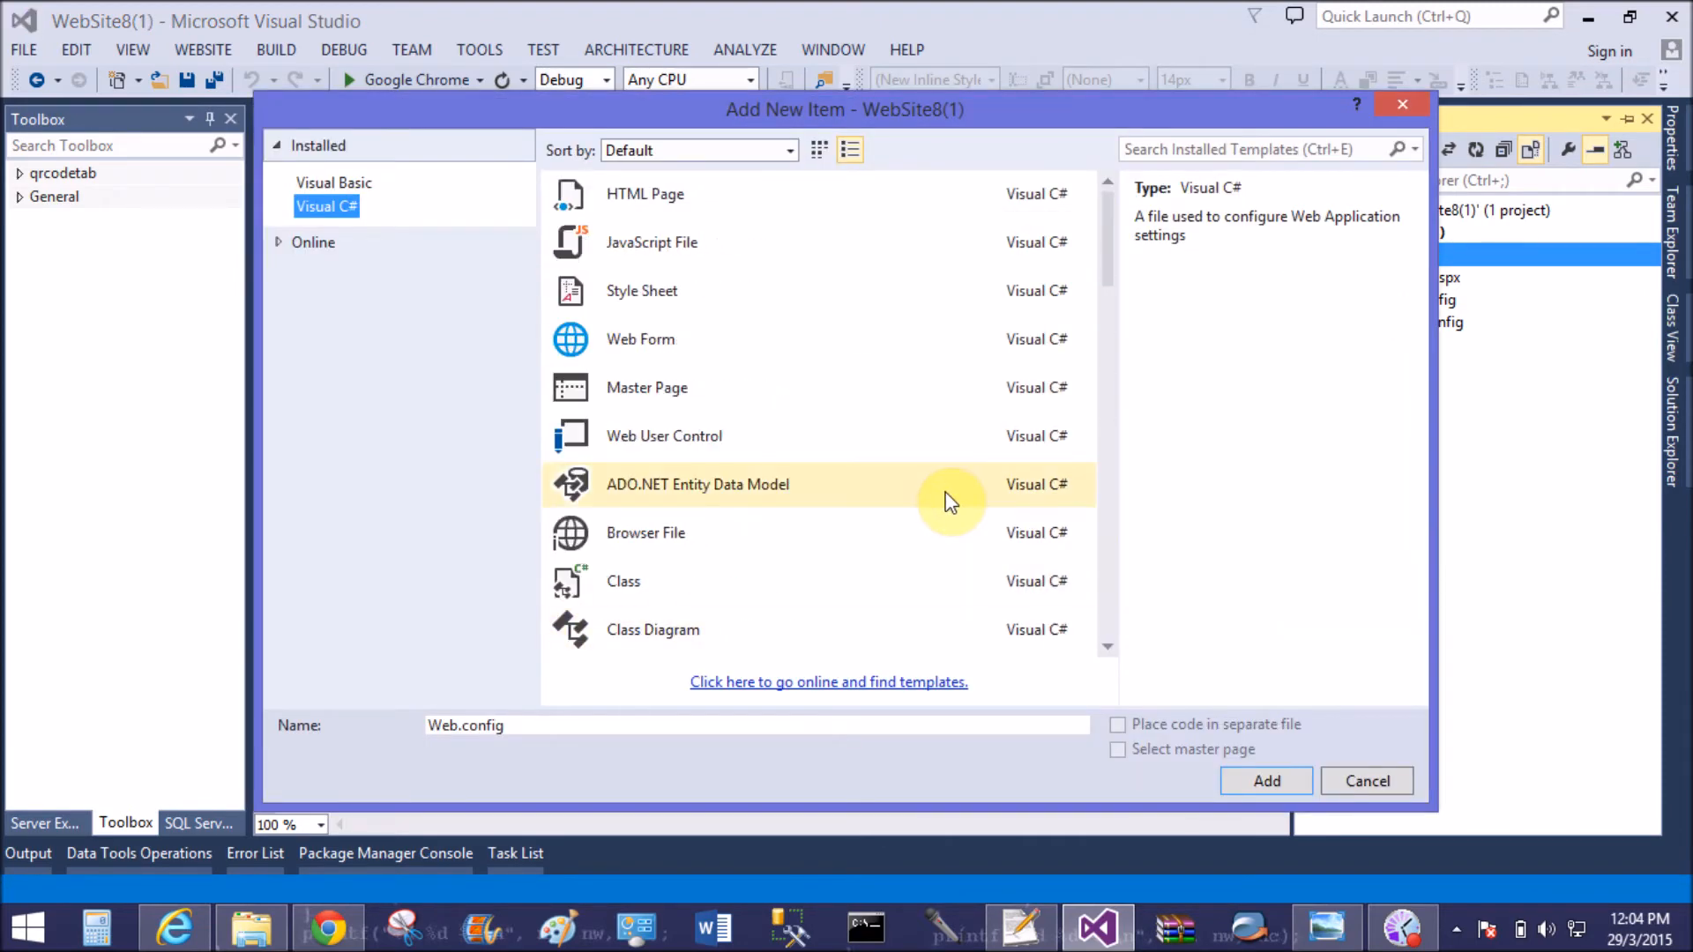
click(640, 338)
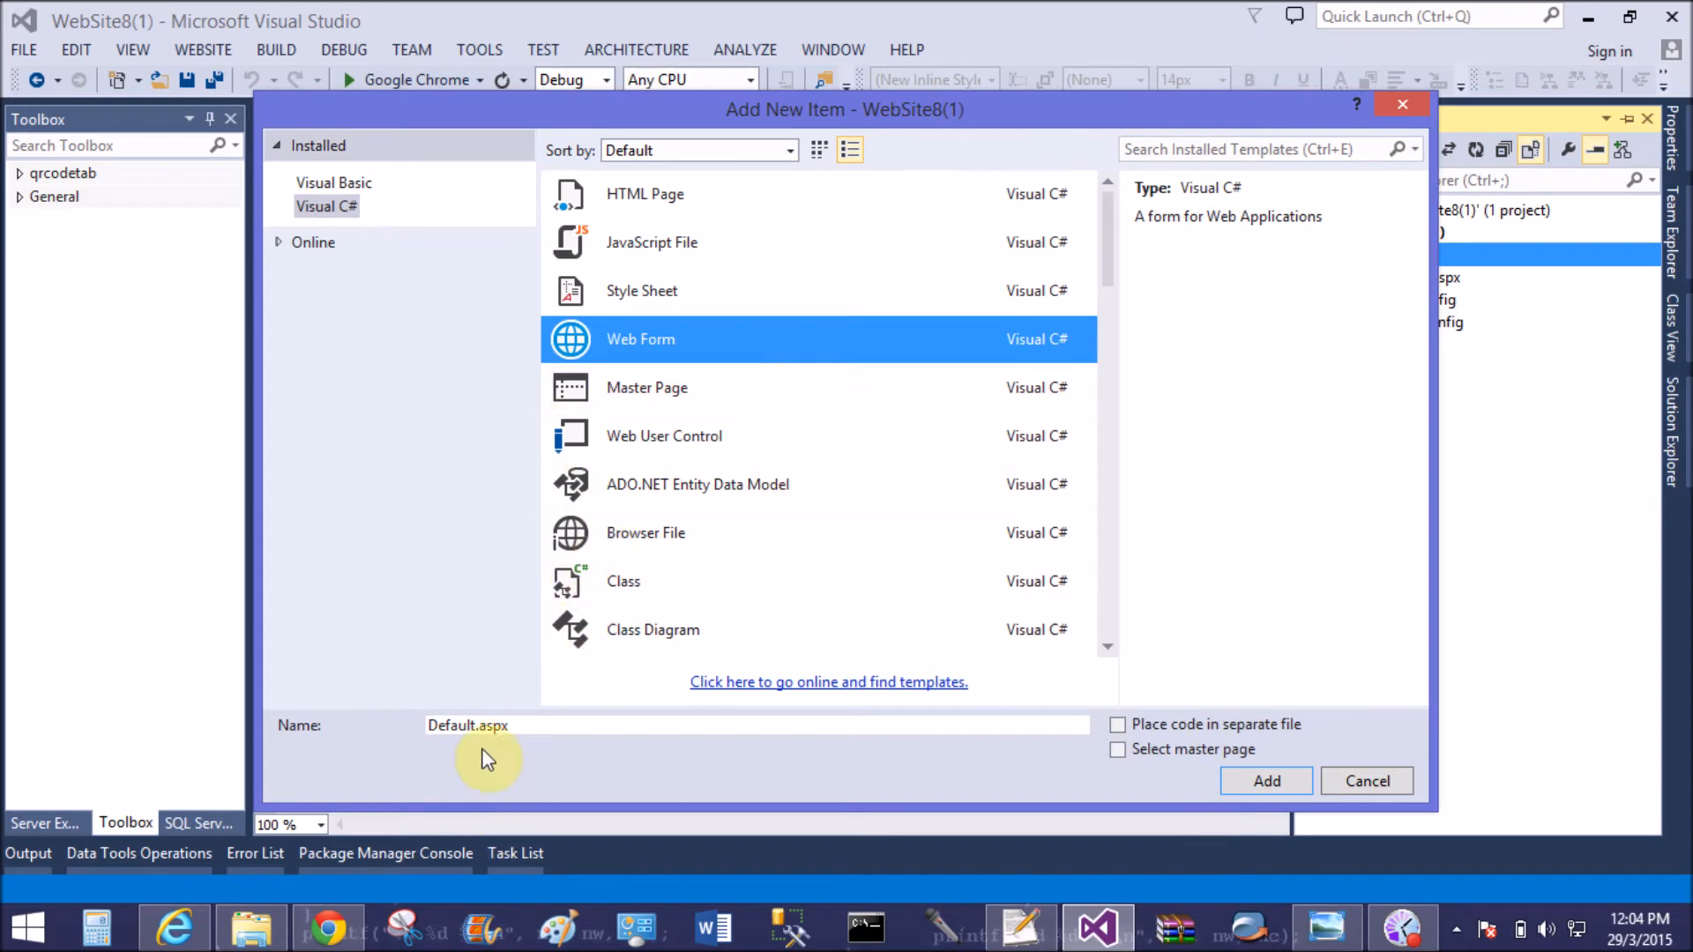
click(1266, 780)
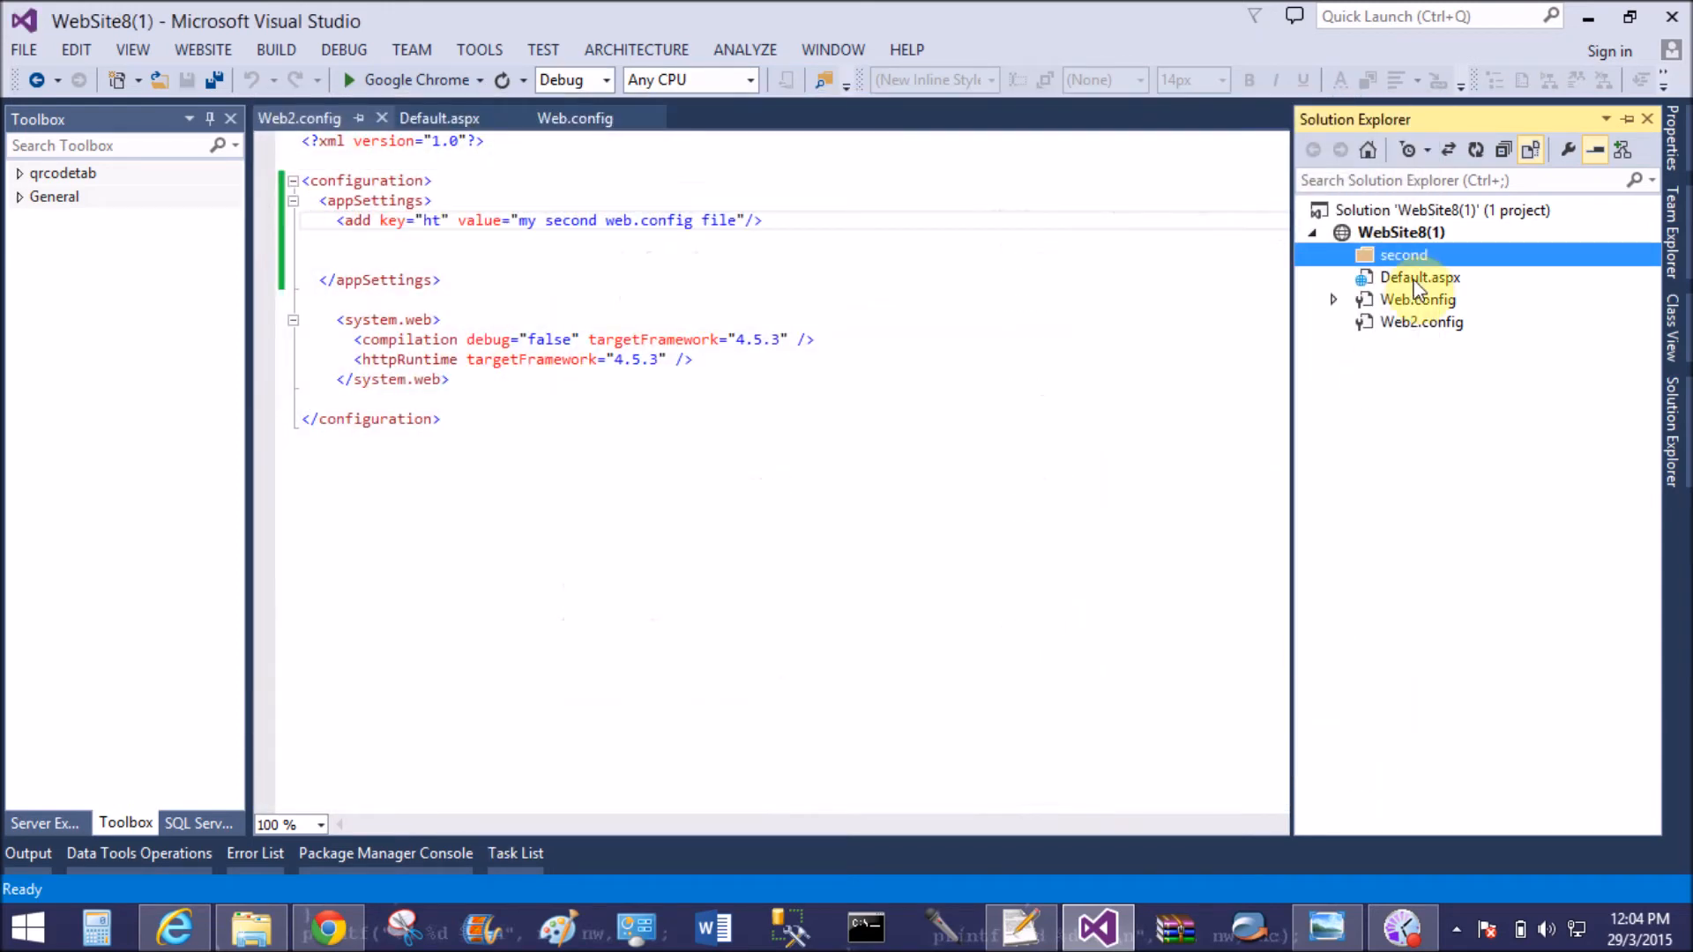
right_click(1404, 255)
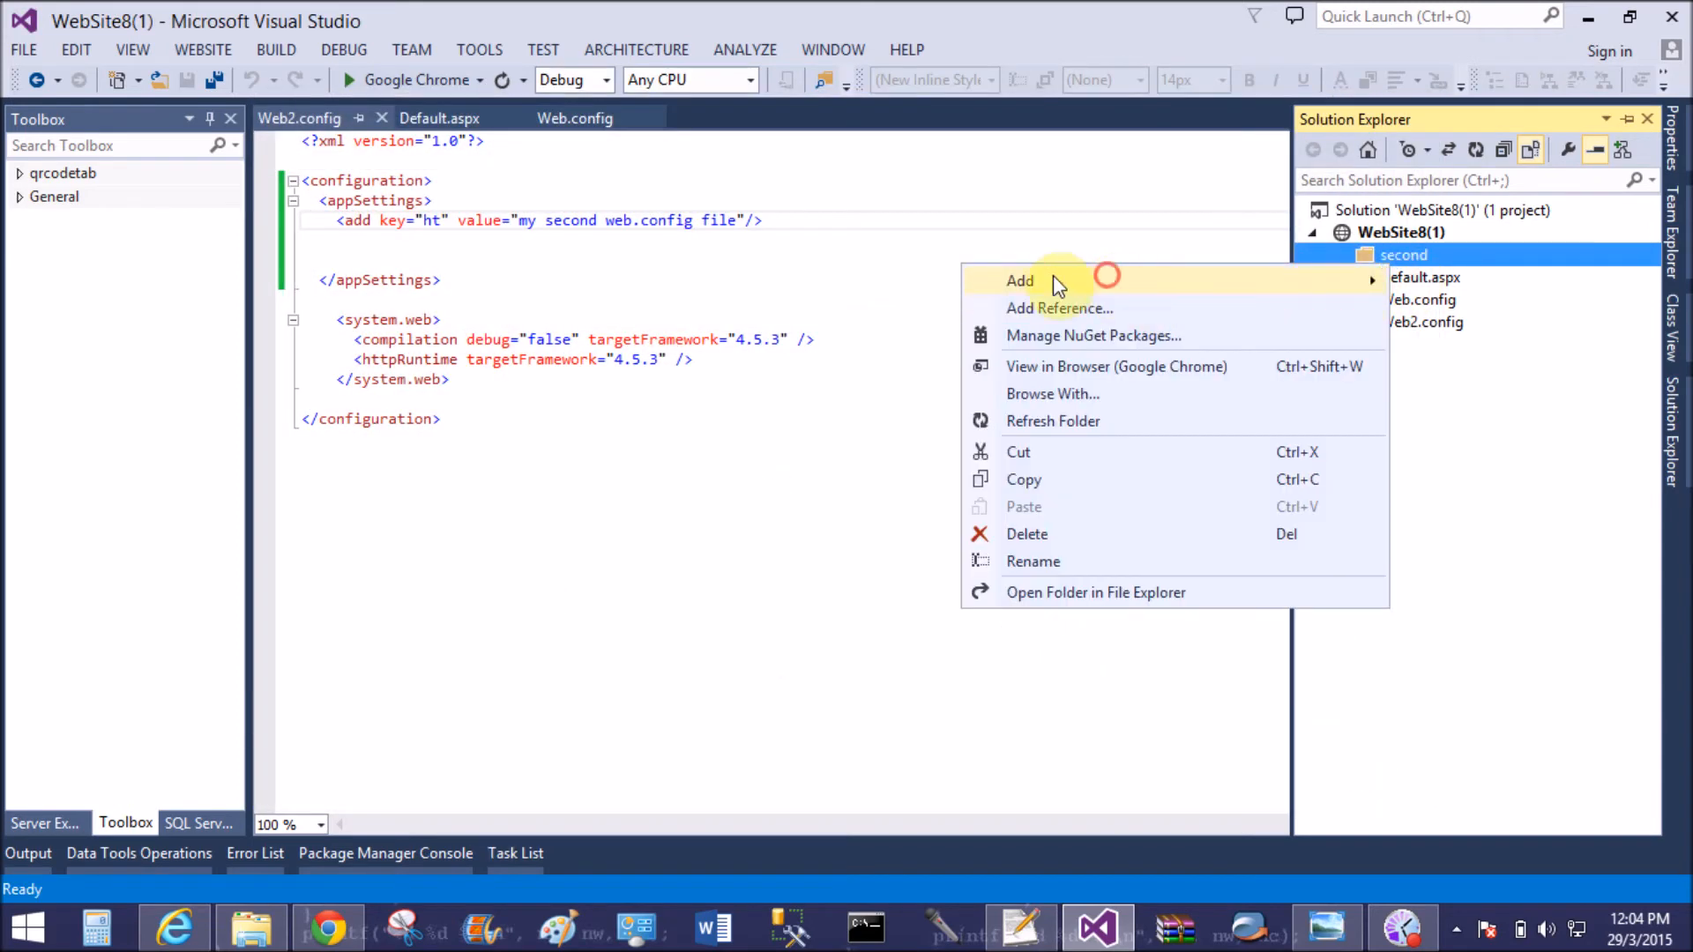
click(1020, 281)
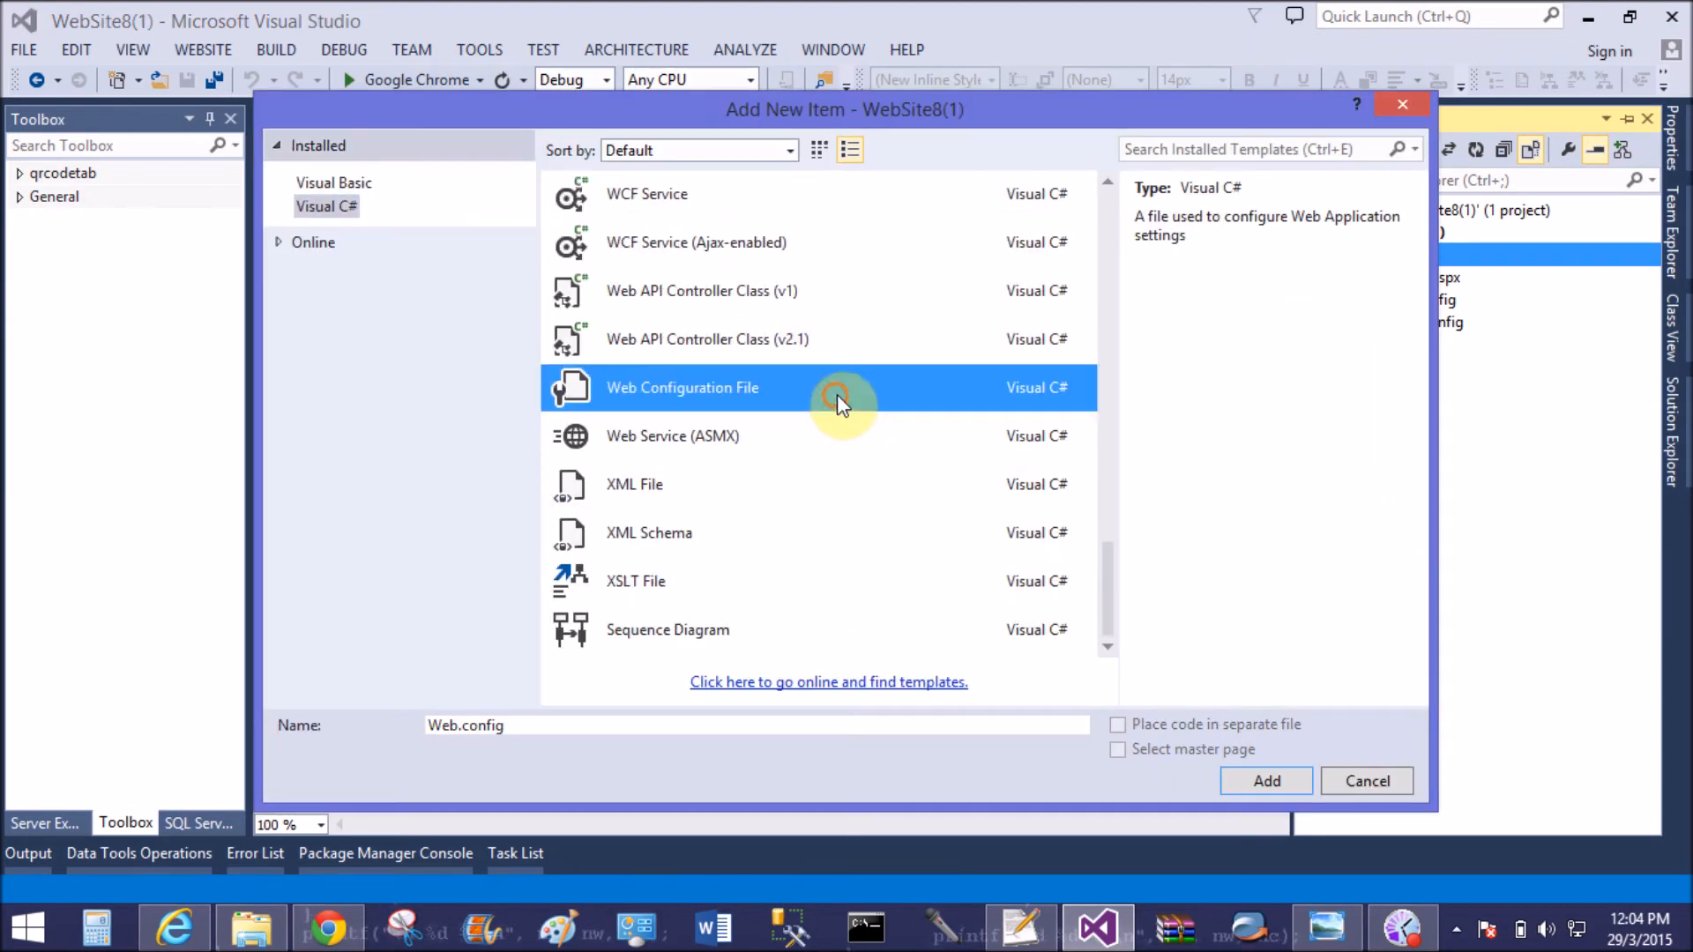
click(1265, 780)
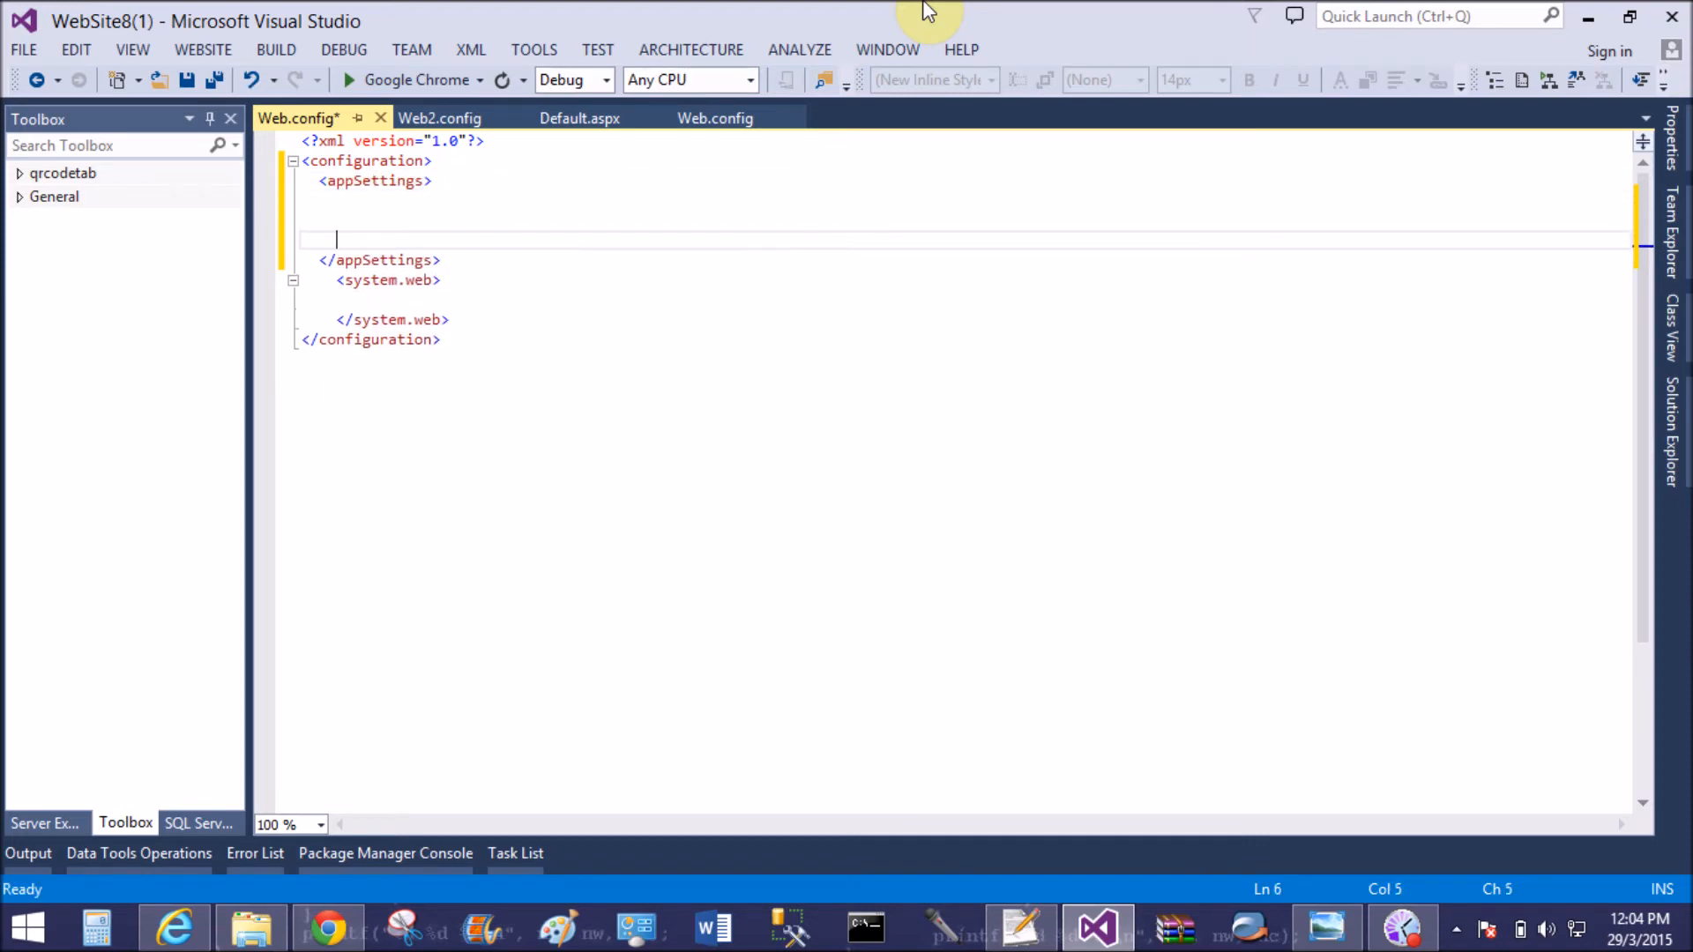
text(<add key="ht" value=""/>)
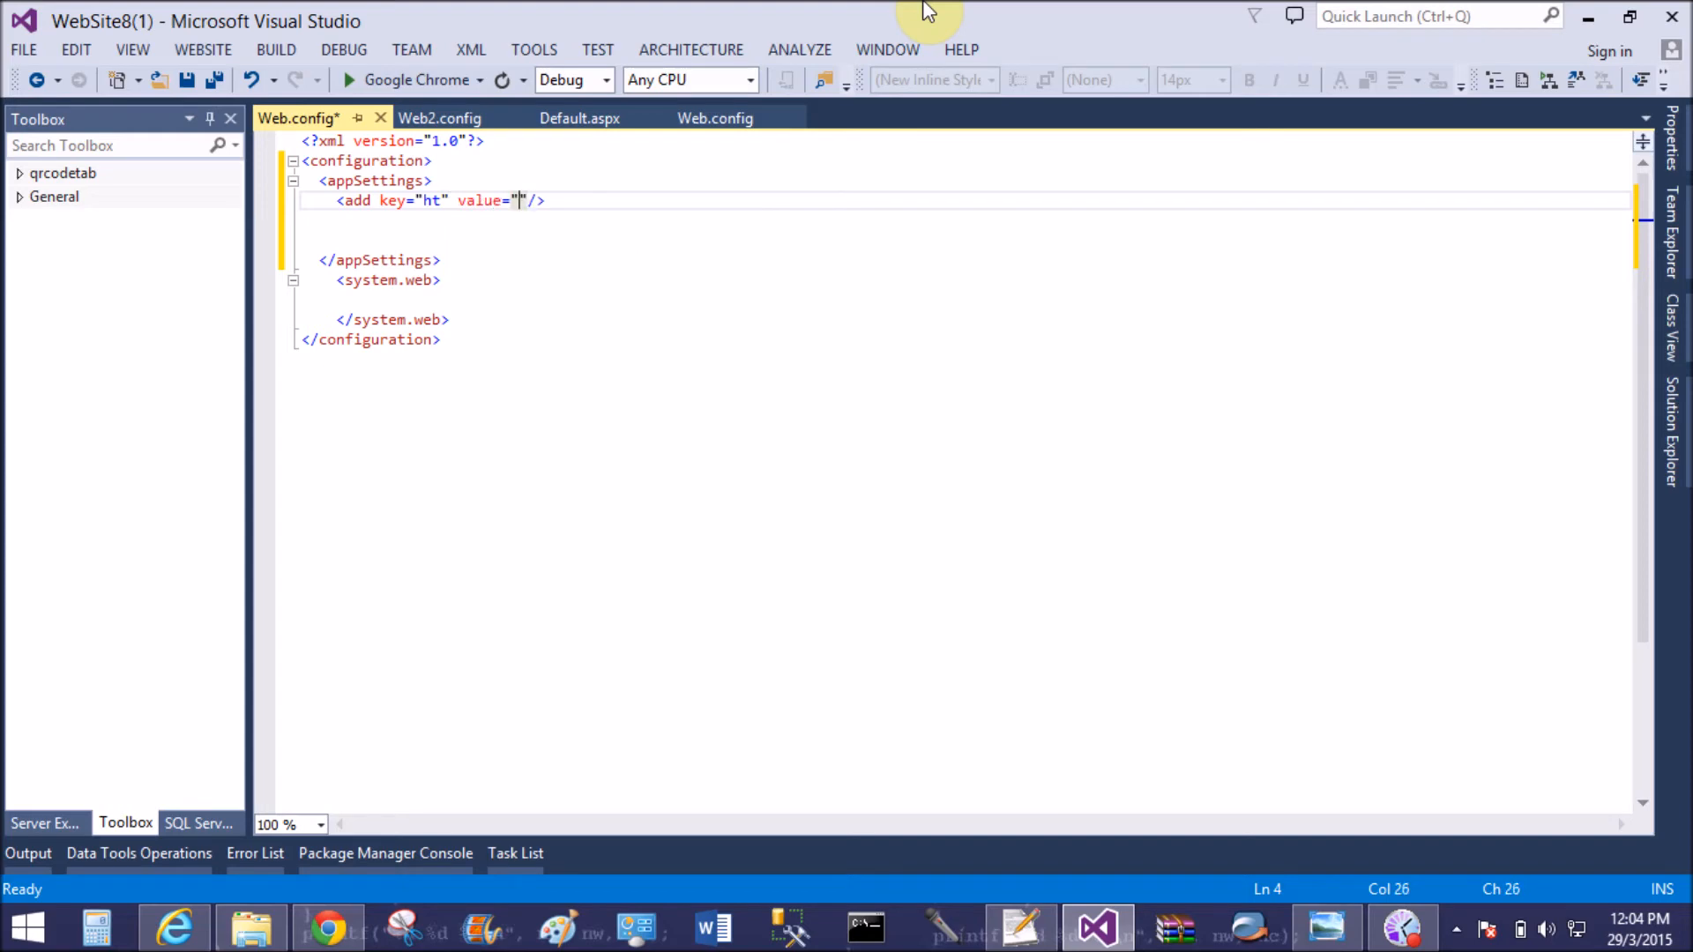
Enter the 'ht' appSettings value 'my second web.config file' in the new Web.config
text(my s)
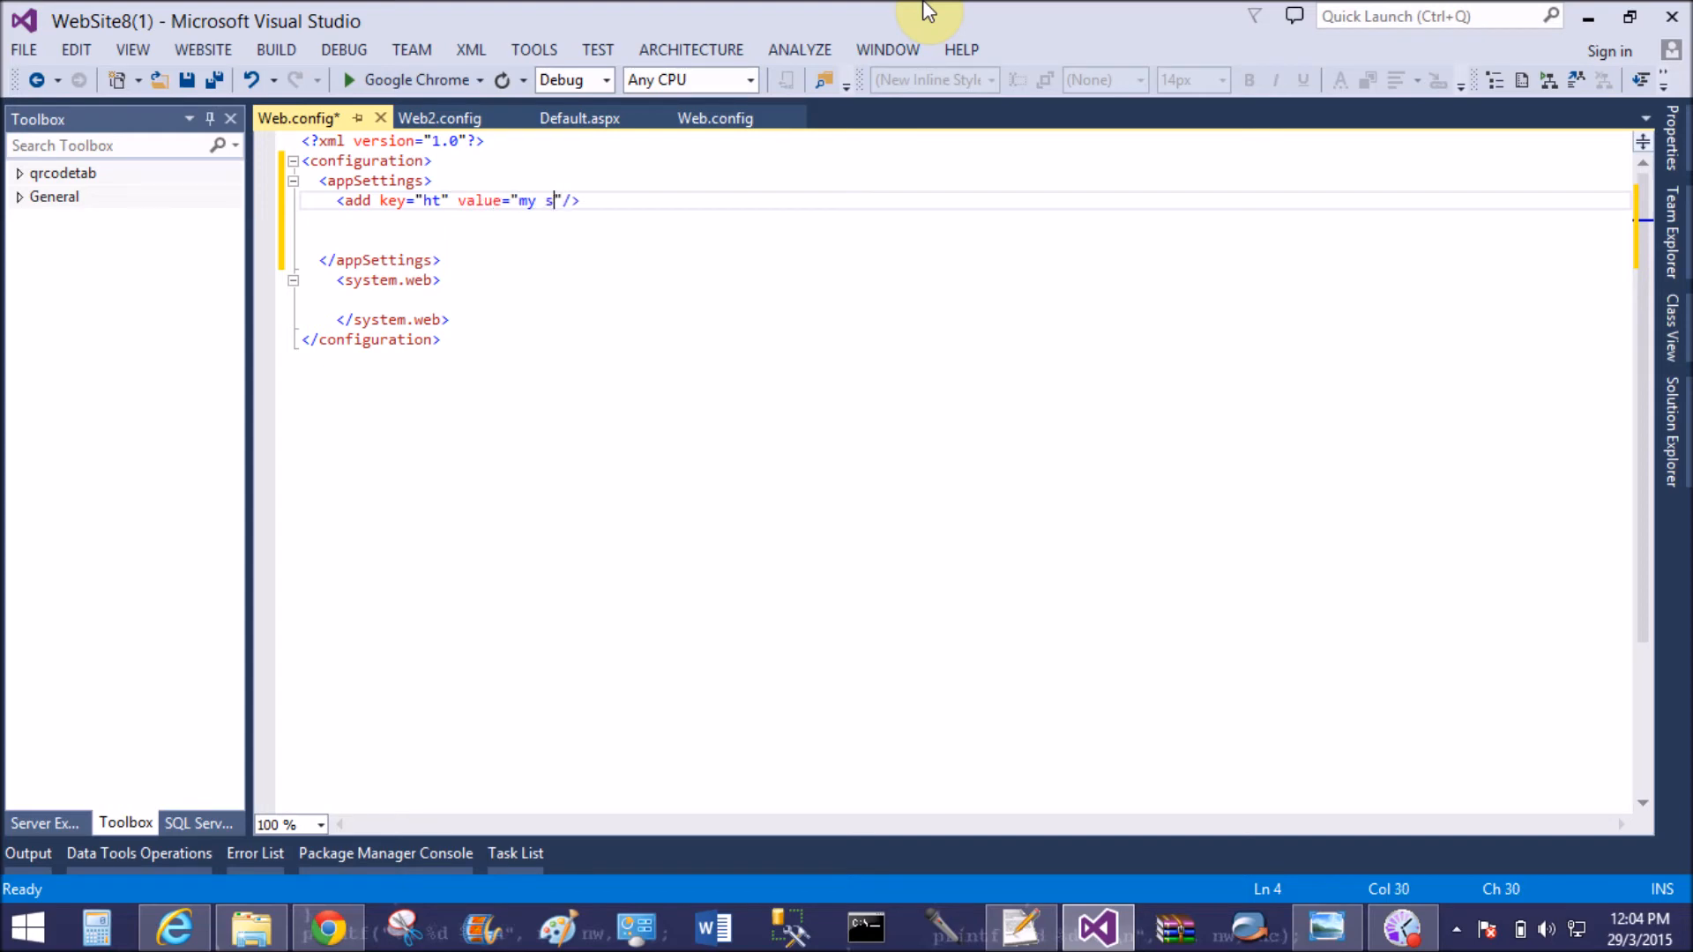
text(econd)
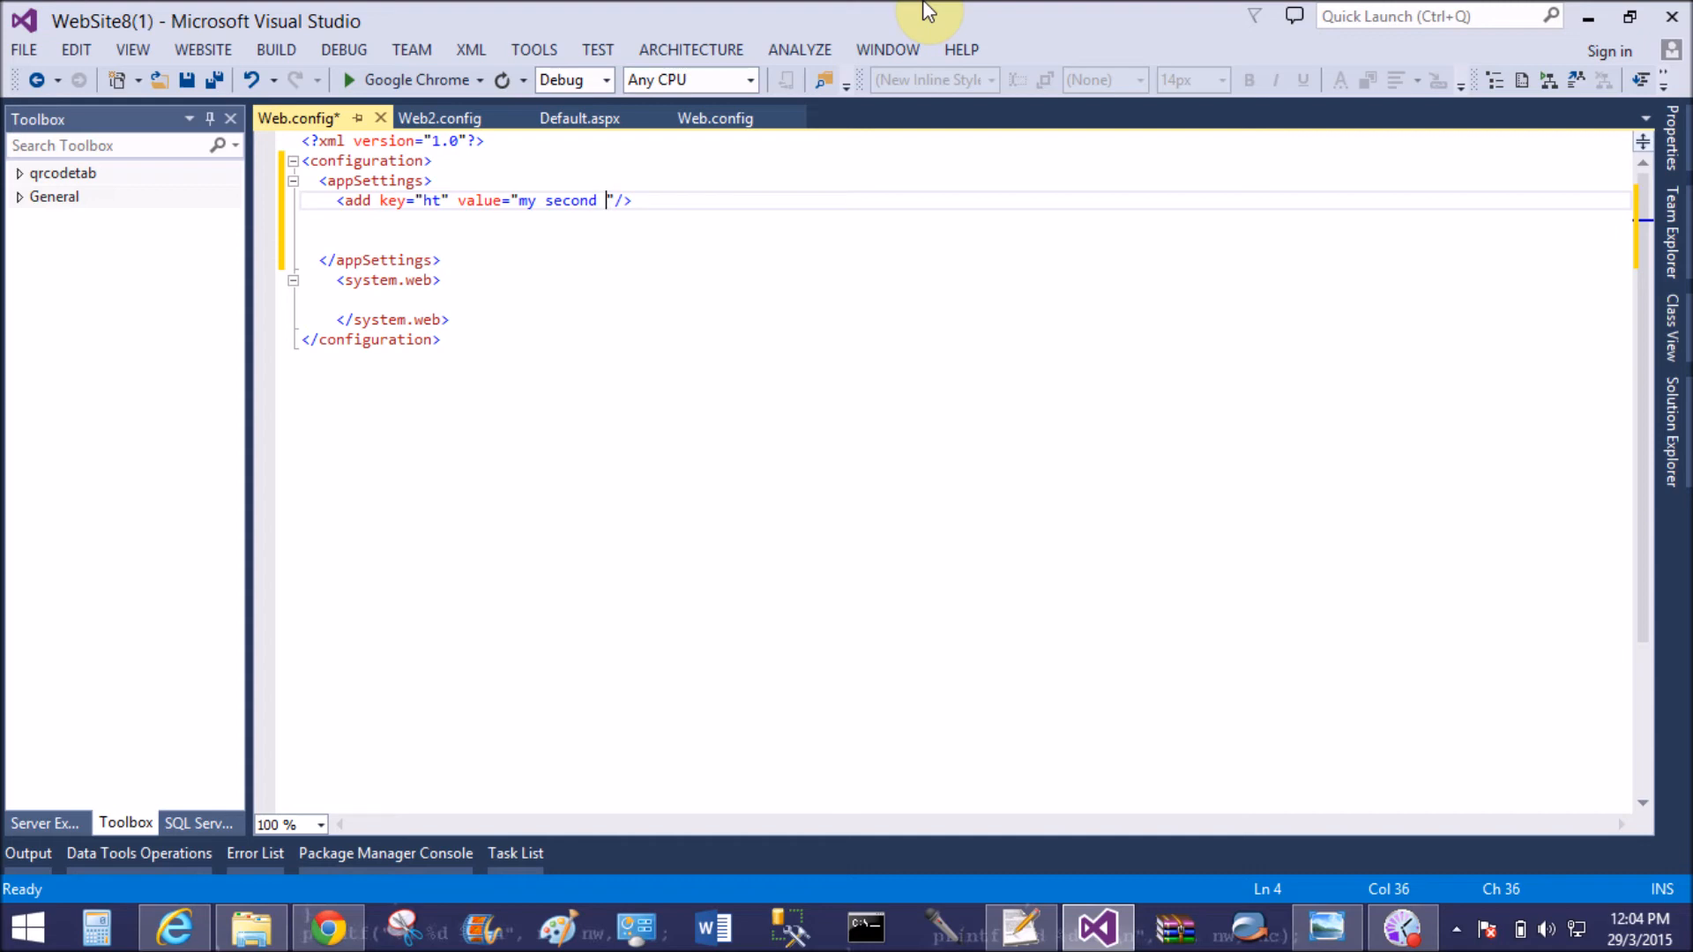
text(web)
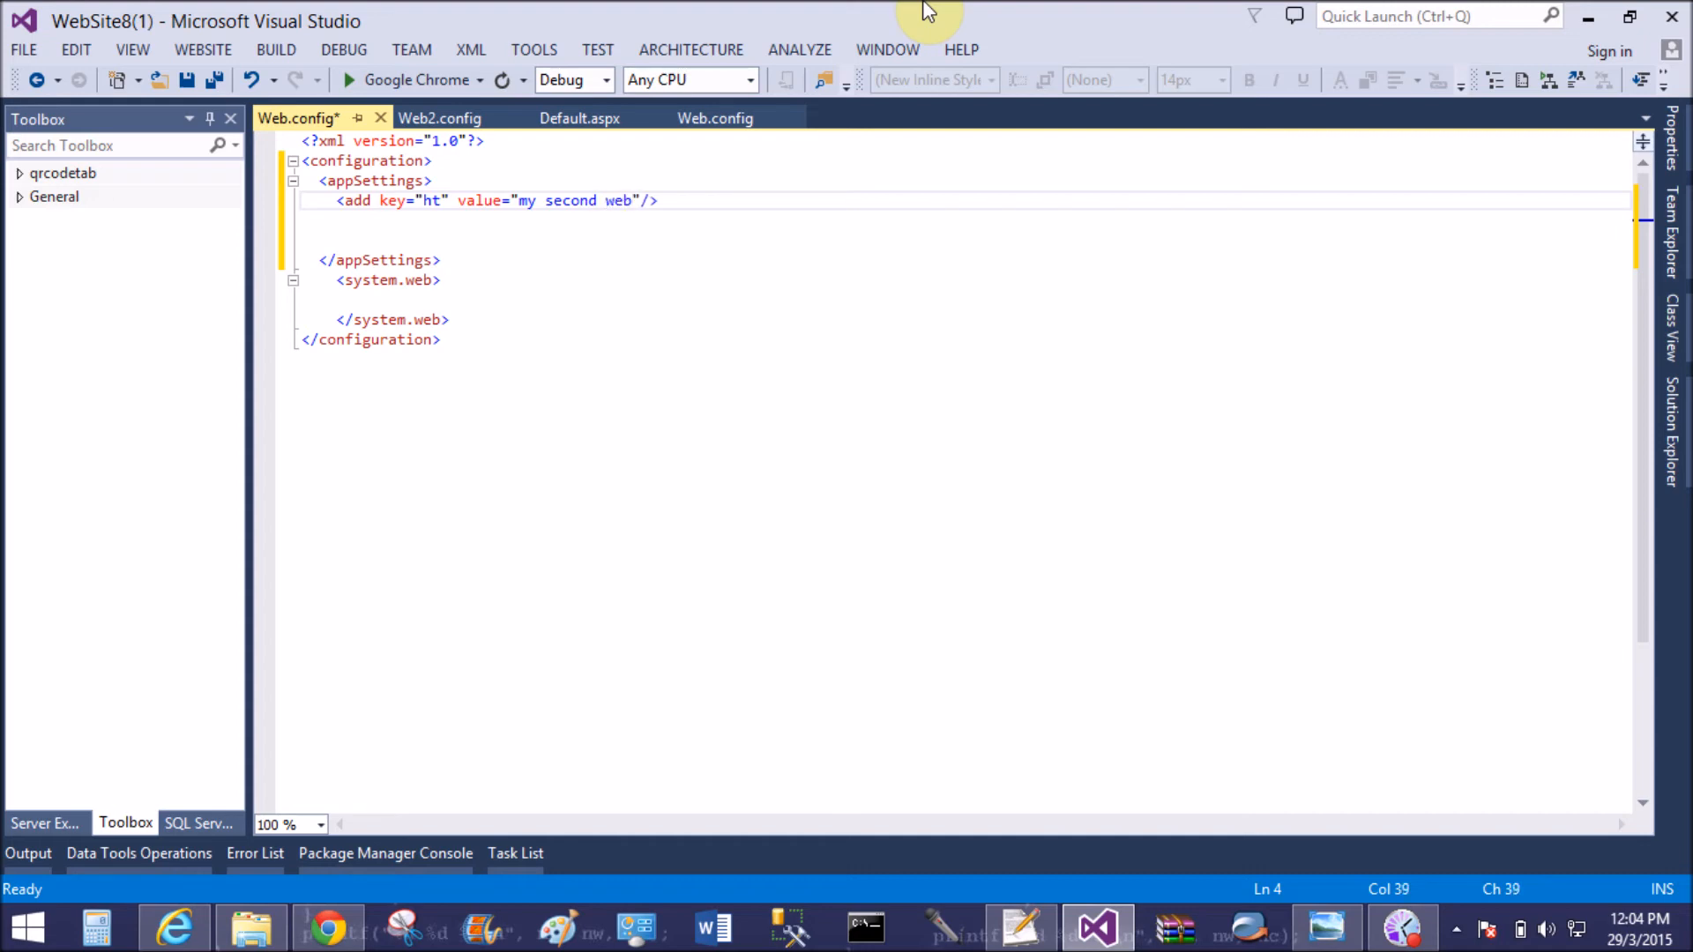
text(.config)
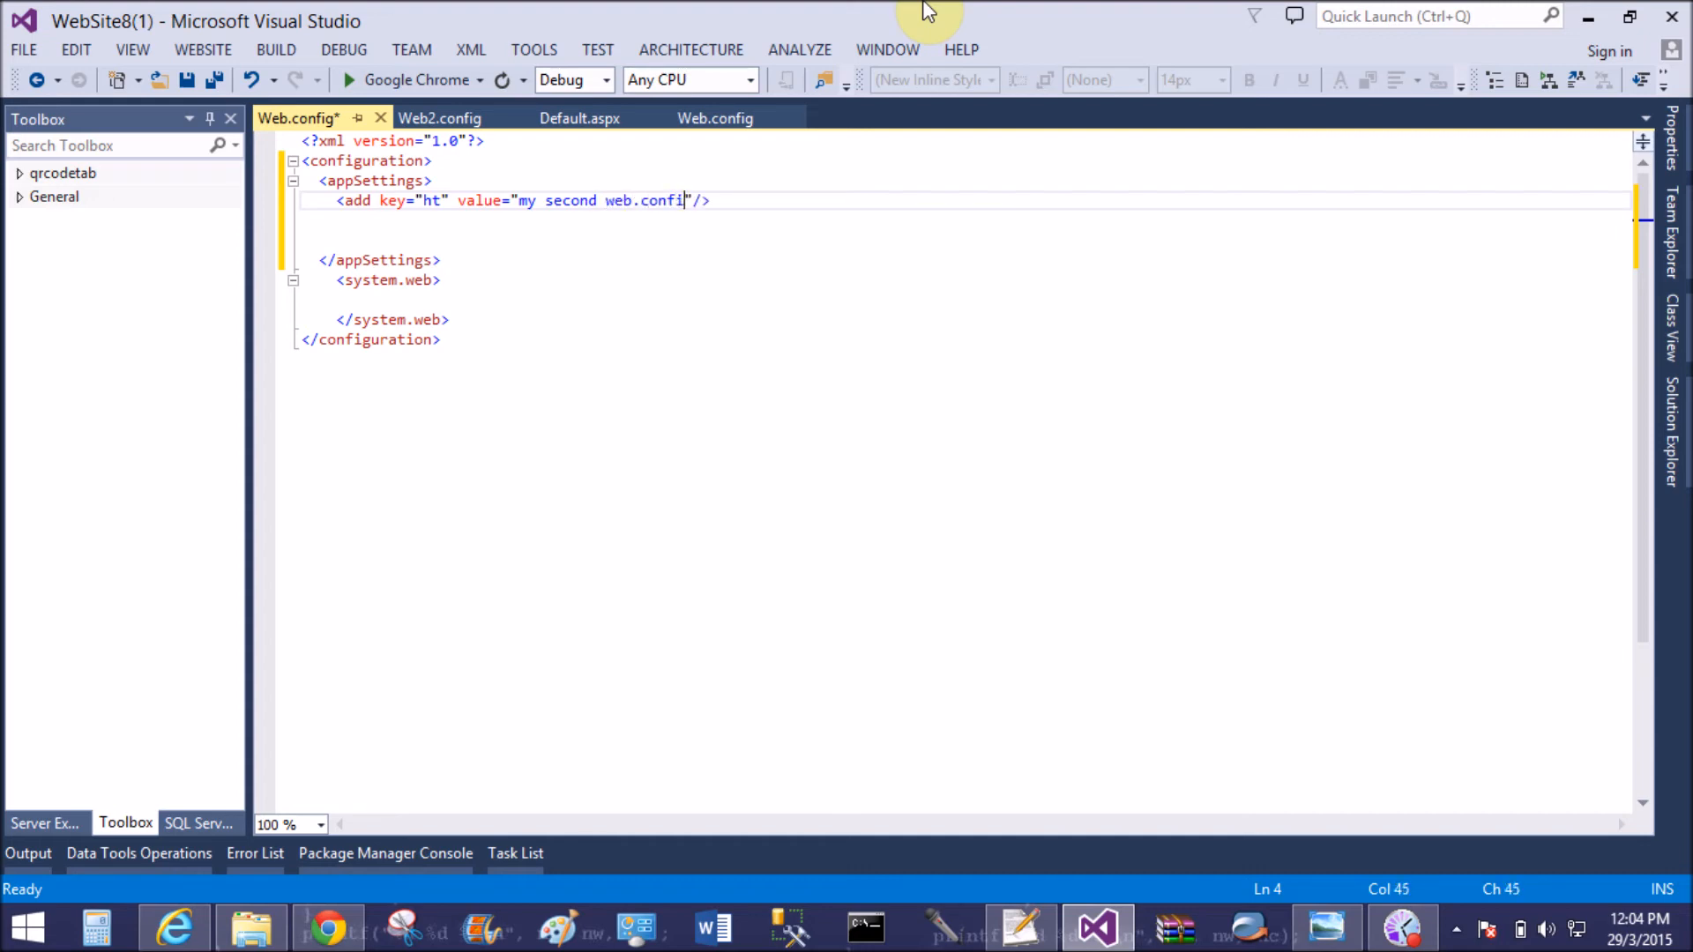
text(file)
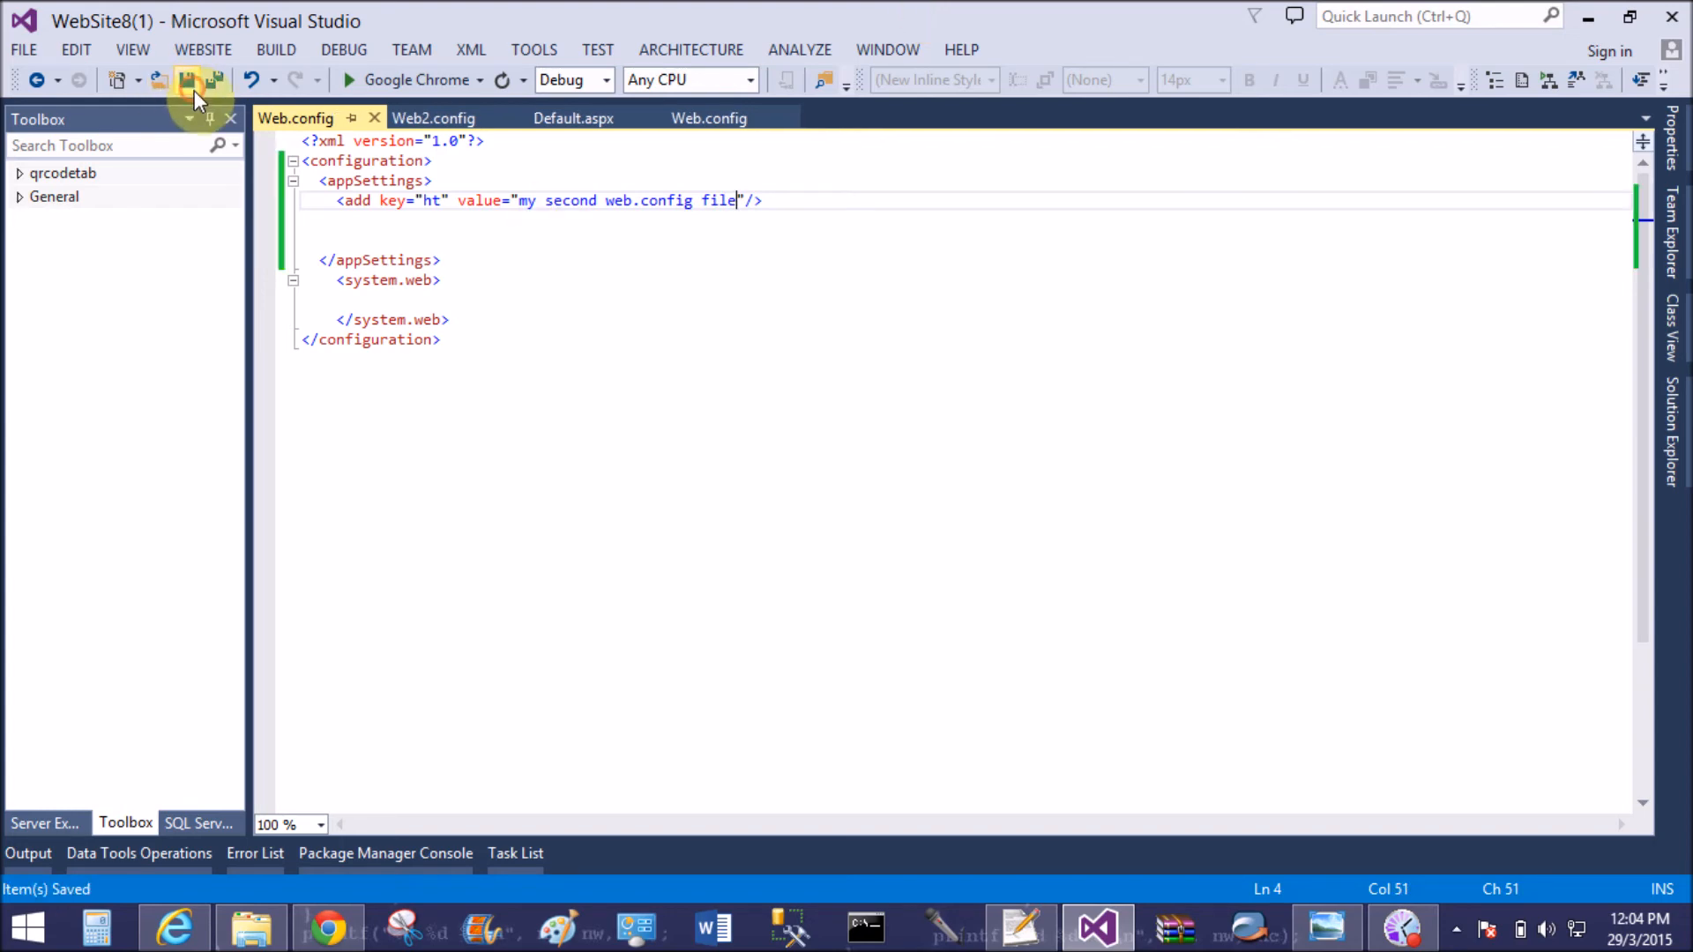
Review the second Web.config and root Default.aspx after Chrome reports 'ht' not found
click(574, 117)
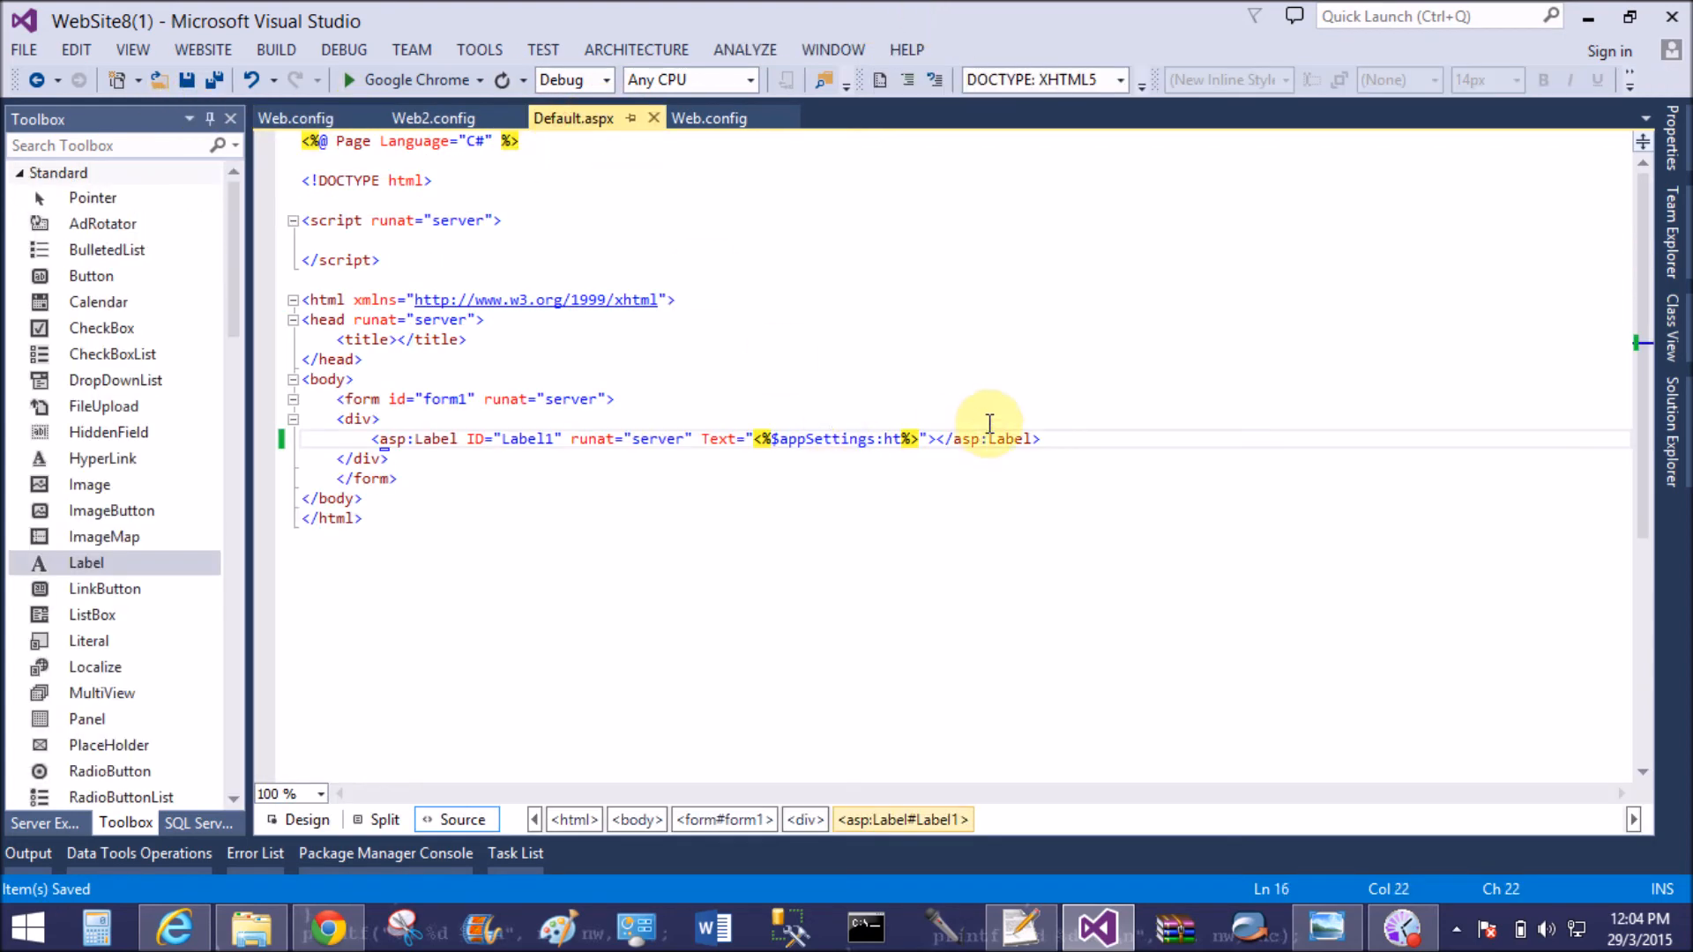
click(295, 117)
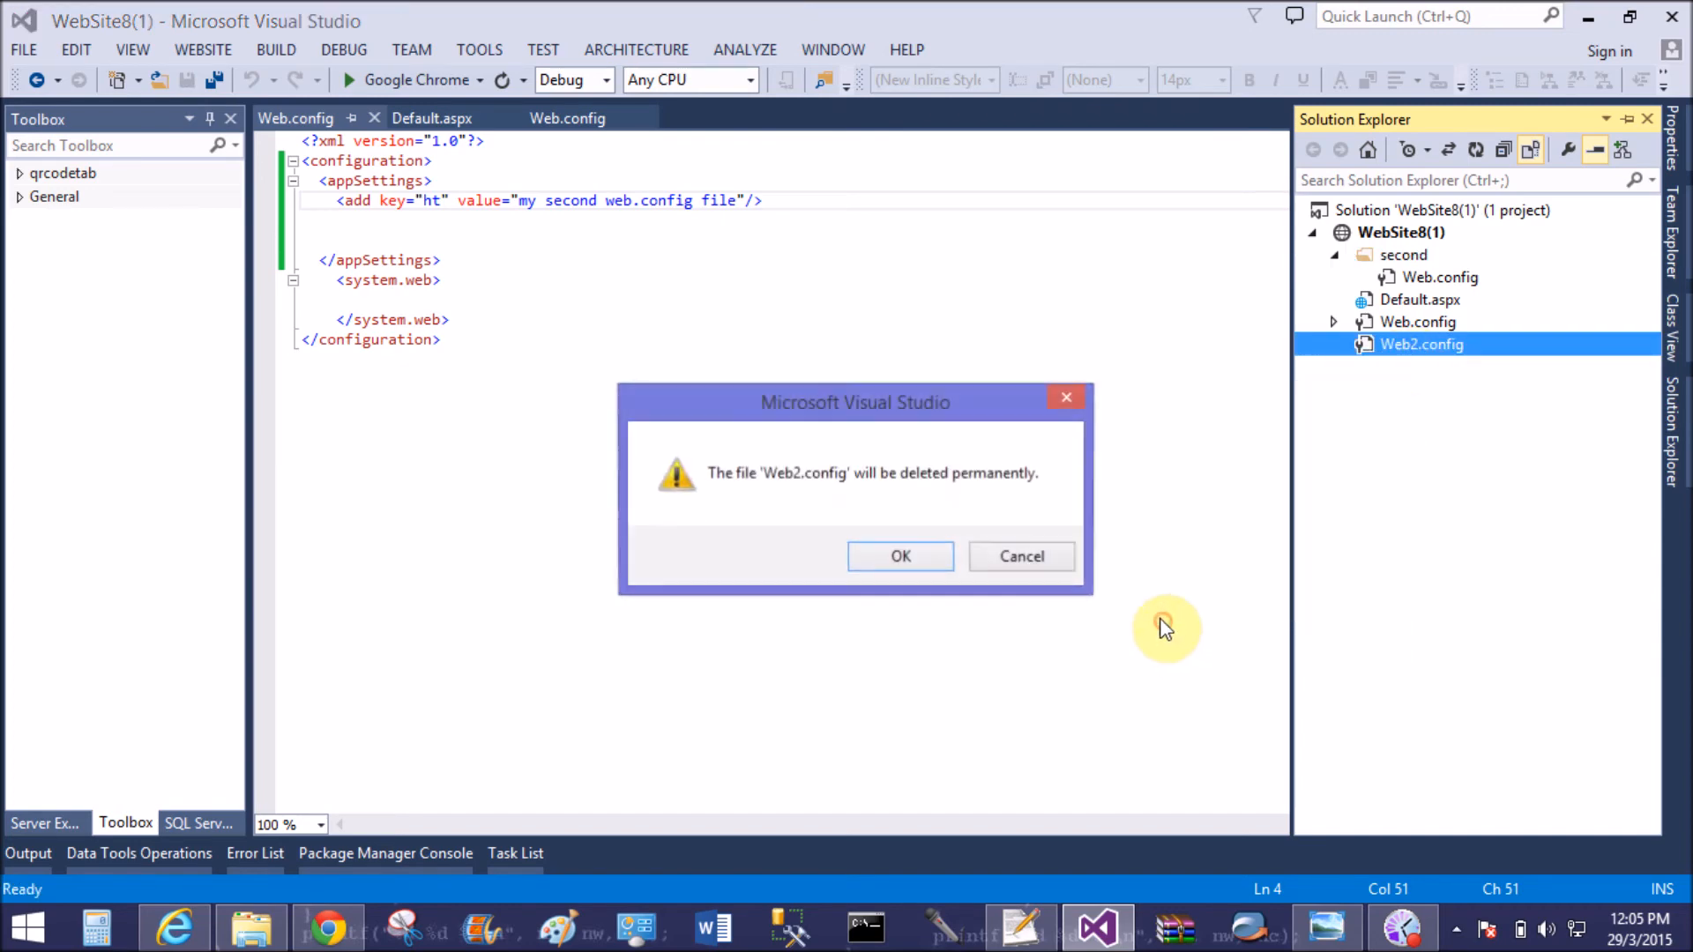
click(900, 557)
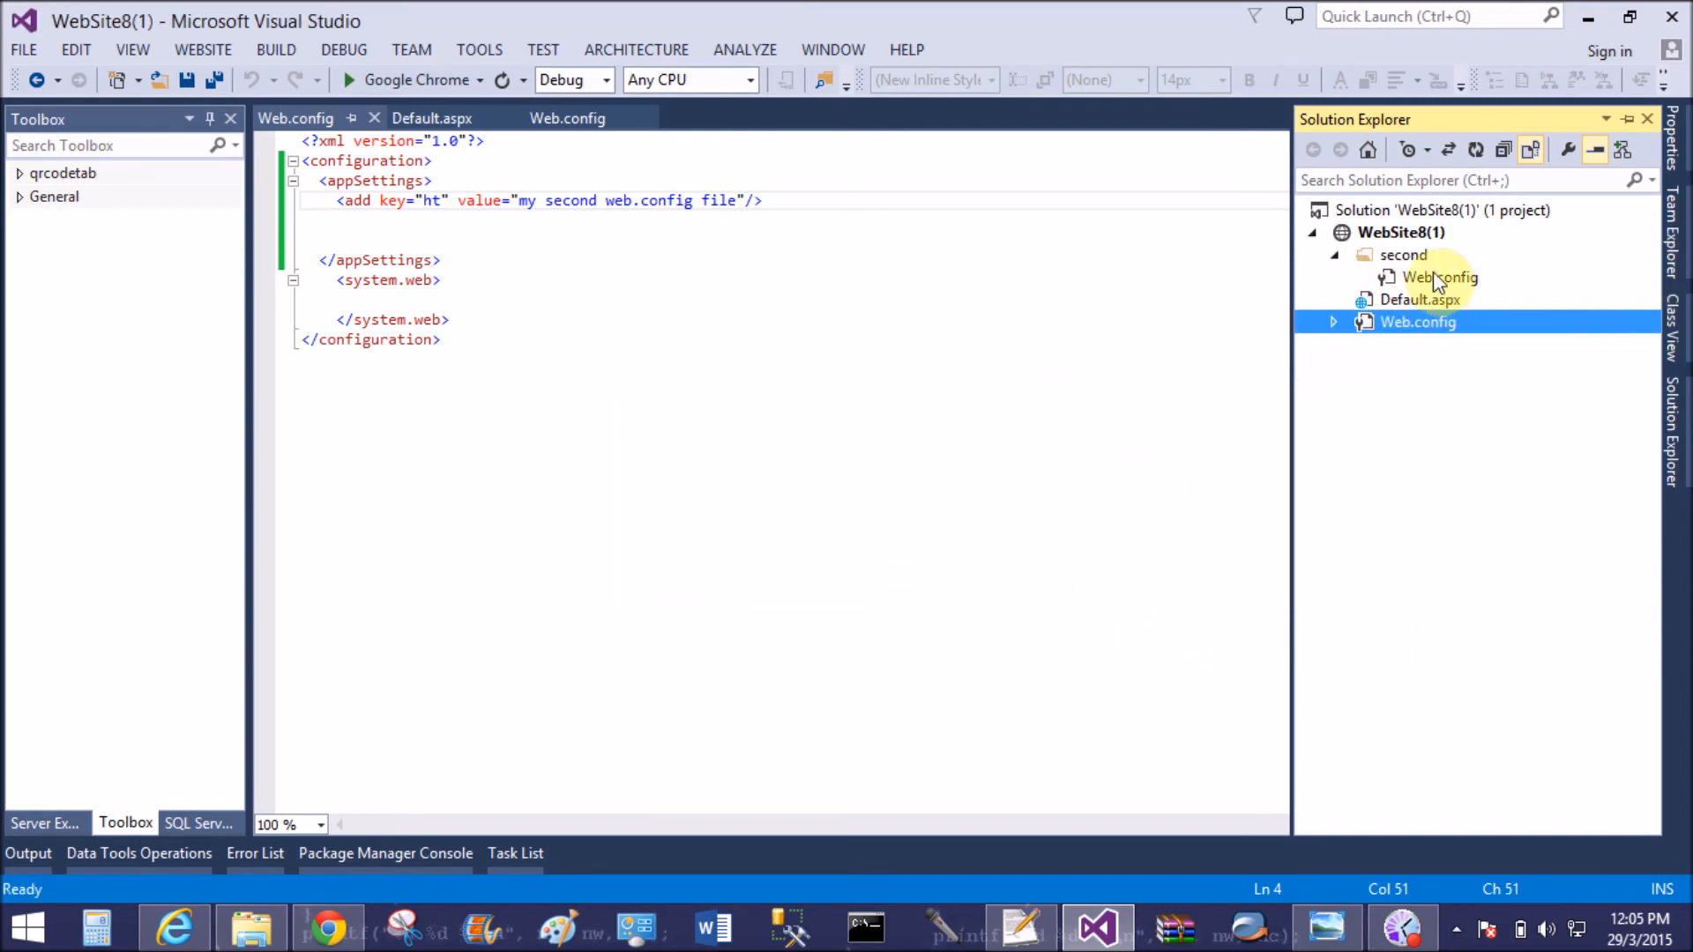
mouse_move(1394, 300)
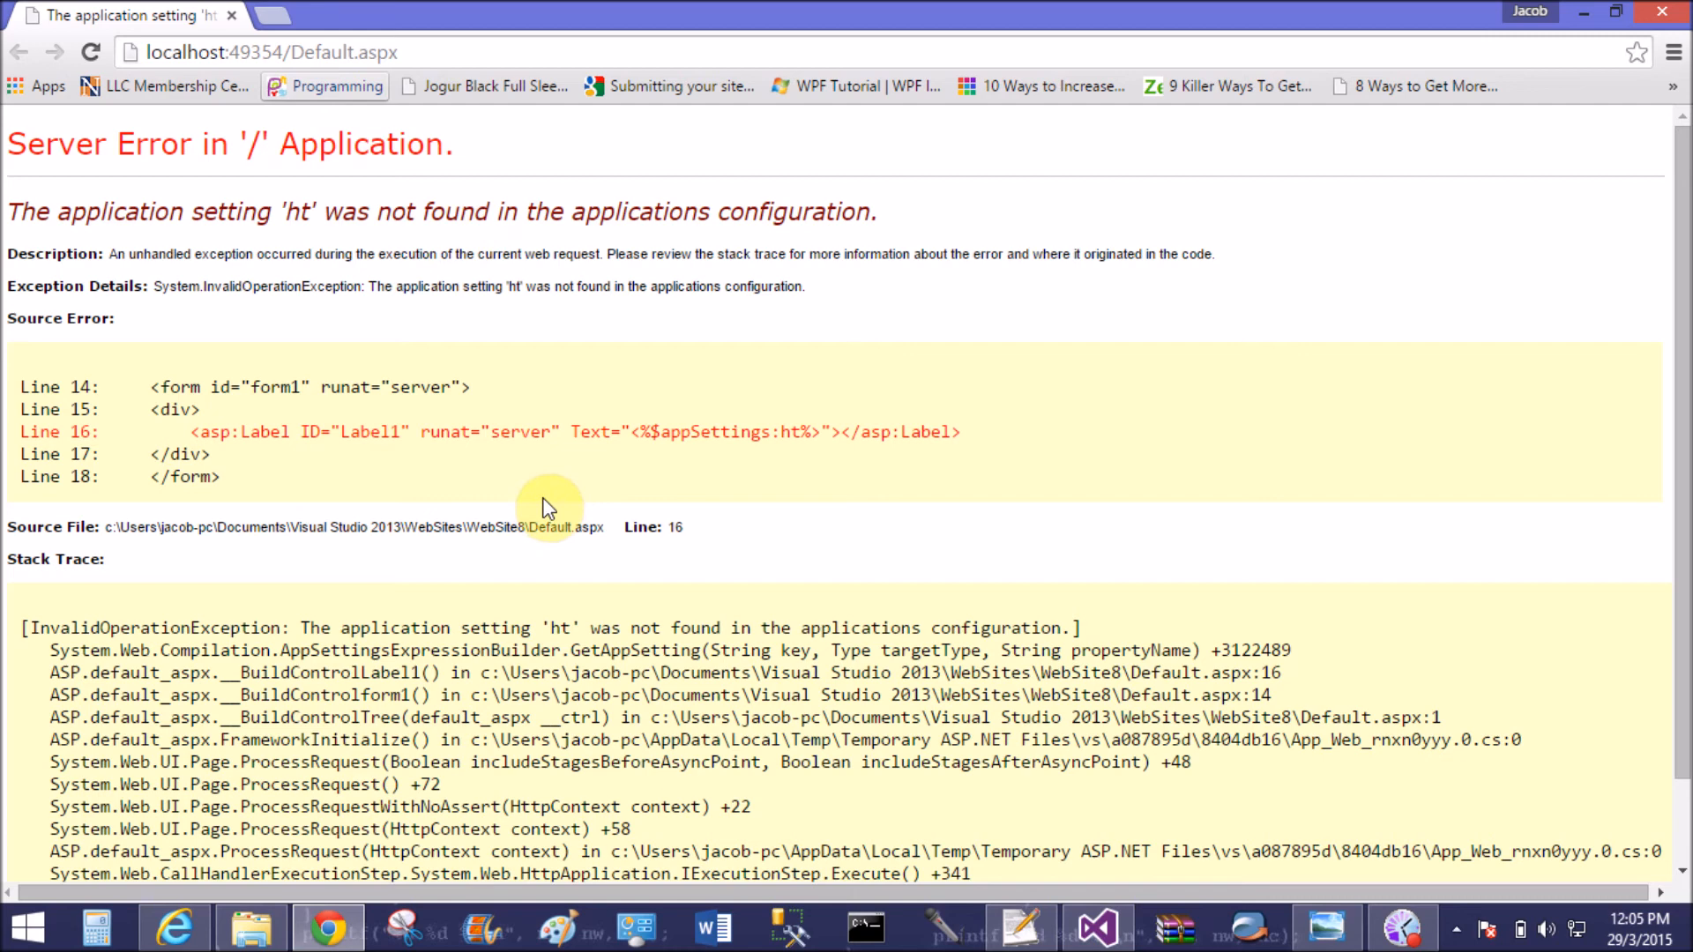
click(1096, 927)
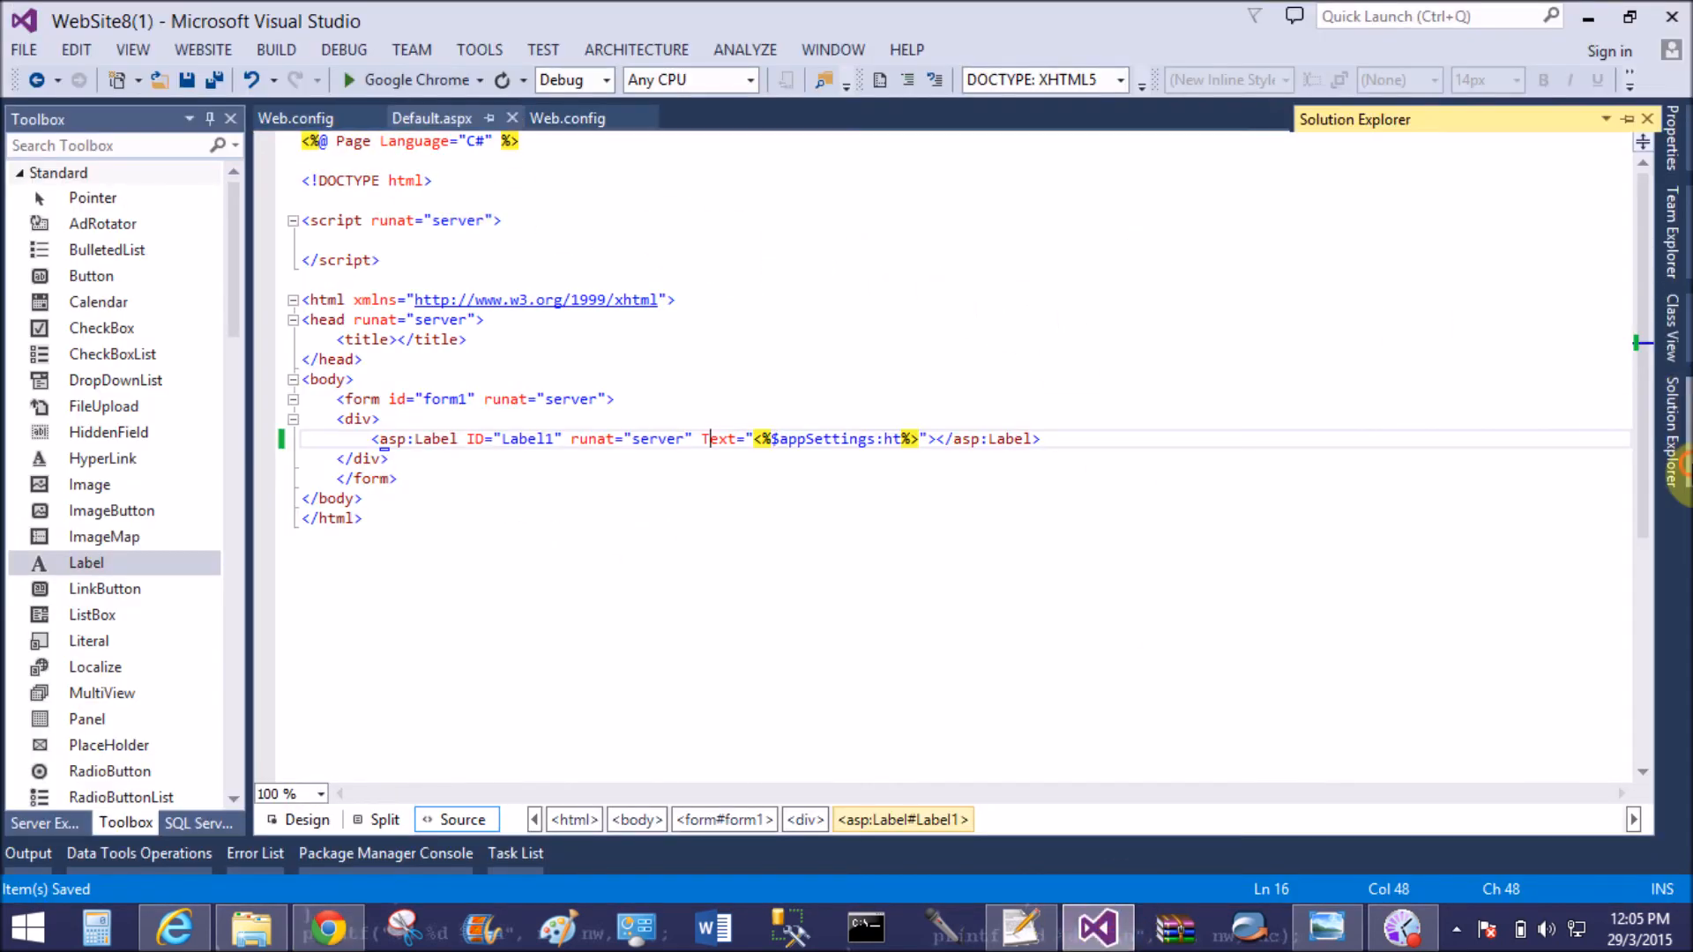
Add a single-file Default.aspx to second with an asp:Label bound to appSettings:ht
right_click(1401, 232)
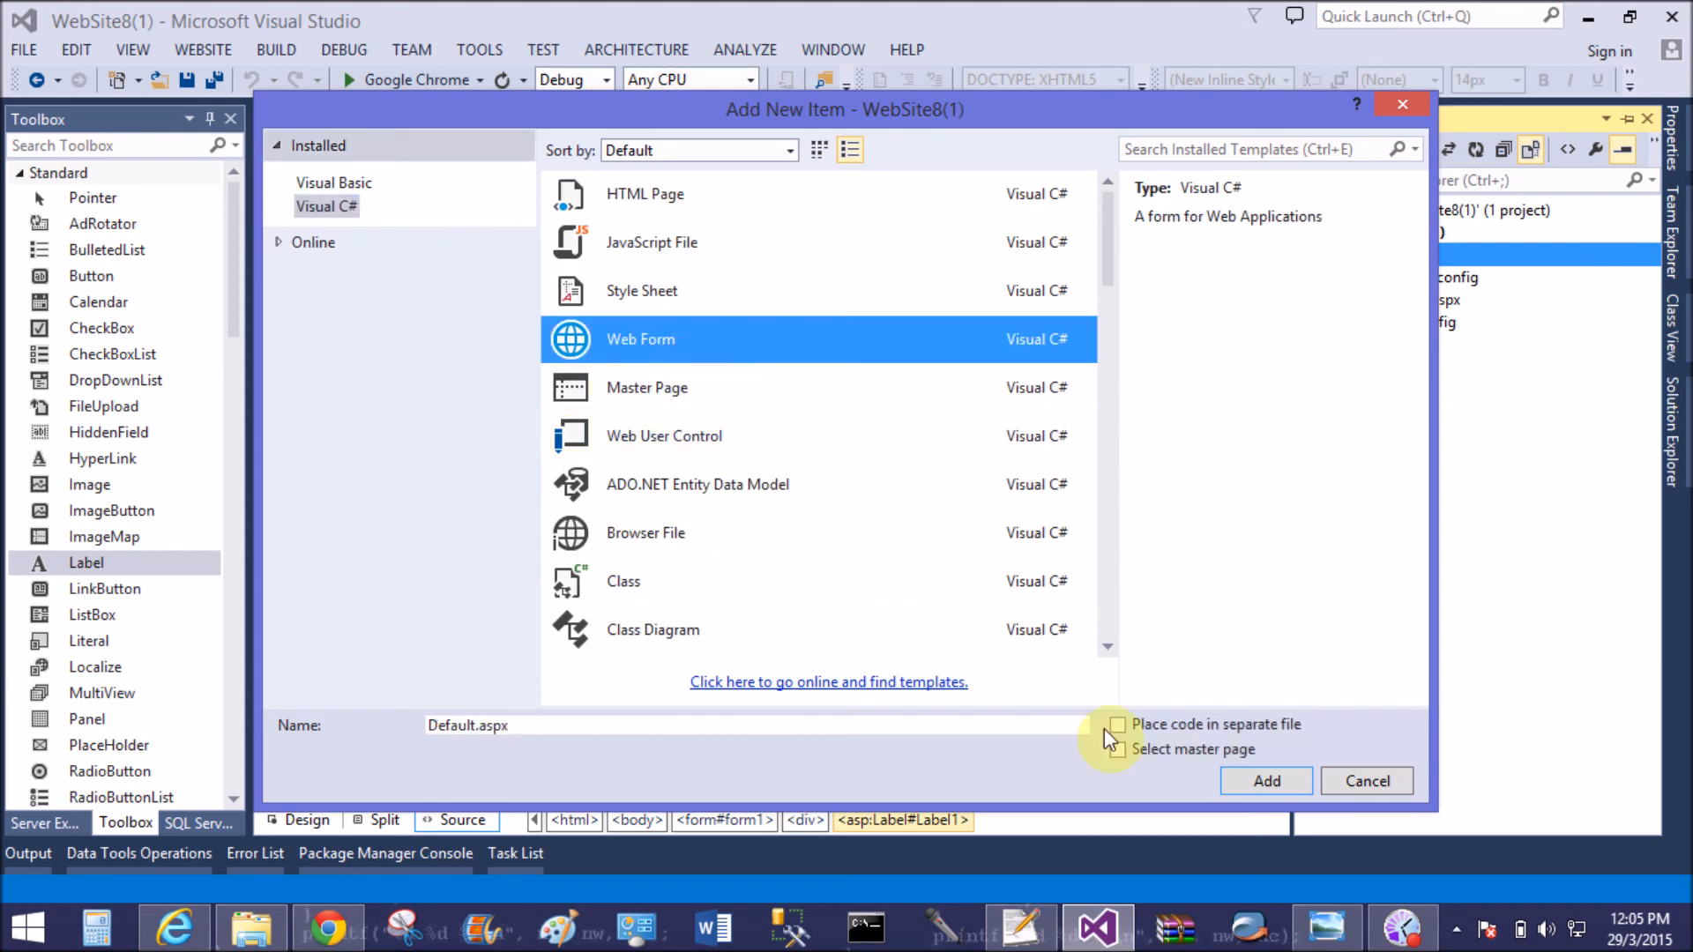
click(1266, 780)
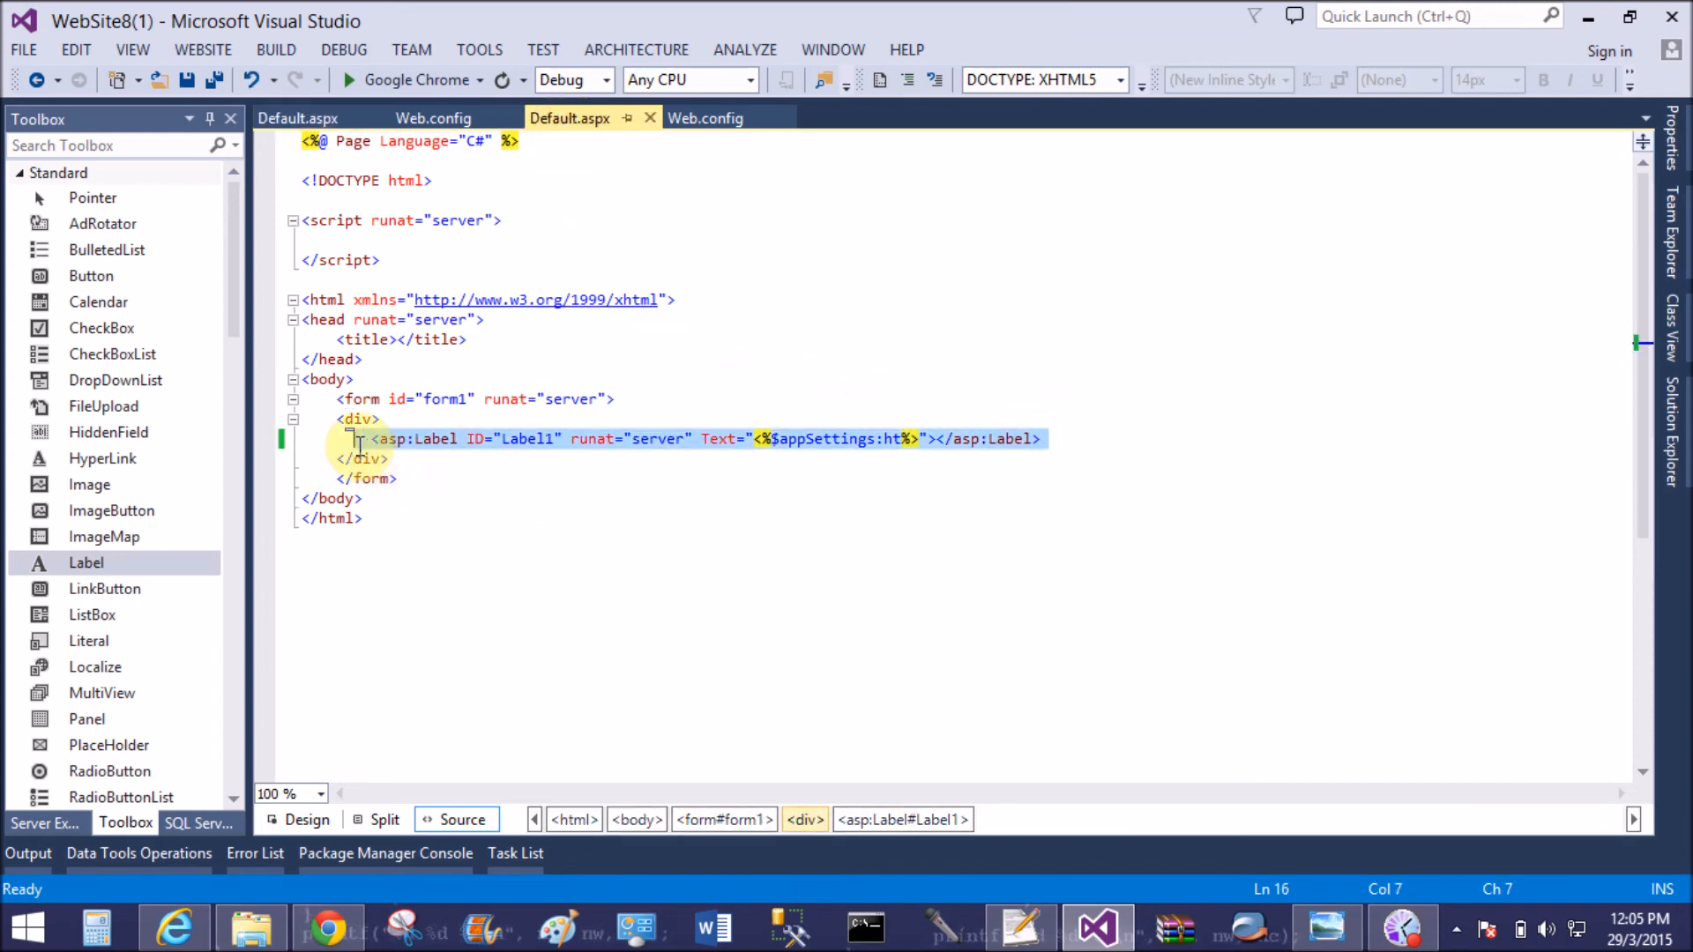
mouse_move(356, 220)
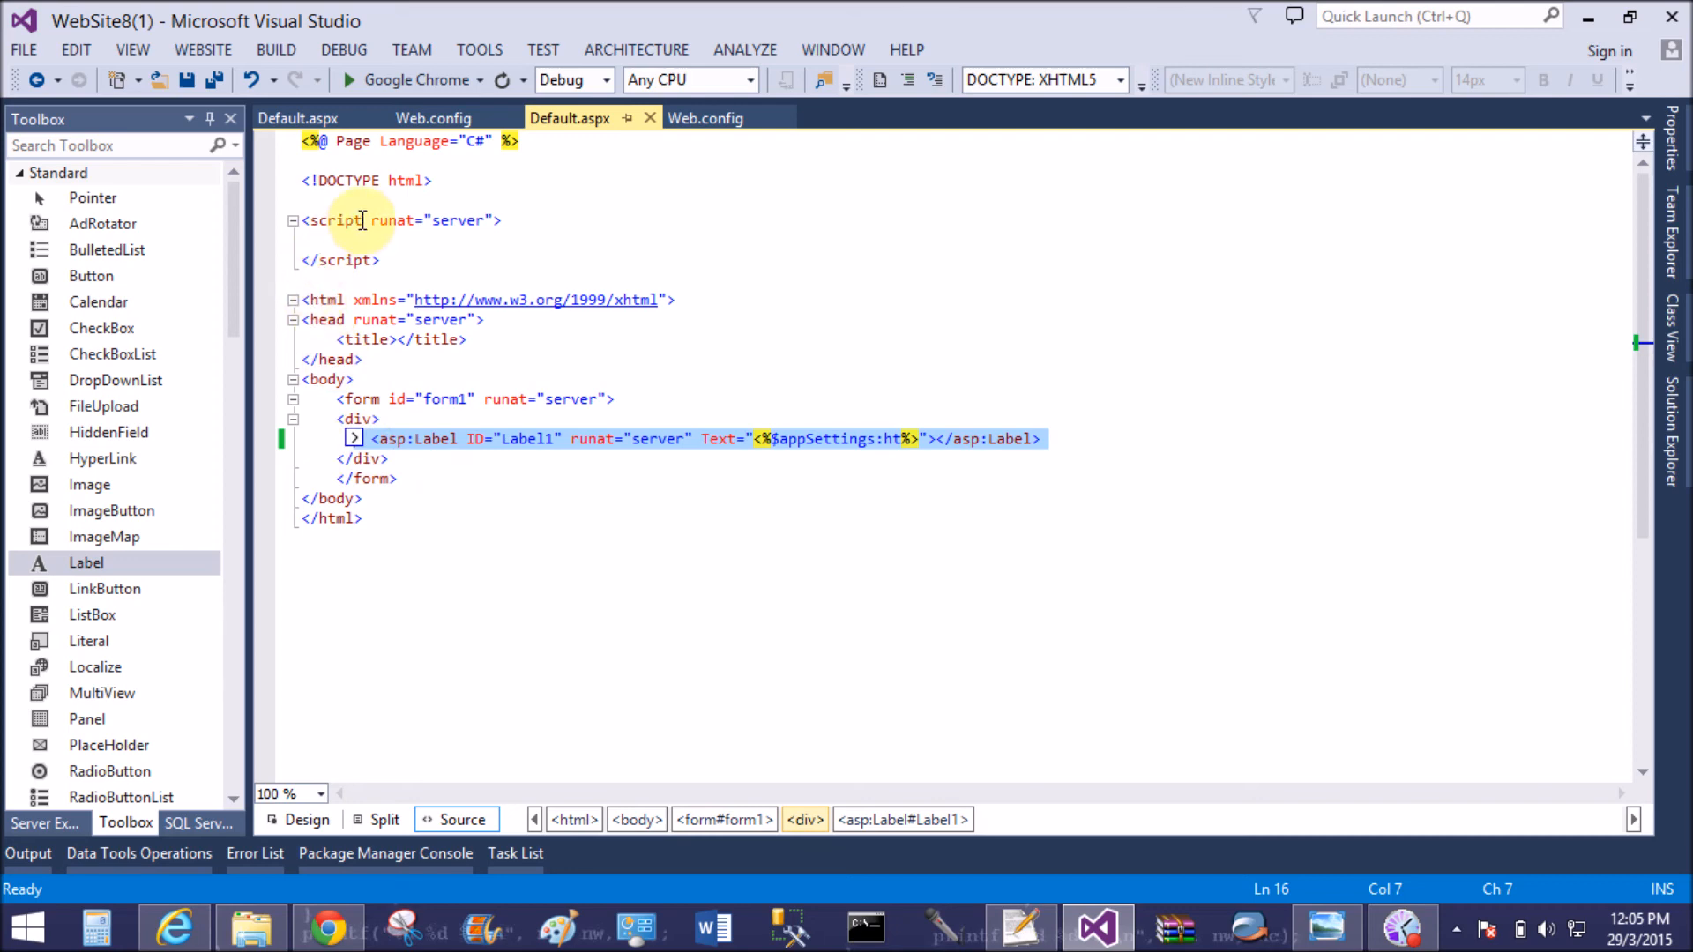
click(299, 117)
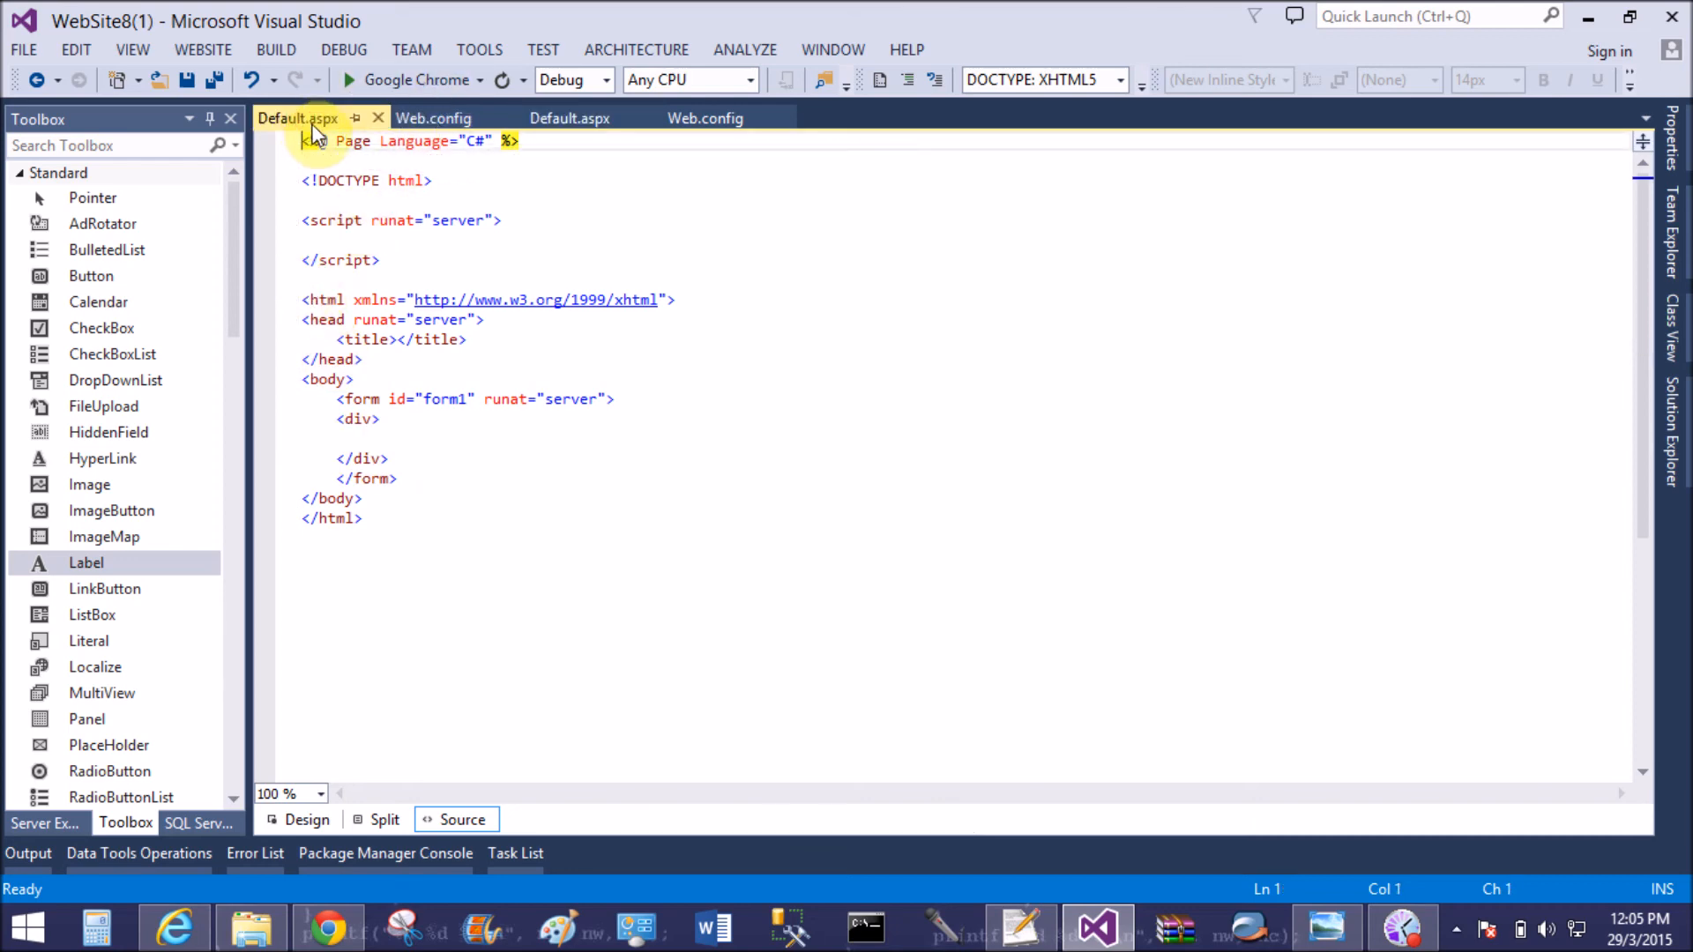
text(<asp:Label ID="Label1" runat="server" Text="<%$appSettings:ht%>"></asp:Label>)
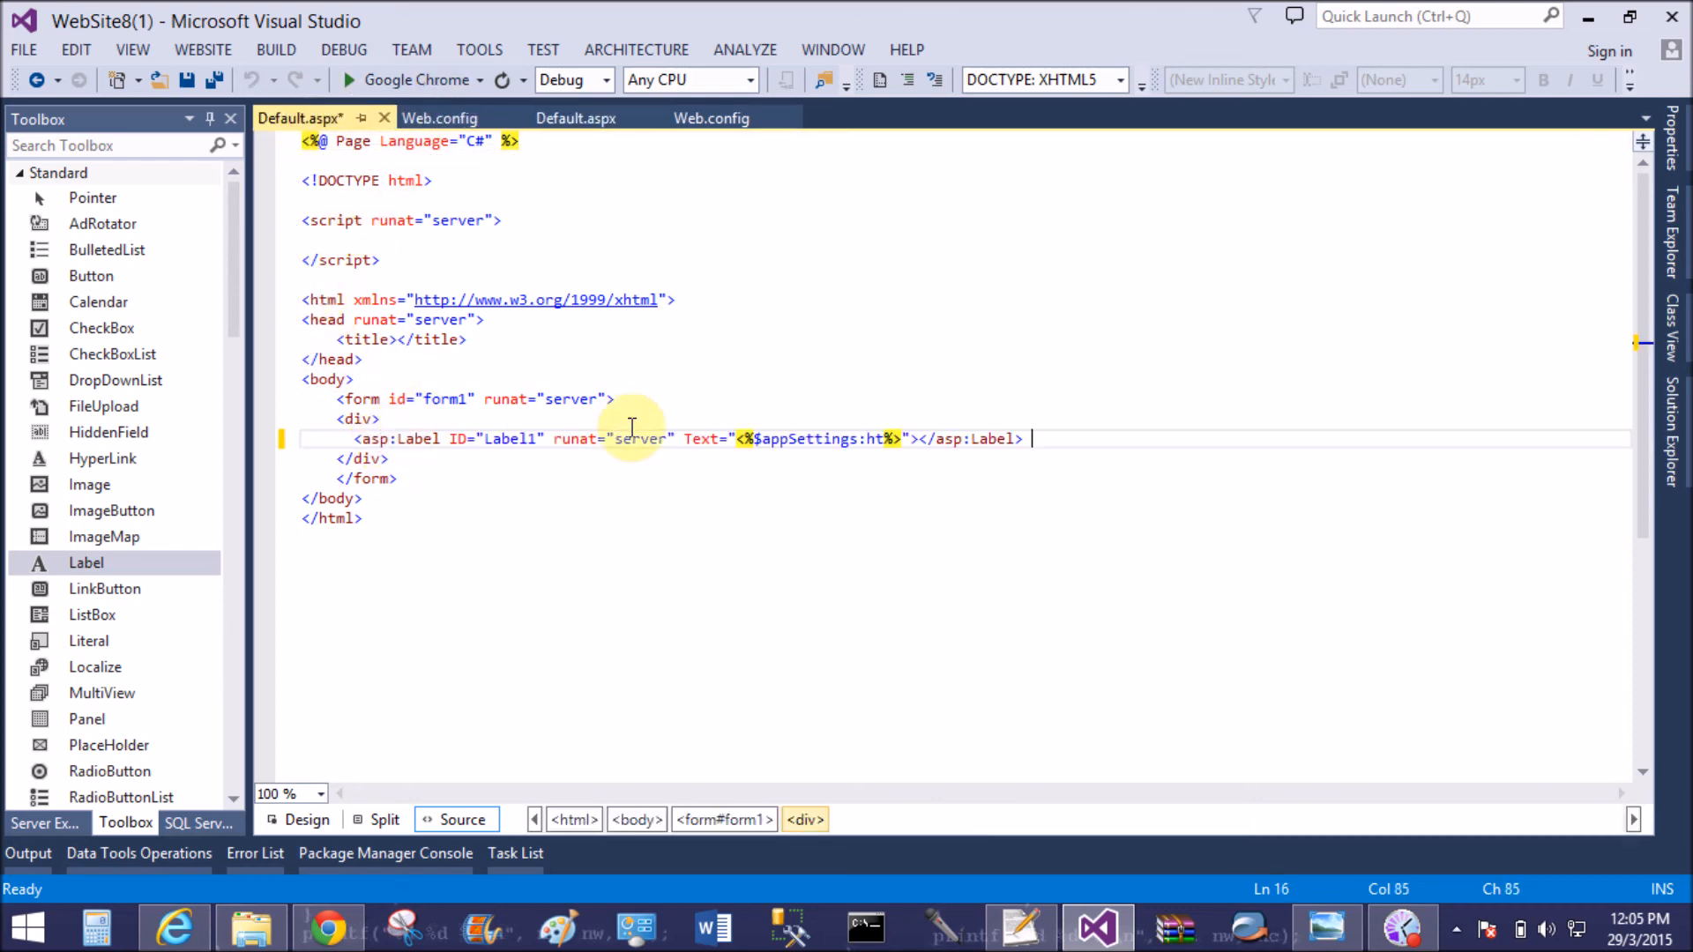
click(216, 79)
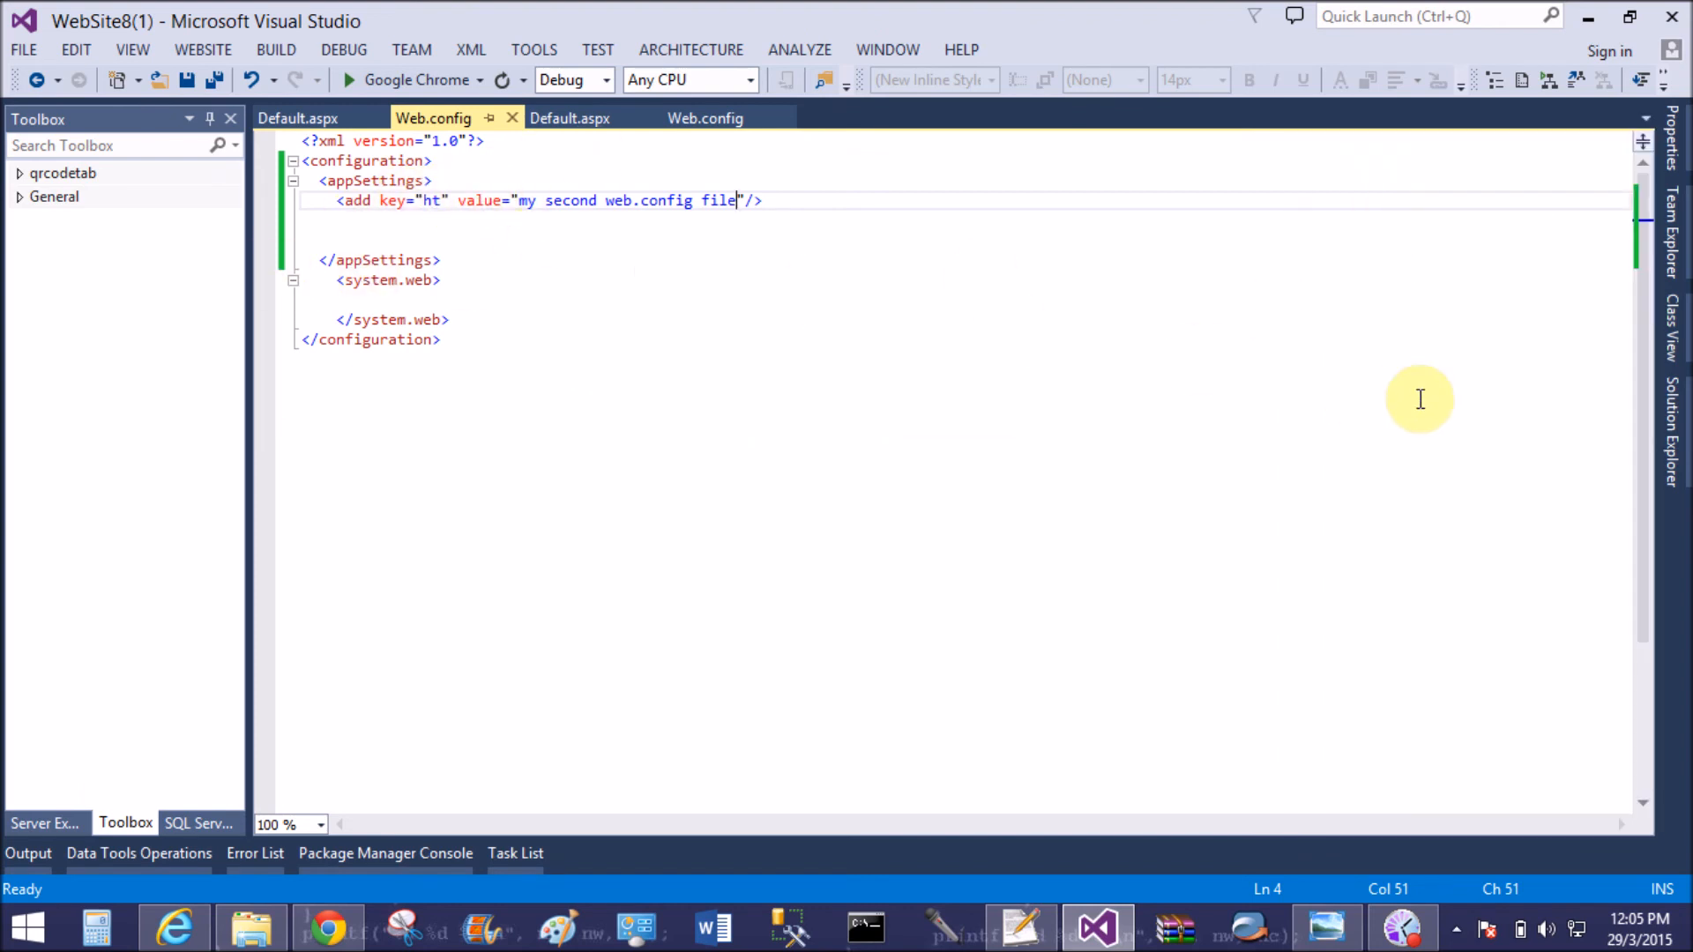
Pin Solution Explorer and change the root Default.aspx label from 'ht' to 'first'
click(1673, 422)
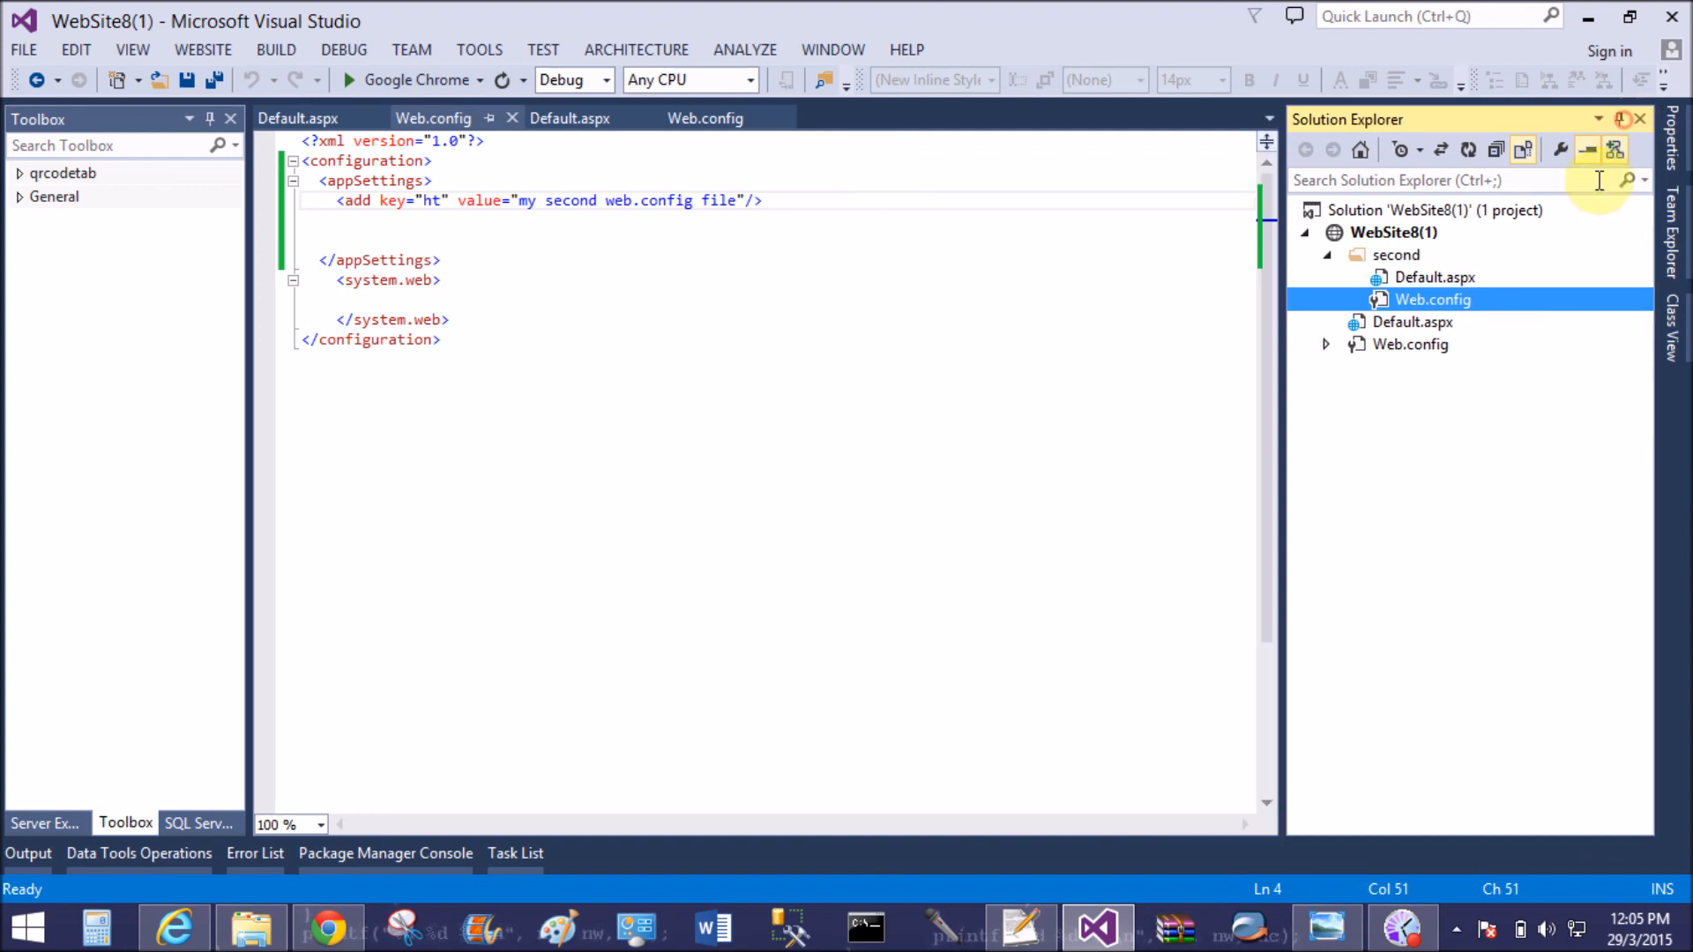
mouse_move(1019, 327)
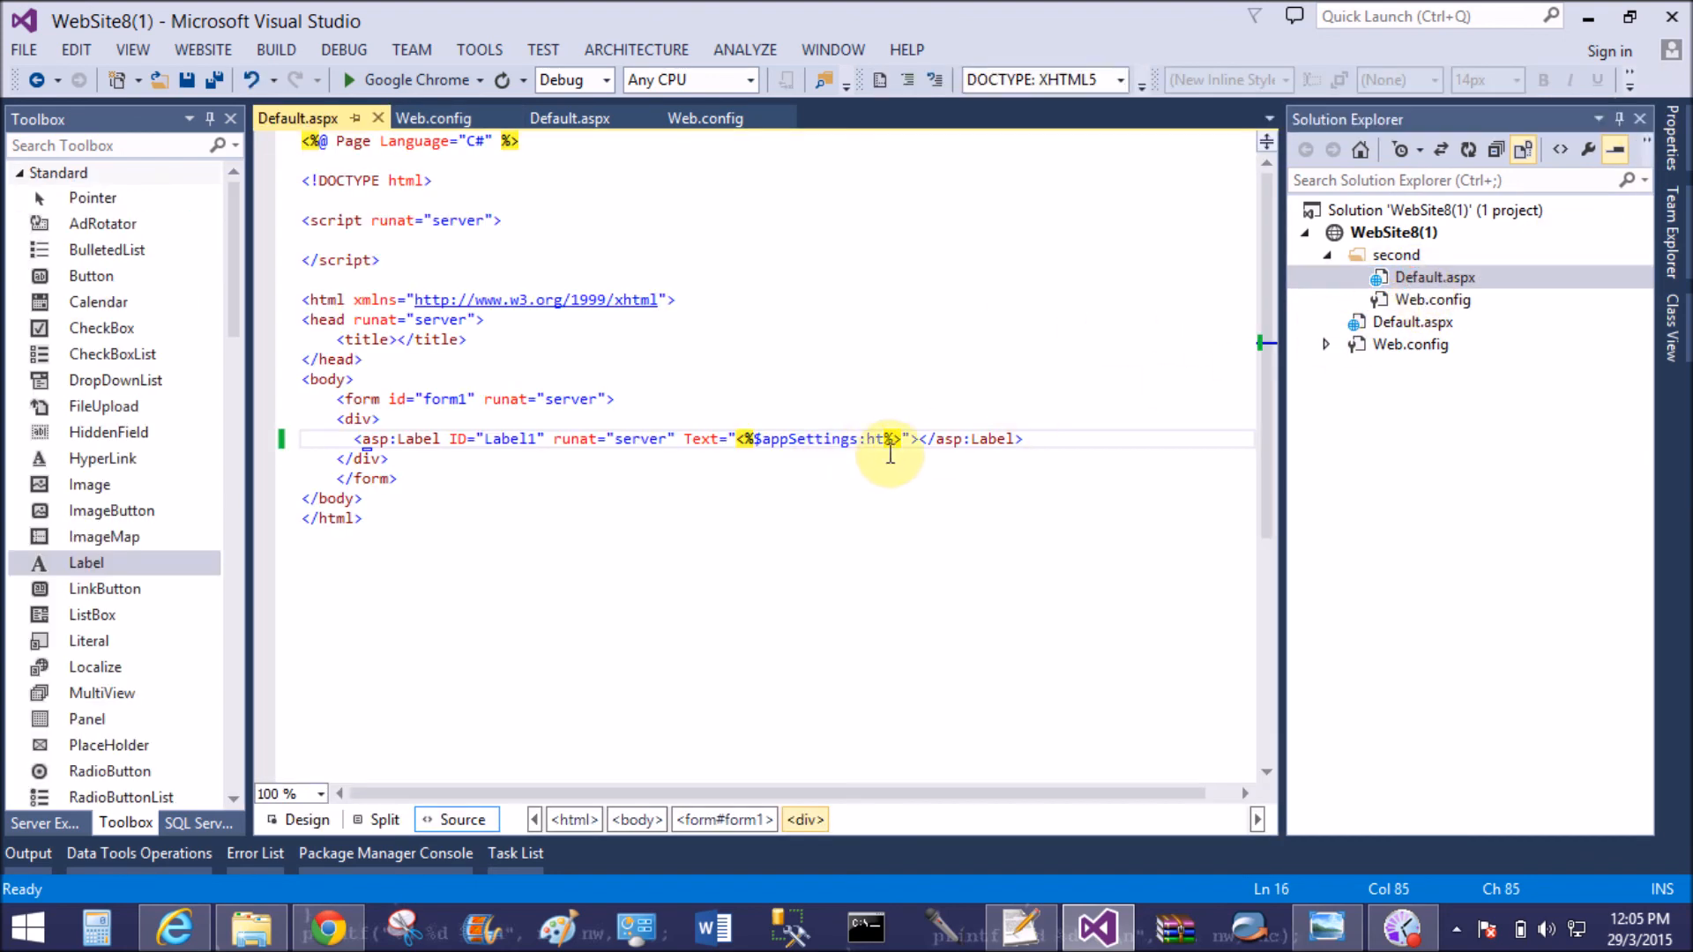
double_click(1414, 343)
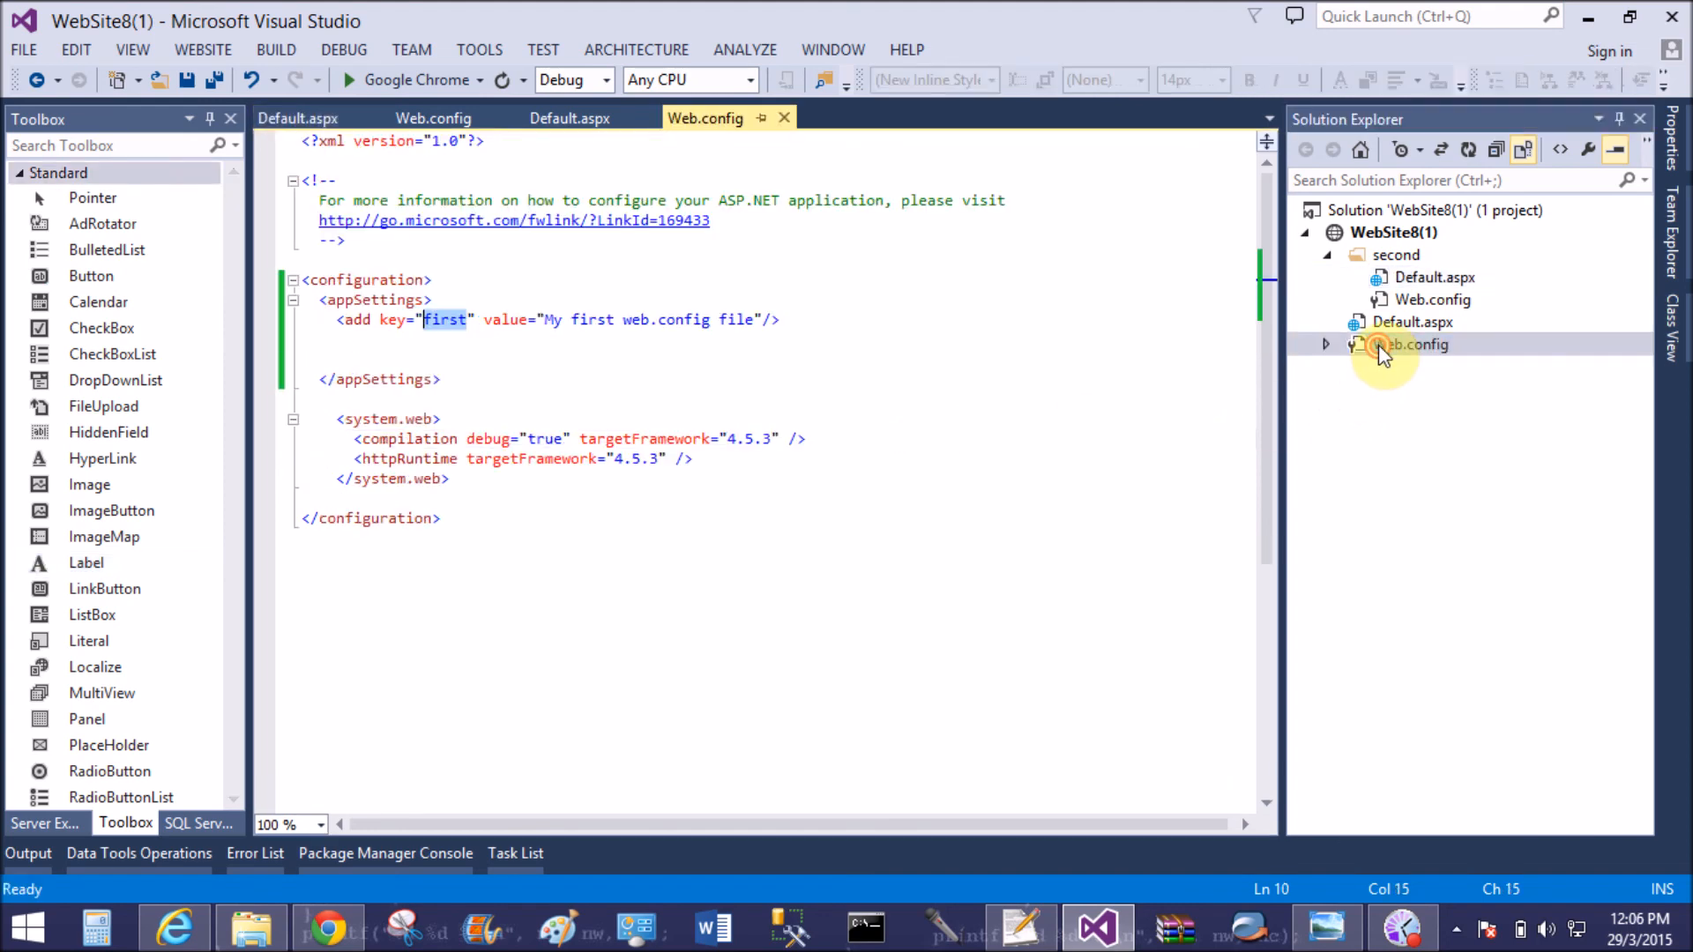
click(445, 319)
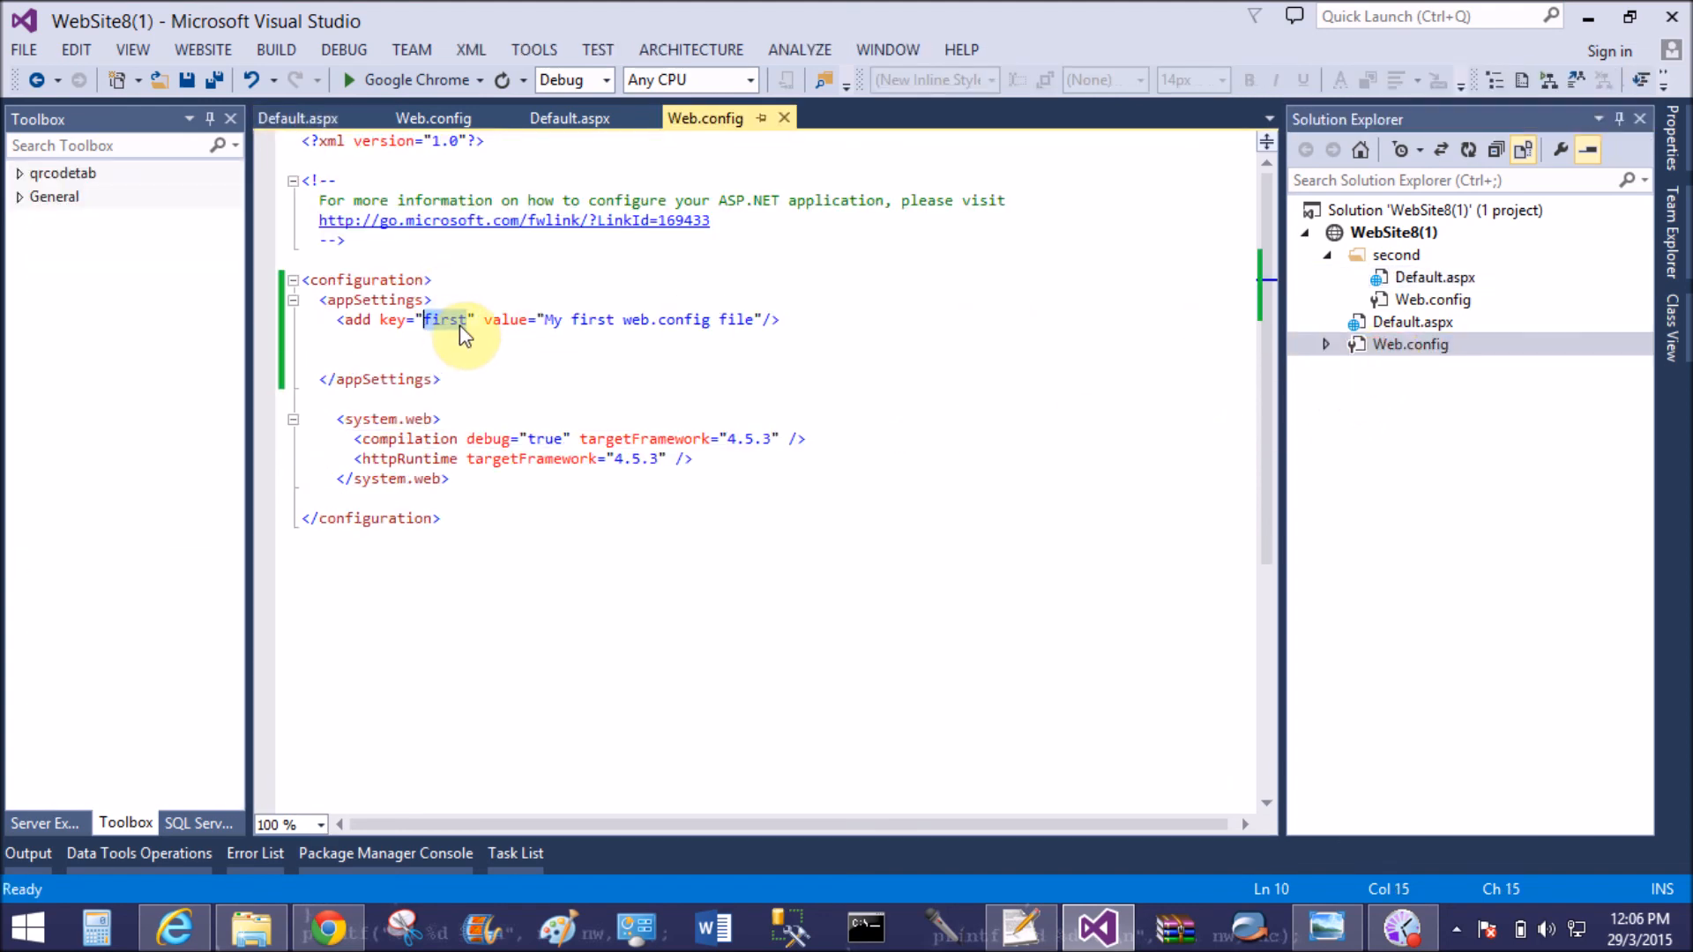
click(568, 117)
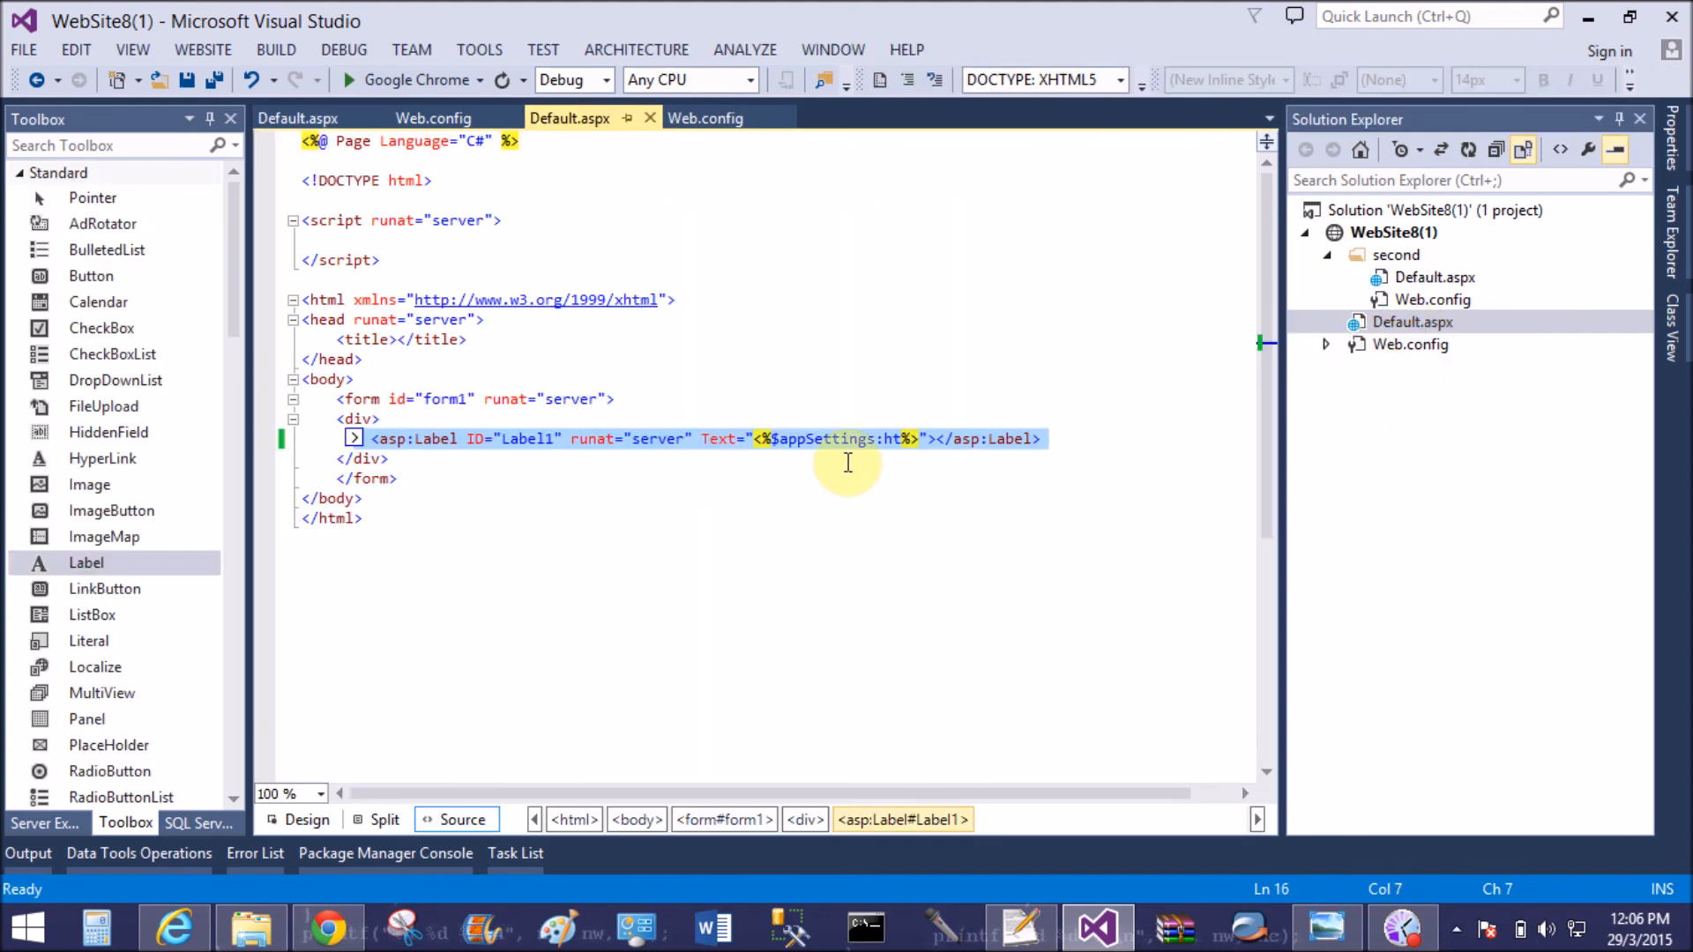
click(901, 489)
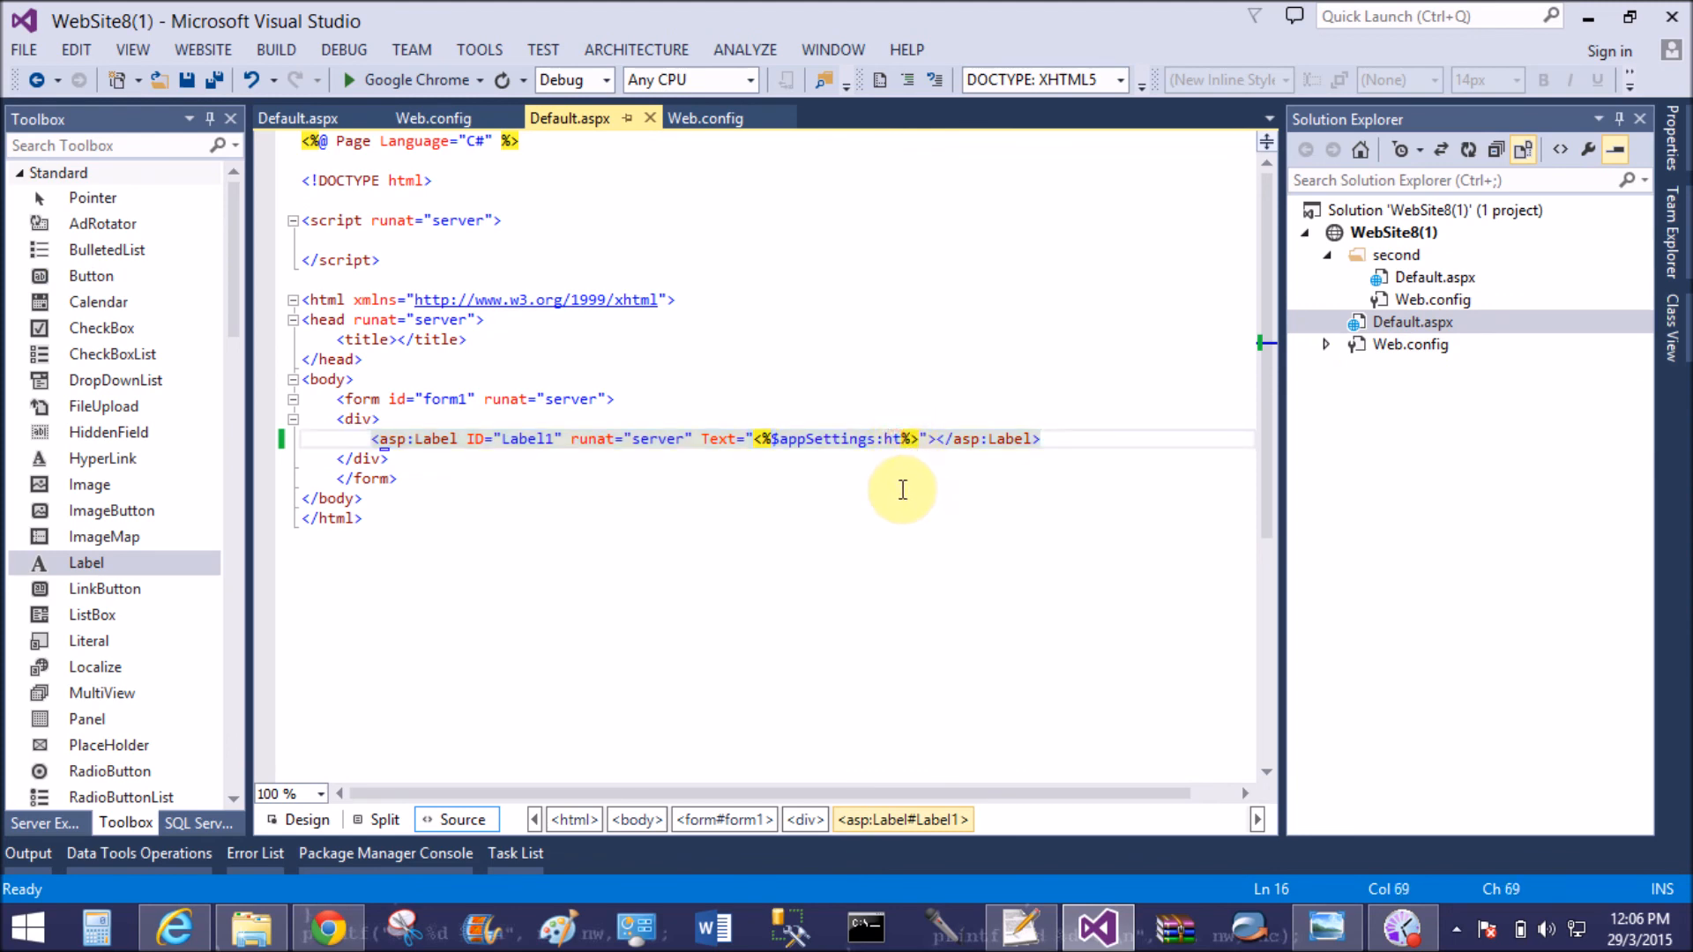
key(Backspace)
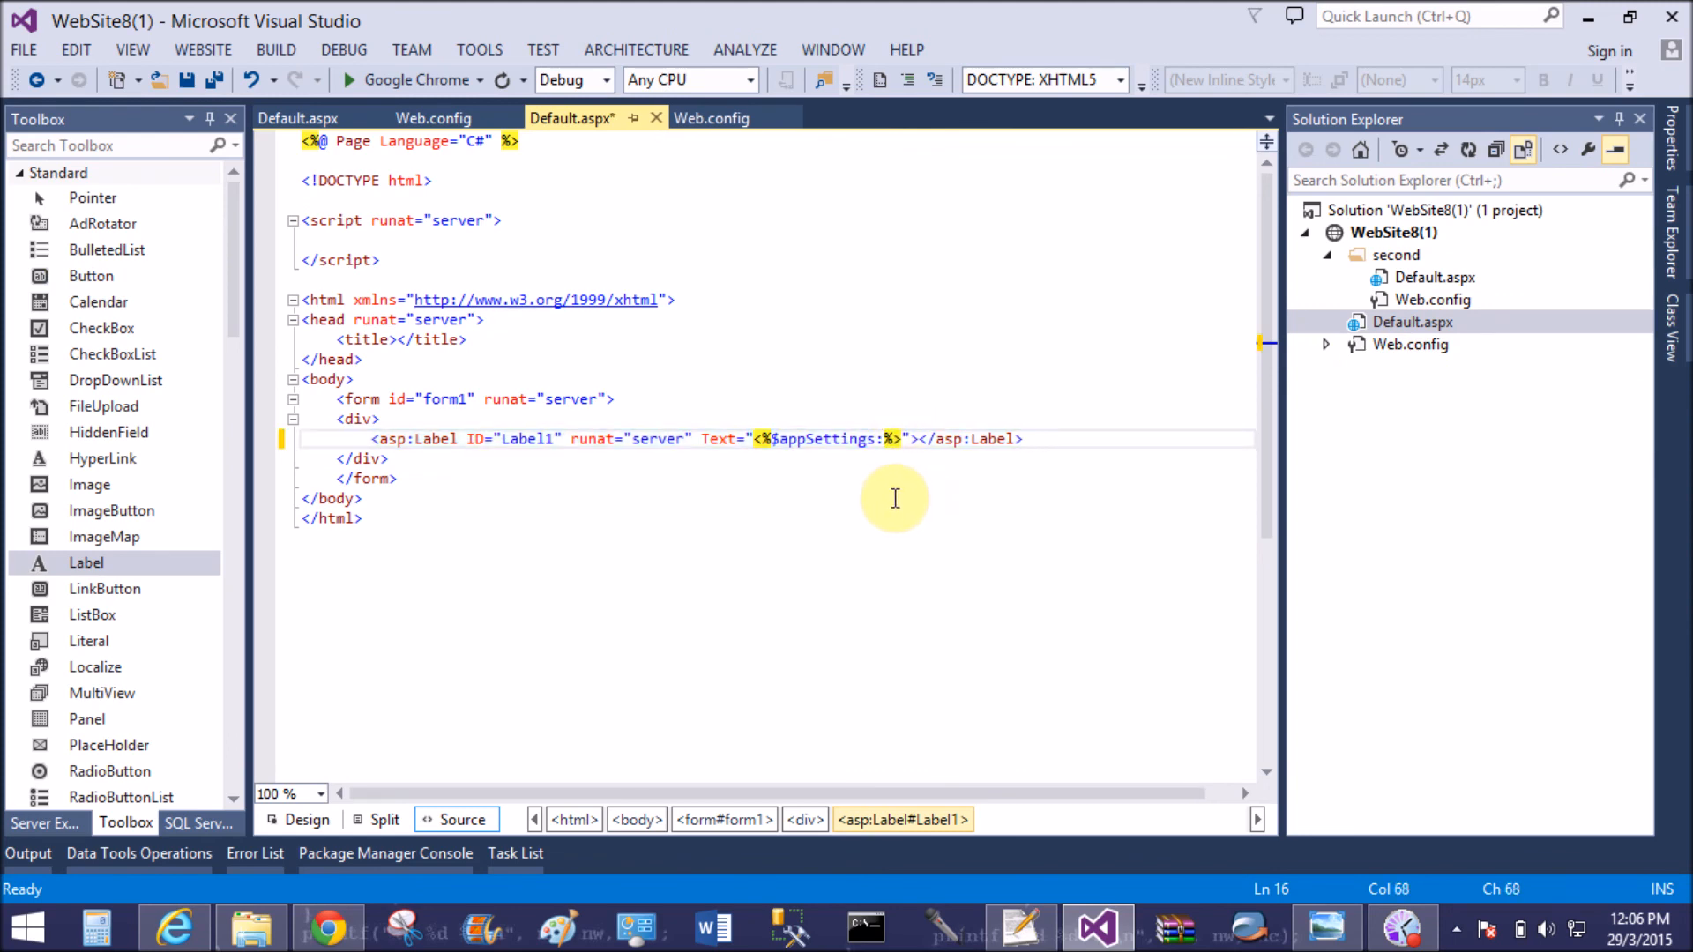
text(first)
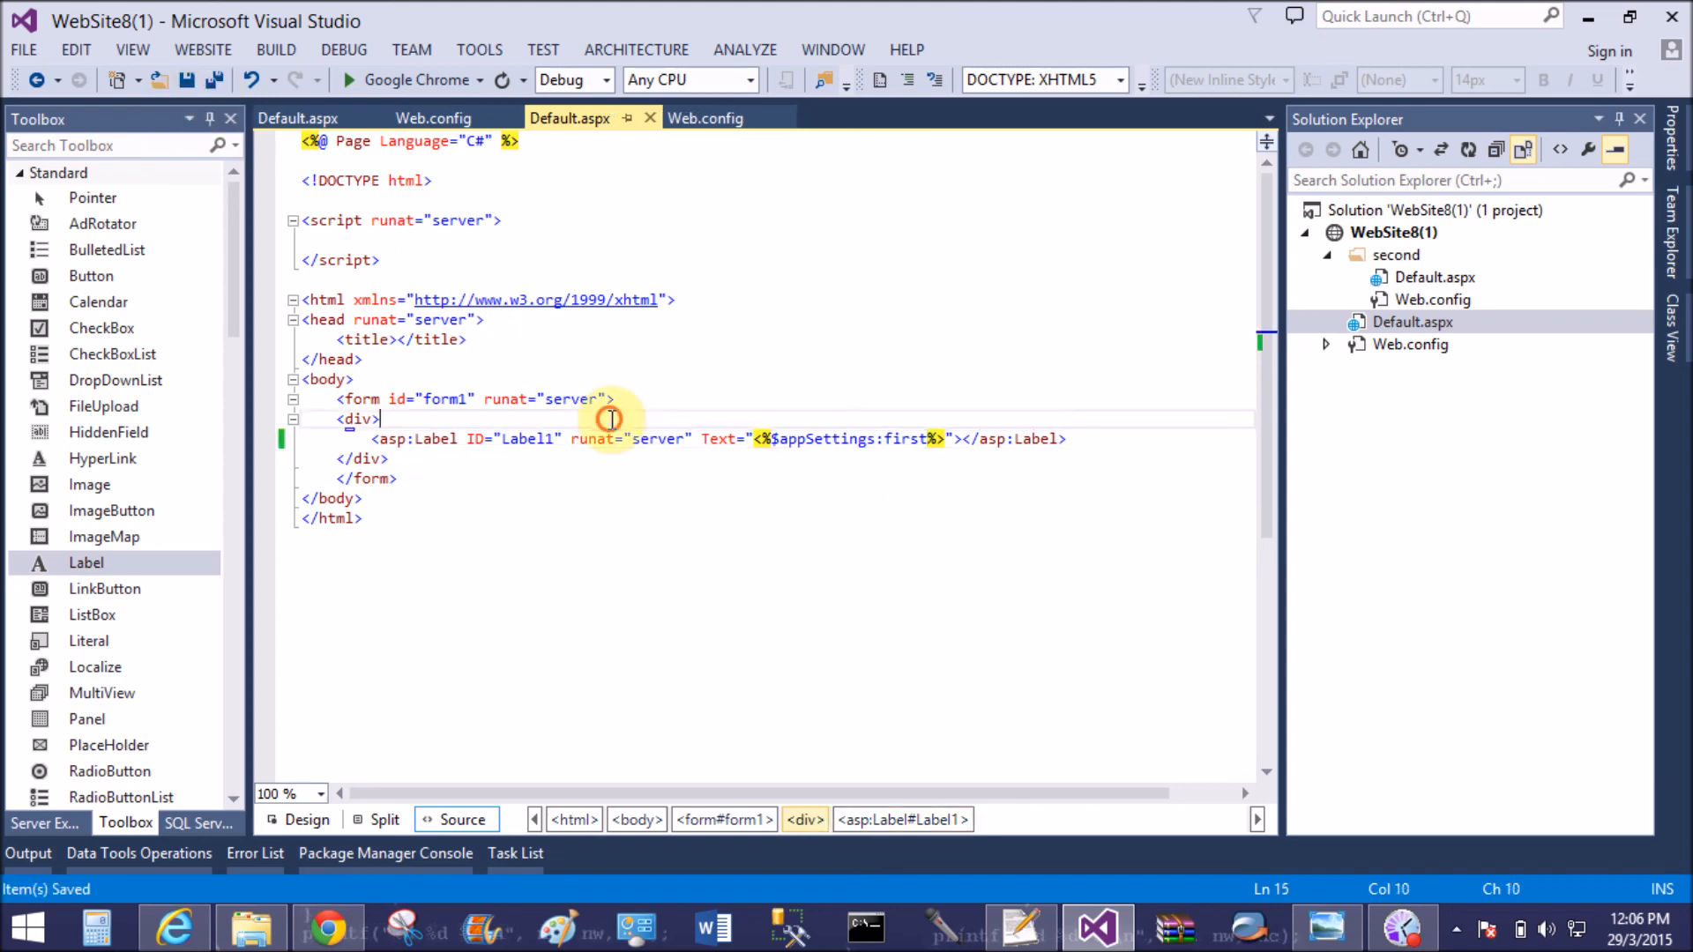
right_click(610, 419)
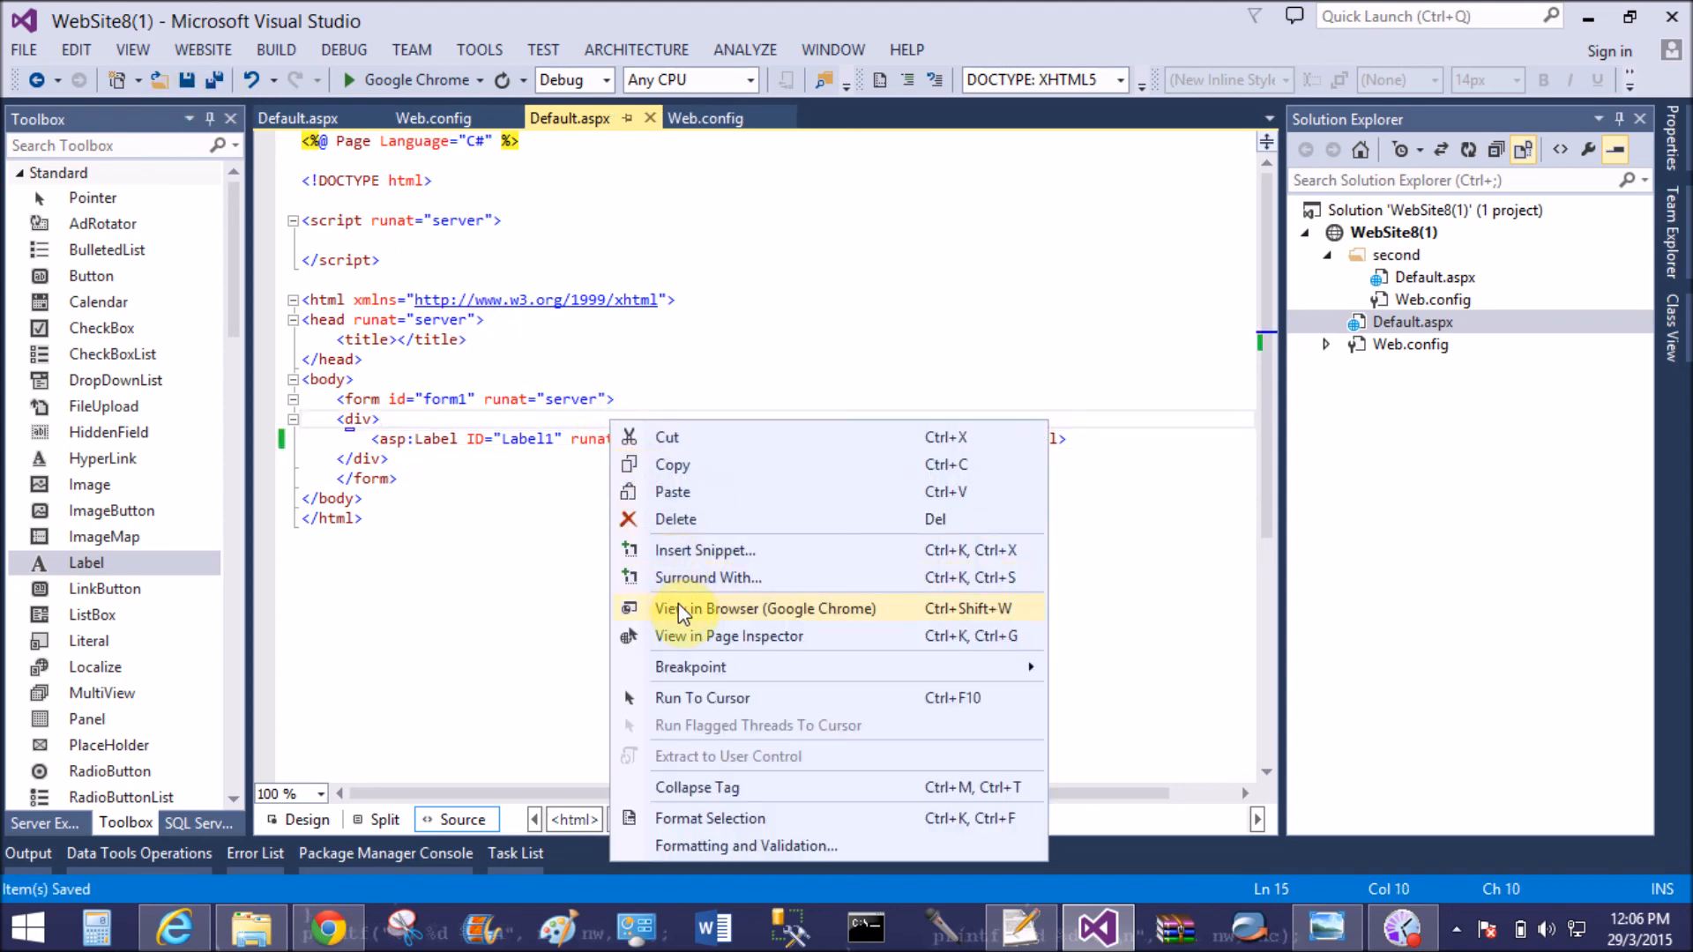
Preview the root page showing 'My first web.config file' and close the old error tab
click(769, 607)
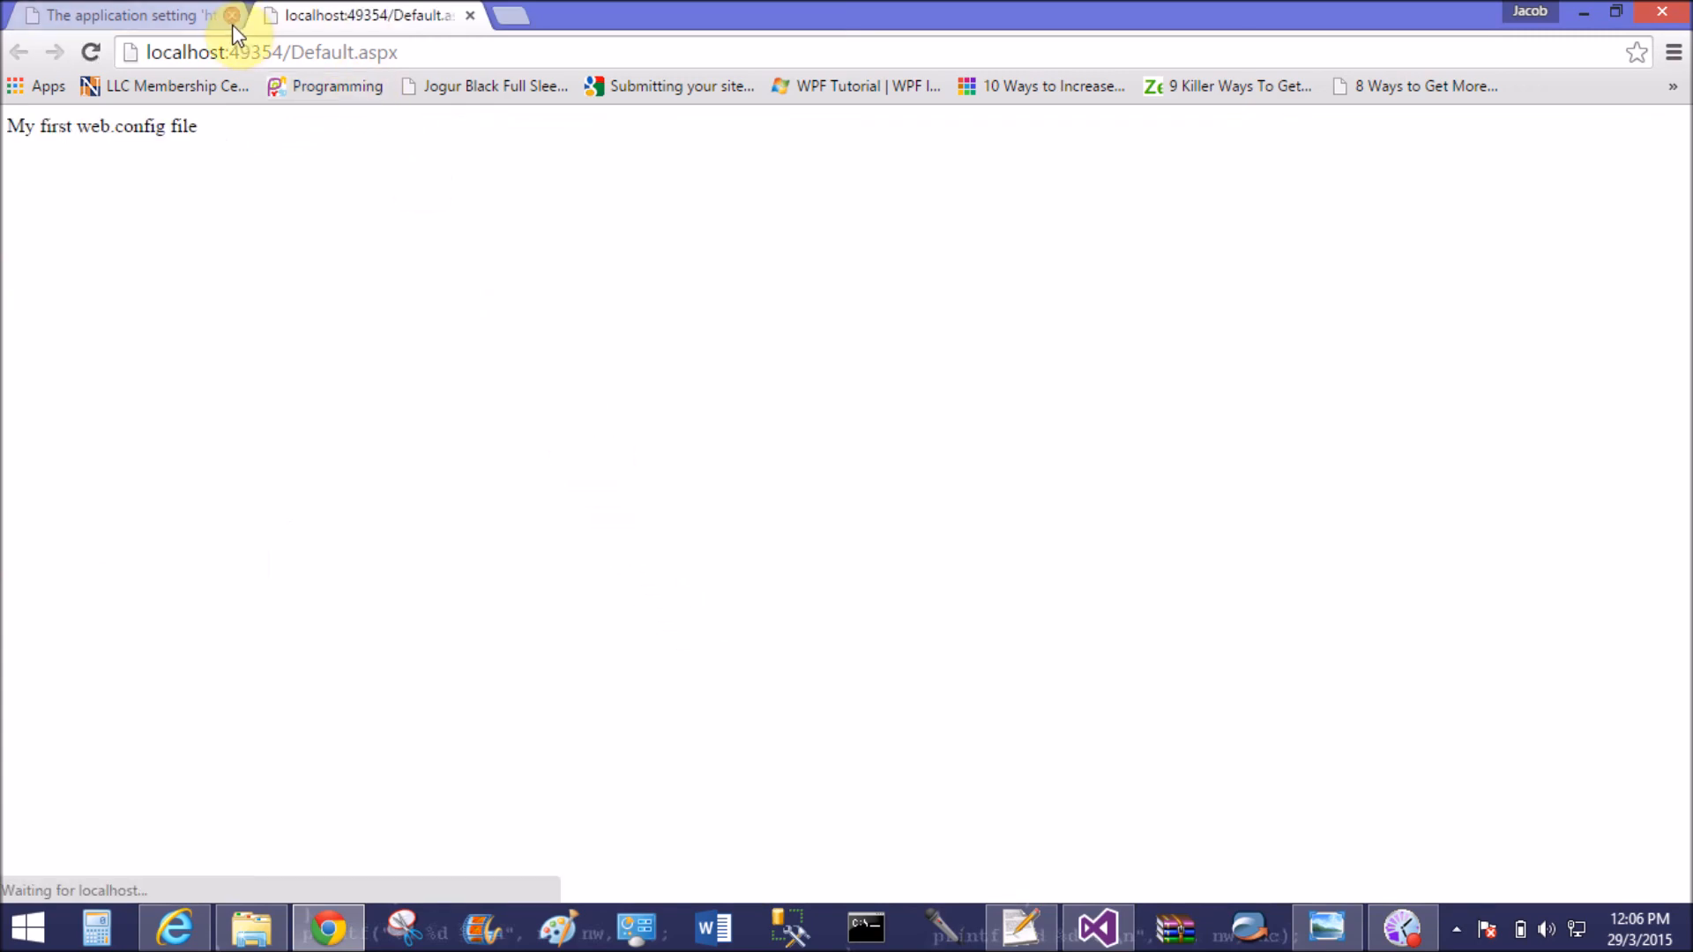
click(231, 15)
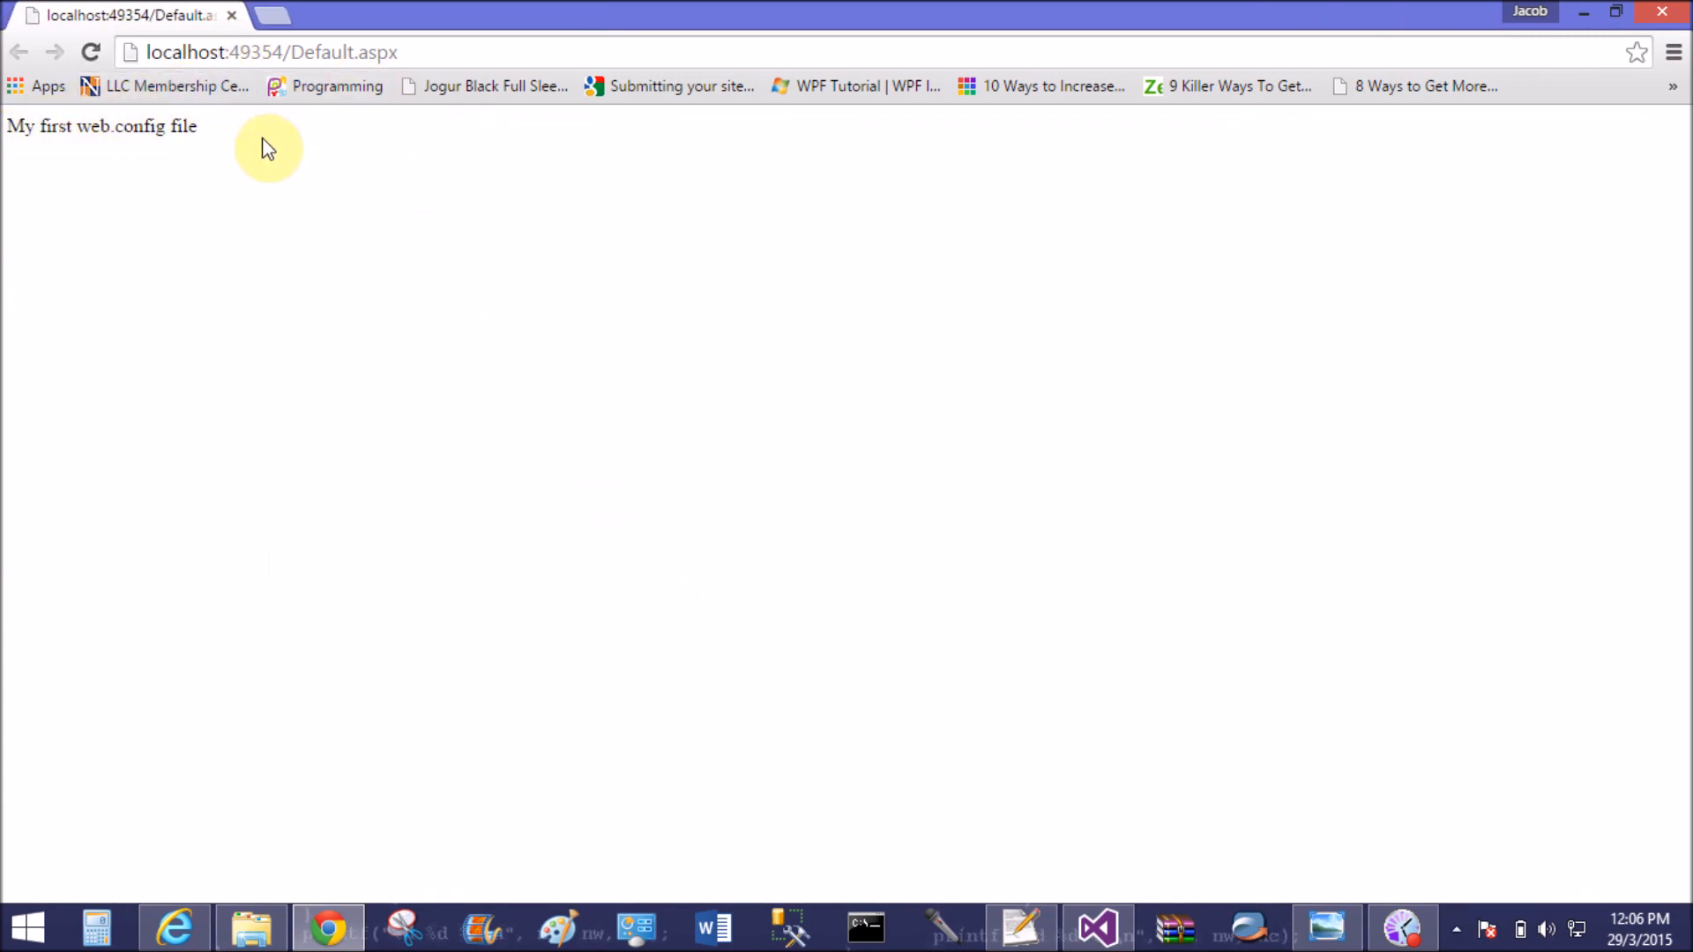
click(1097, 927)
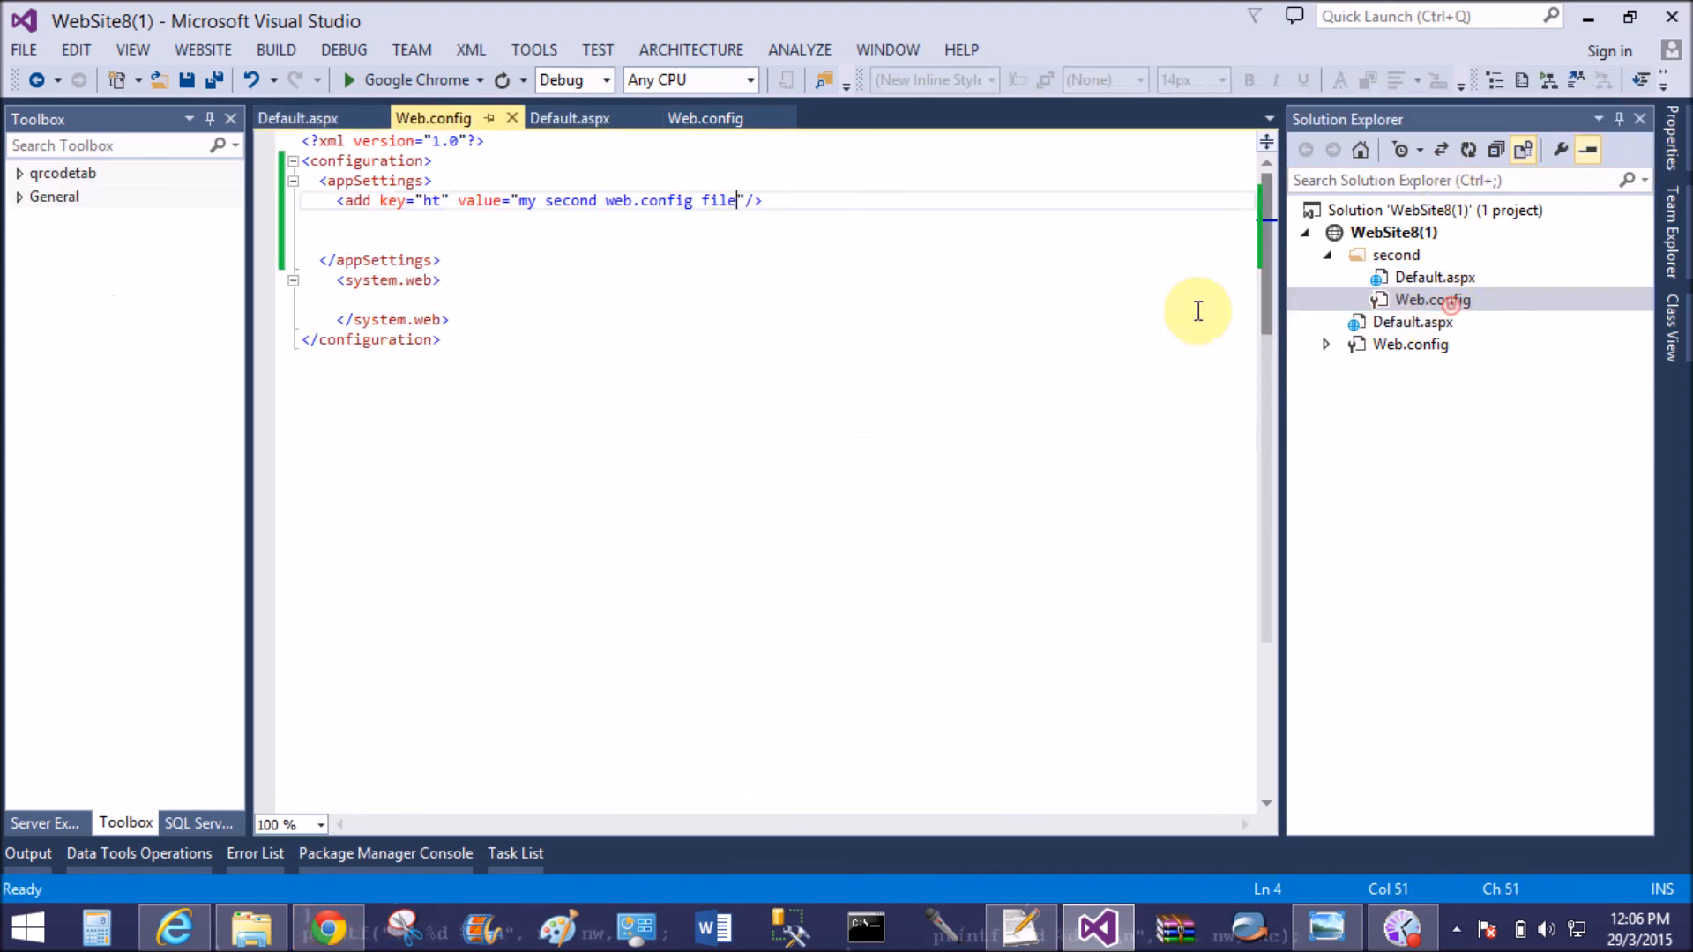
View second/Default.aspx in Chrome and compare it against the root page's tab
click(299, 118)
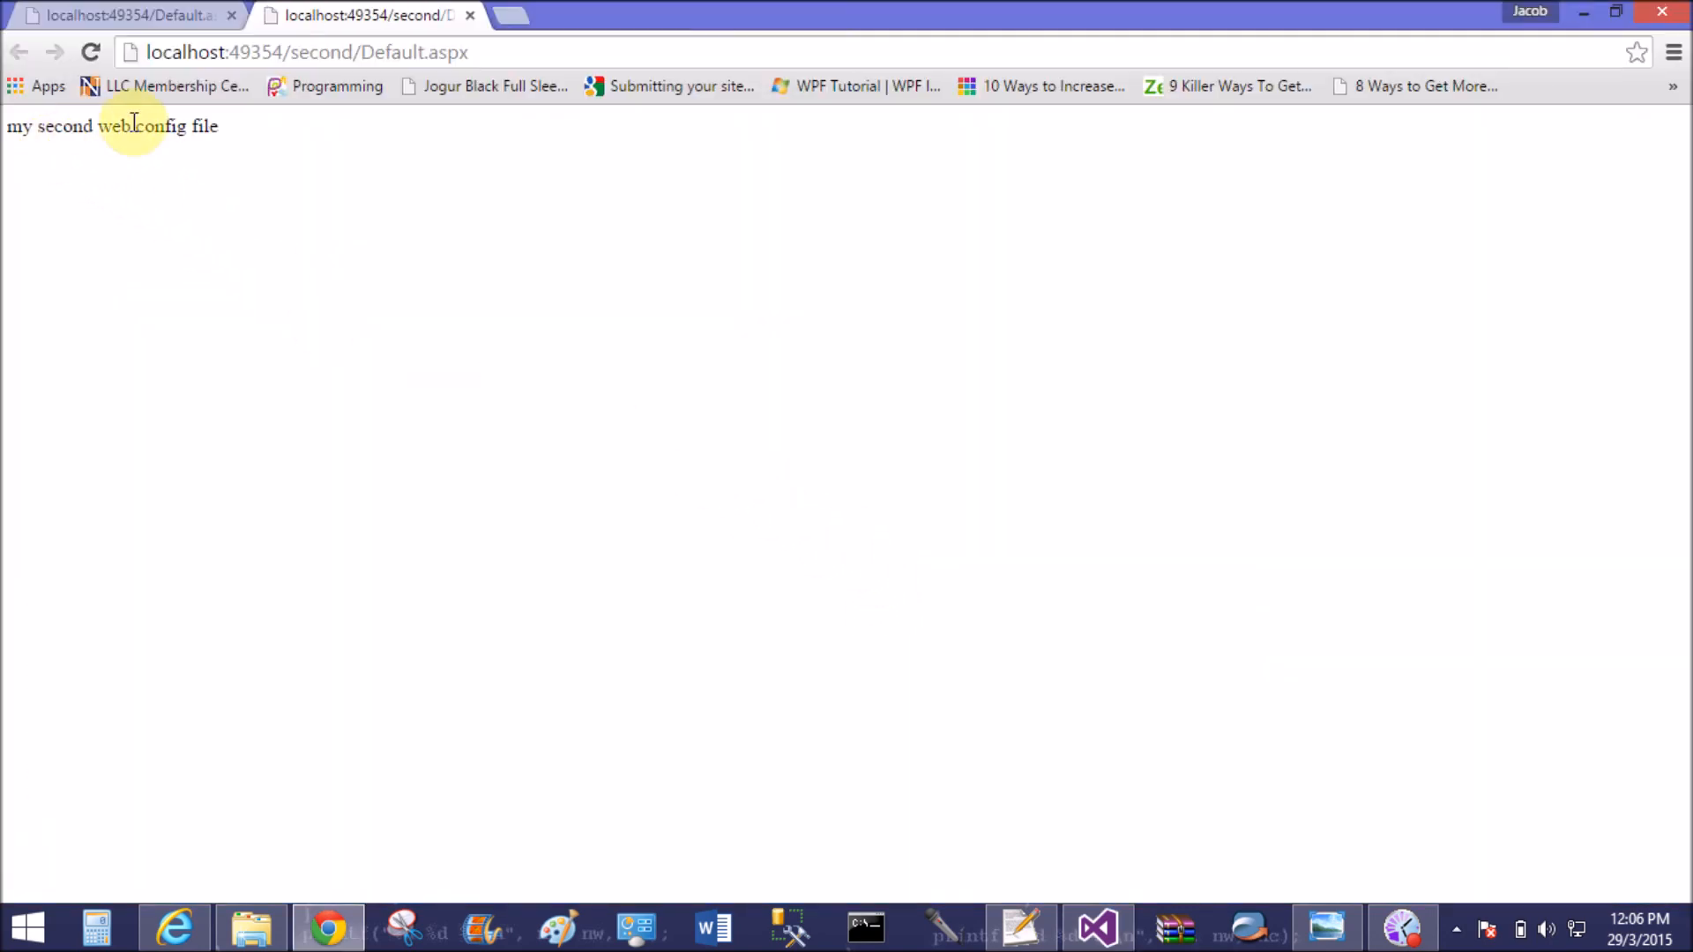
click(119, 15)
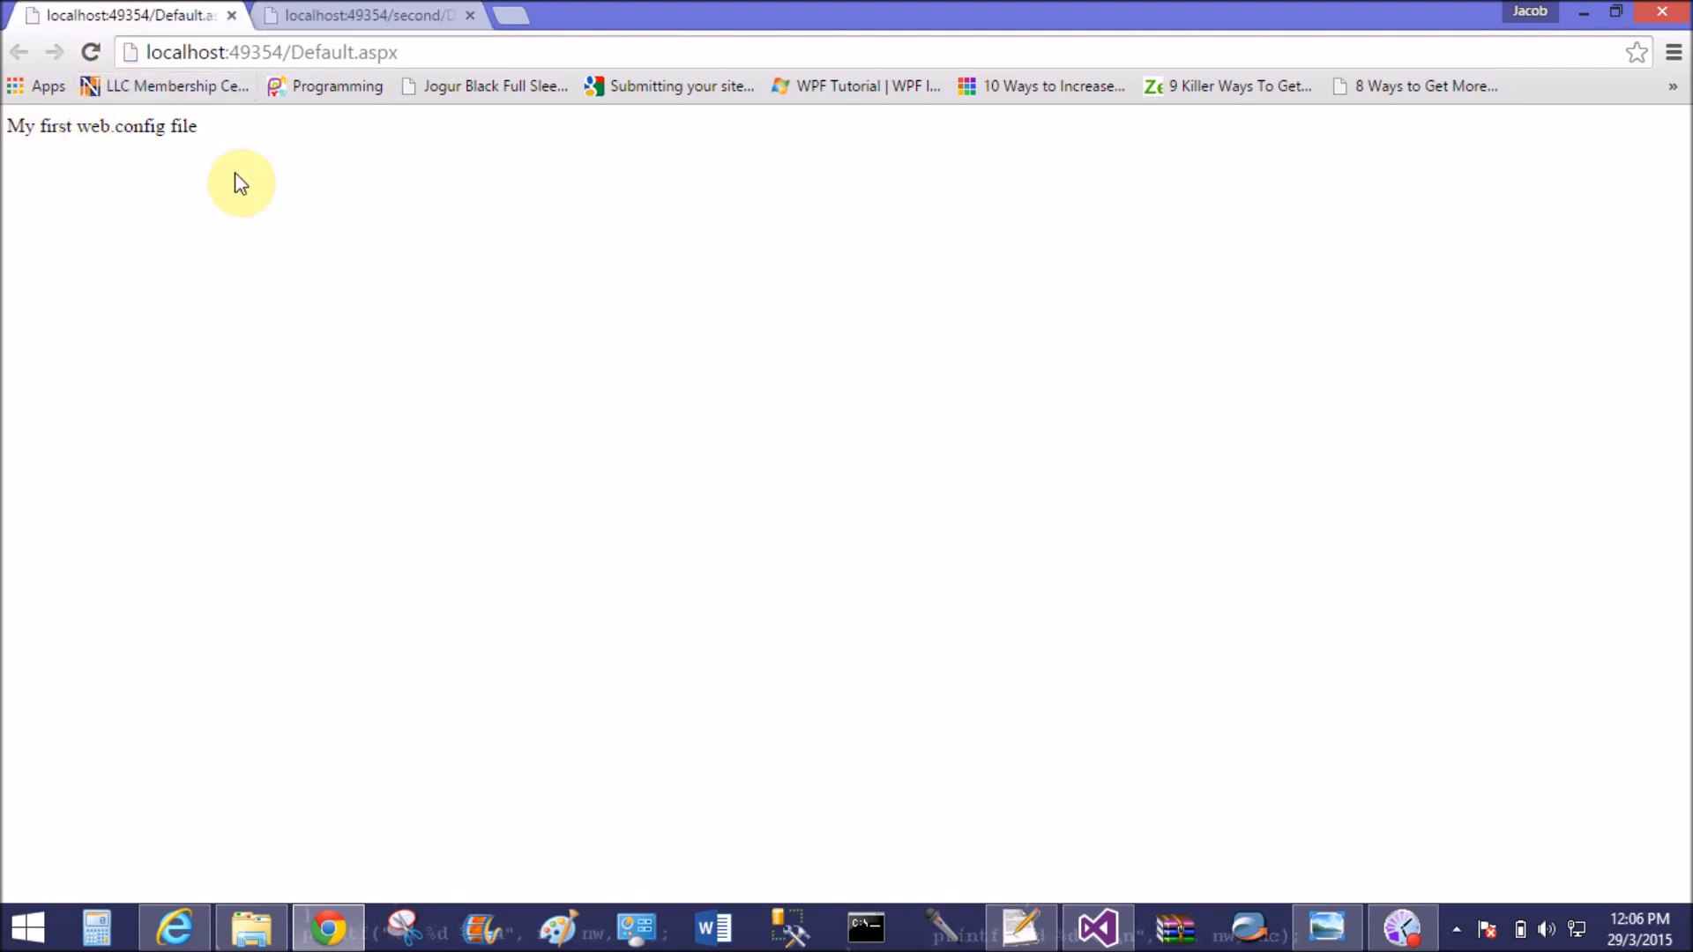
click(367, 15)
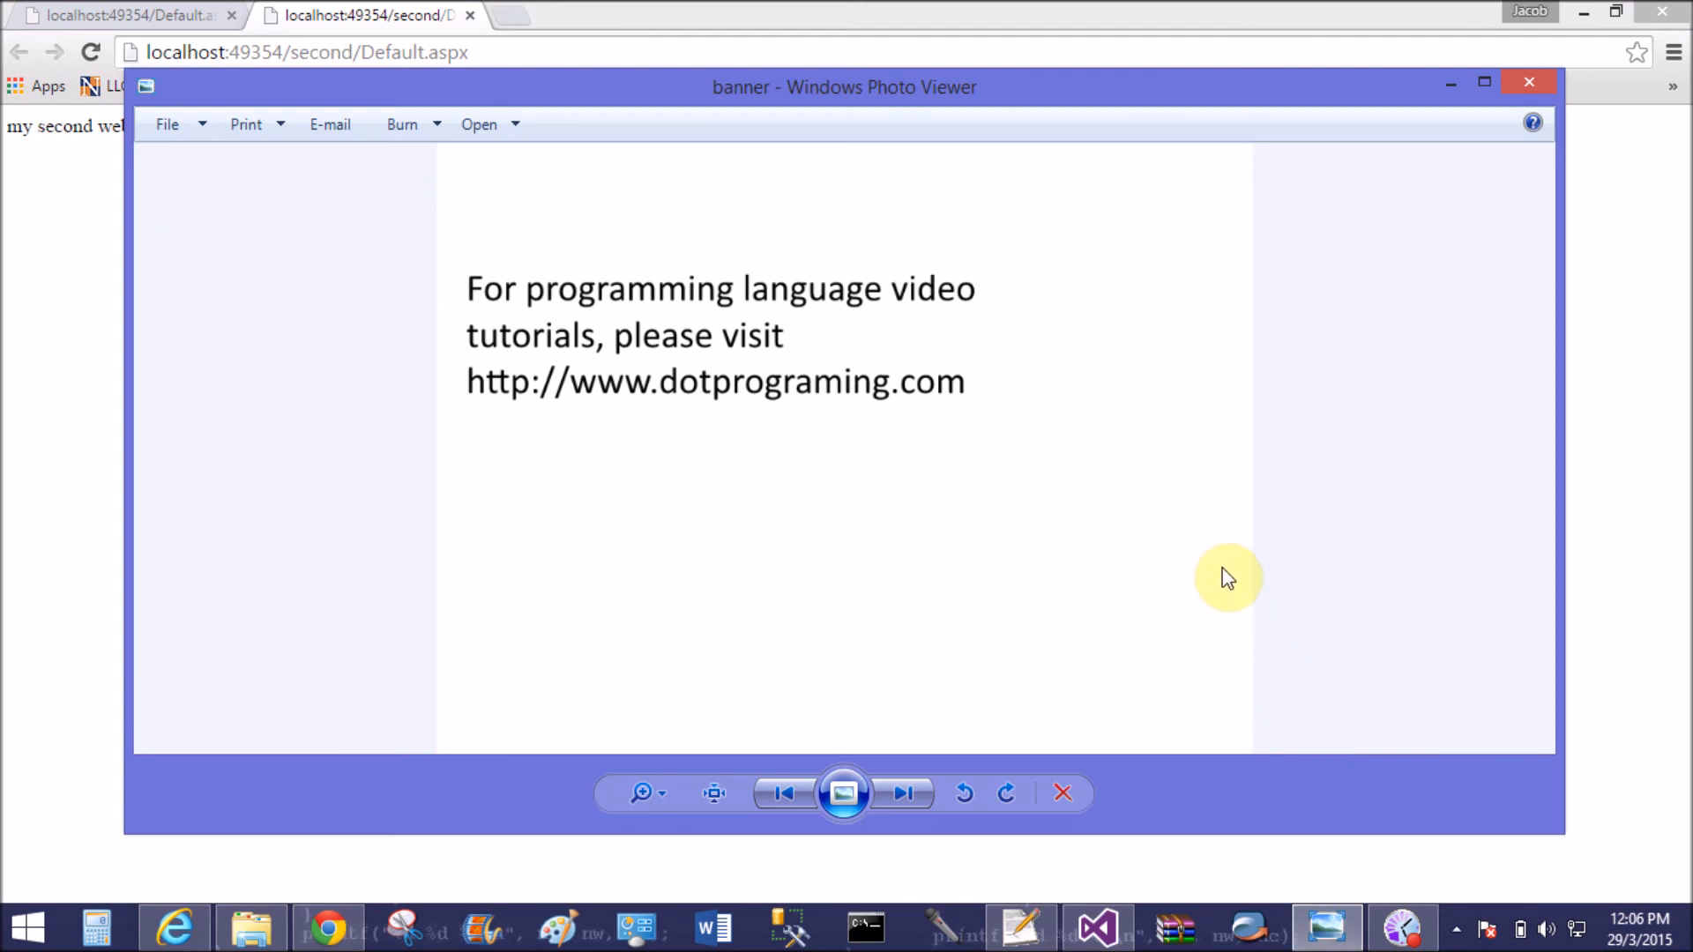
mouse_move(1274, 582)
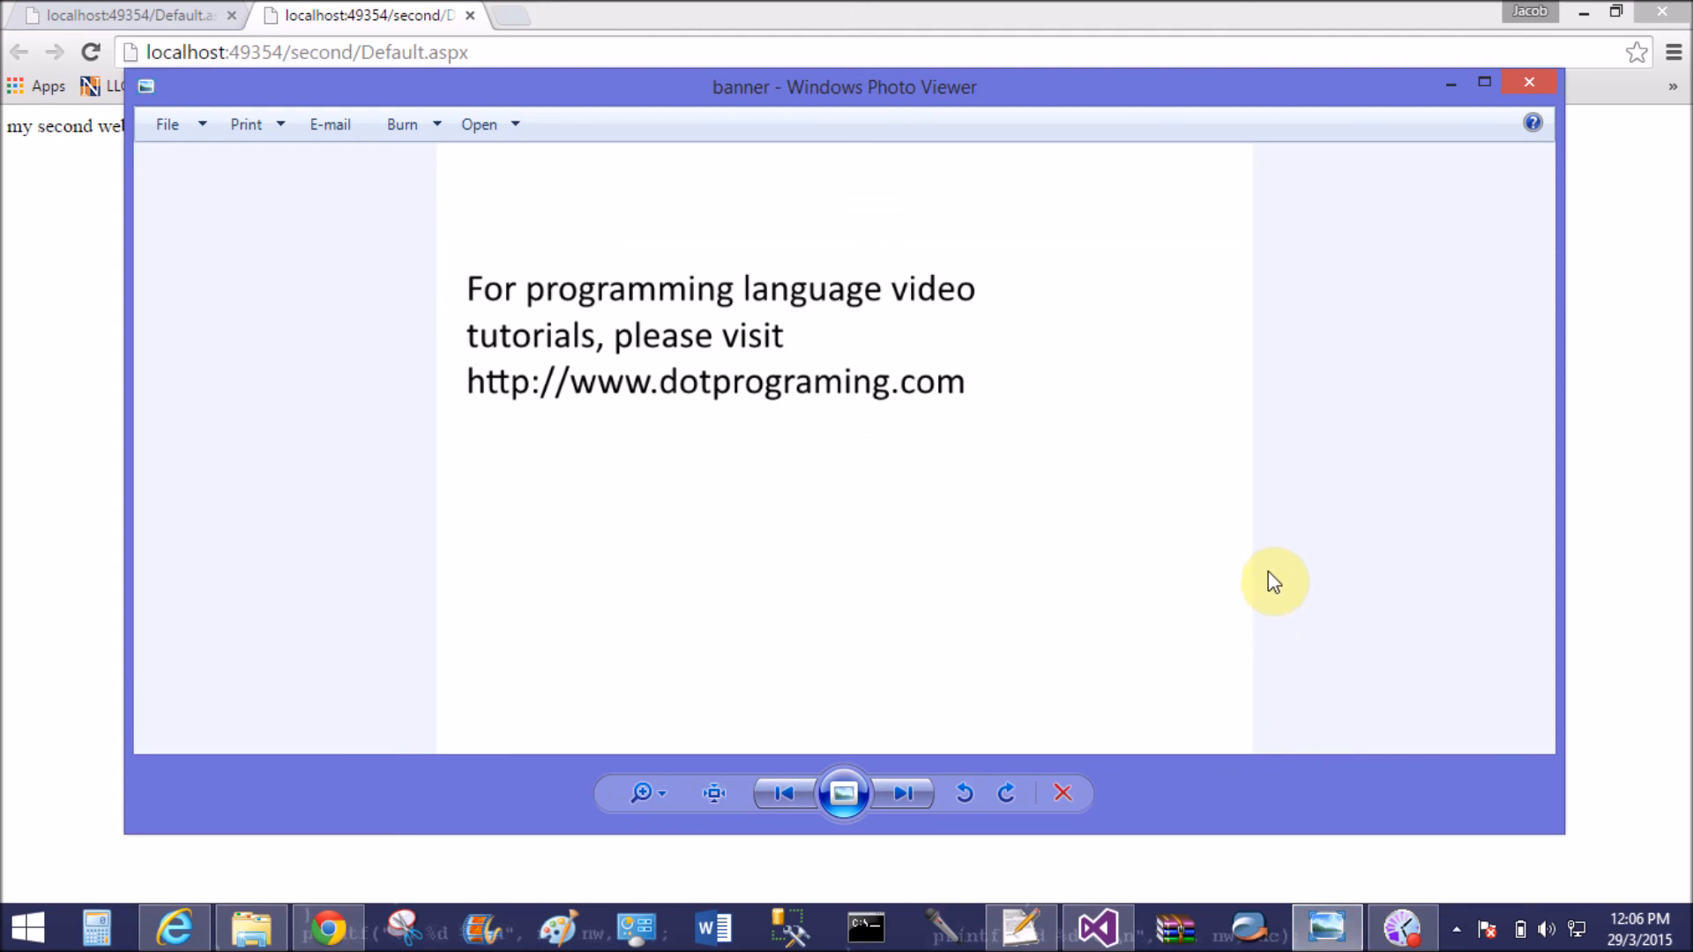
mouse_move(1264, 572)
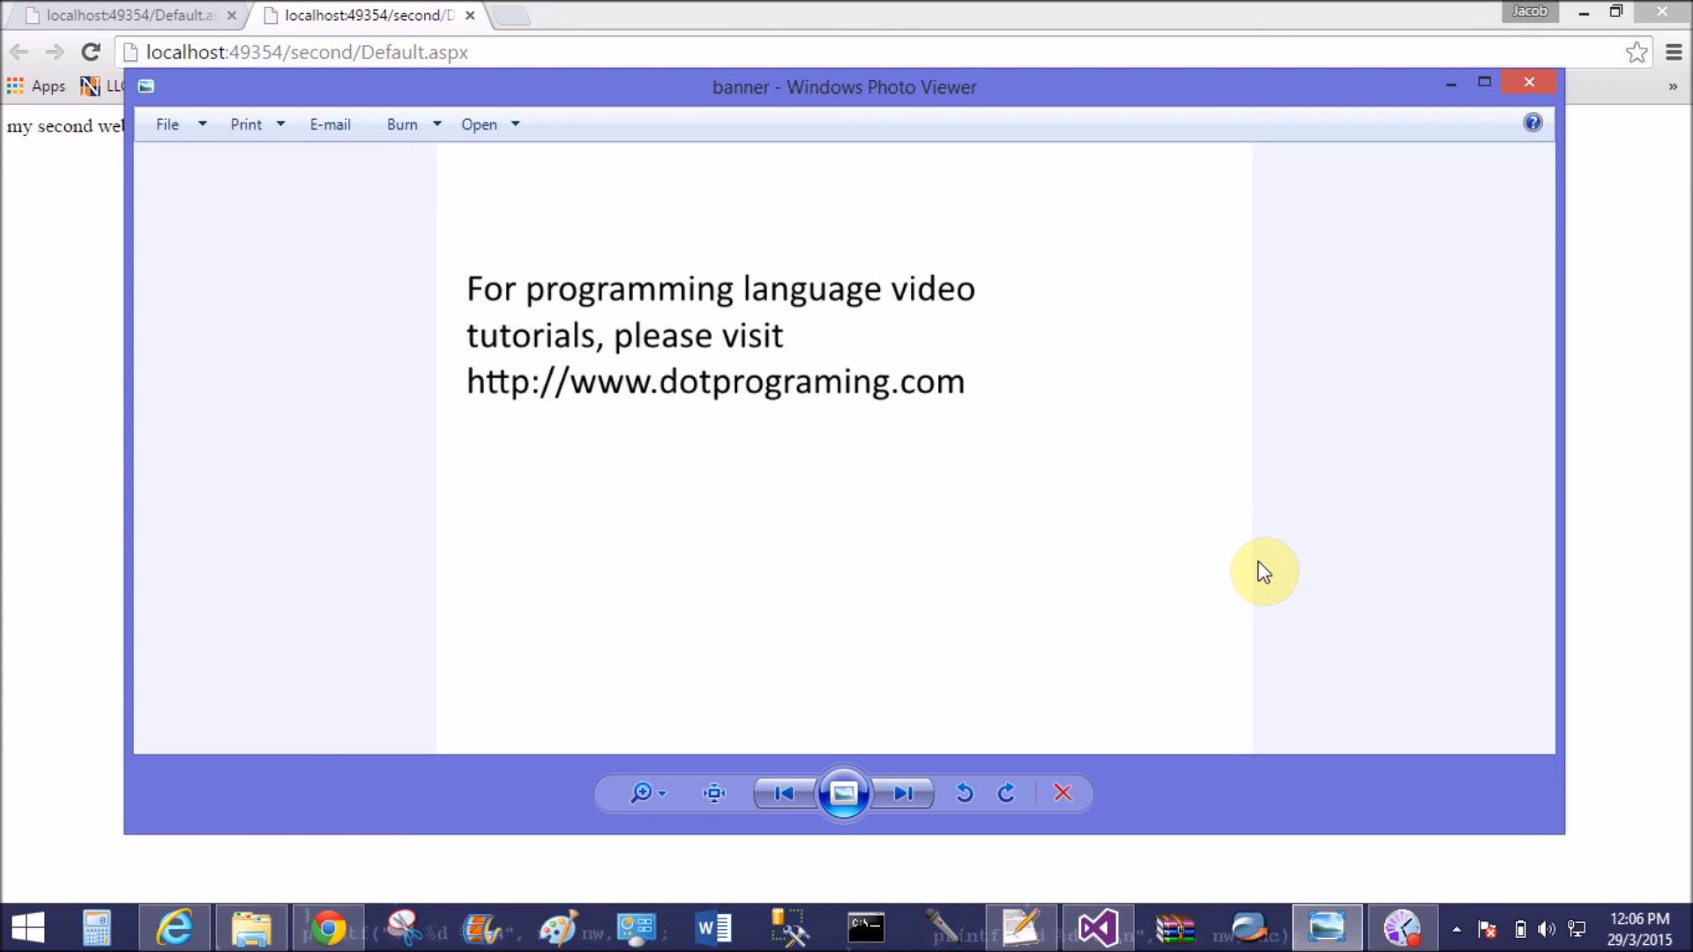
click(1401, 926)
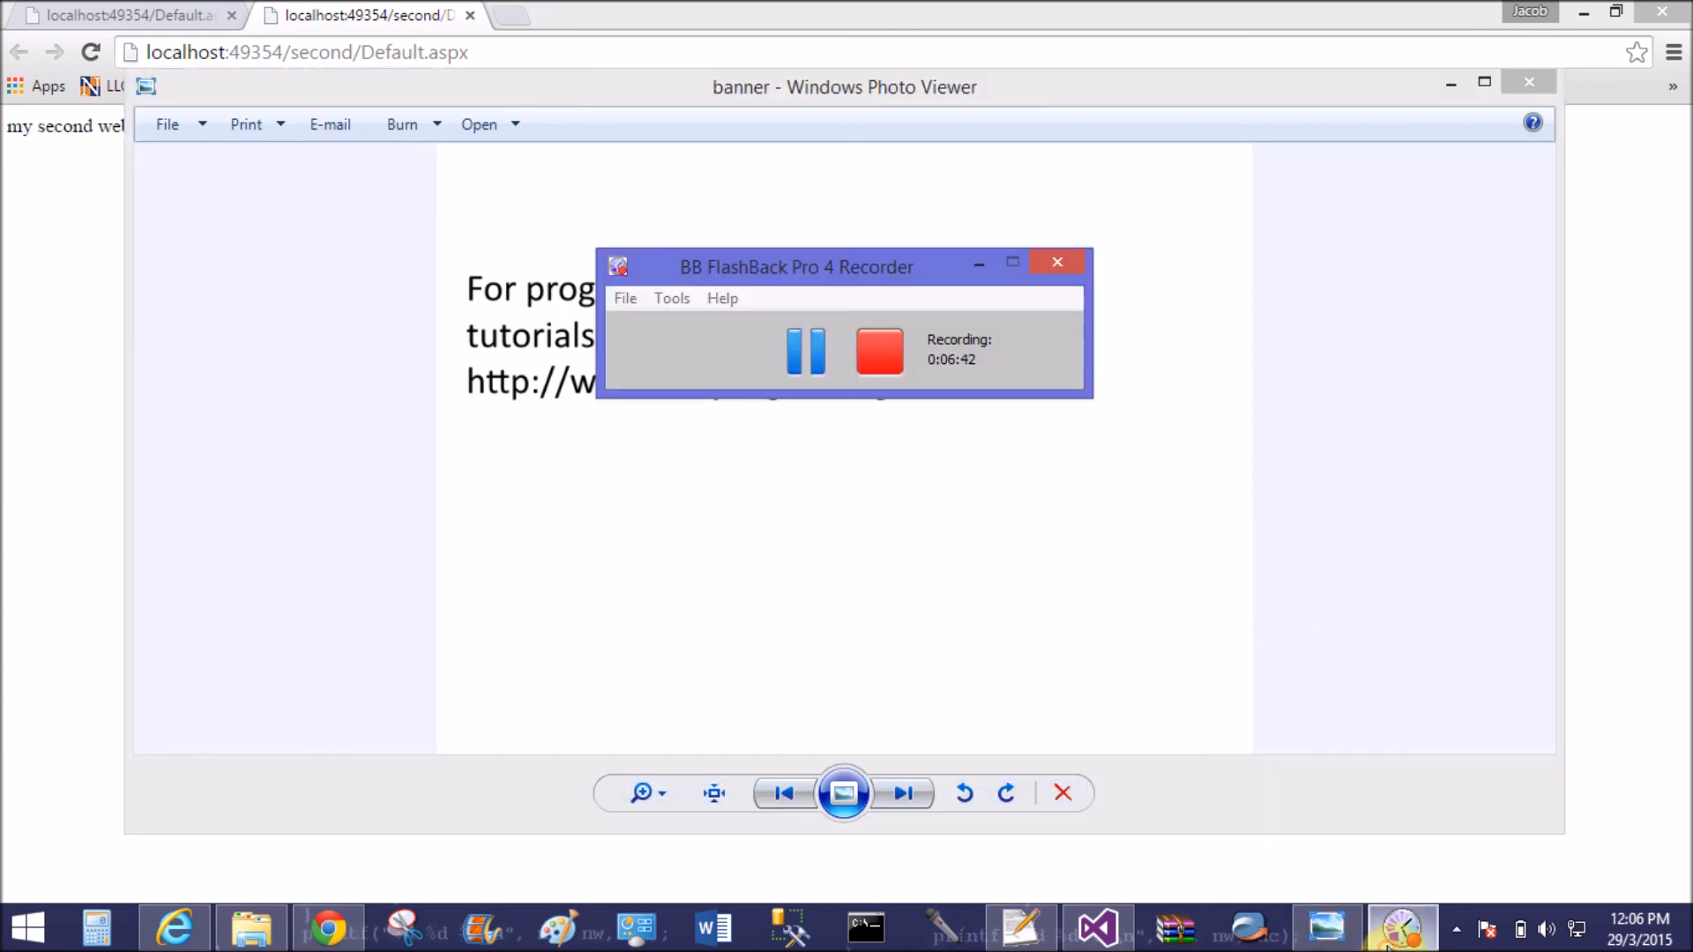